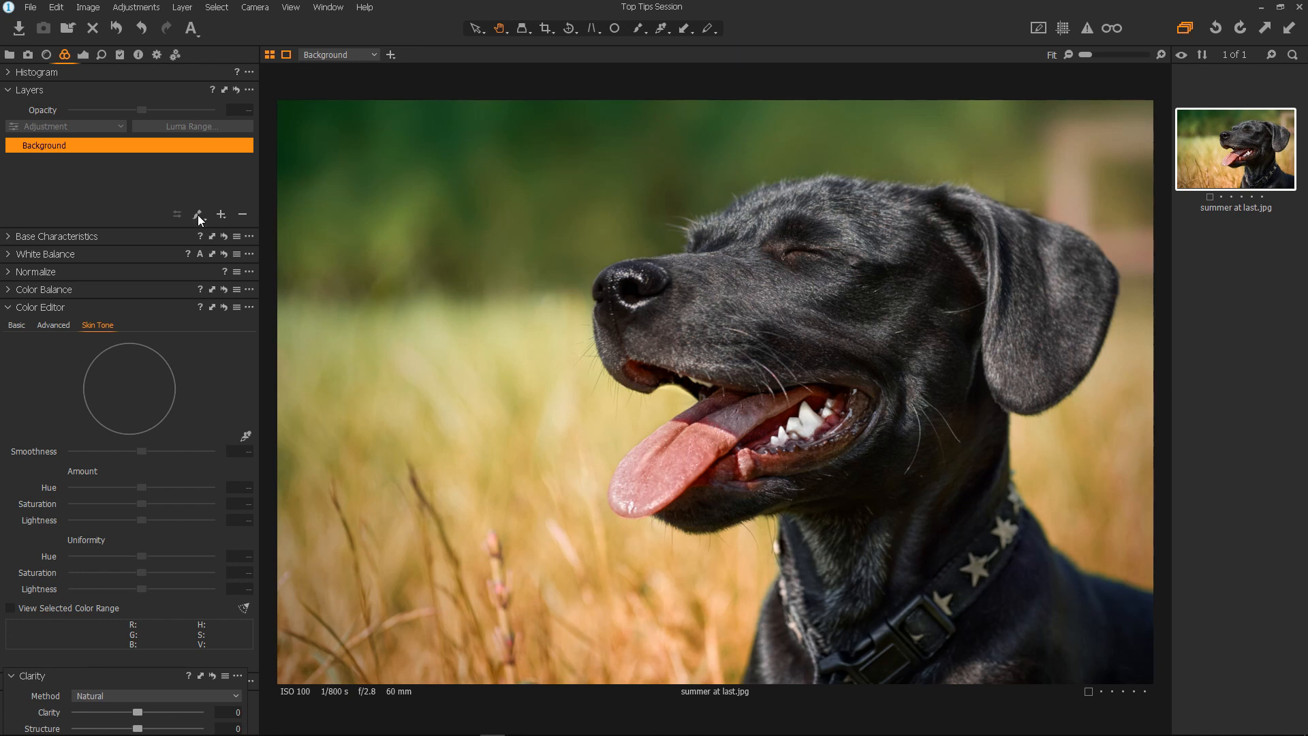
Create Layer 1 with a radial gradient mask drawn over the dog's open mouth.
left_click(199, 214)
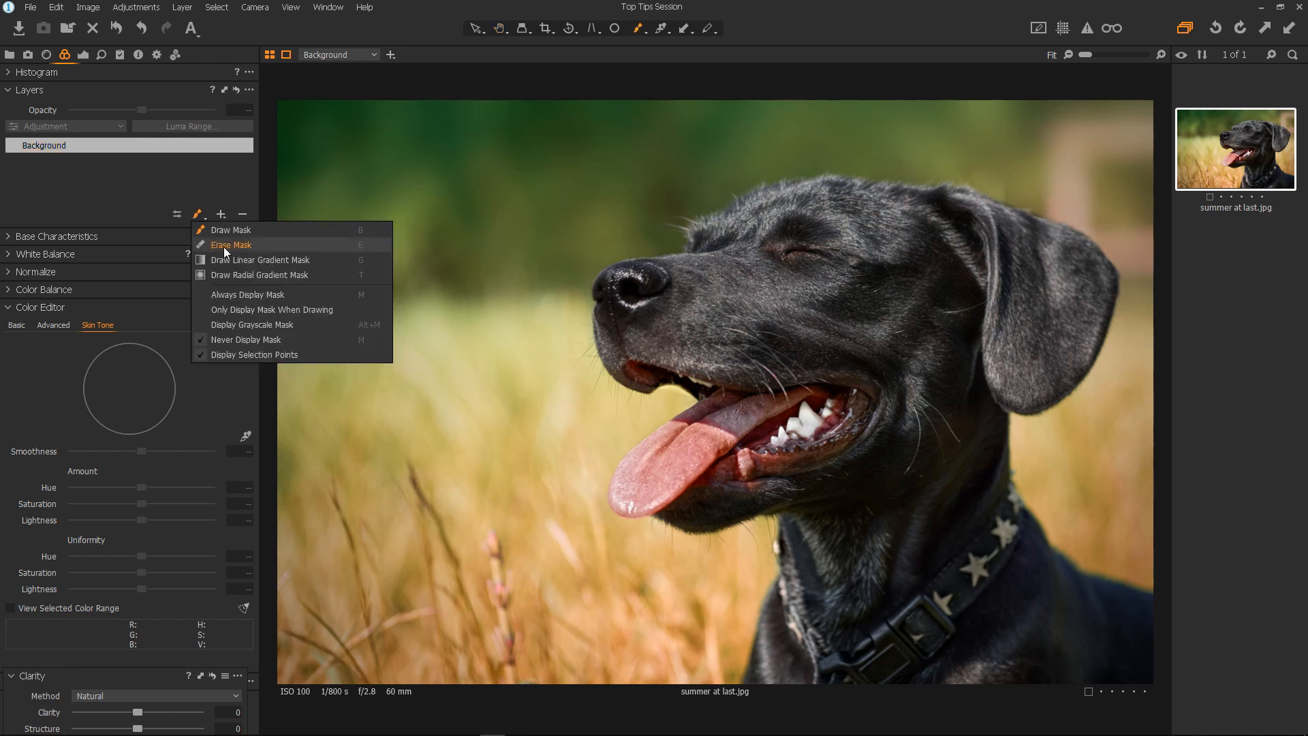
mouse_move(241, 274)
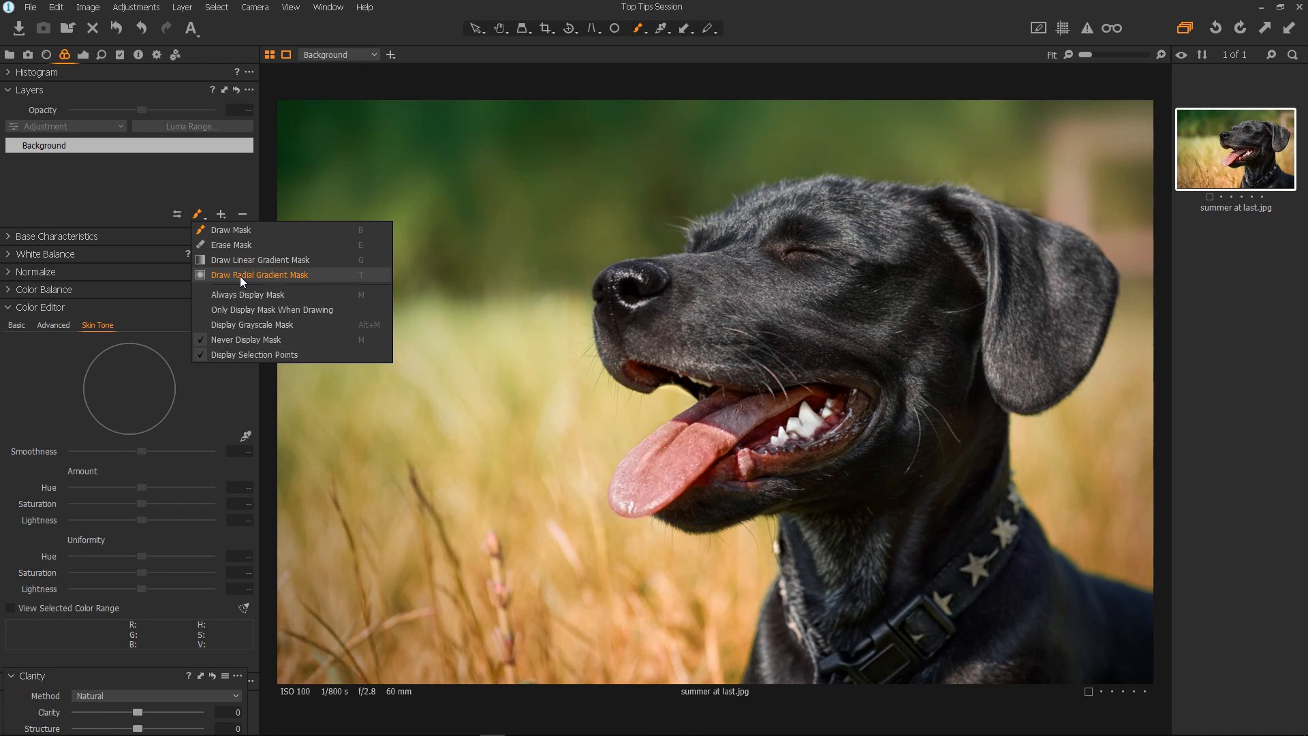
left_click(259, 274)
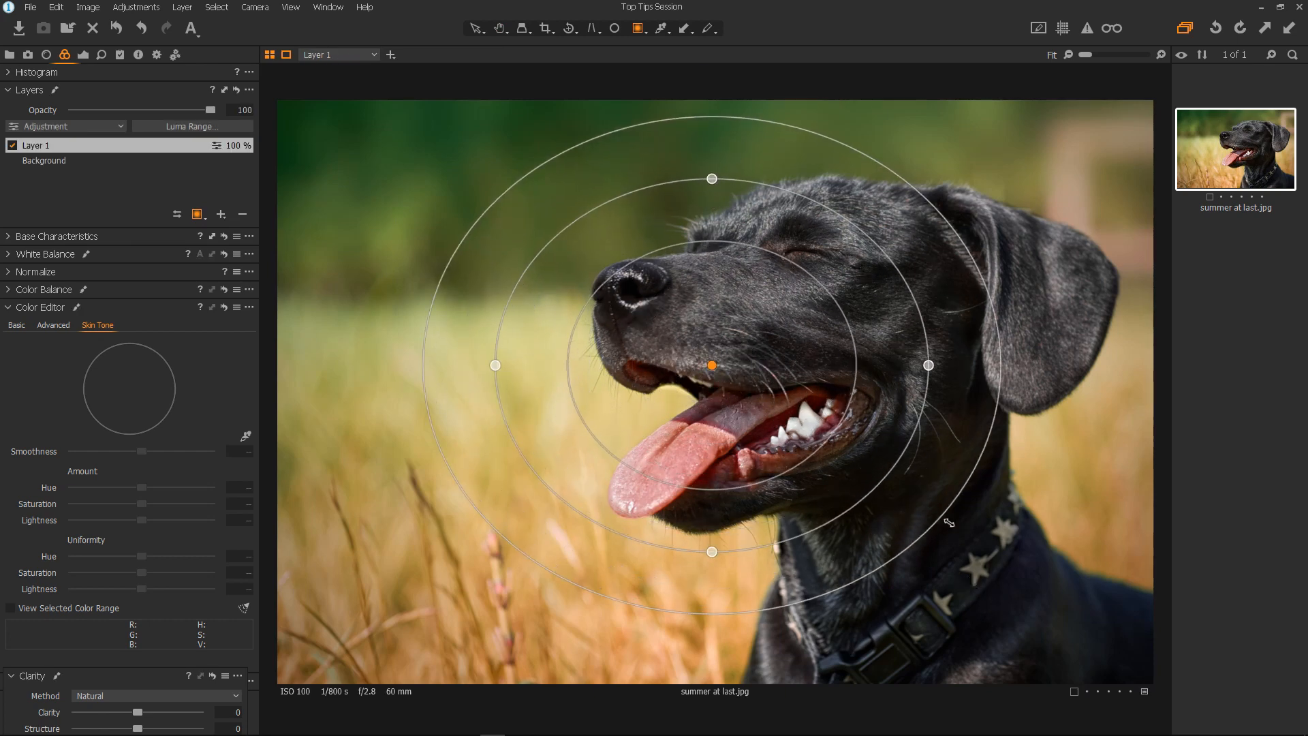
left_click_drag(710, 365, 706, 386)
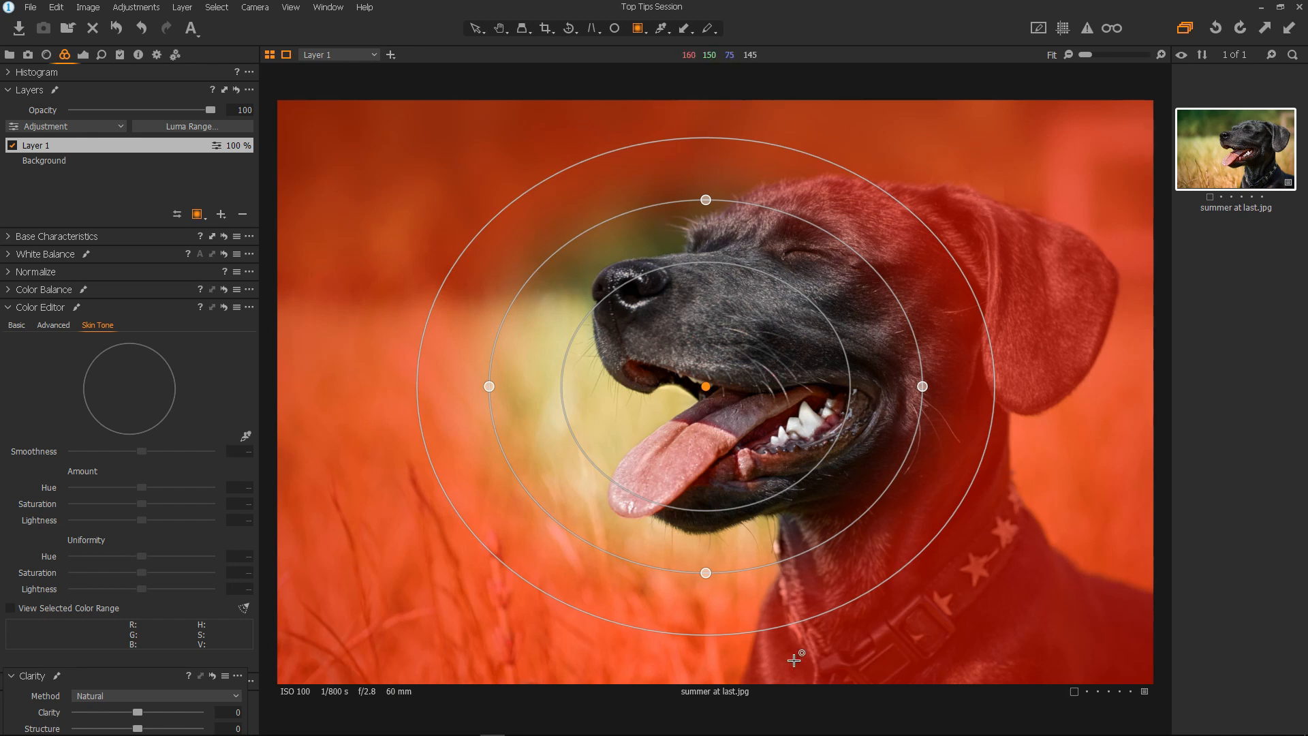
mouse_move(913, 578)
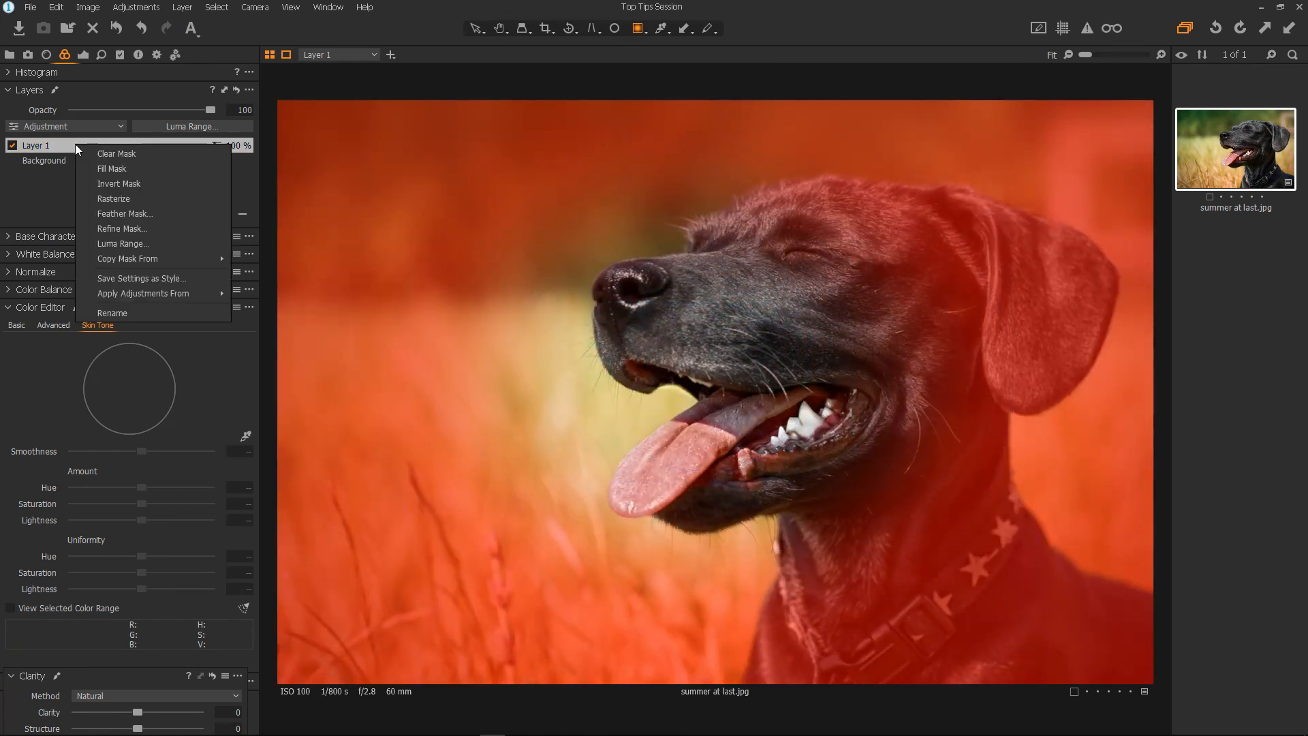
left_click(119, 184)
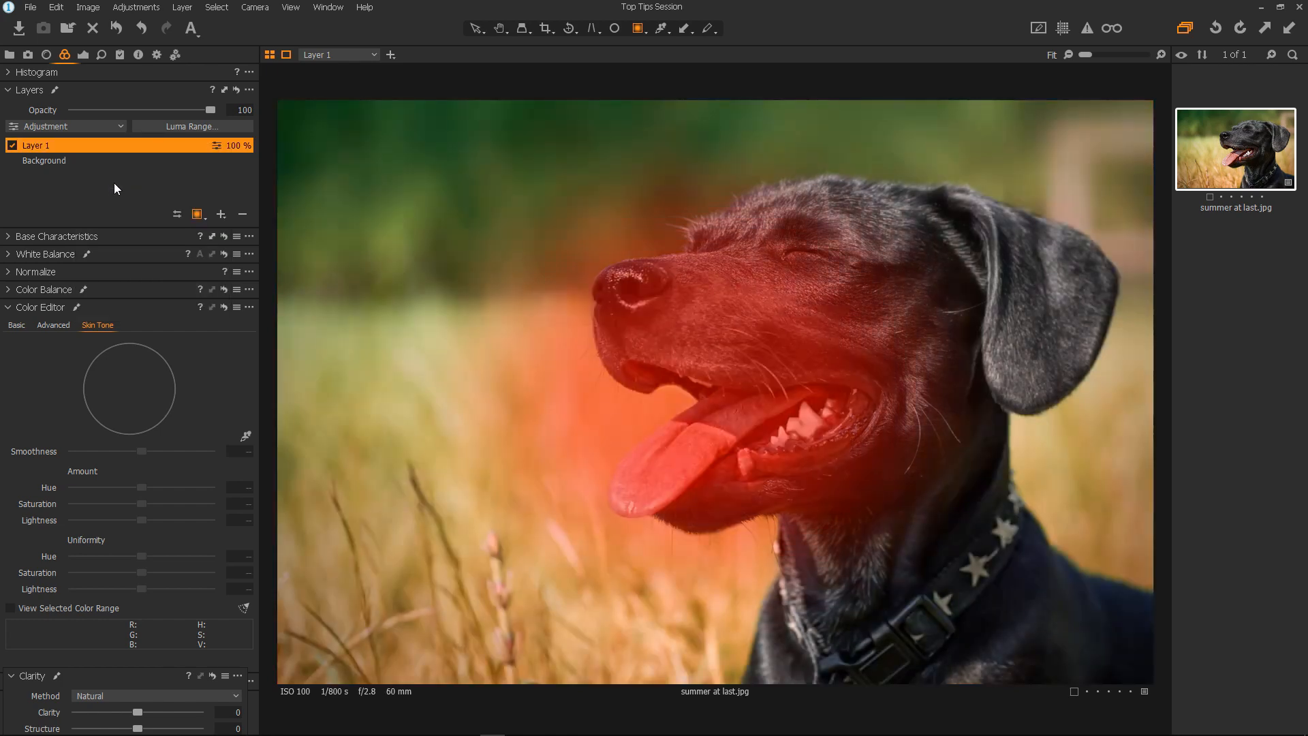
left_click(701, 387)
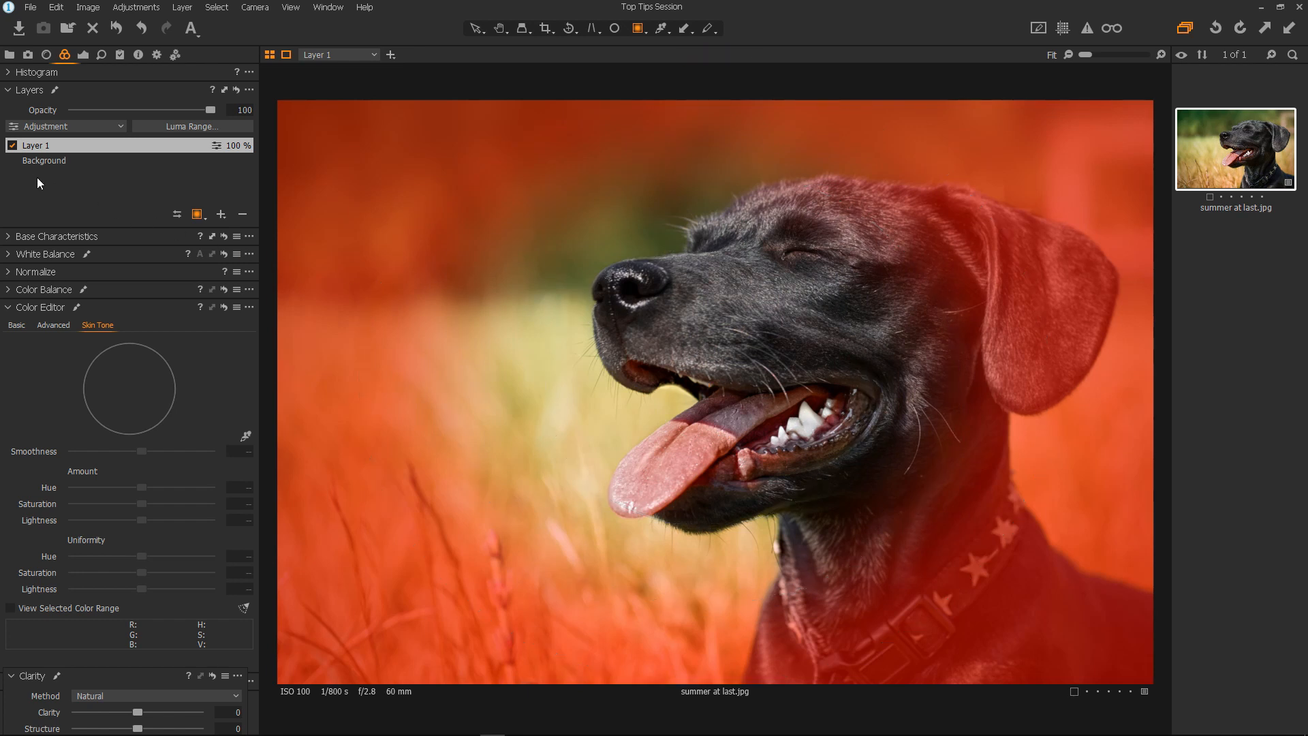
Clear Layer 1's mask and draw a new small radial gradient around the dog's nose.
left_click(31, 145)
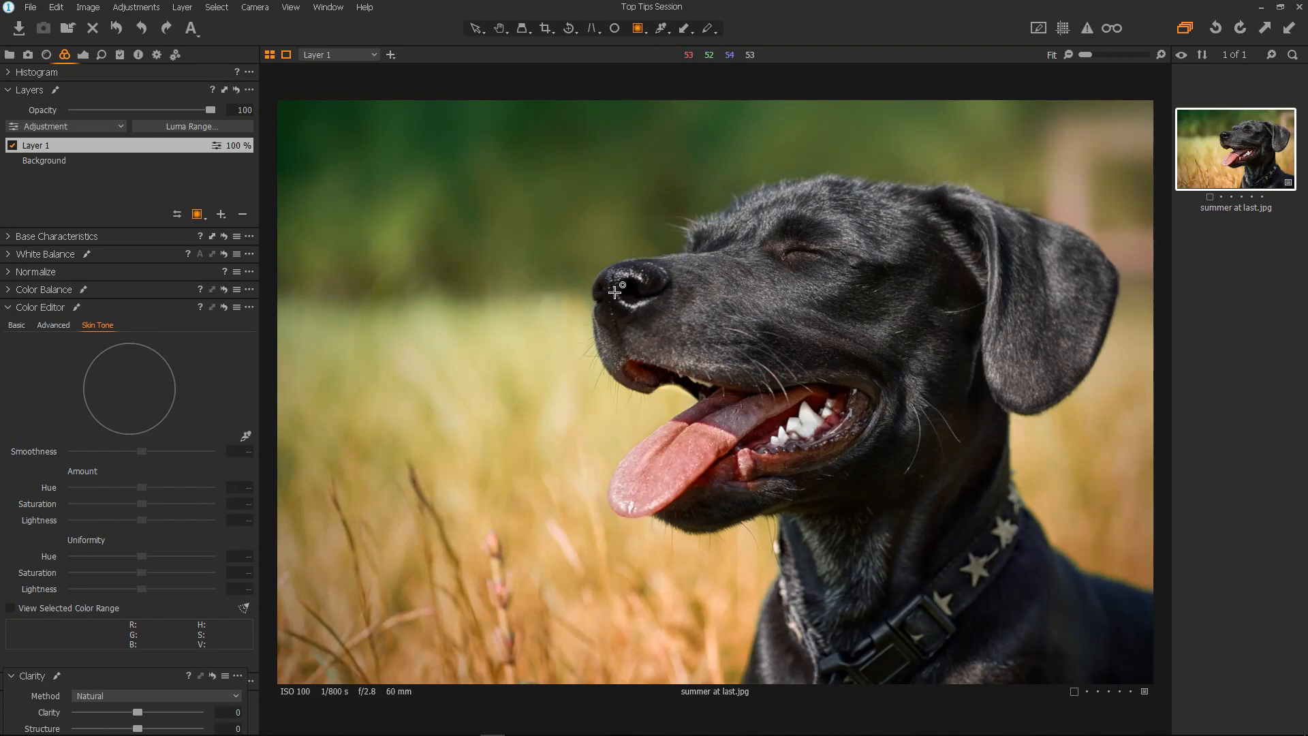
left_click(614, 292)
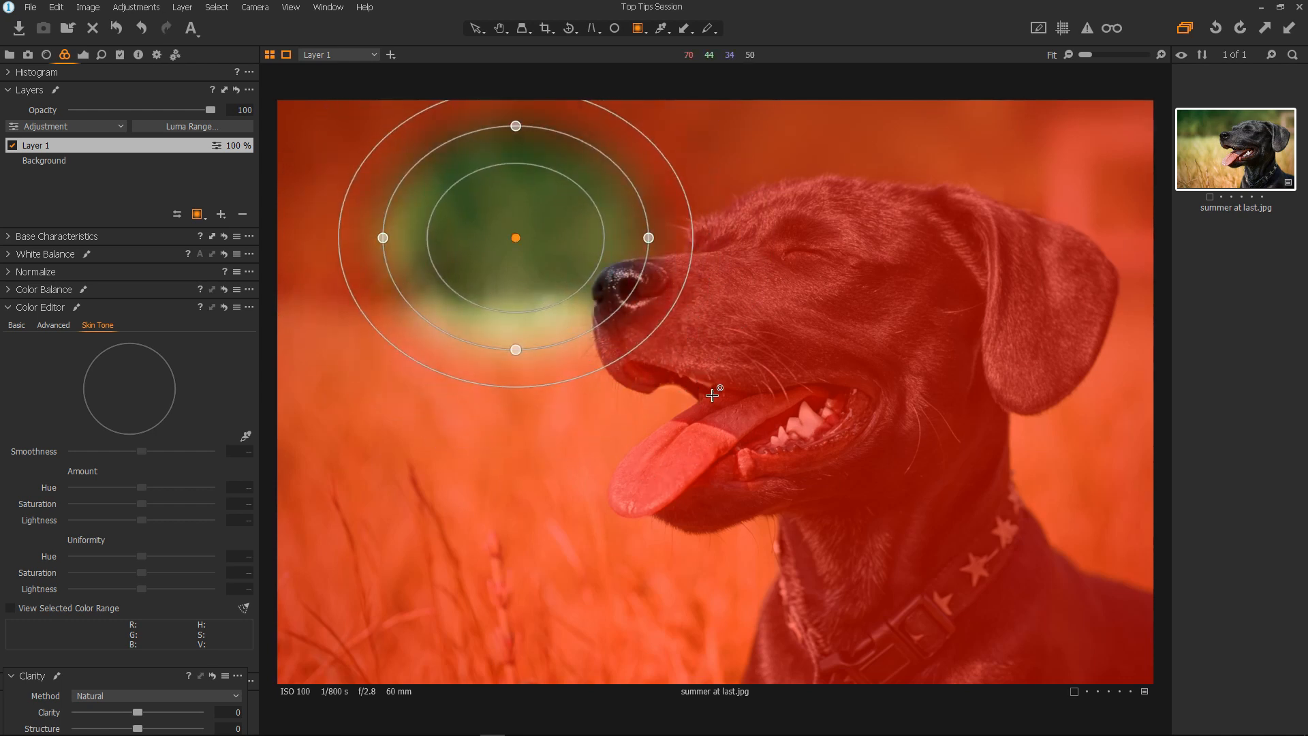
mouse_move(672, 394)
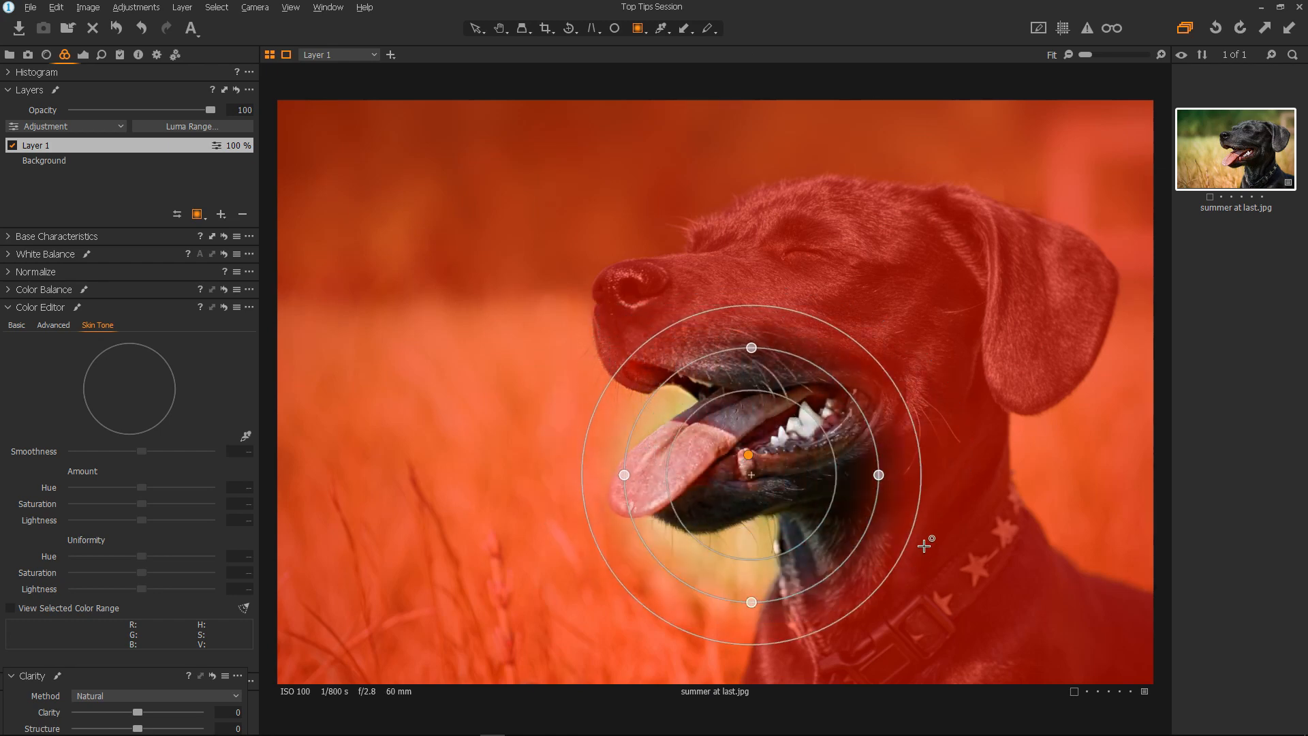
left_click_drag(750, 475, 644, 368)
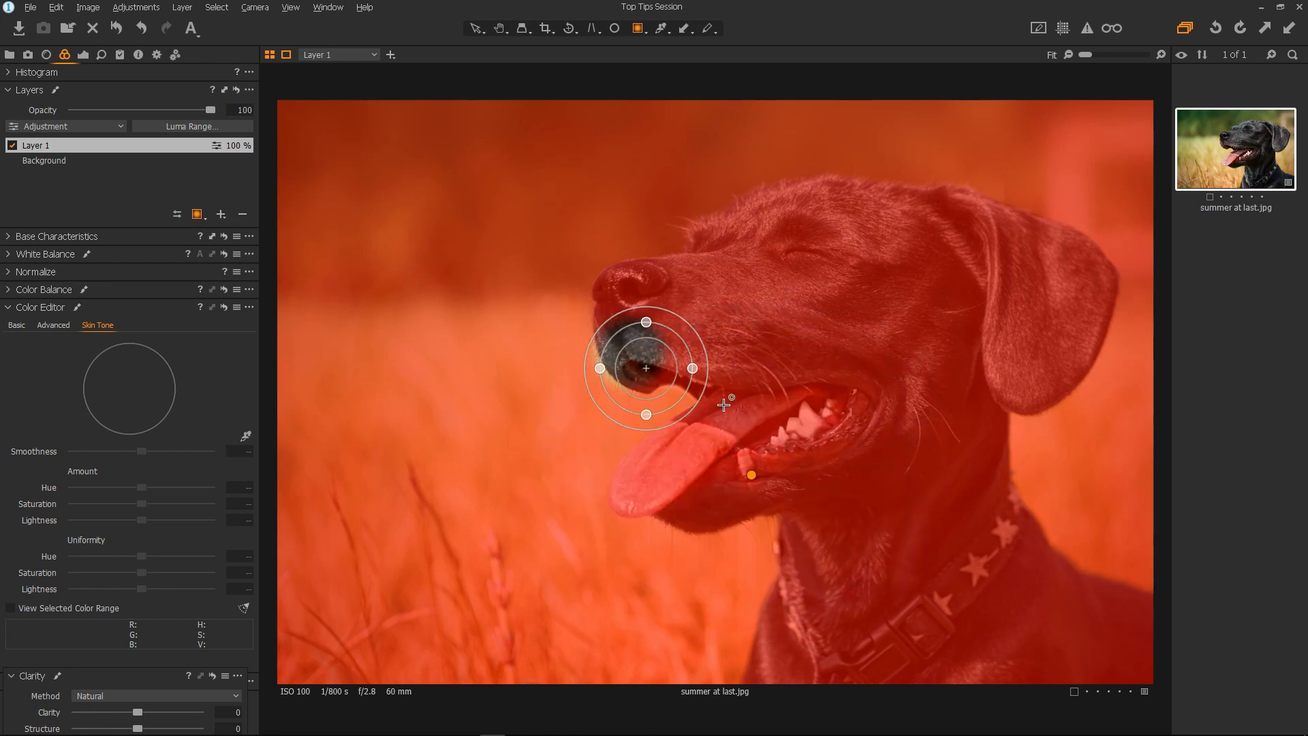
left_click_drag(646, 369, 739, 463)
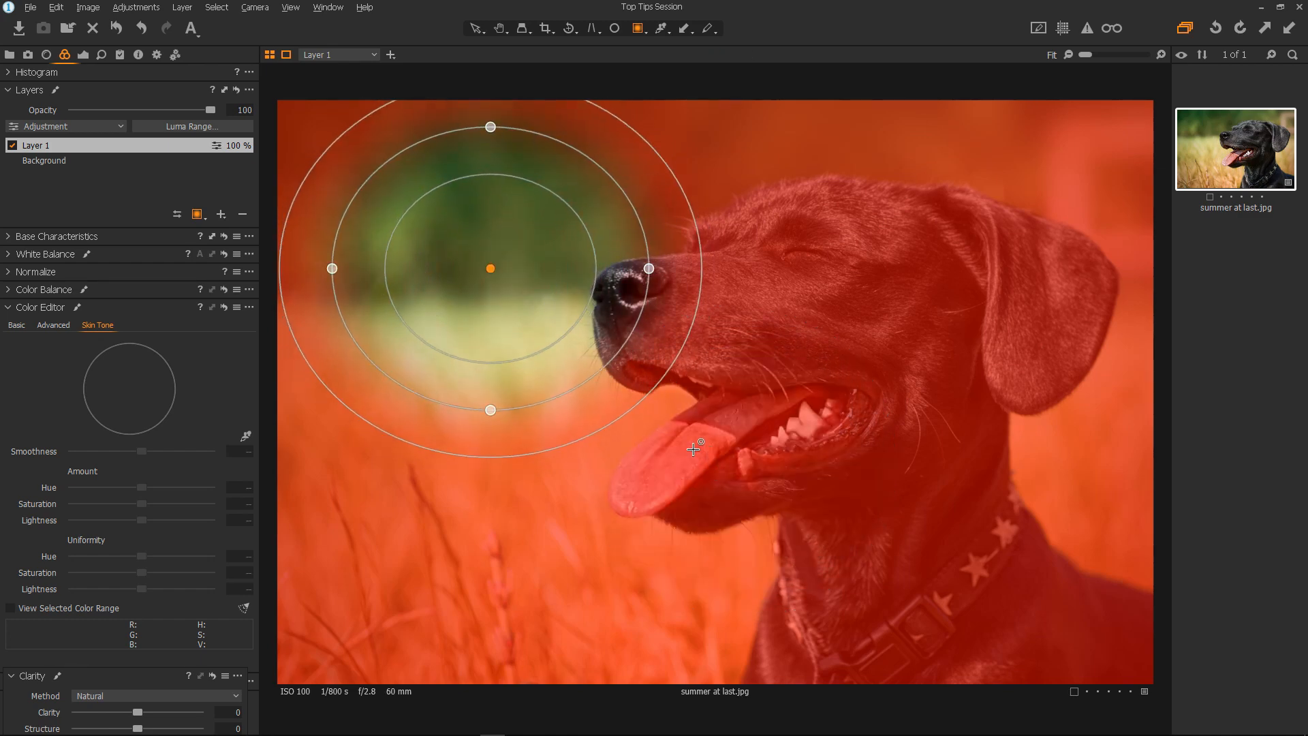
Drag the radial gradient's centre and handles to cover the dog's mouth and pink tongue.
left_click_drag(491, 269, 592, 316)
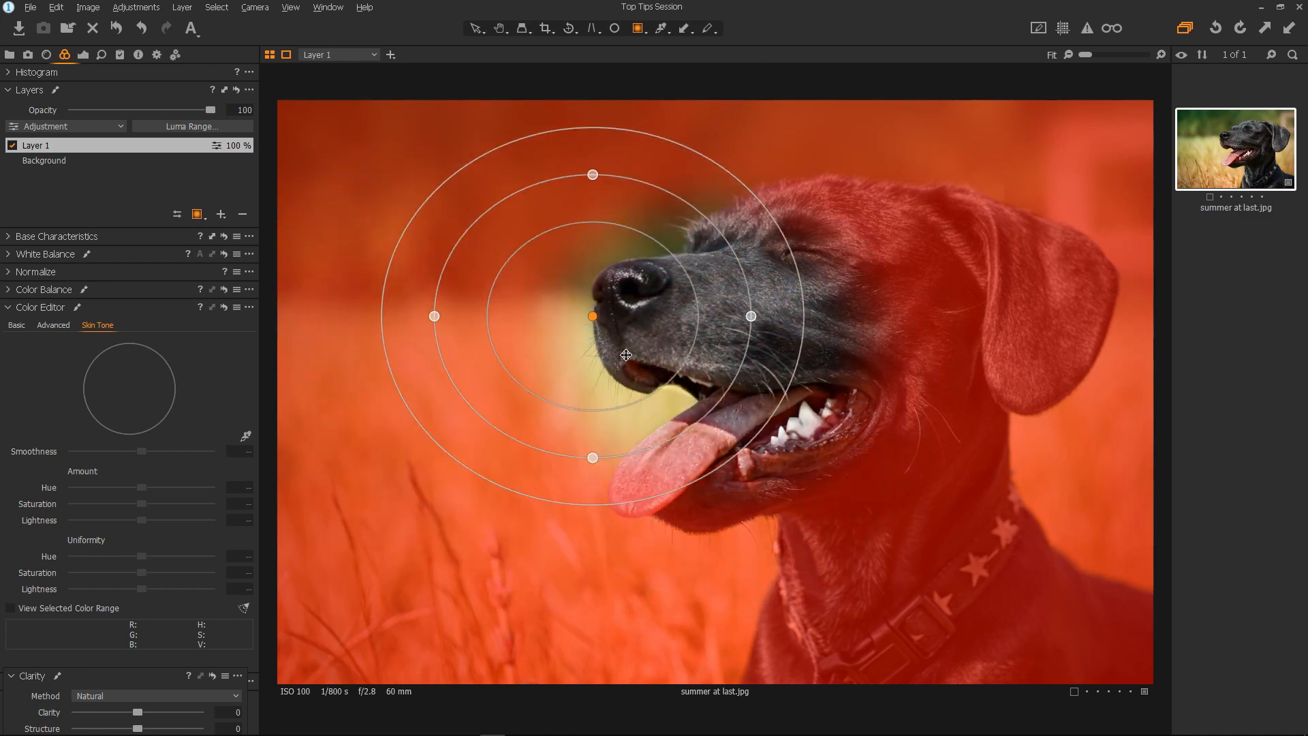
left_click_drag(625, 316, 574, 383)
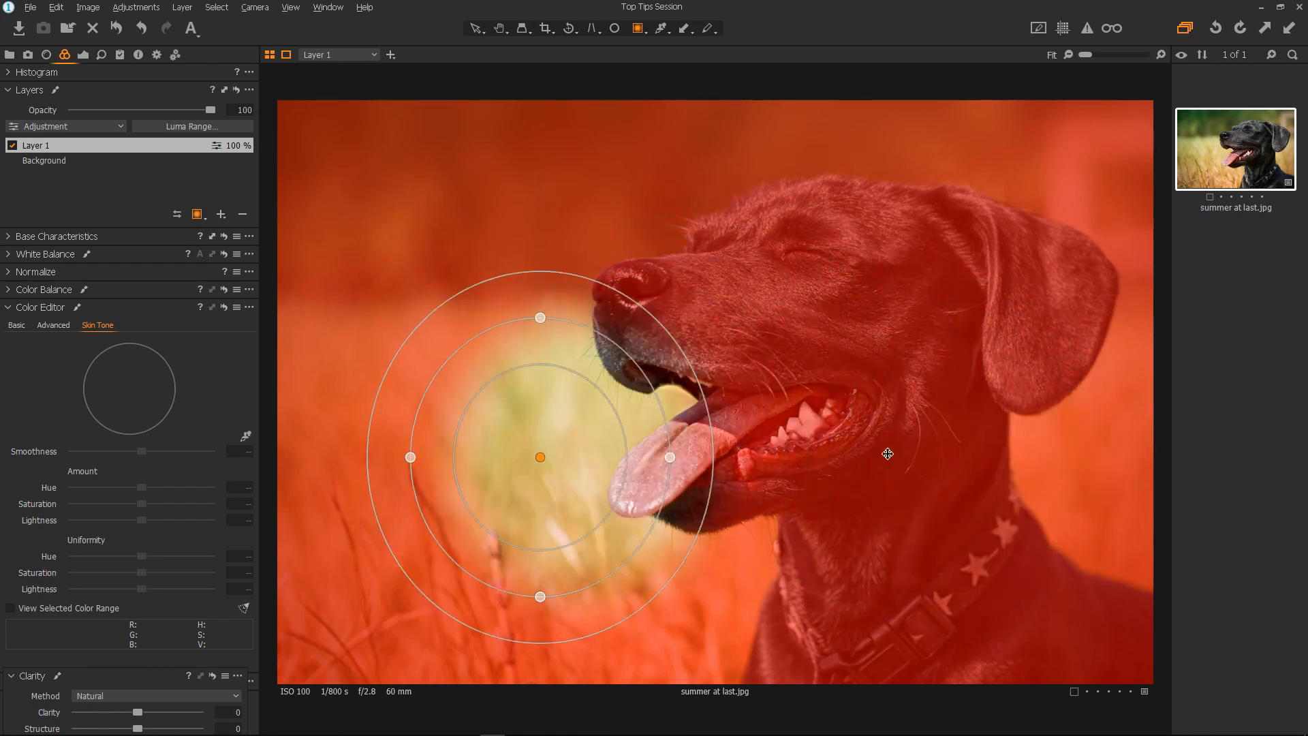
left_click_drag(540, 456, 735, 361)
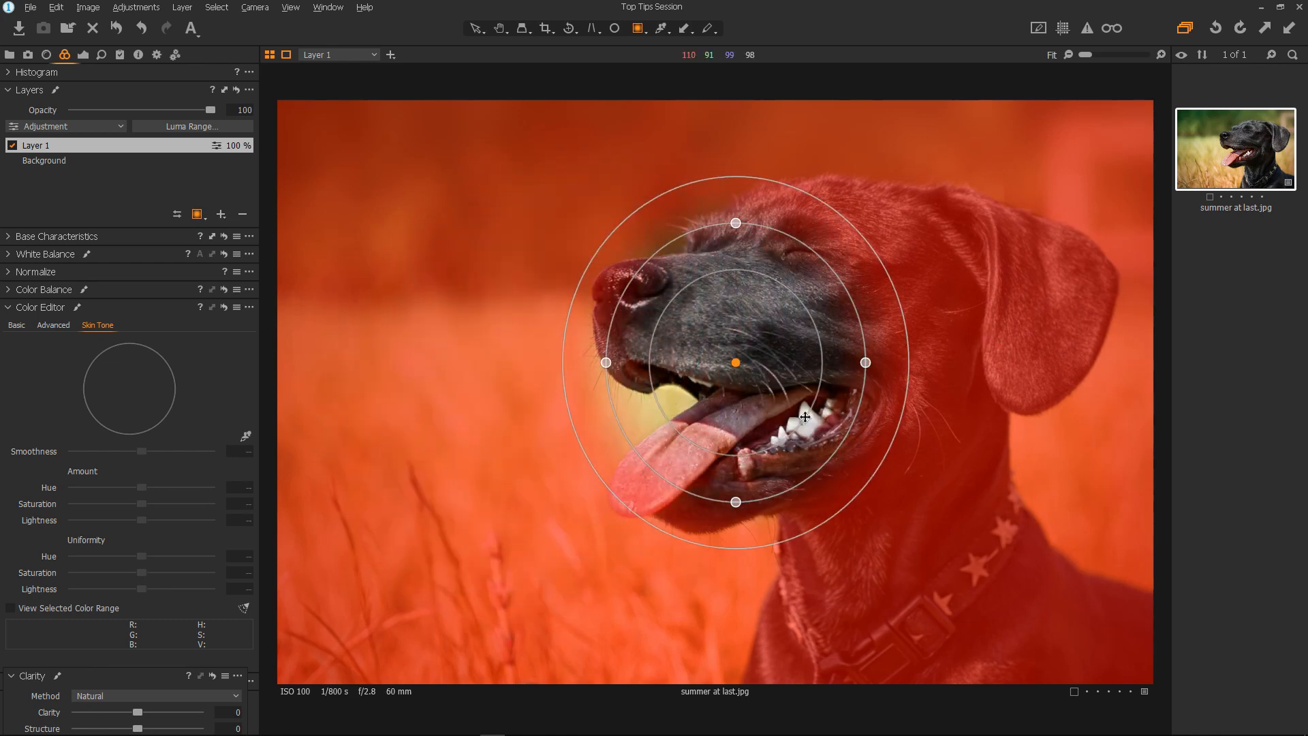
left_click_drag(736, 361, 645, 379)
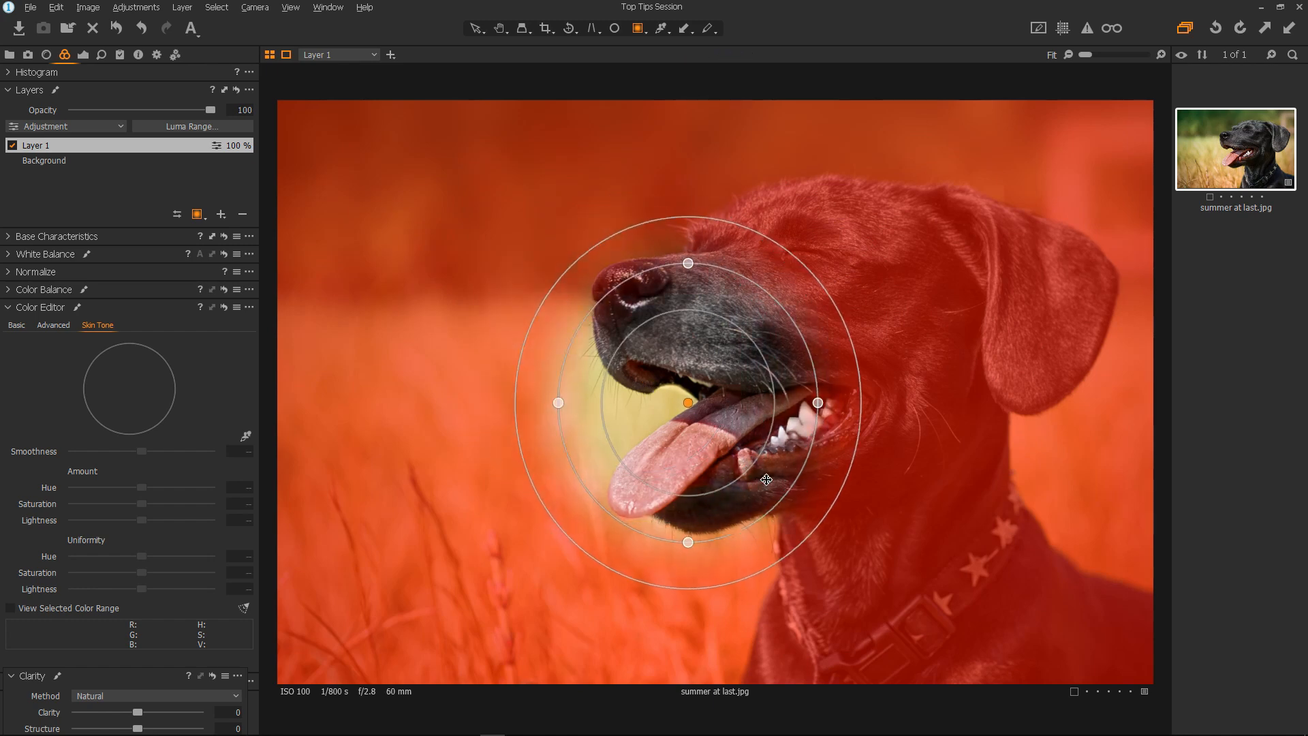
left_click_drag(687, 403, 701, 412)
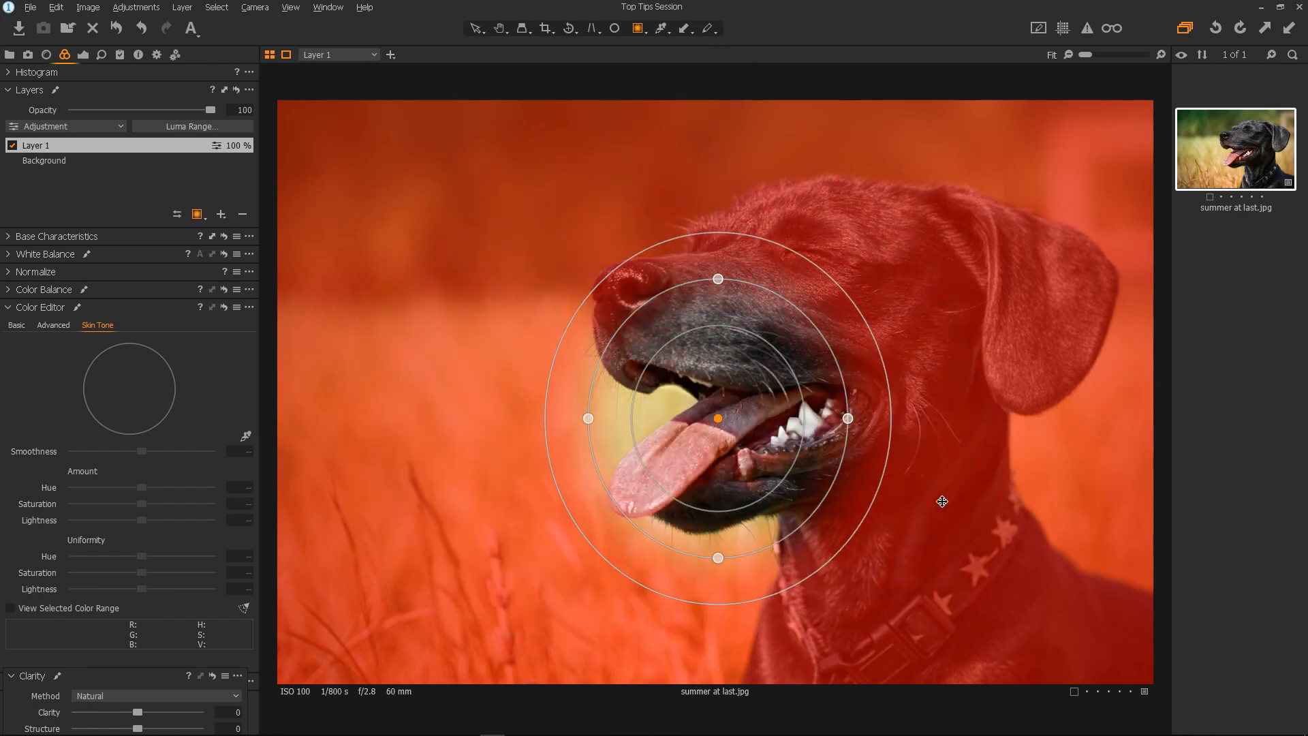
left_click(1236, 251)
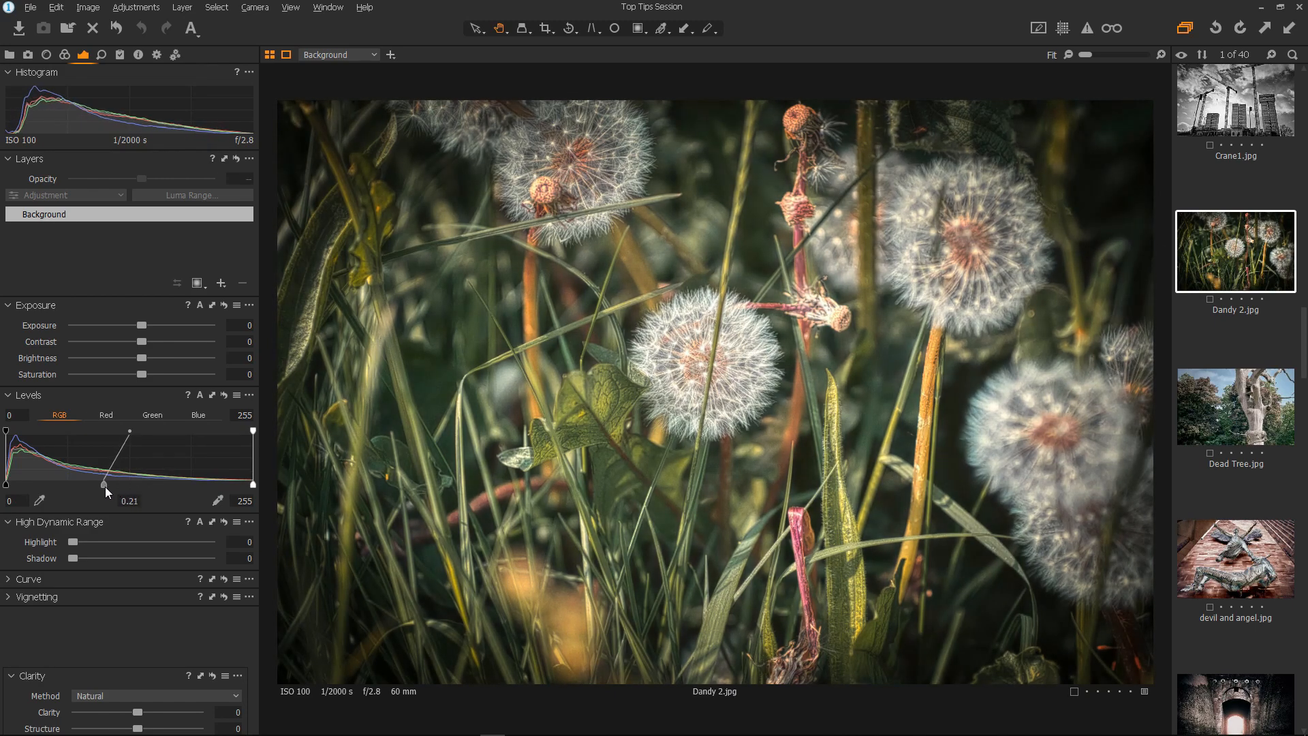
Lower the Dandy 2 photo's Levels midtone slider to 0.02.
left_click_drag(106, 486, 127, 486)
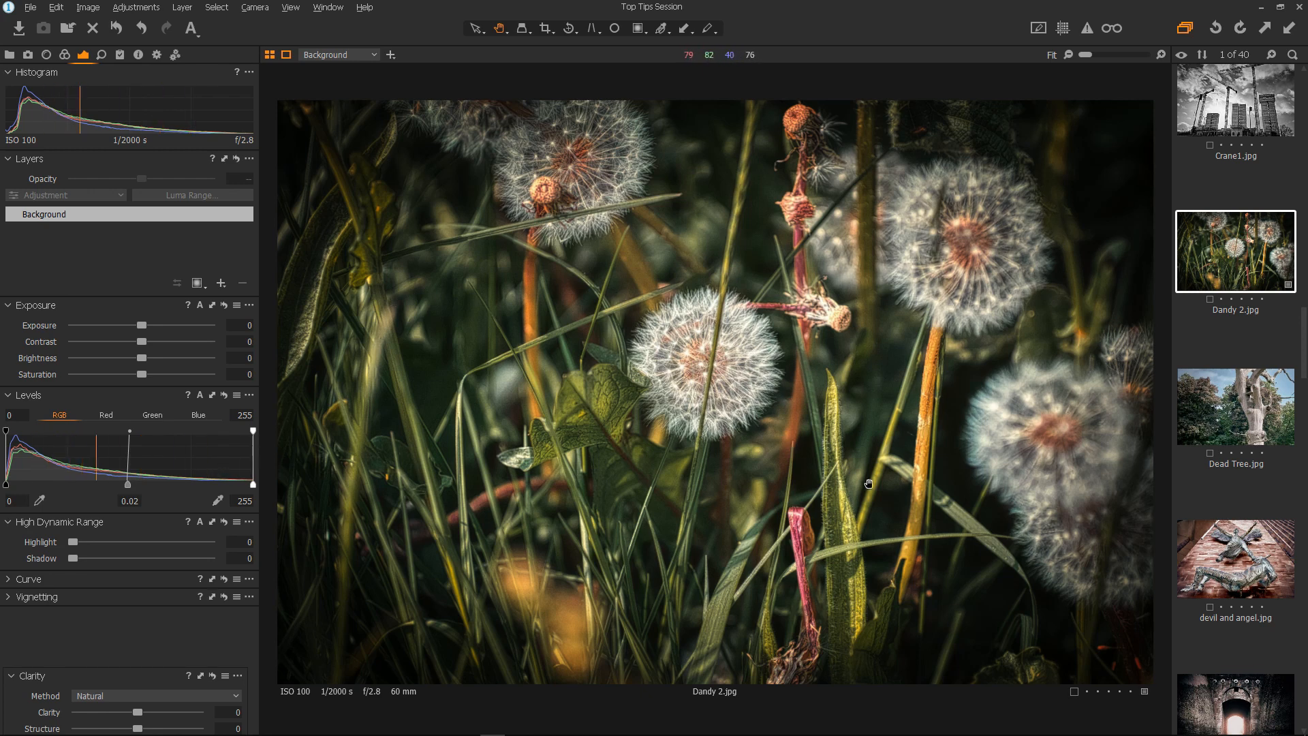
mouse_move(659, 309)
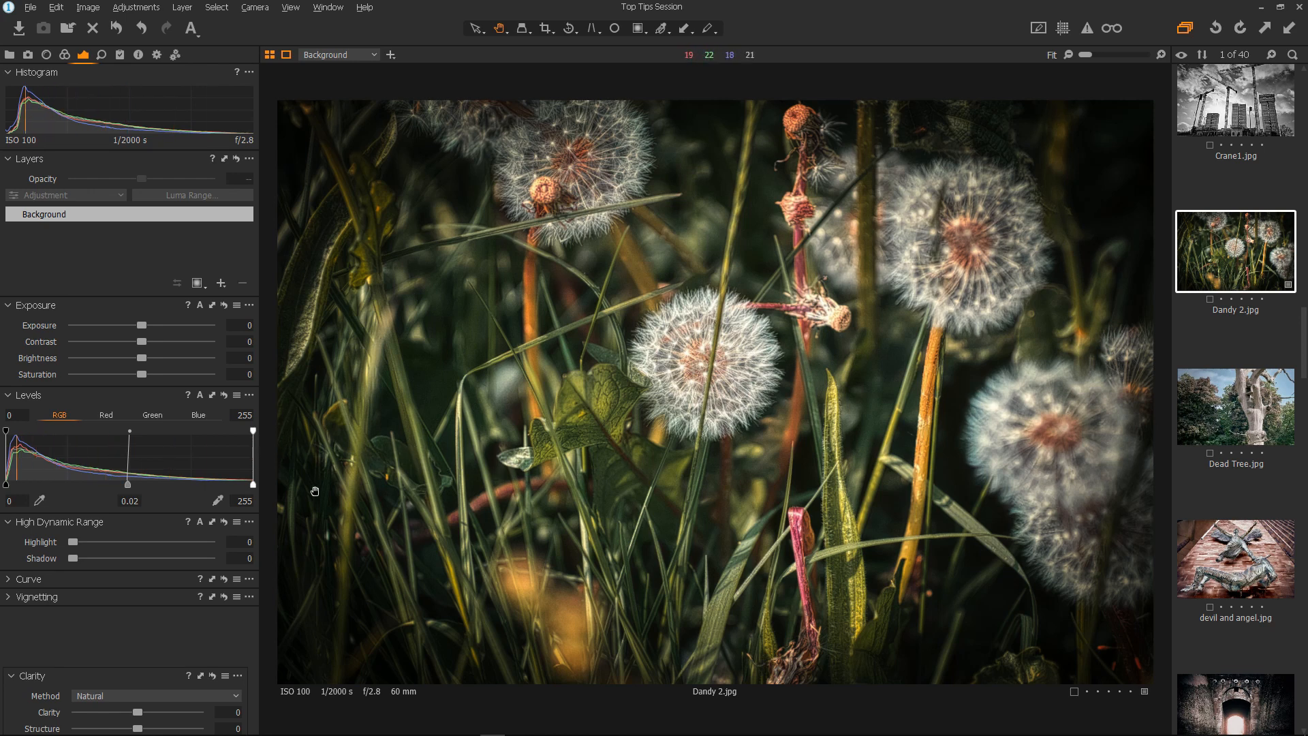
mouse_move(54, 478)
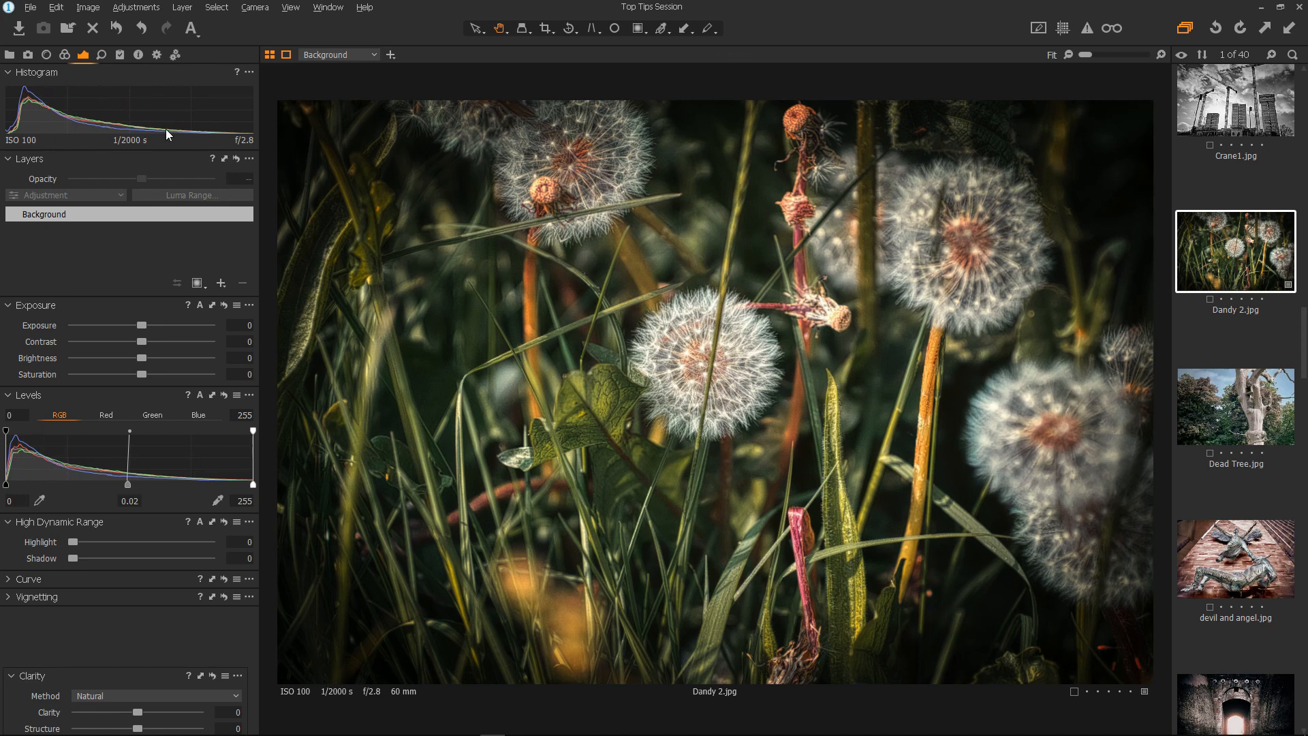
Open Preferences on the Image page and set Preview Image Size to 1440 px.
left_click(57, 8)
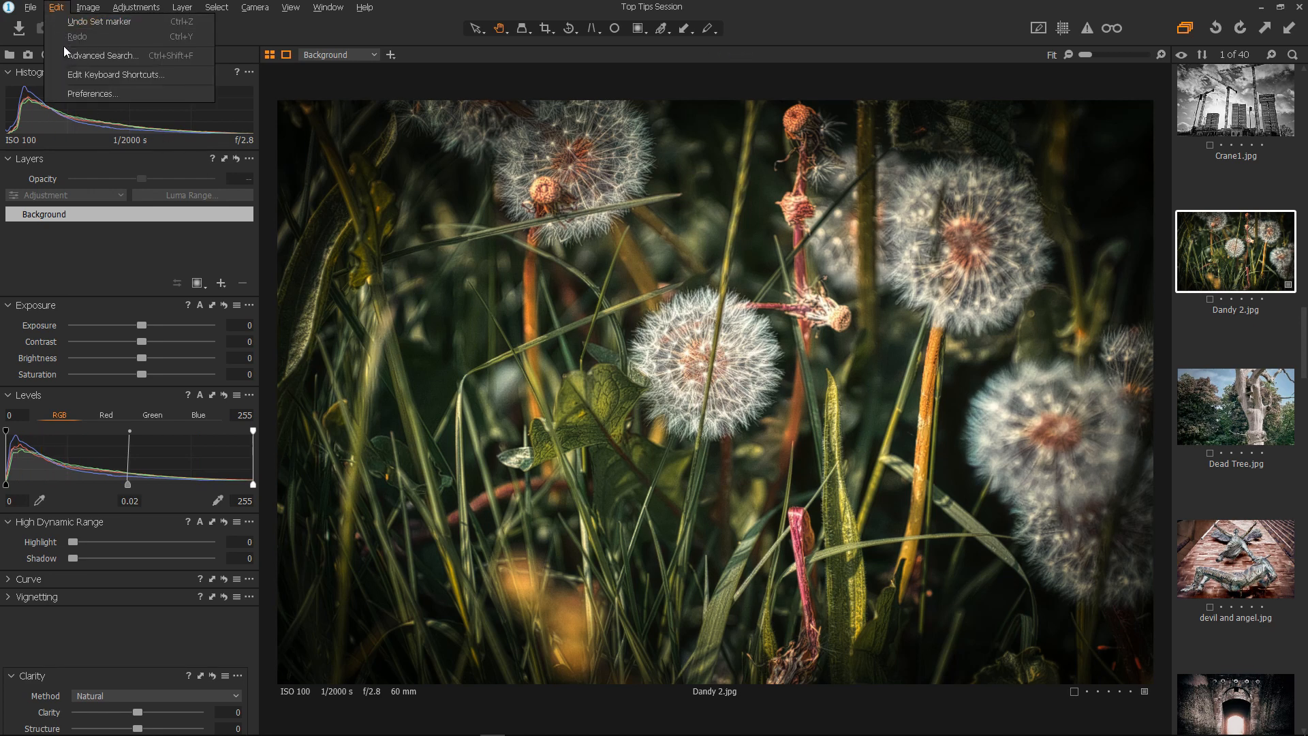
left_click(92, 93)
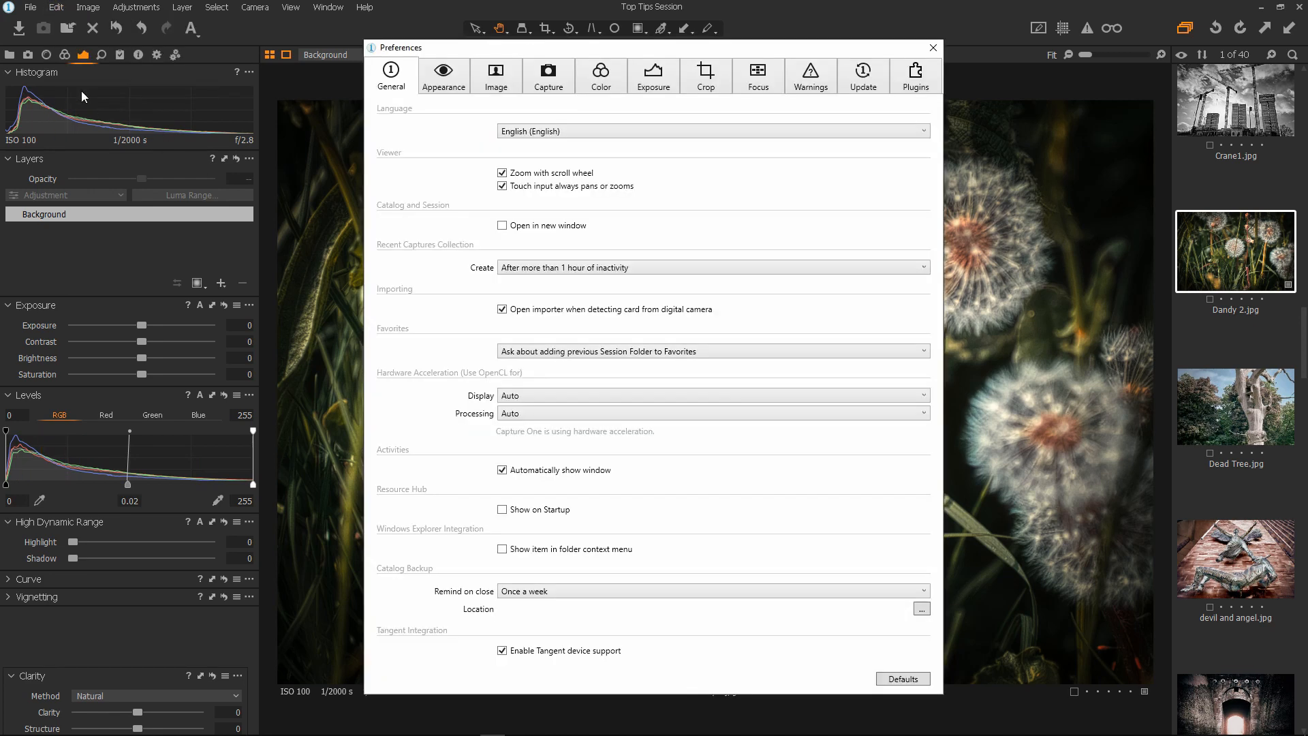
left_click(497, 75)
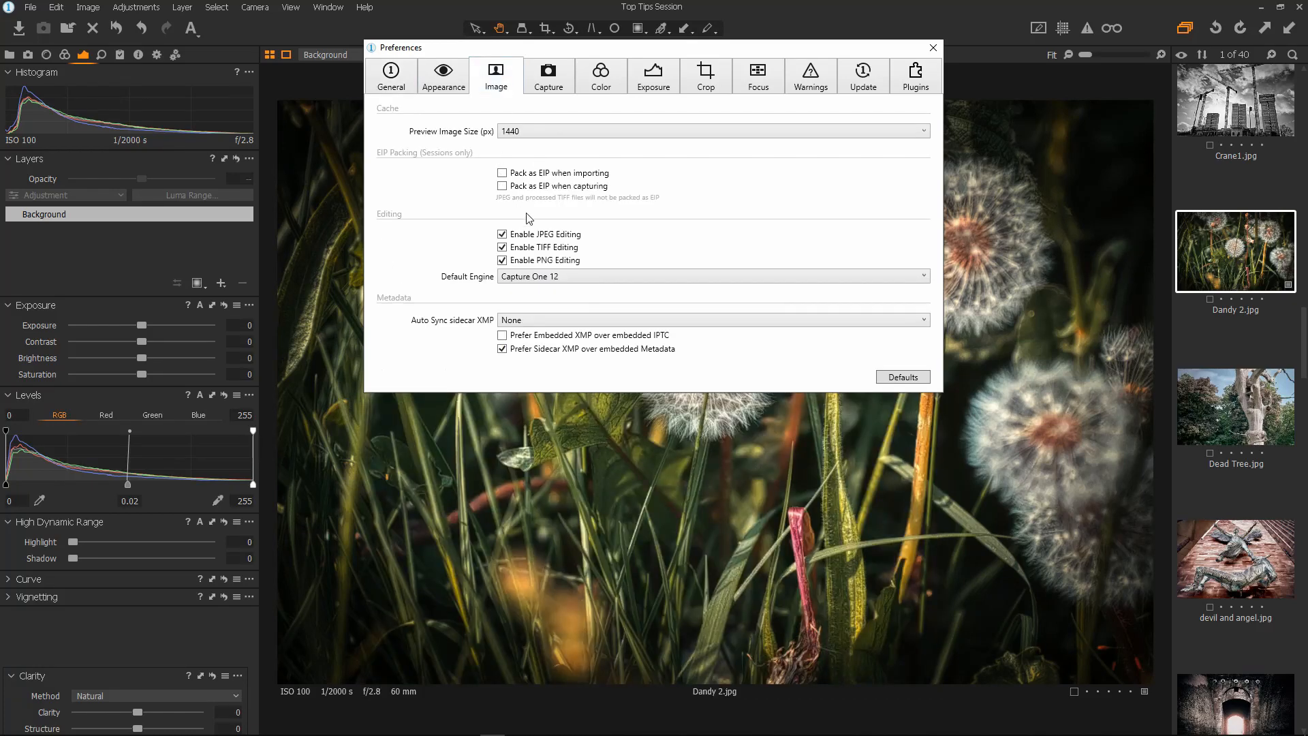
left_click(712, 130)
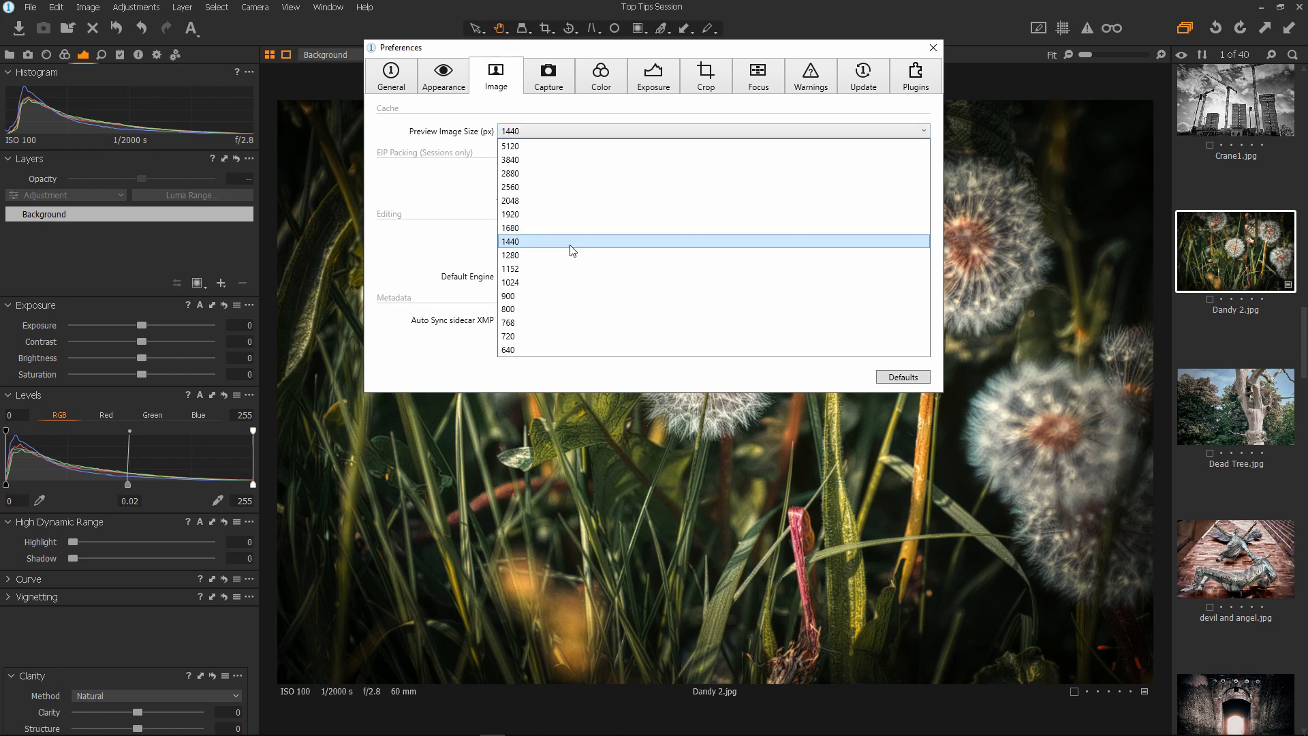
left_click(510, 241)
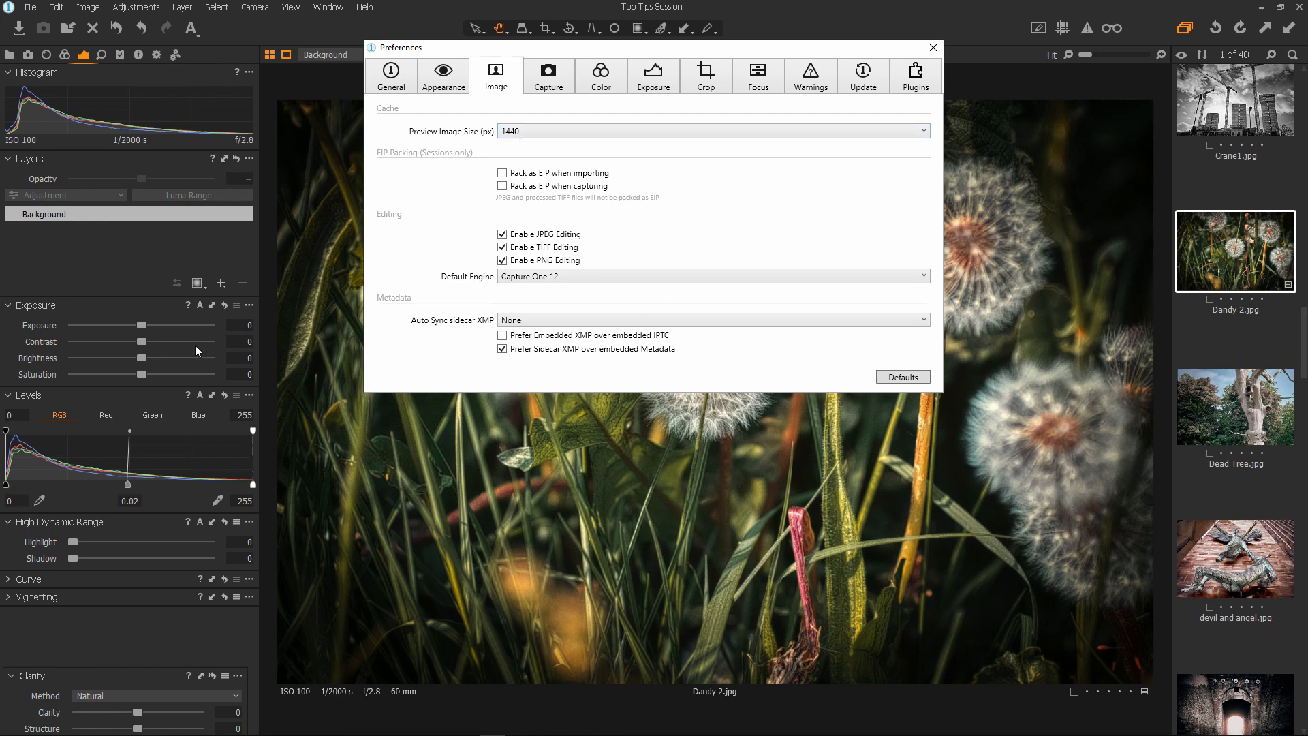
mouse_move(554, 552)
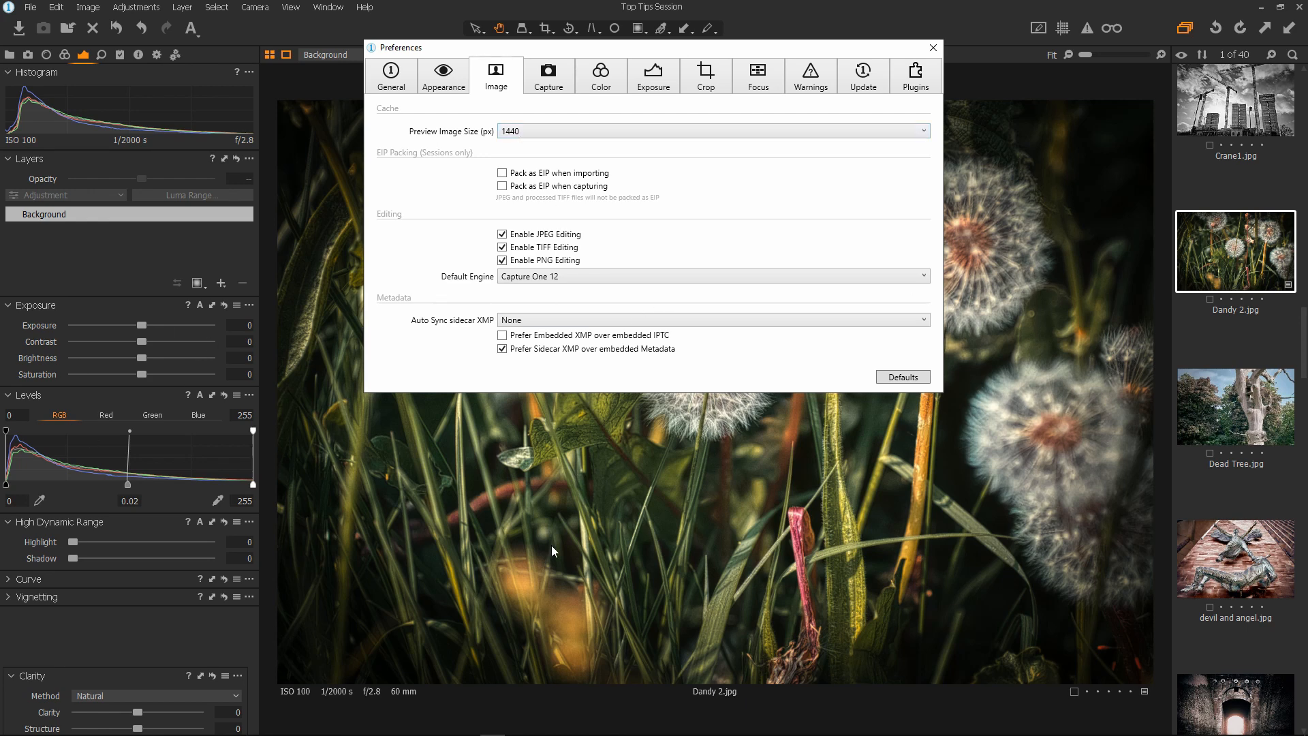
mouse_move(929, 61)
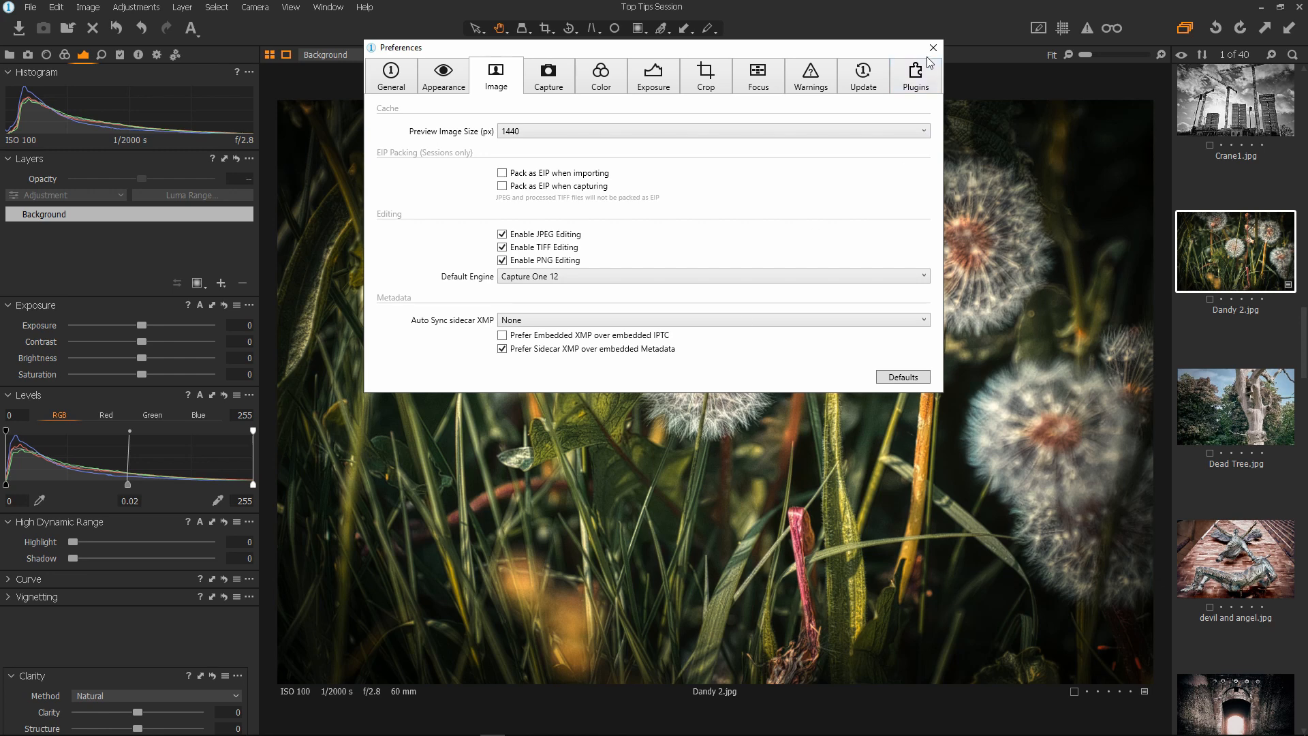
mouse_move(472, 490)
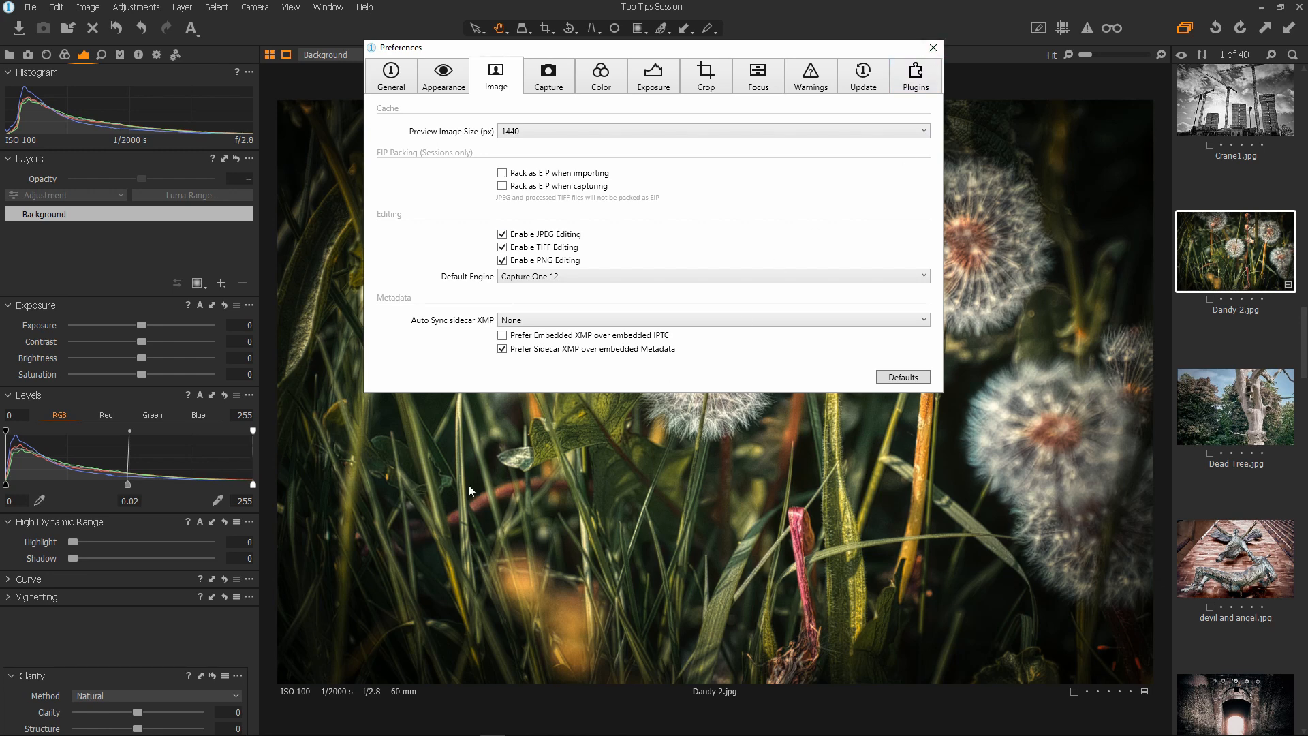
mouse_move(491, 515)
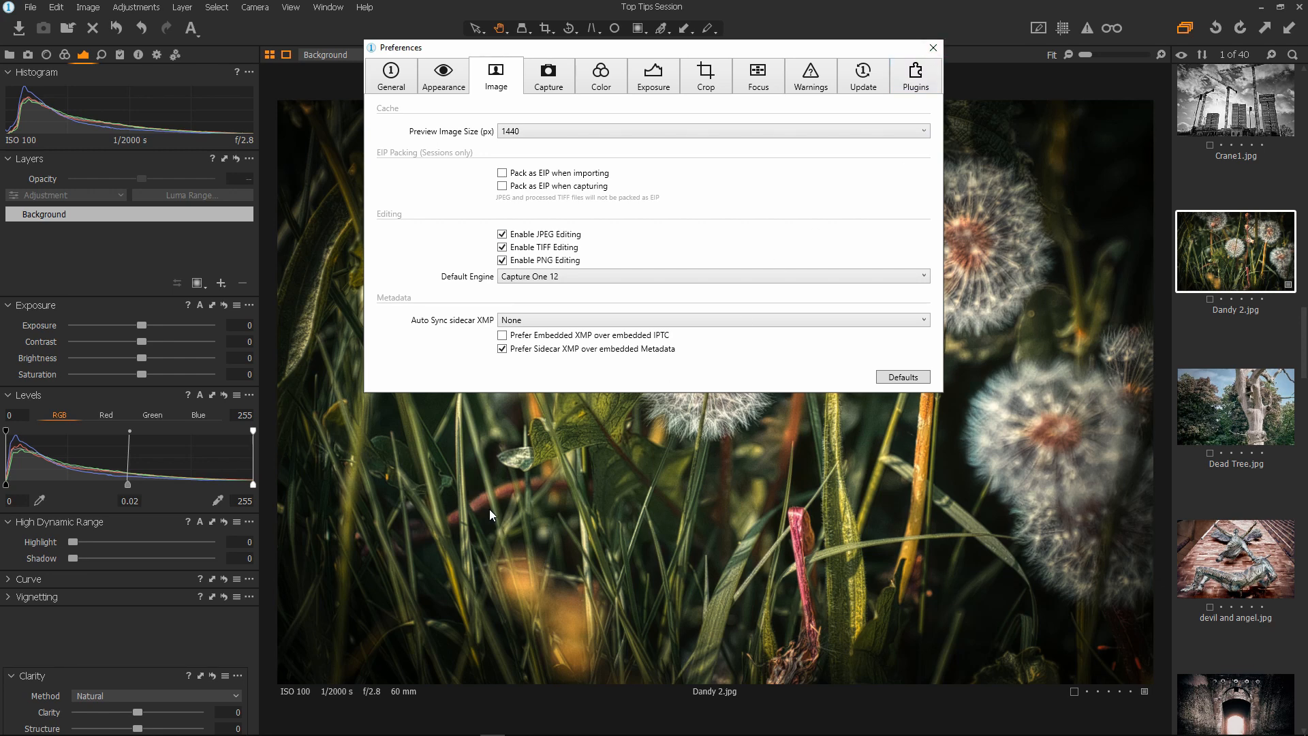
mouse_move(541, 468)
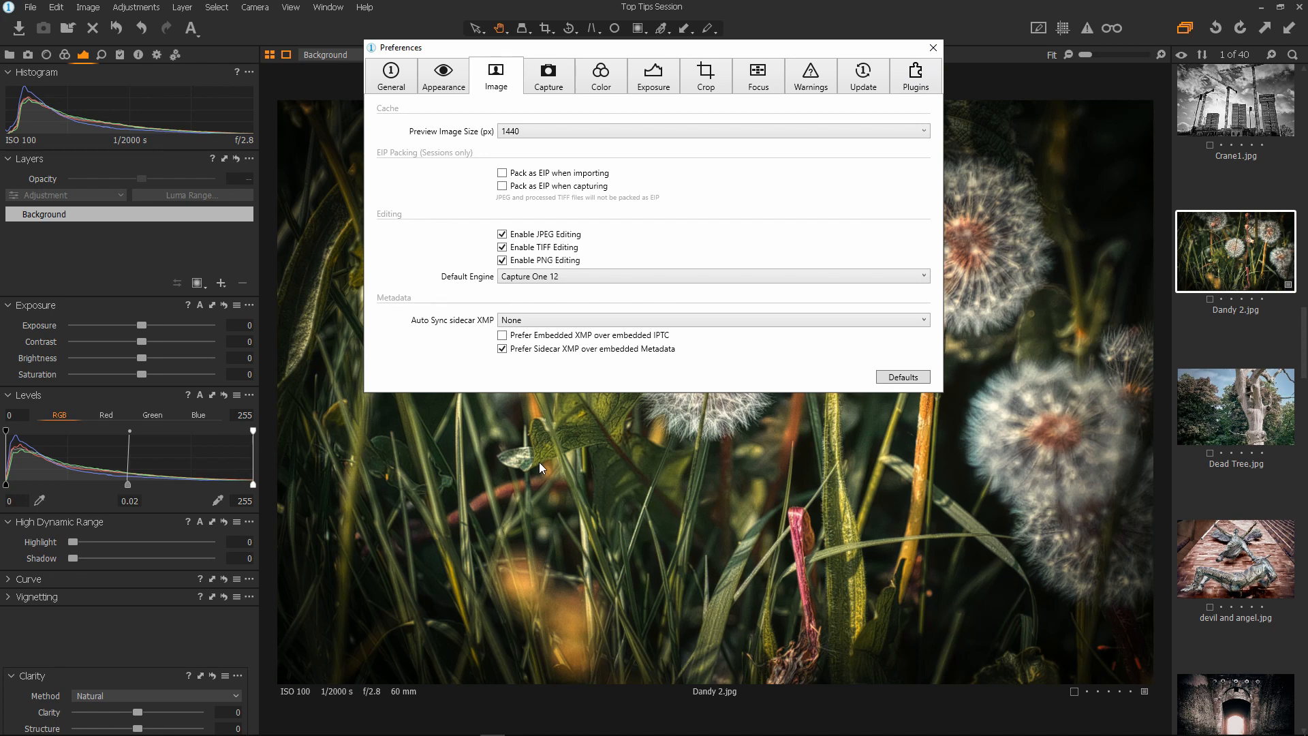
mouse_move(725, 217)
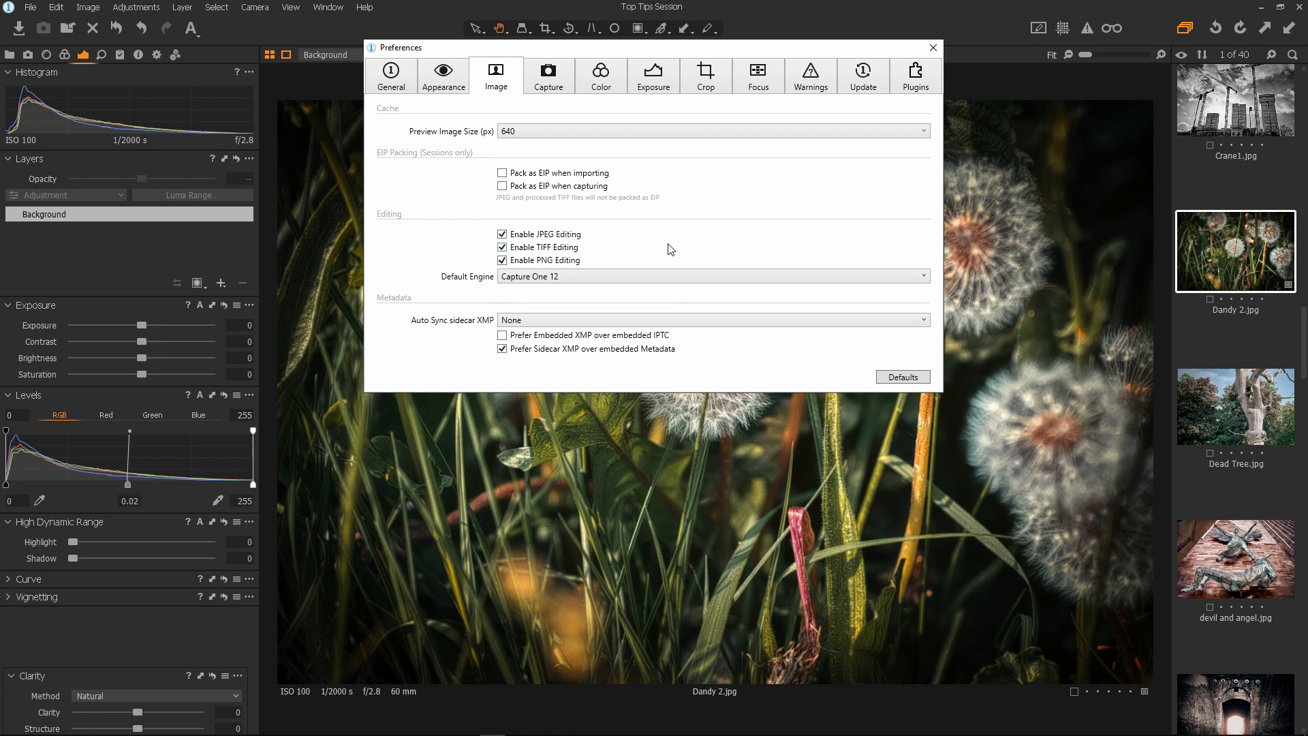
left_click(713, 131)
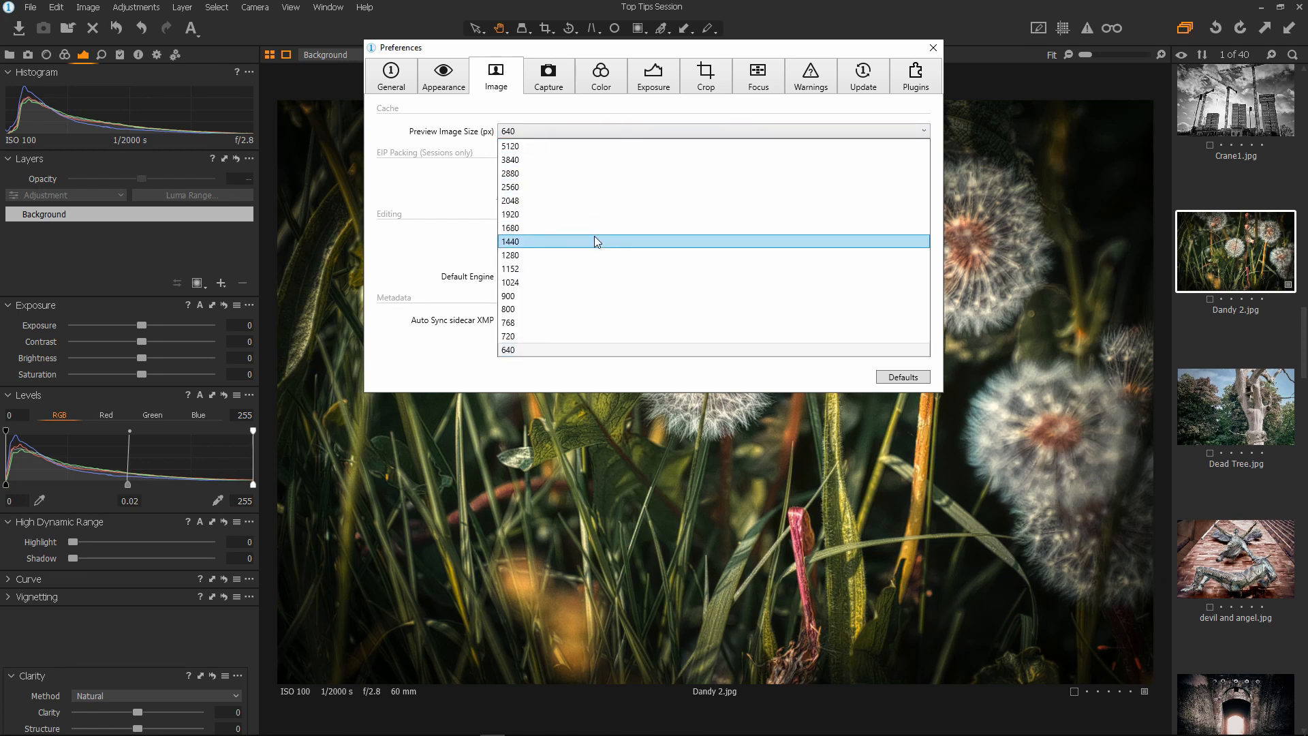
left_click(537, 241)
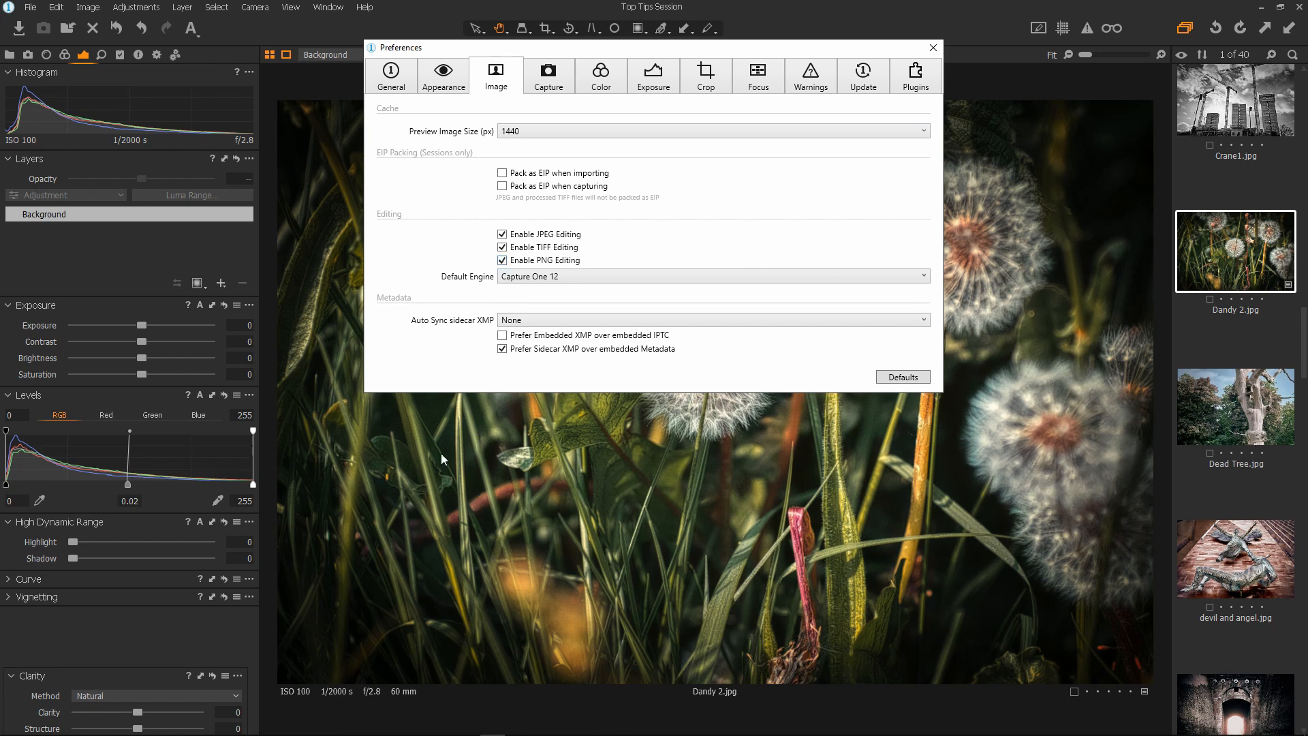
mouse_move(700, 290)
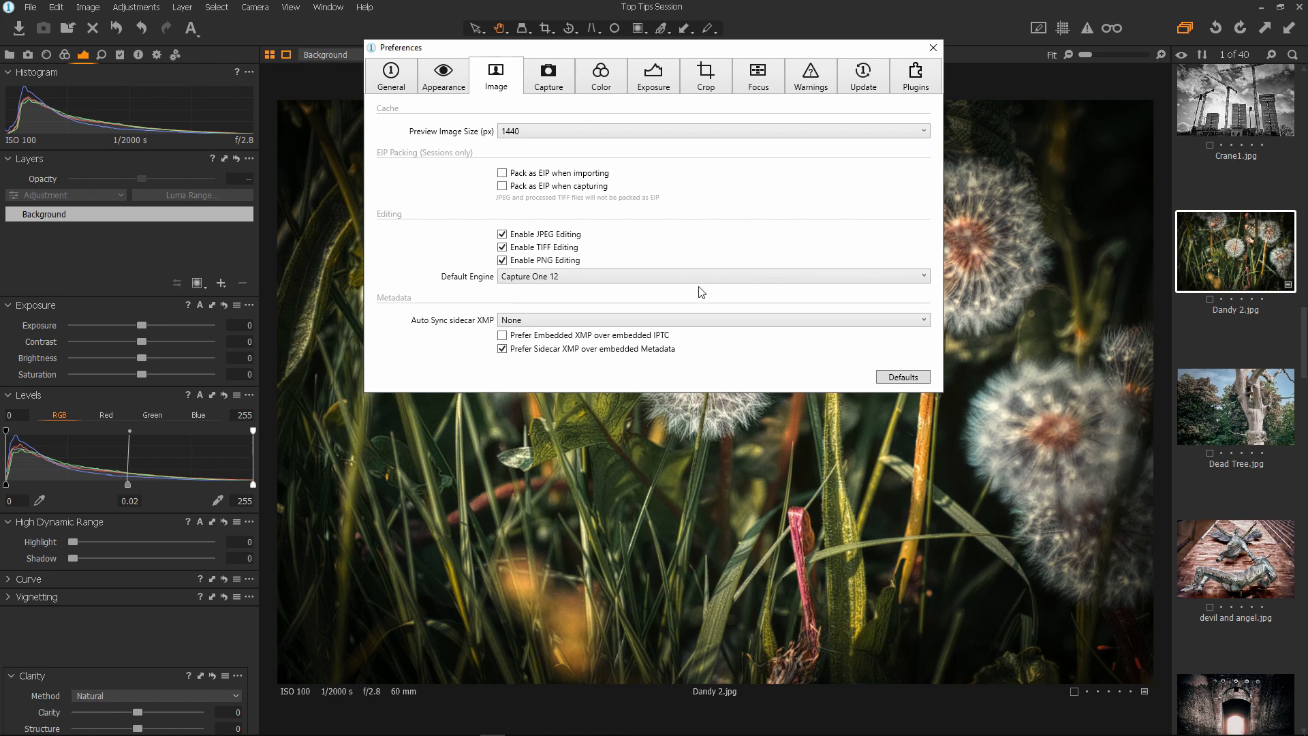
mouse_move(933, 48)
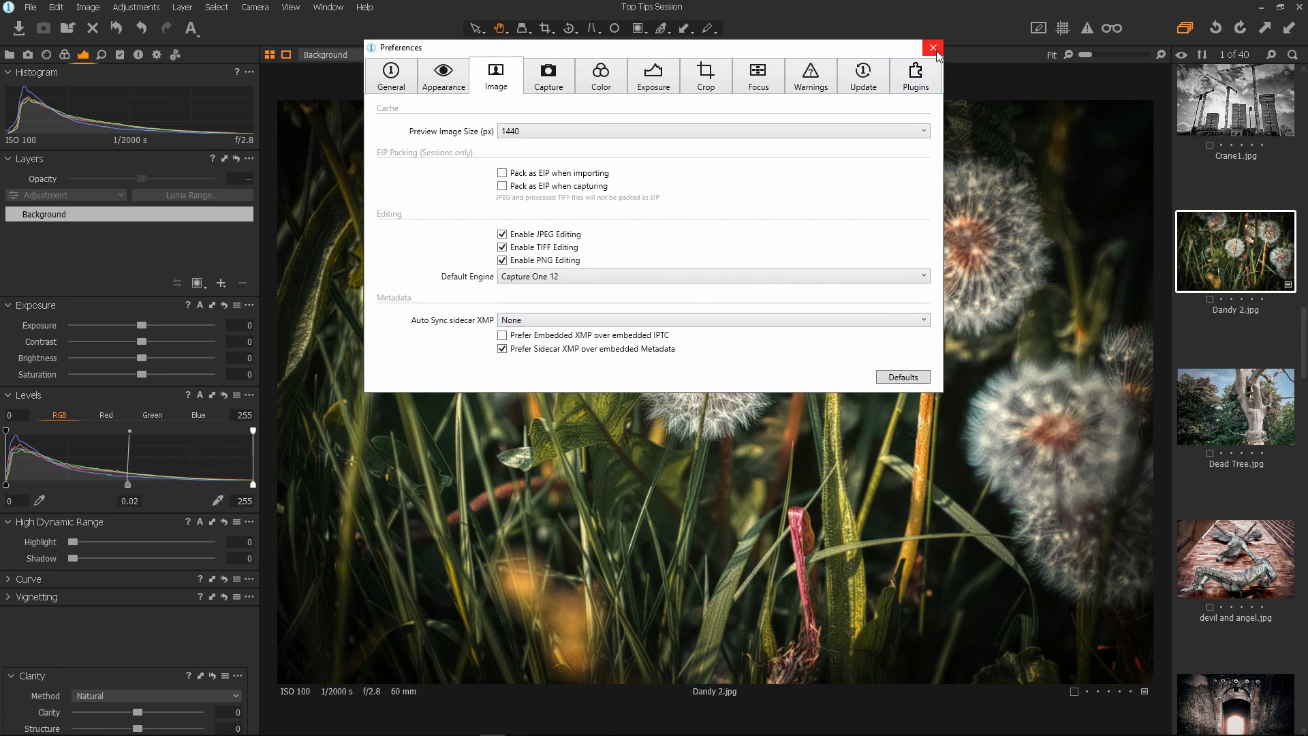
Close the Preferences window to return to the darkened dandelion photo.
left_click(932, 47)
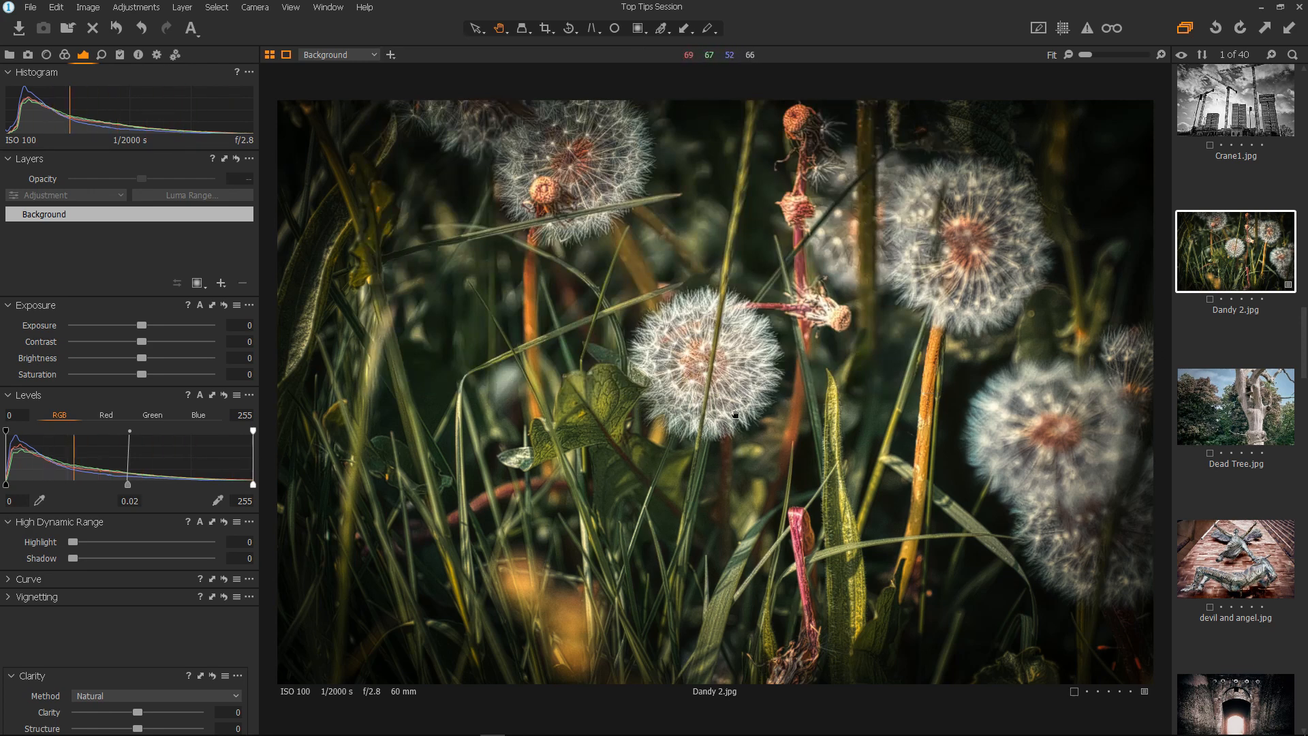
mouse_move(625, 469)
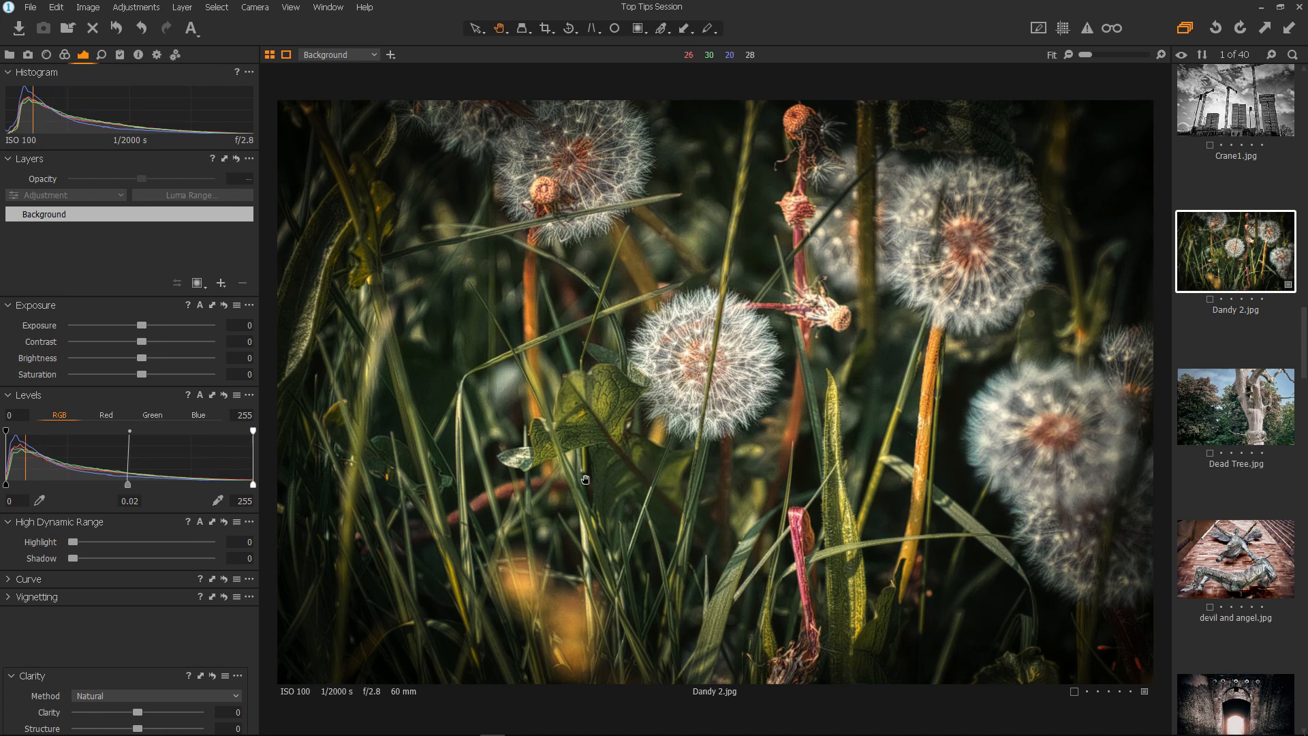
mouse_move(631, 408)
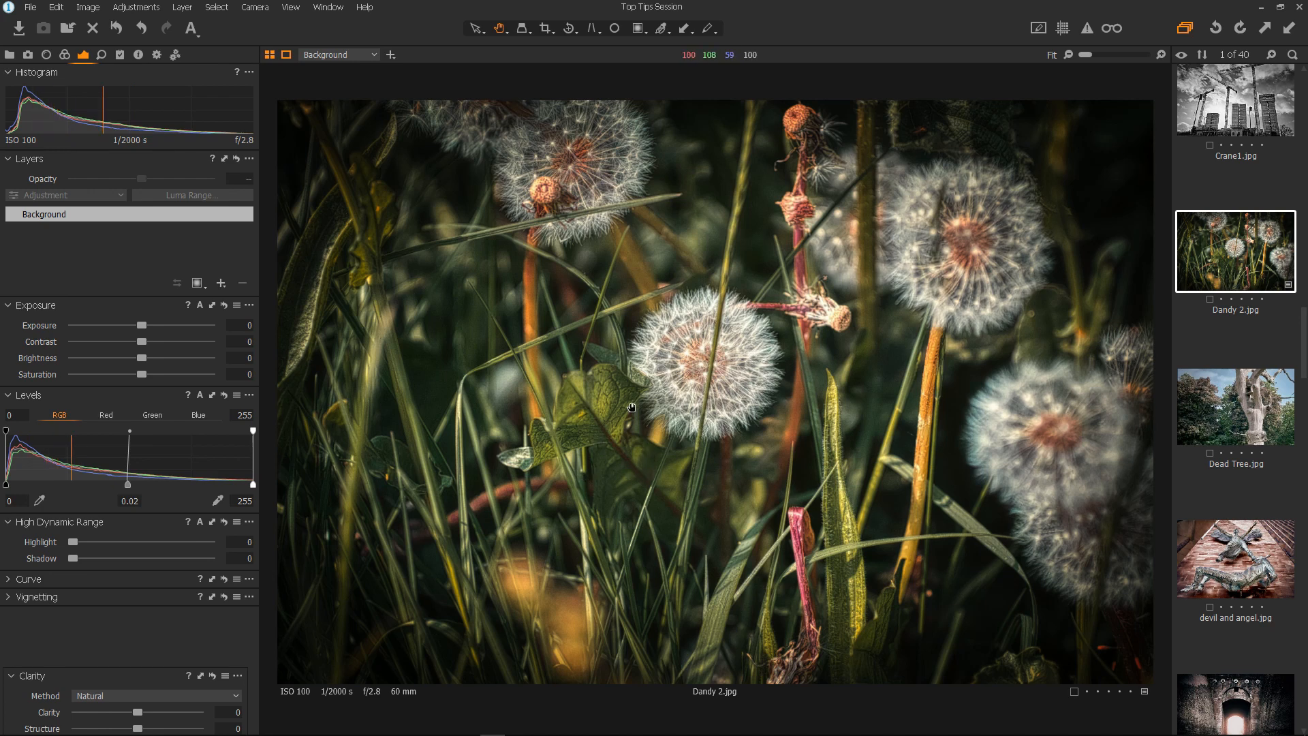
mouse_move(804, 397)
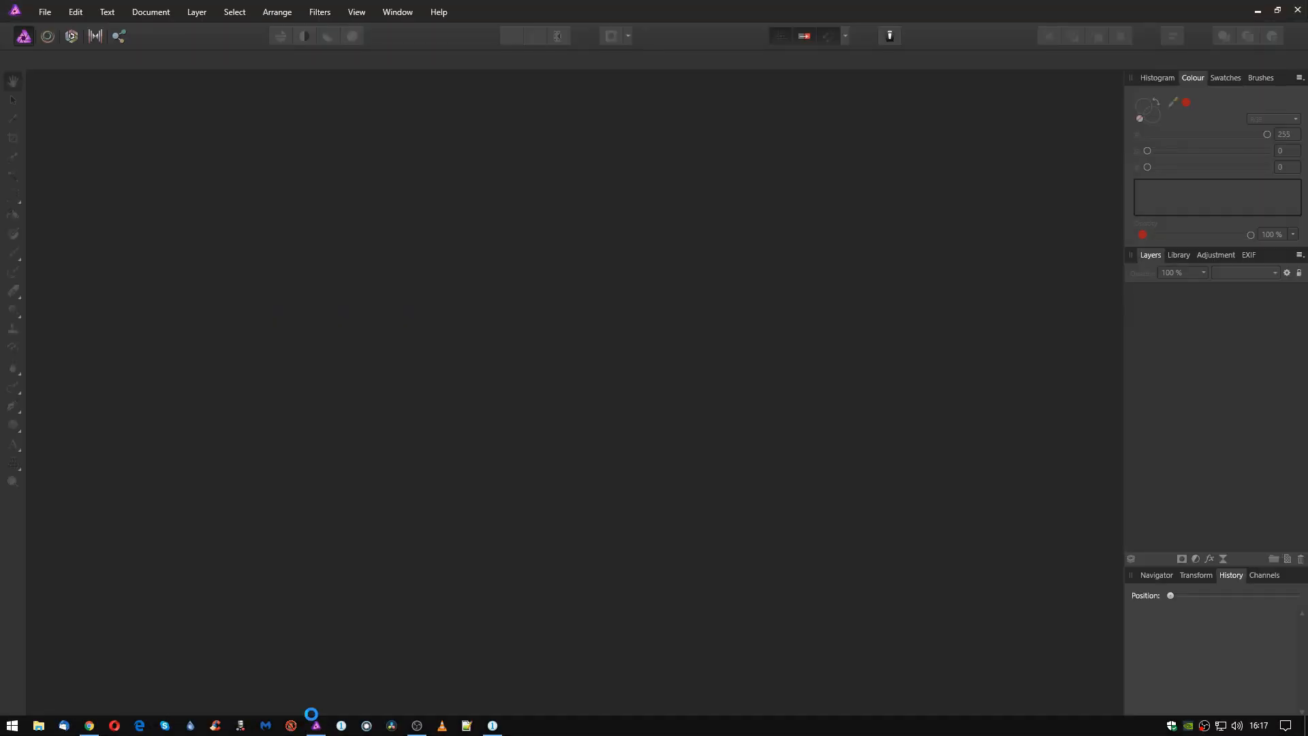
Make a new Affinity Photo document from the clipboard and check its size in Resize Document.
left_click(47, 12)
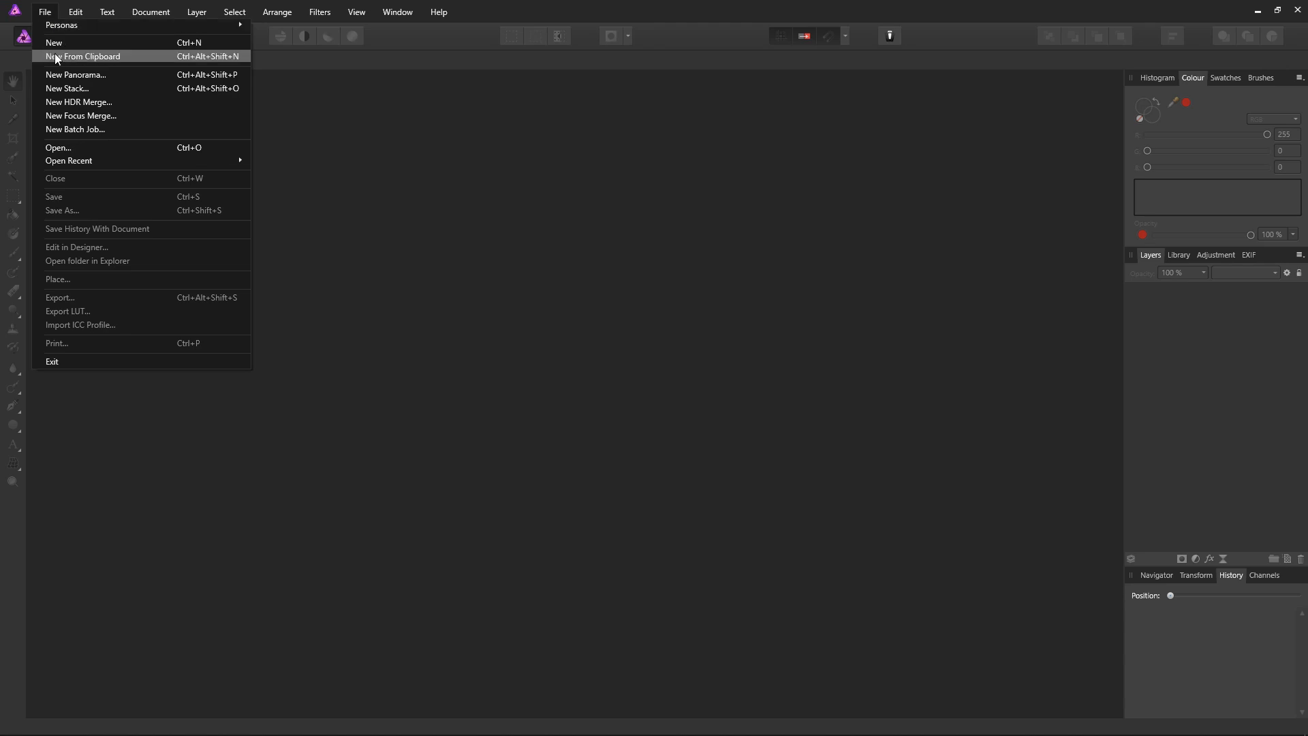
left_click(89, 56)
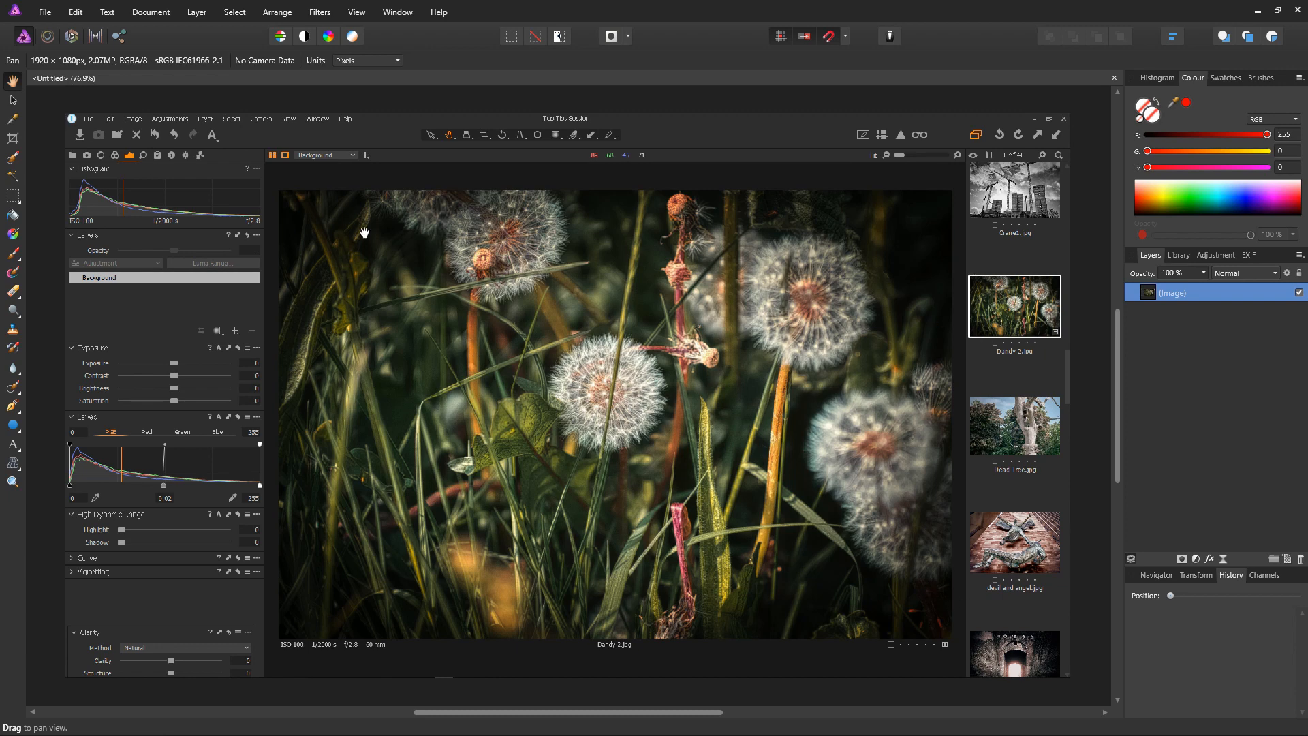
left_click(150, 11)
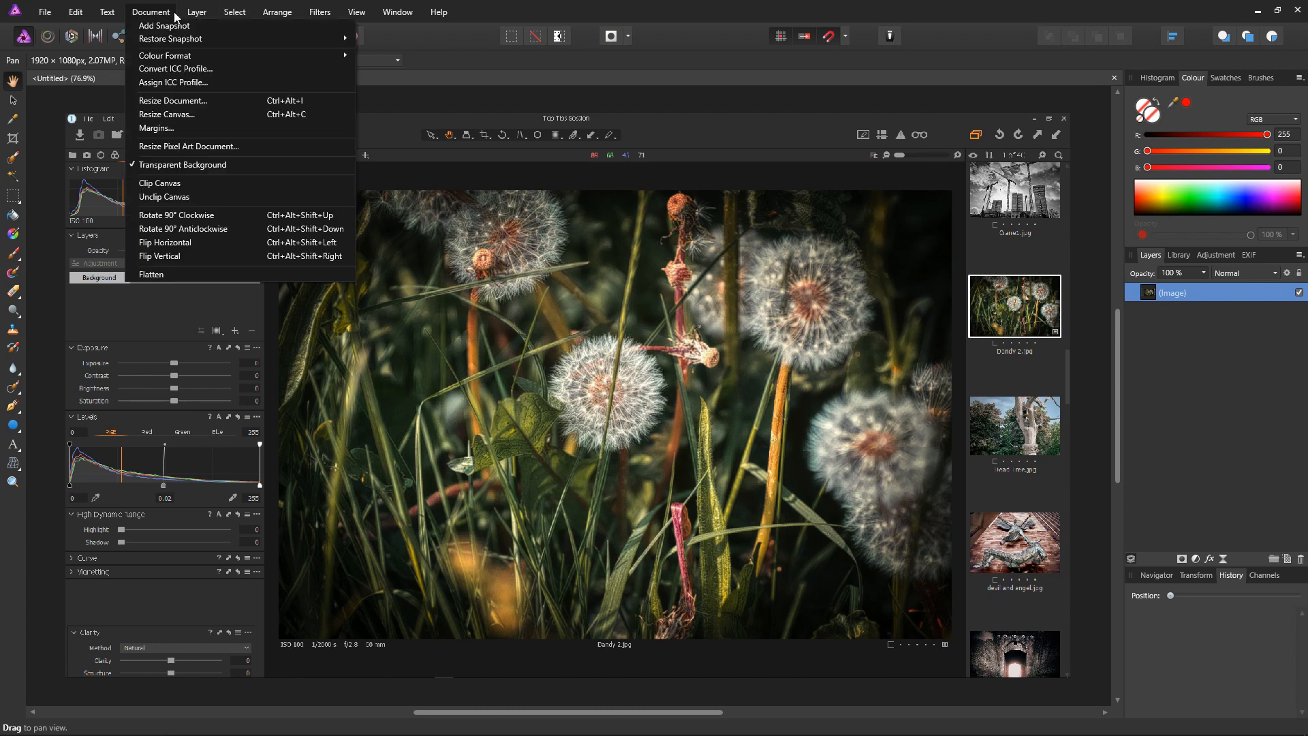
left_click(181, 106)
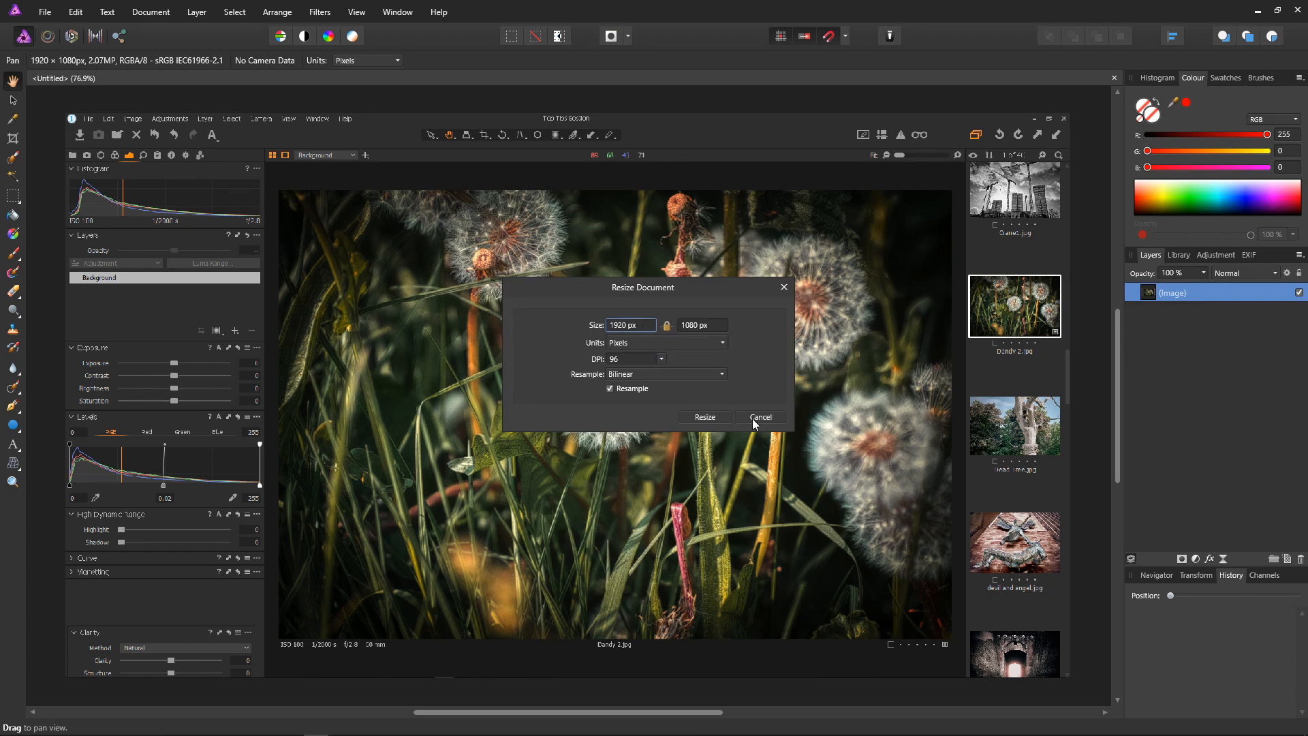
left_click(761, 417)
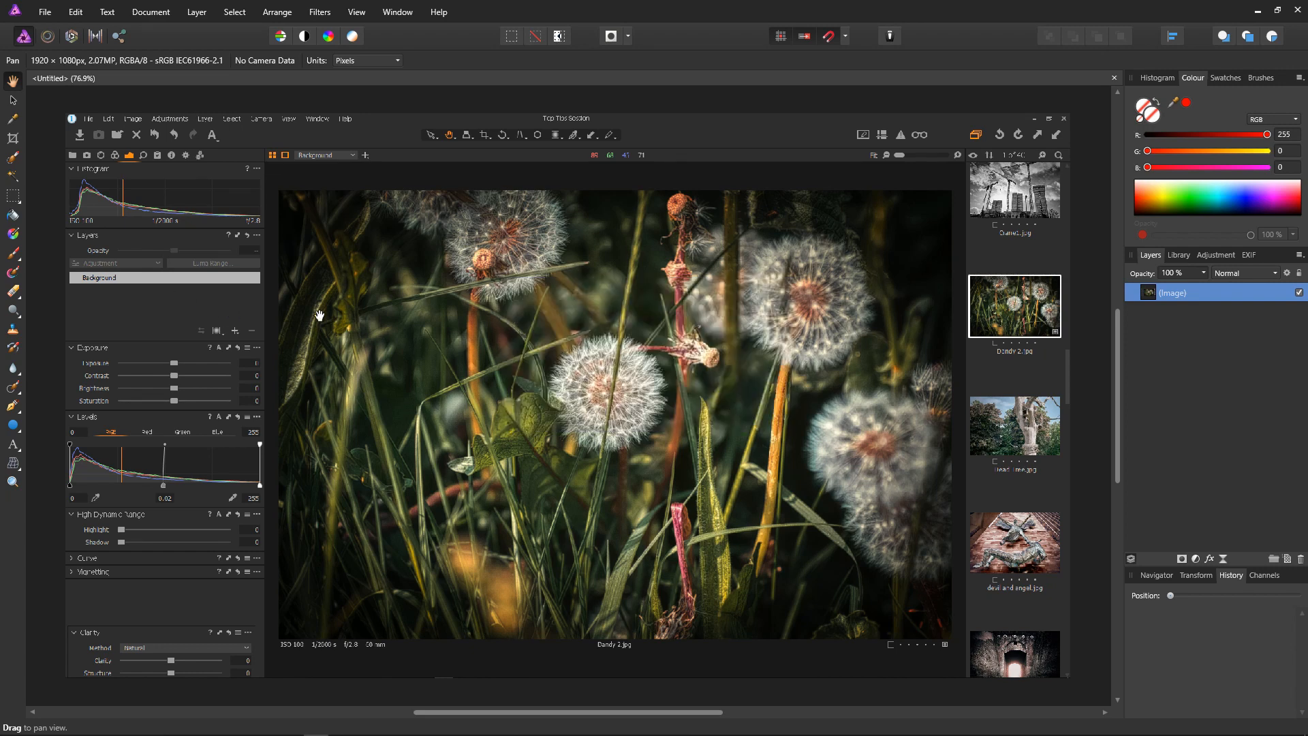
mouse_move(13, 199)
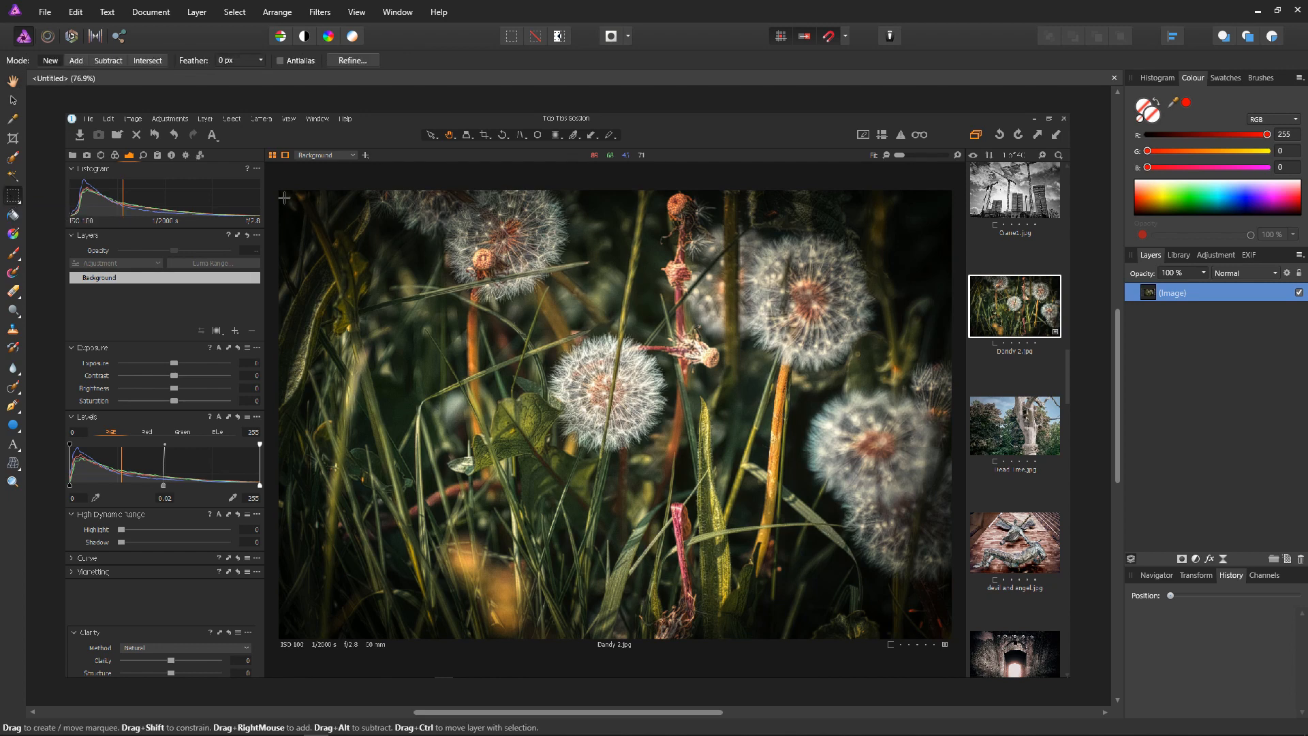
mouse_move(279, 190)
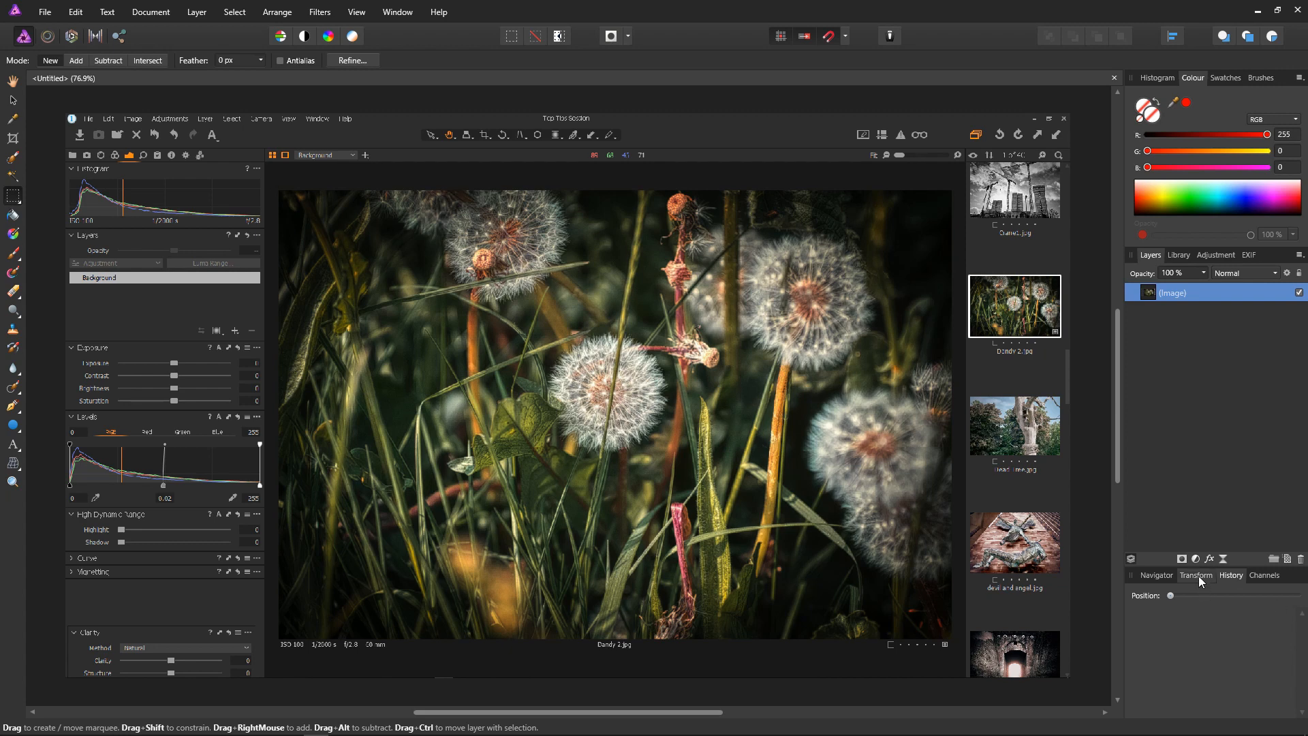
Marquee-select the displayed photo with the Transform panel open, measuring 1283 × 856 px.
left_click(1196, 575)
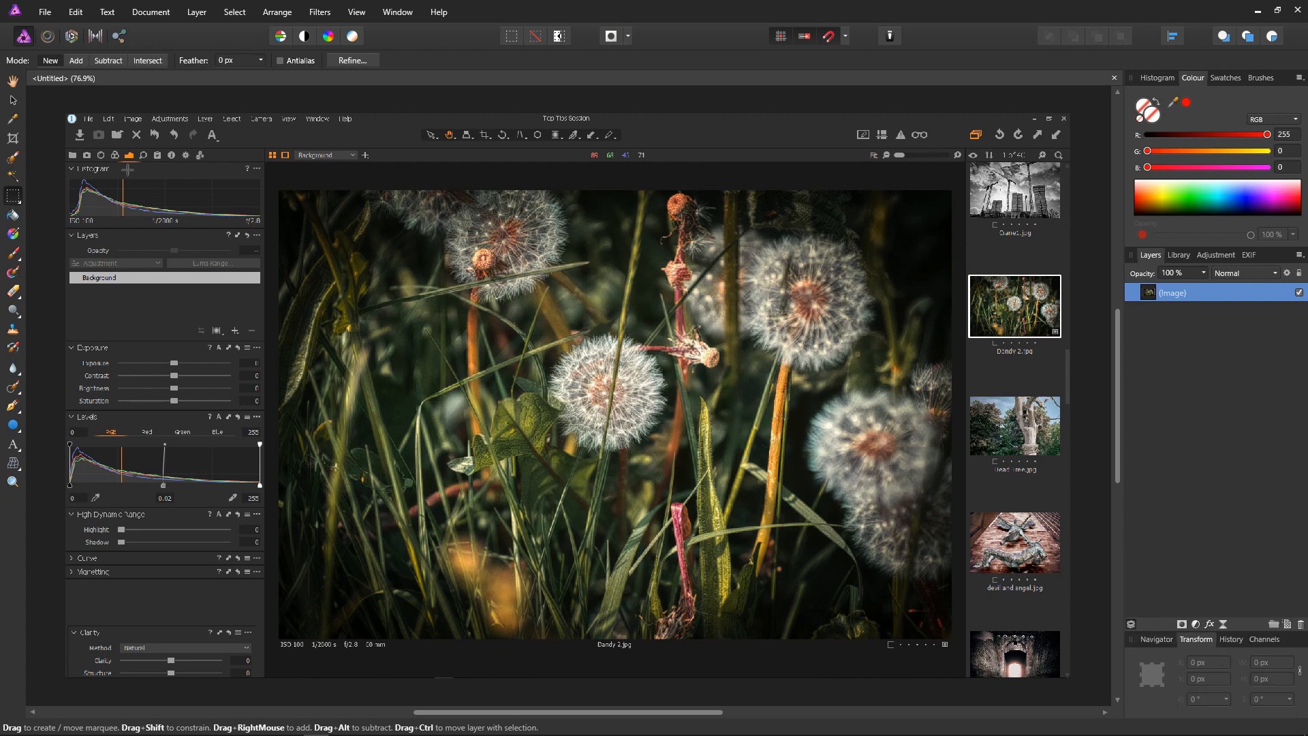
mouse_move(276, 188)
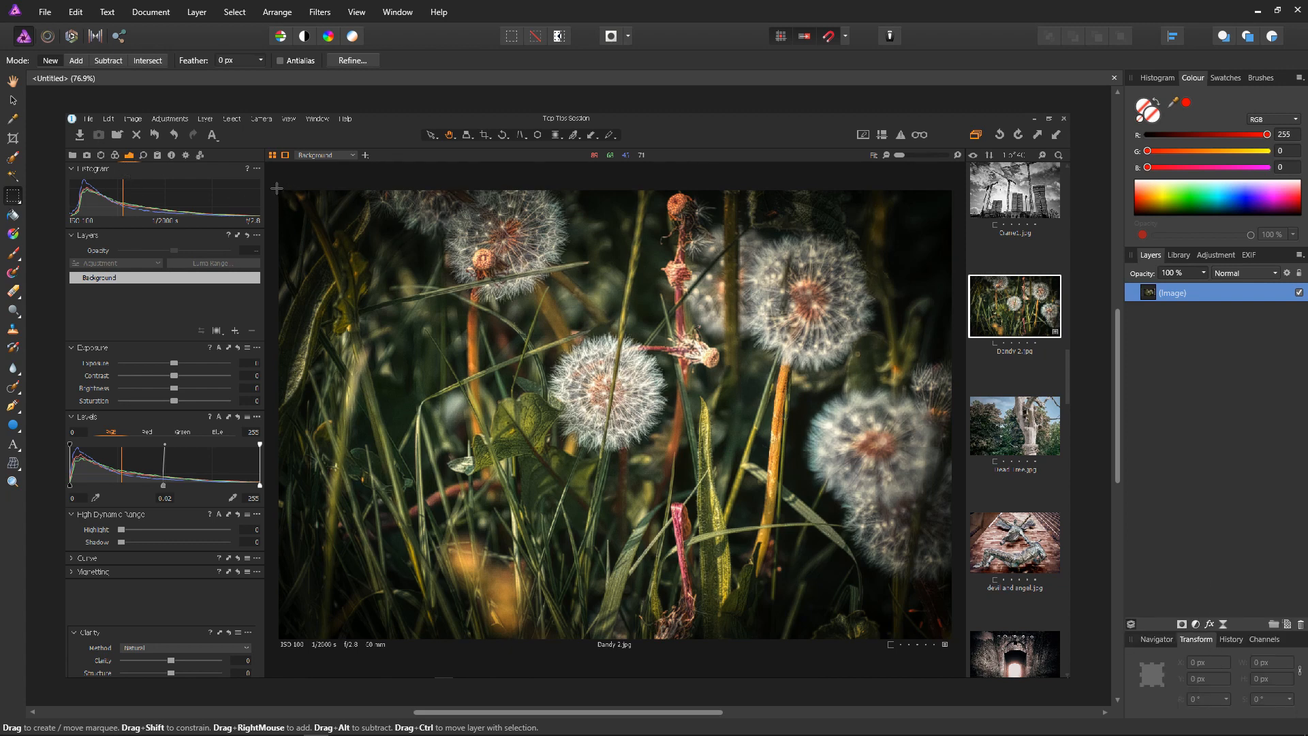
left_click_drag(275, 190, 309, 234)
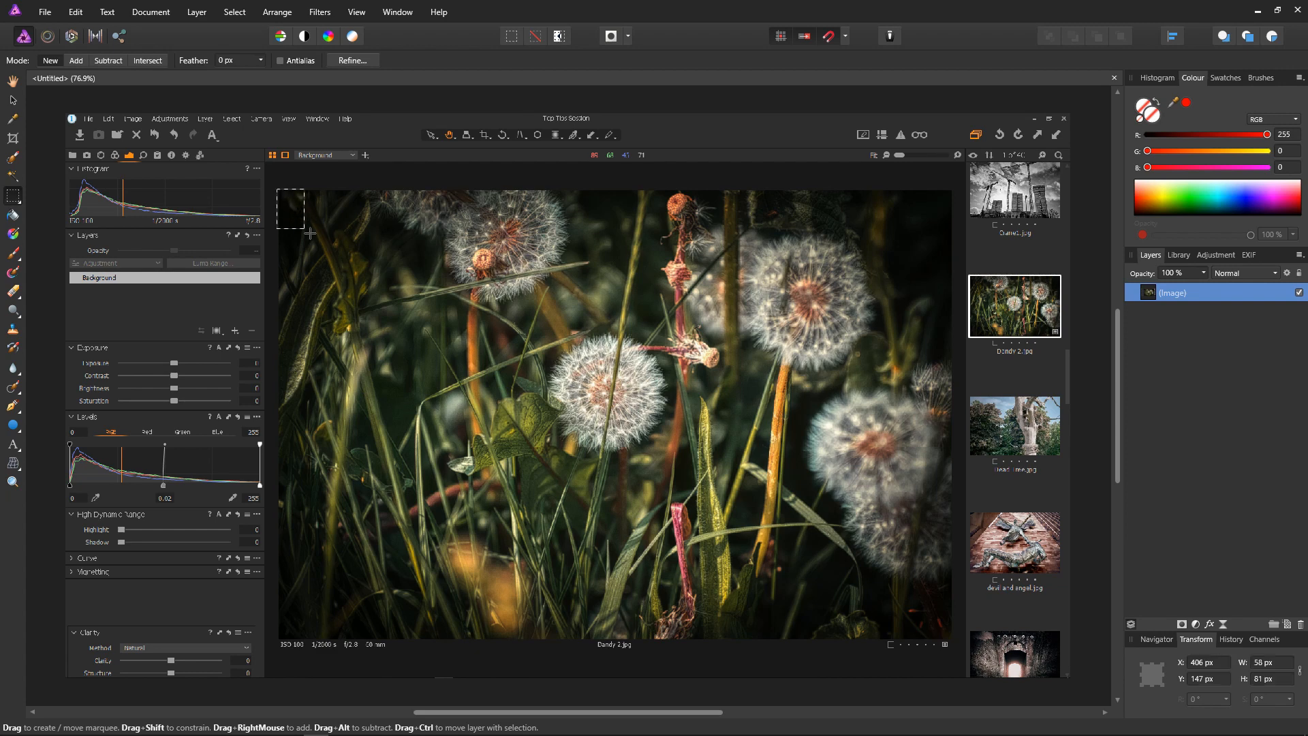
left_click_drag(283, 192, 940, 621)
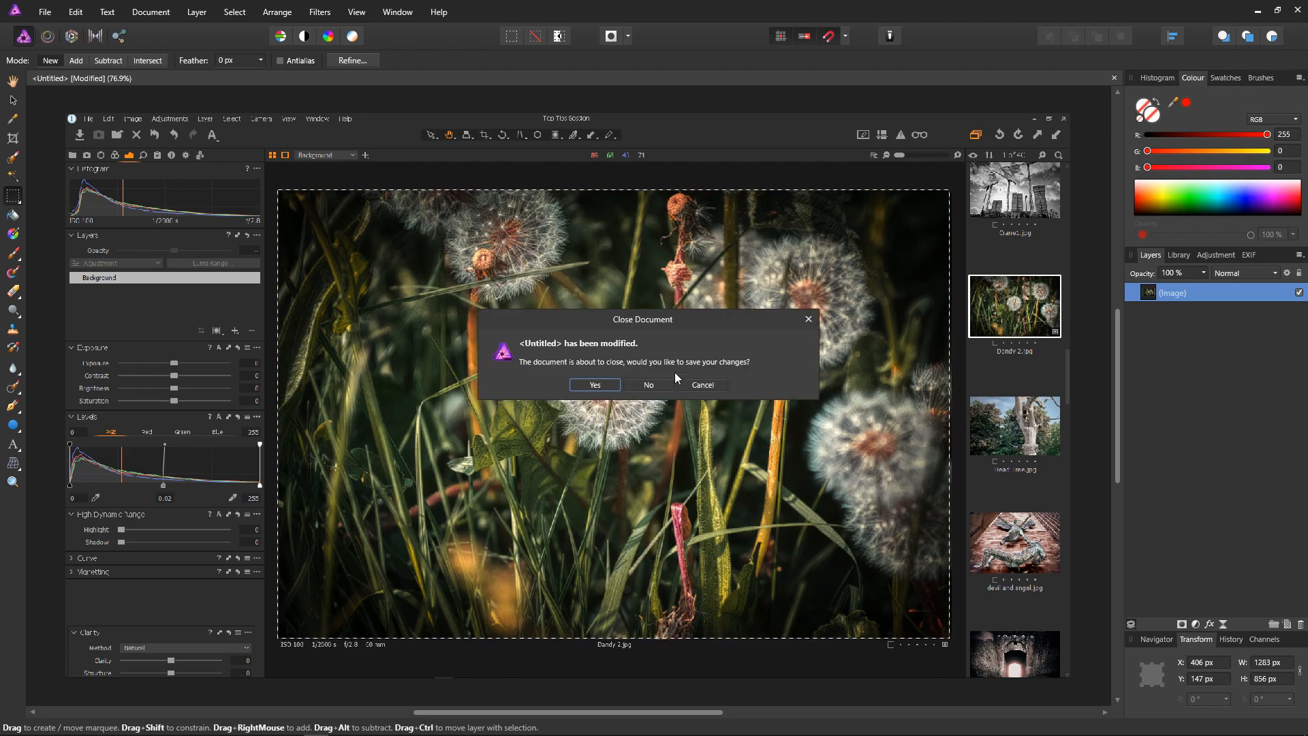
Discard the Affinity screenshot and reopen Capture One's Image preferences.
left_click(648, 385)
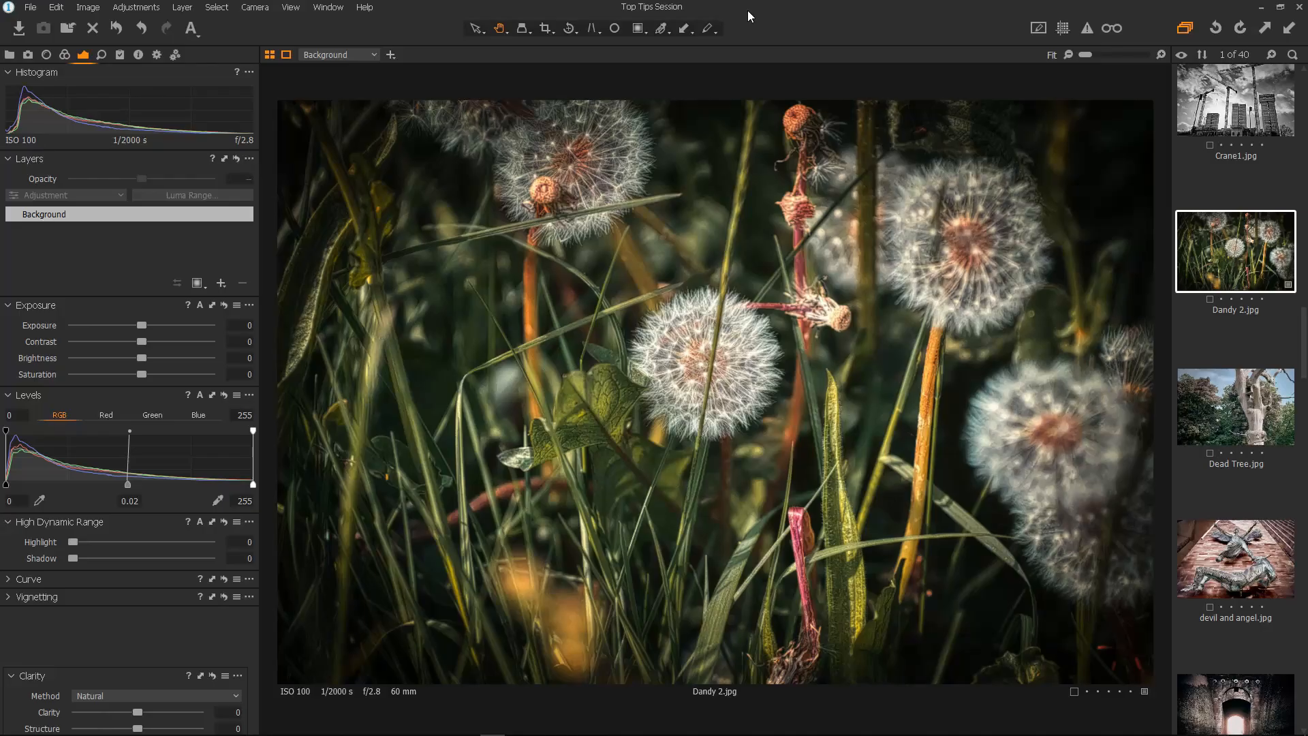
left_click(56, 8)
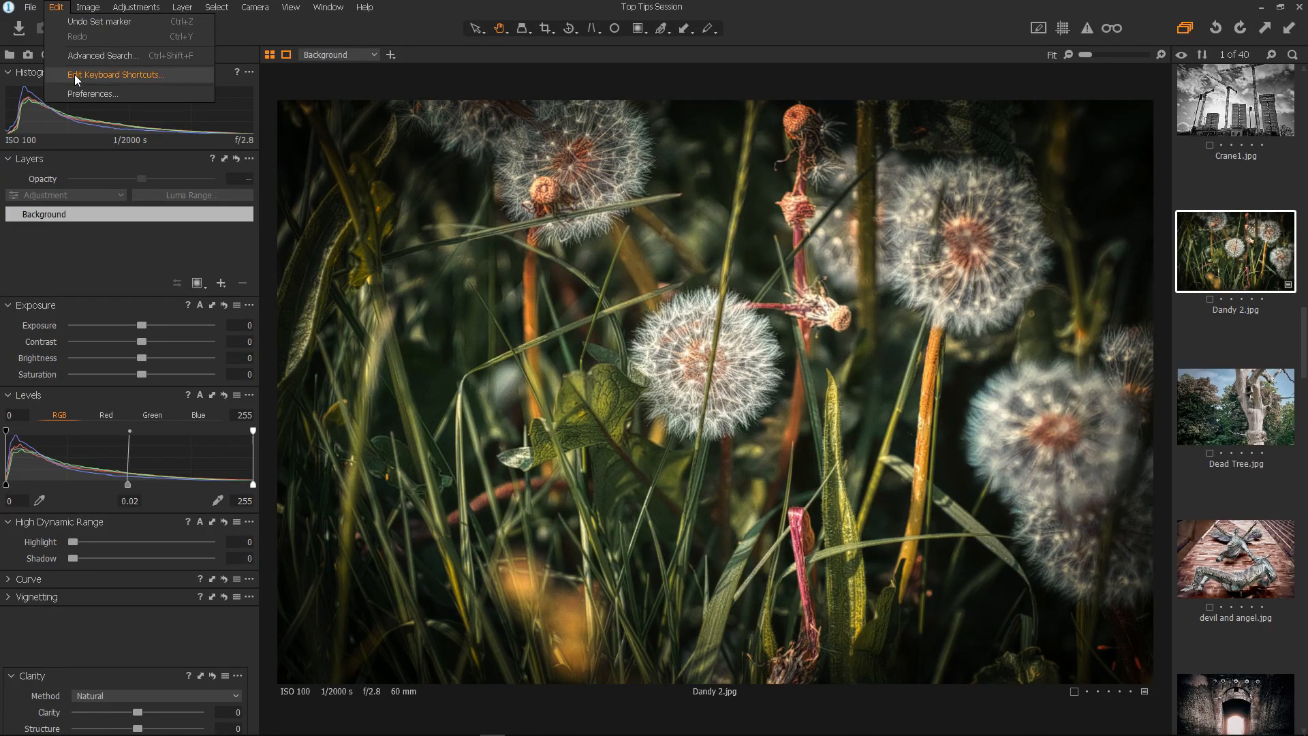
left_click(92, 94)
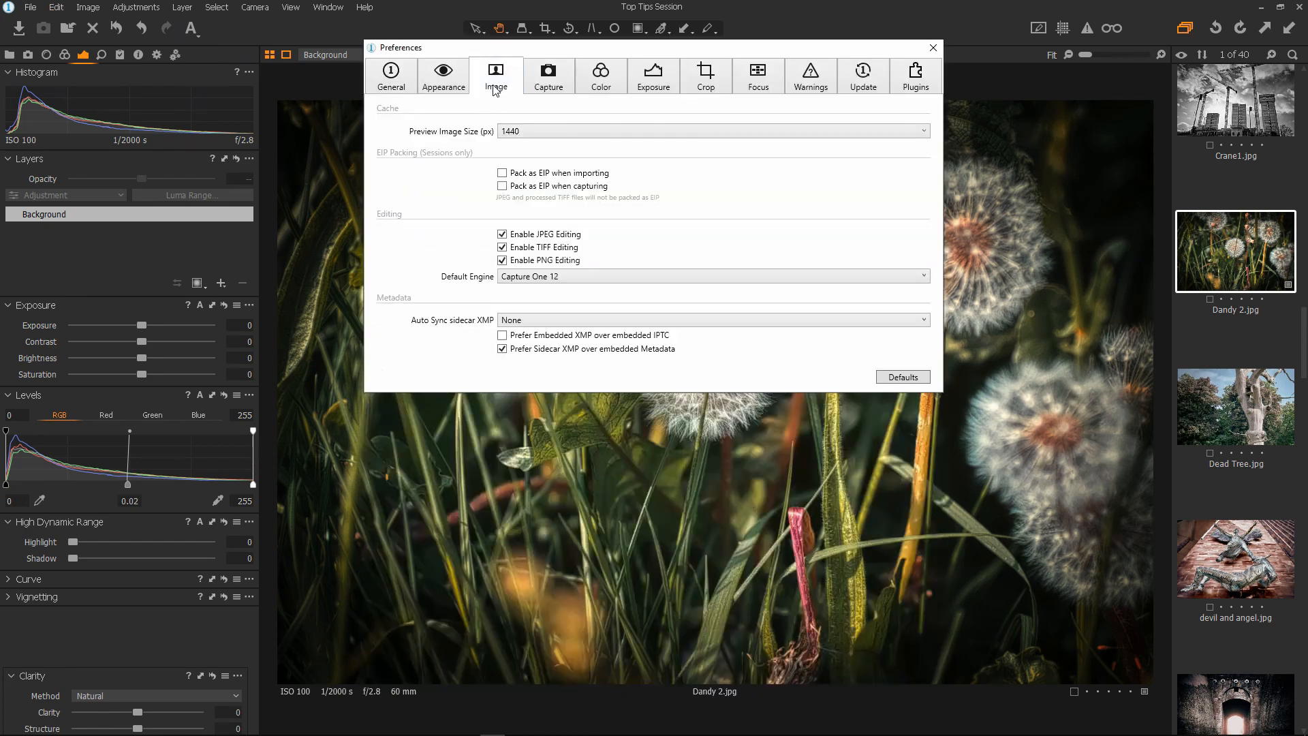
left_click(712, 131)
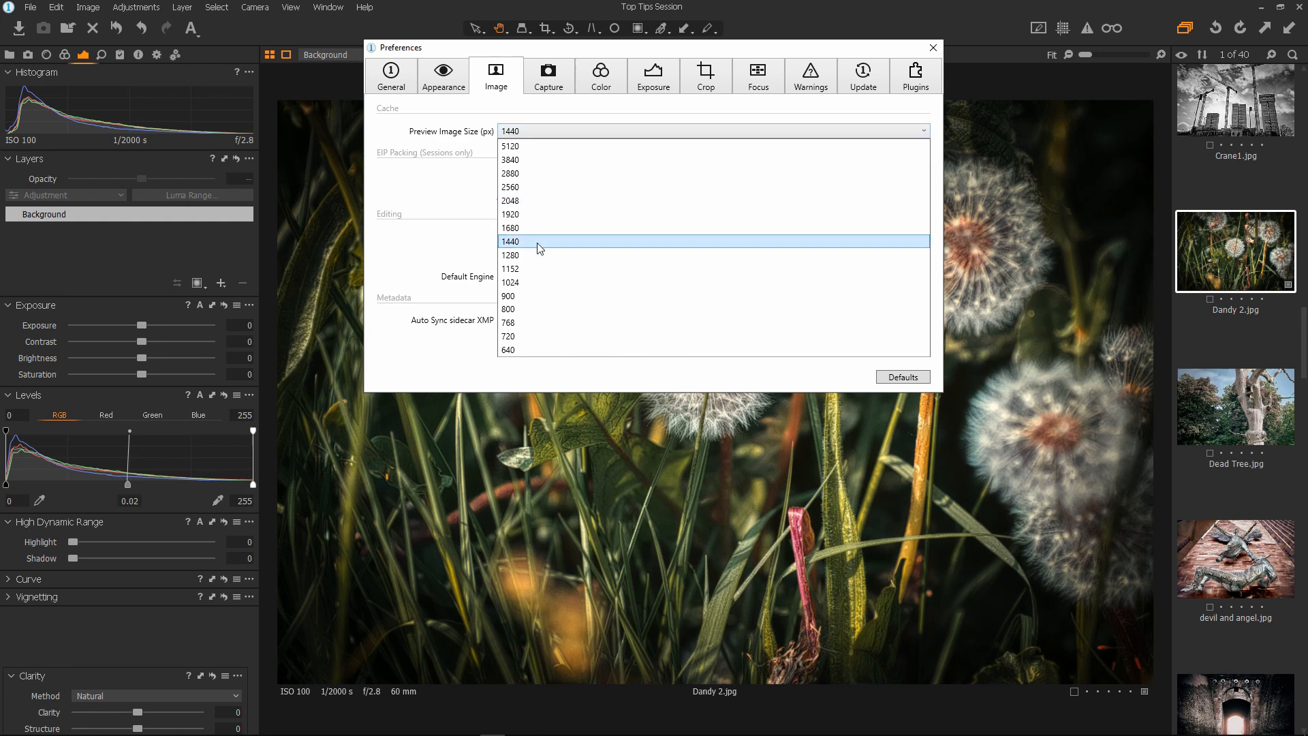
Try 1280 for Preview Image Size, then set it back to 1440.
left_click(510, 255)
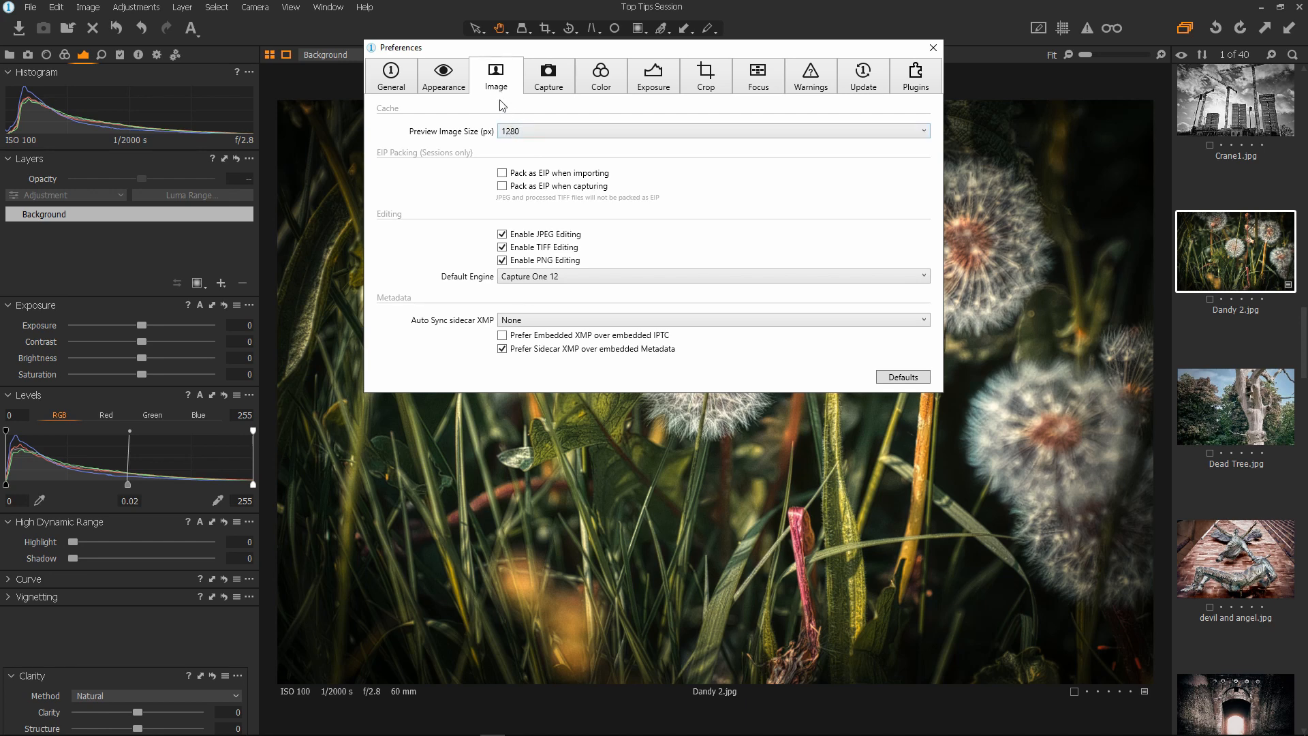
left_click(712, 130)
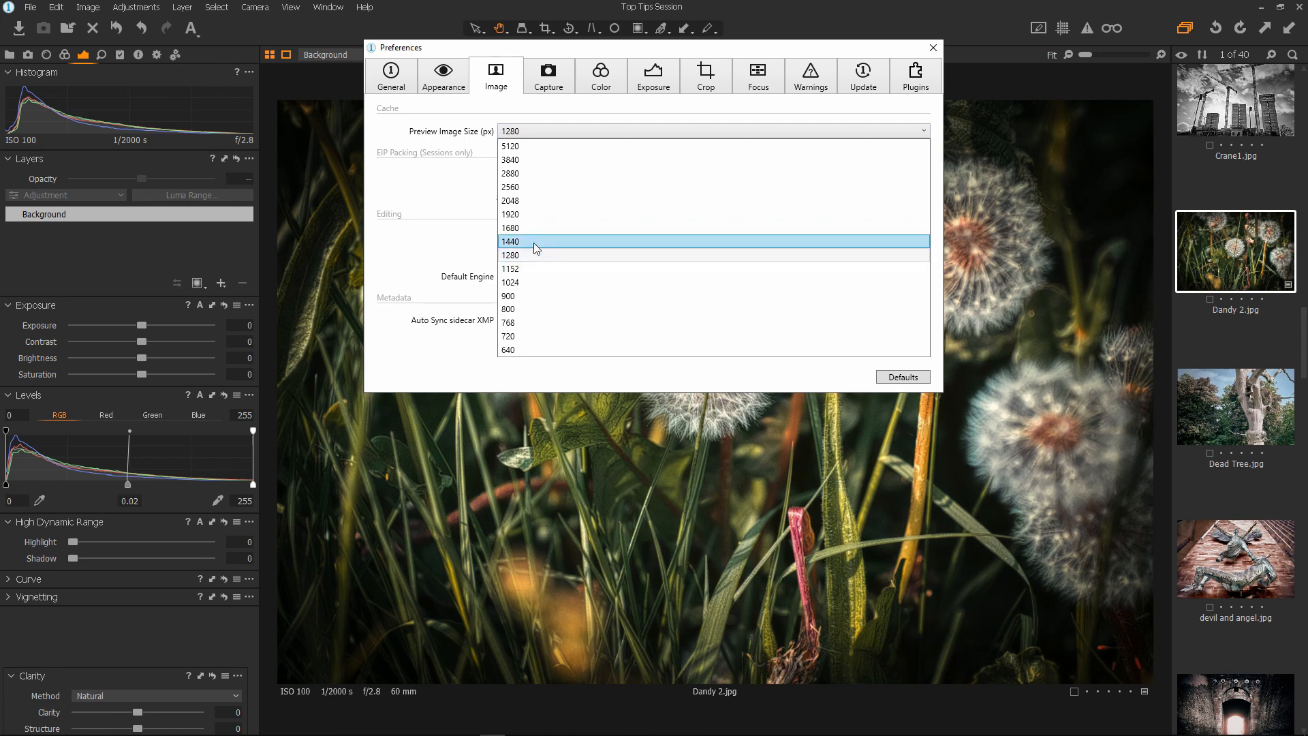
left_click(511, 242)
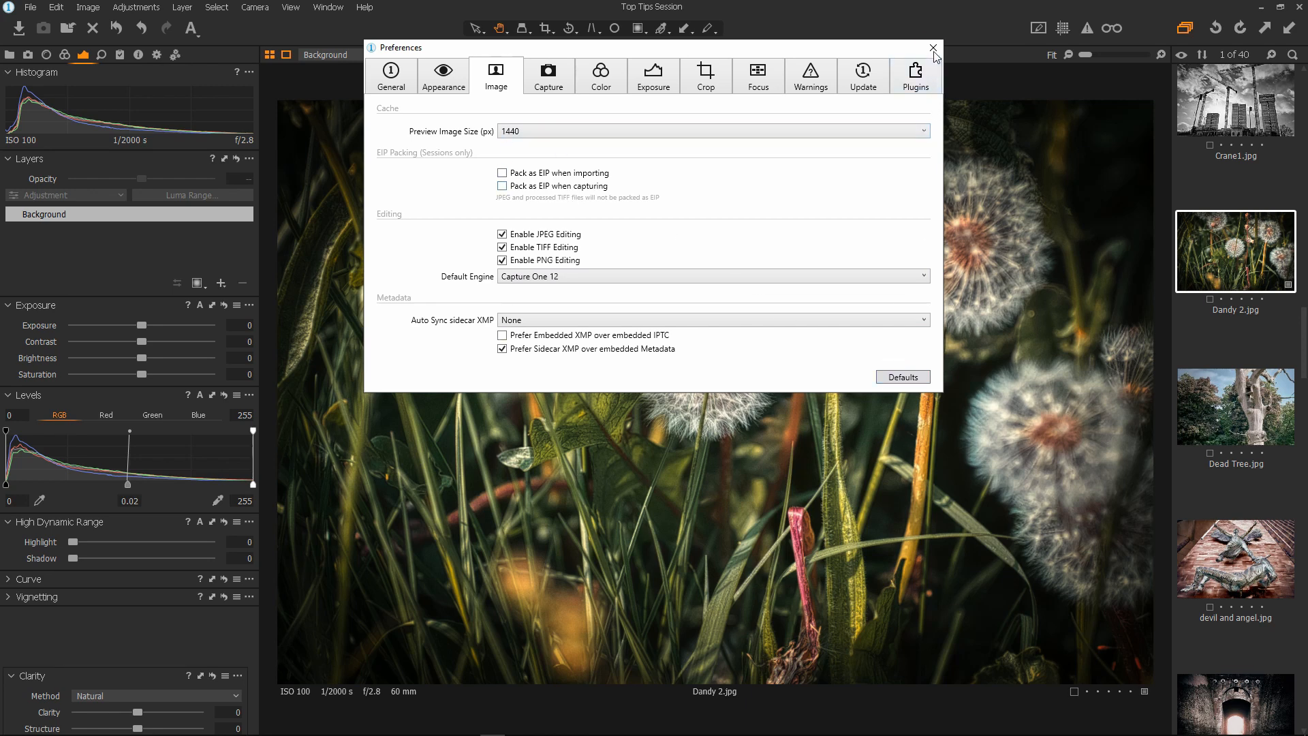
Close Preferences and drag the Levels slider on the dandelion photo.
left_click(924, 48)
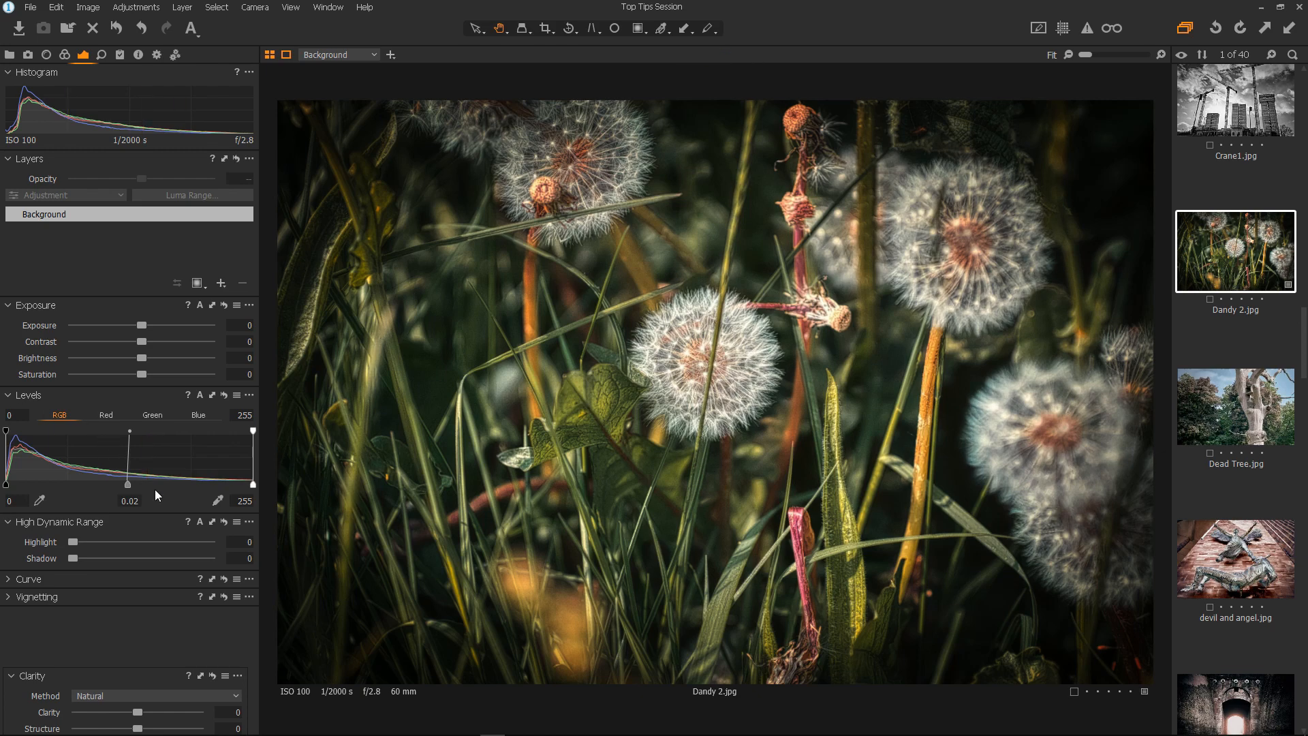
left_click_drag(128, 484, 98, 483)
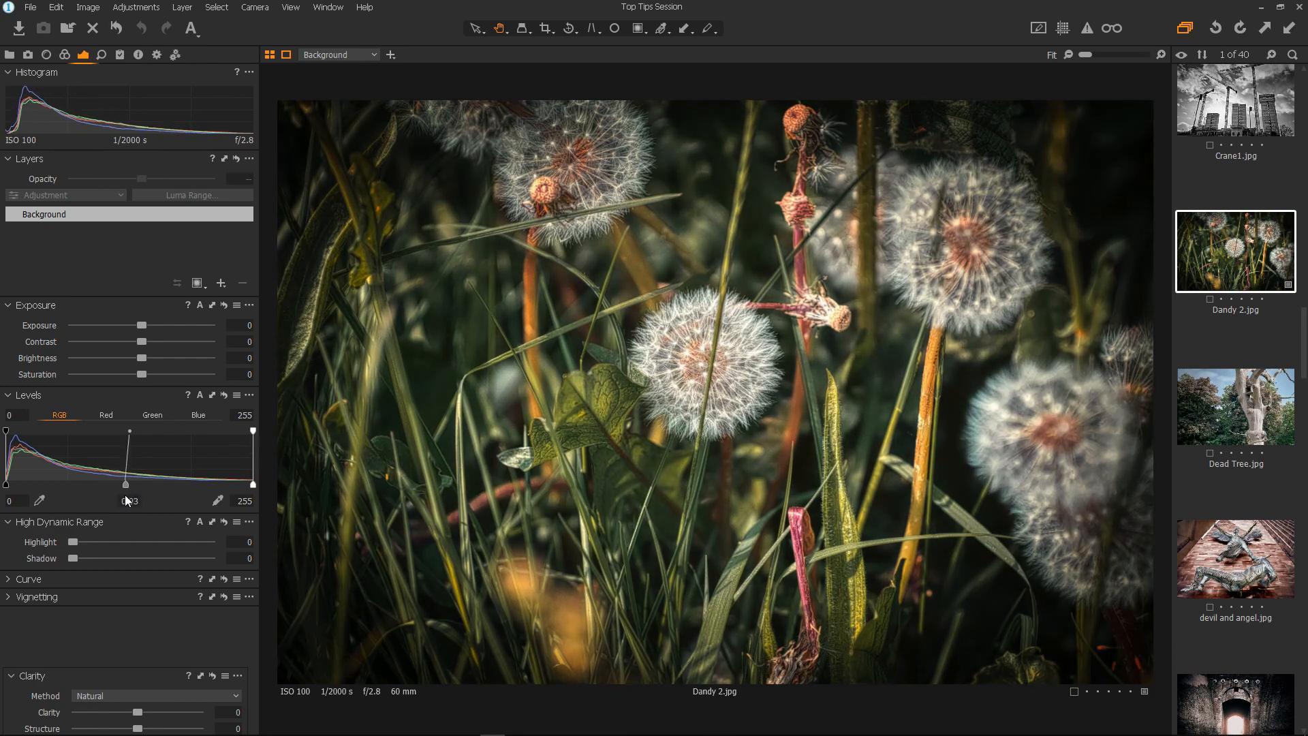
left_click_drag(126, 484, 116, 484)
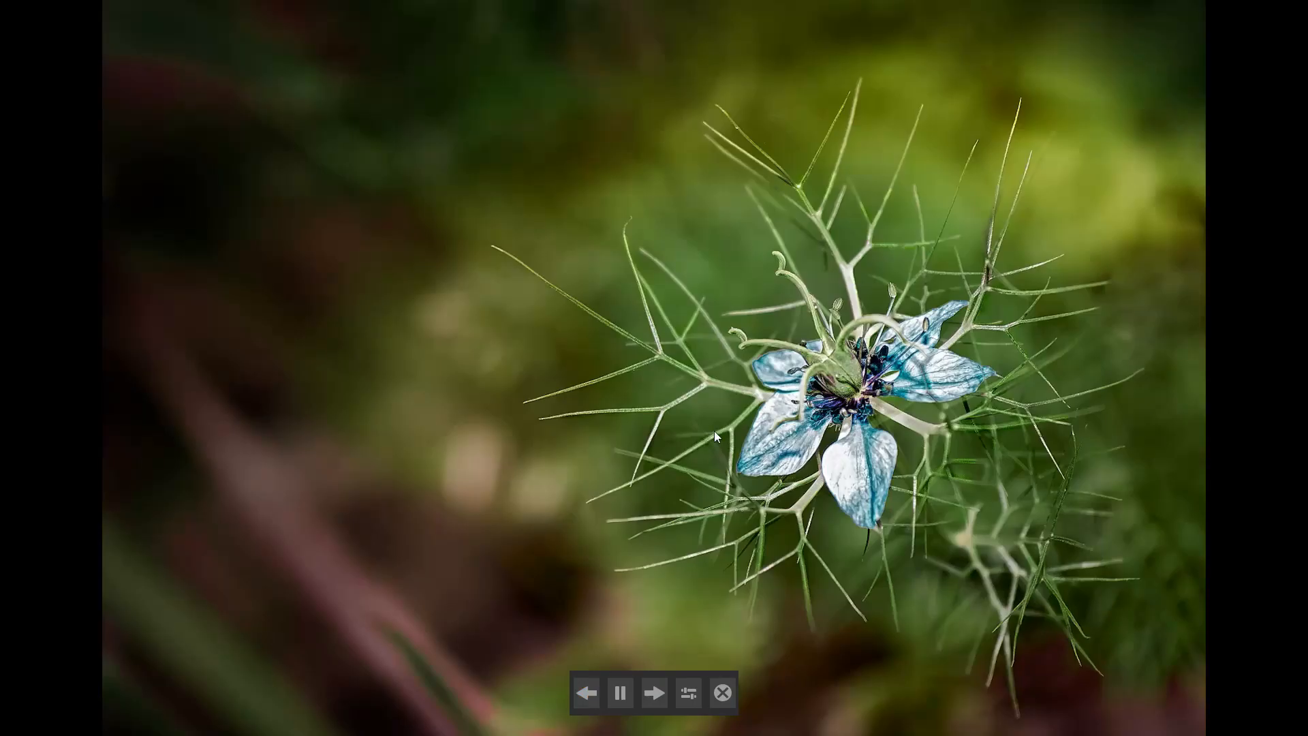
mouse_move(621, 692)
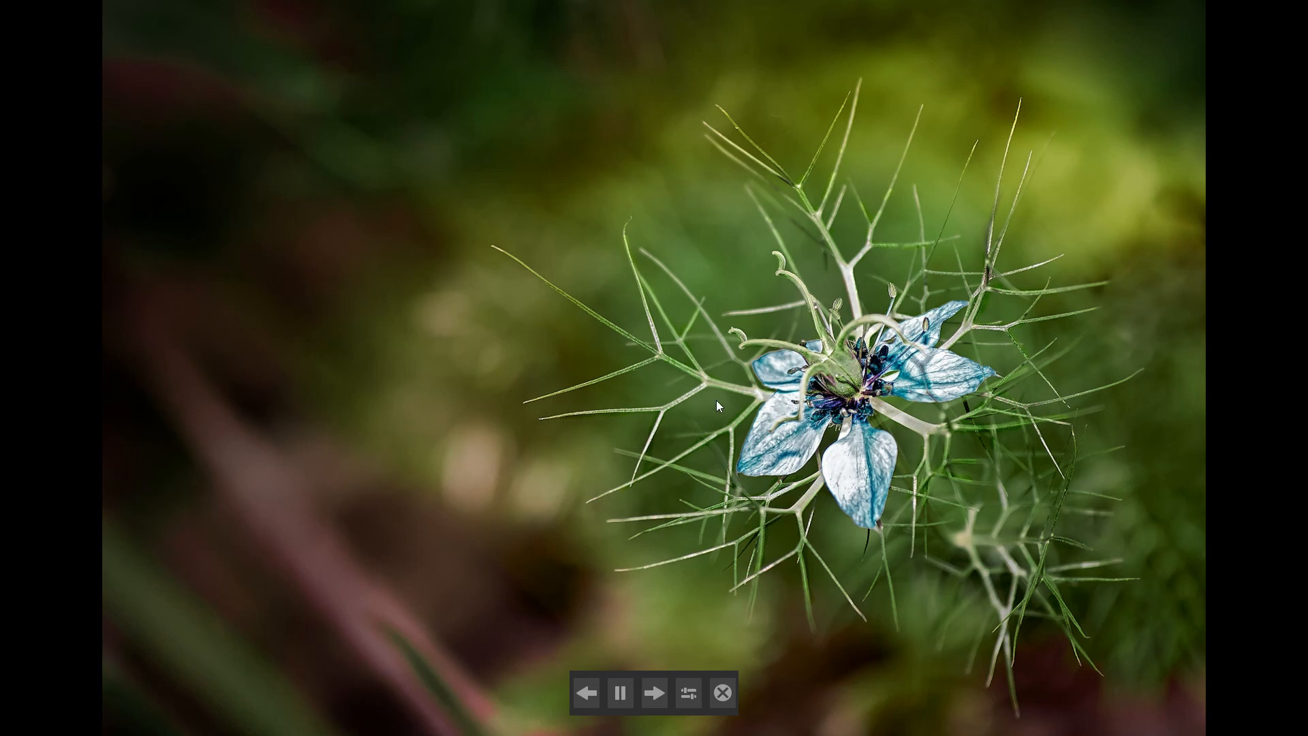
mouse_move(773, 399)
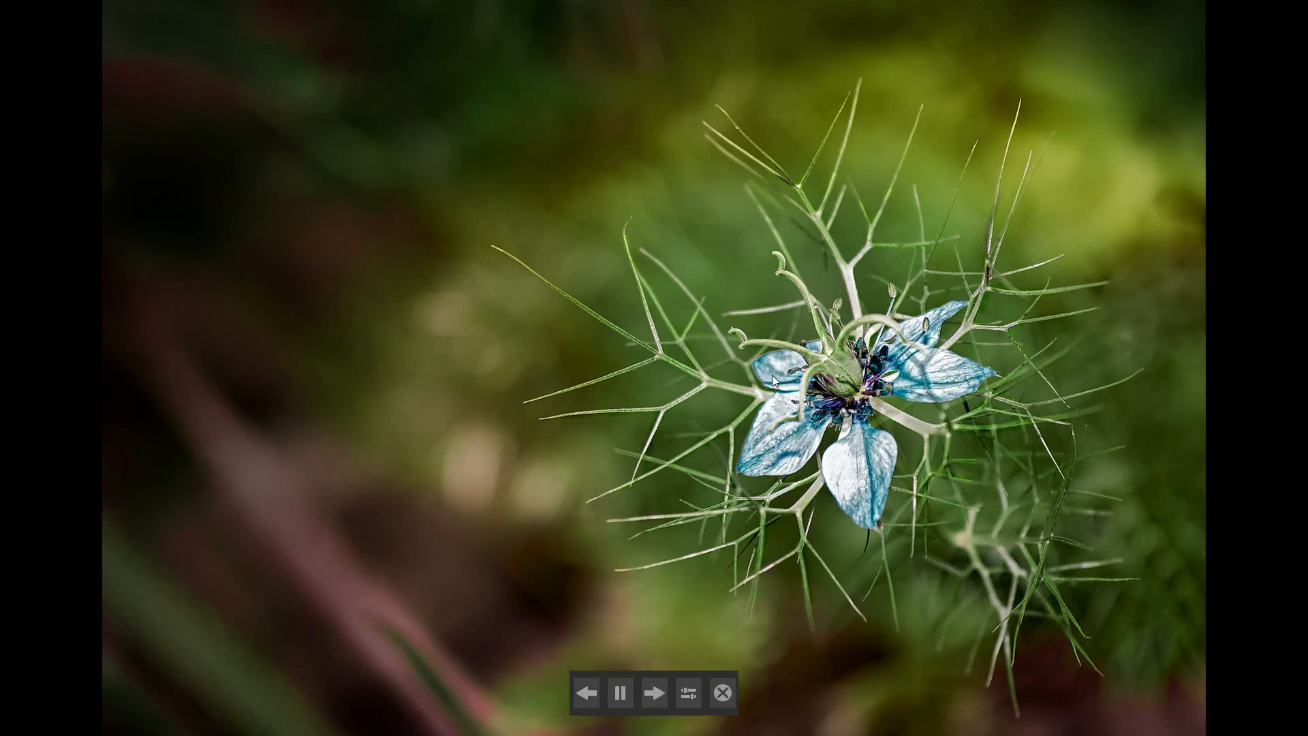
Exit the slideshow back to the editing view with alien flower.jpg selected.
left_click(722, 693)
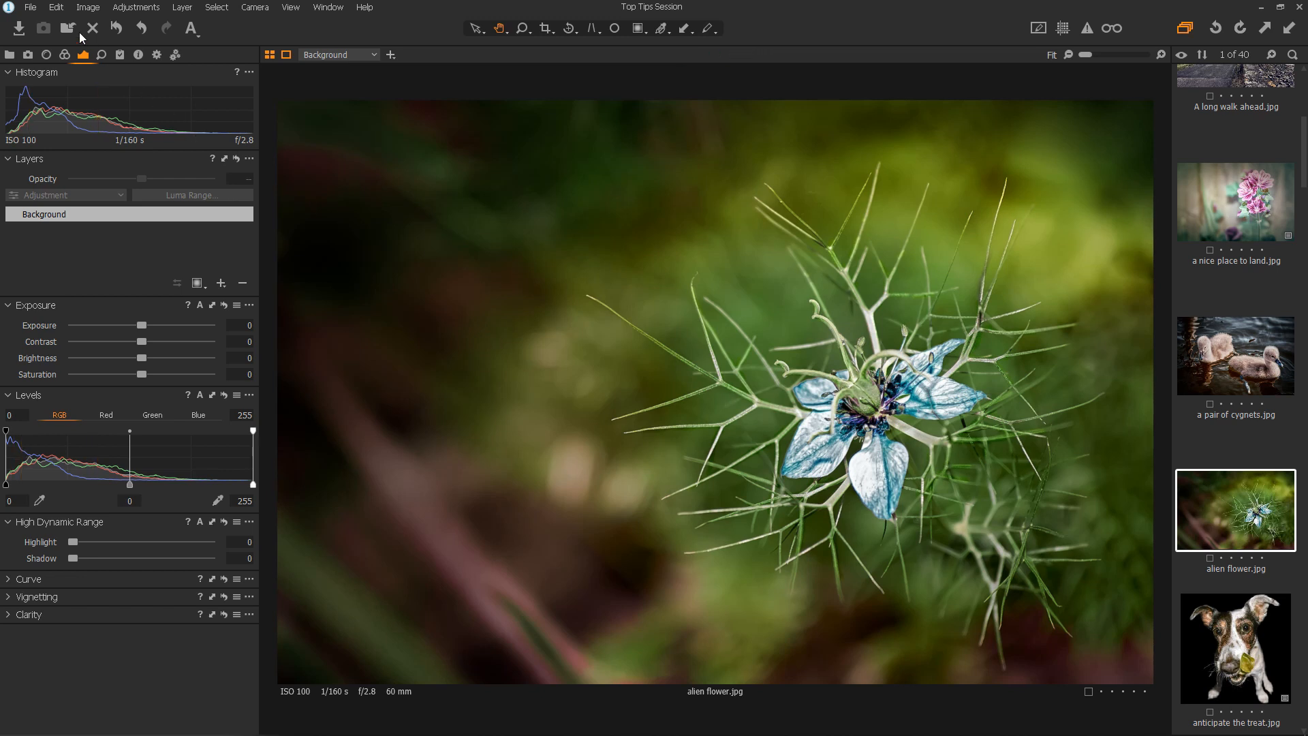
mouse_move(105, 84)
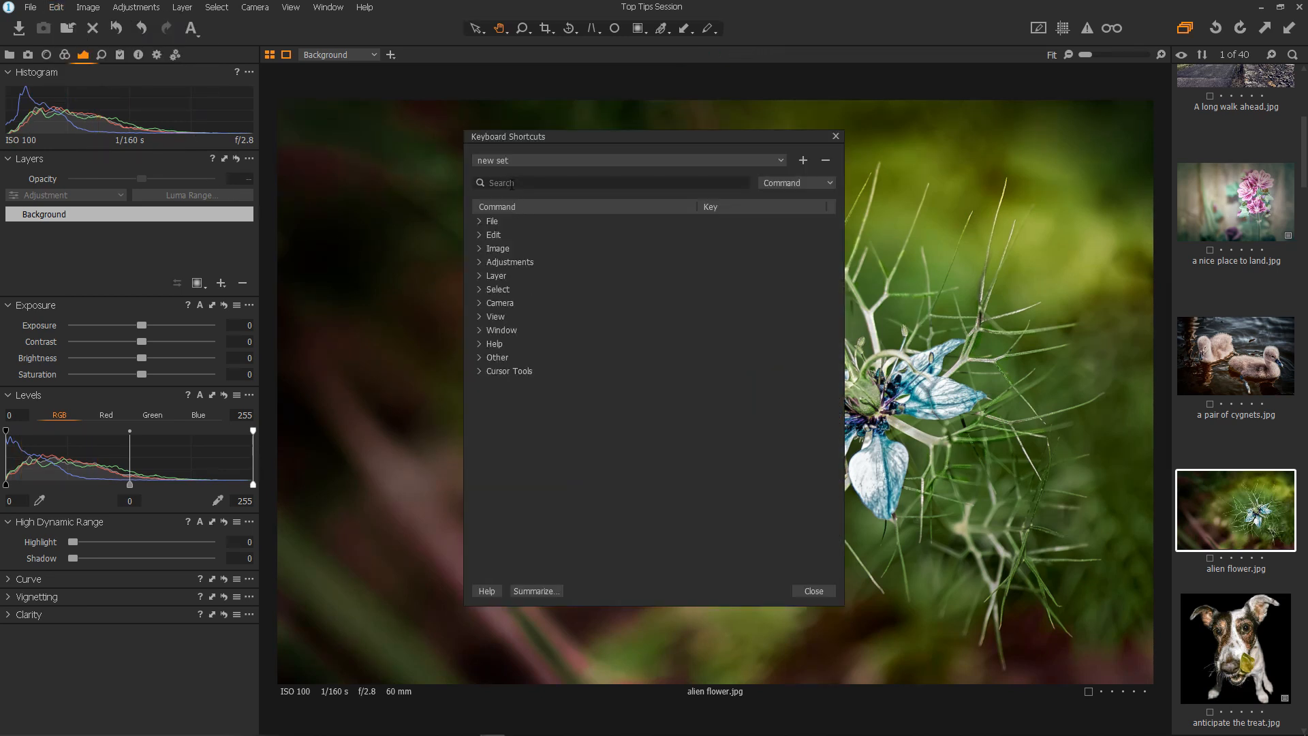
Assign the F key to Slide Show, replacing Pick Focus Point's shortcut.
type("slide")
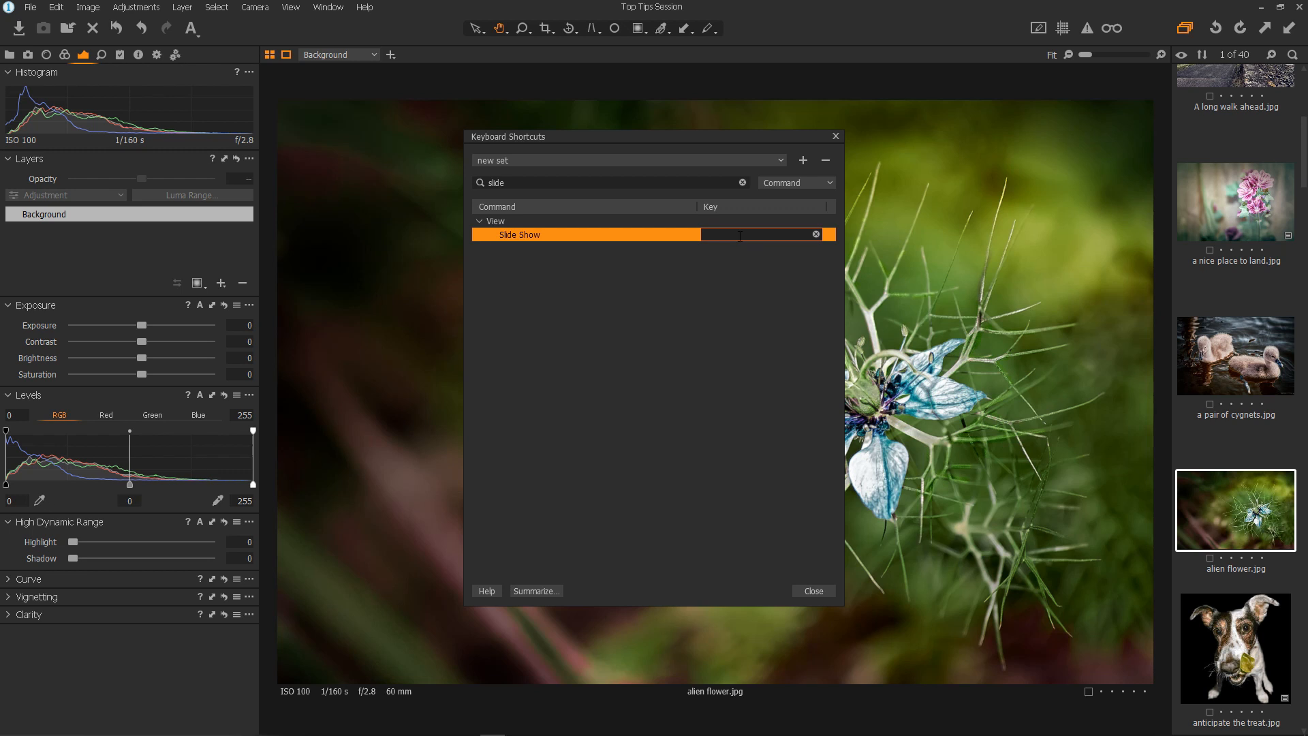
type("F")
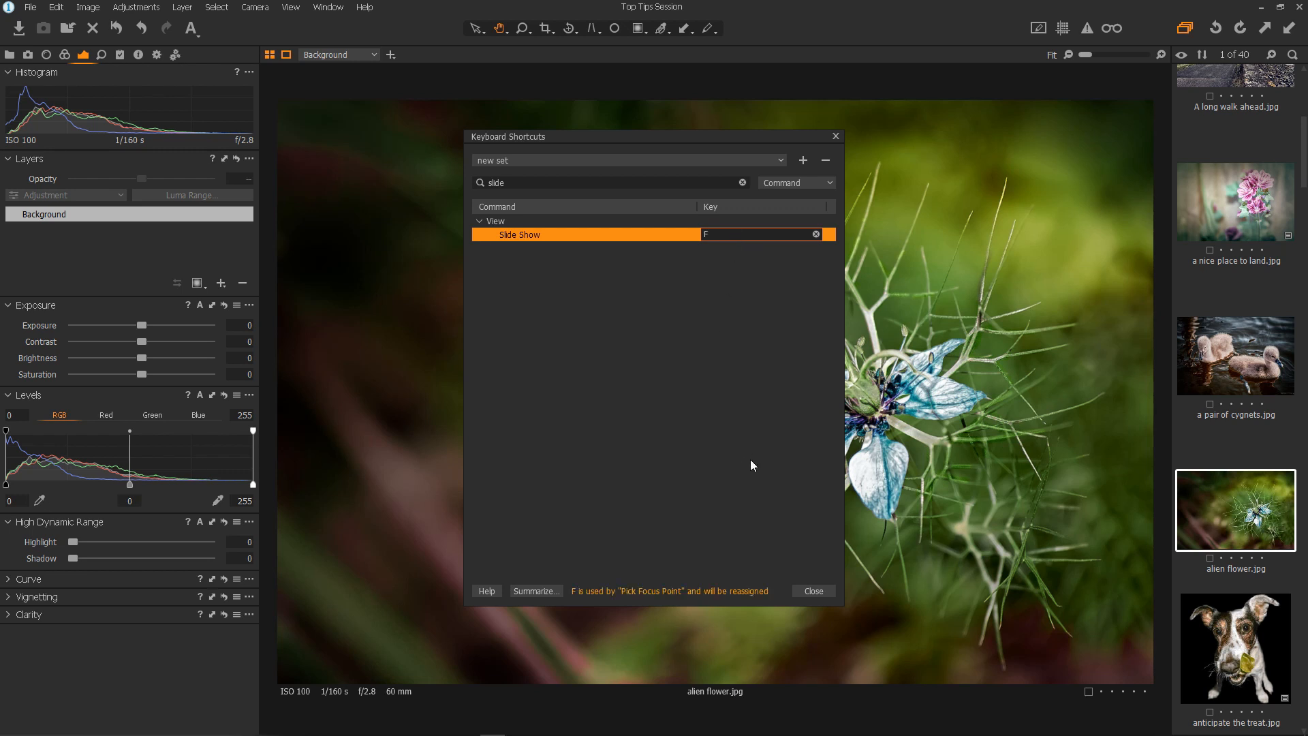
mouse_move(678, 599)
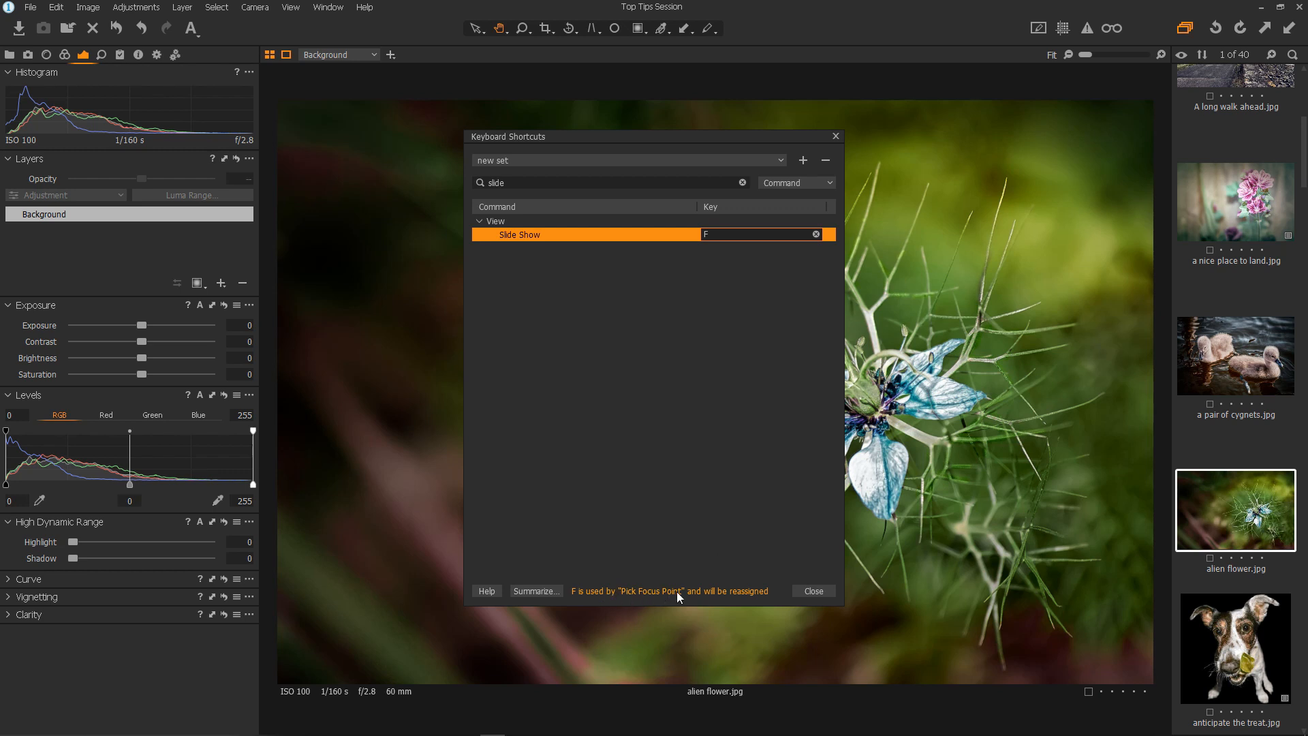
mouse_move(702, 432)
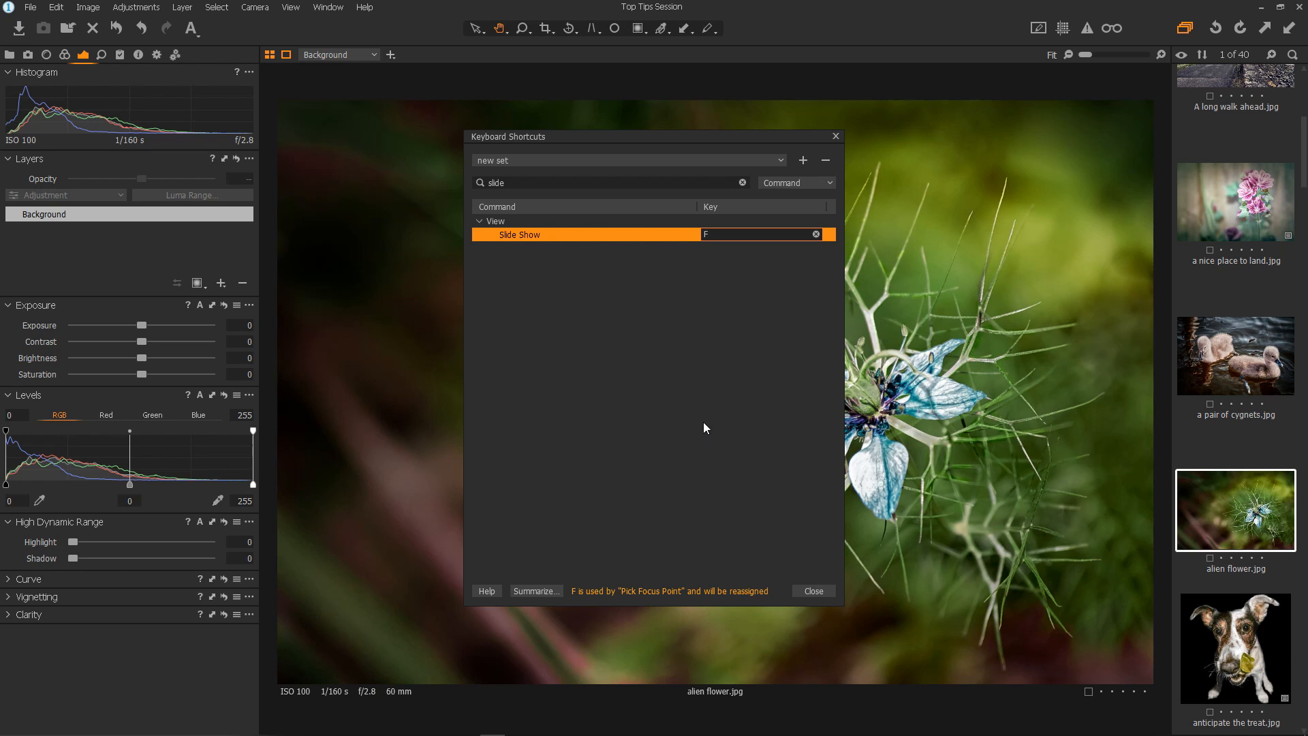
mouse_move(713, 425)
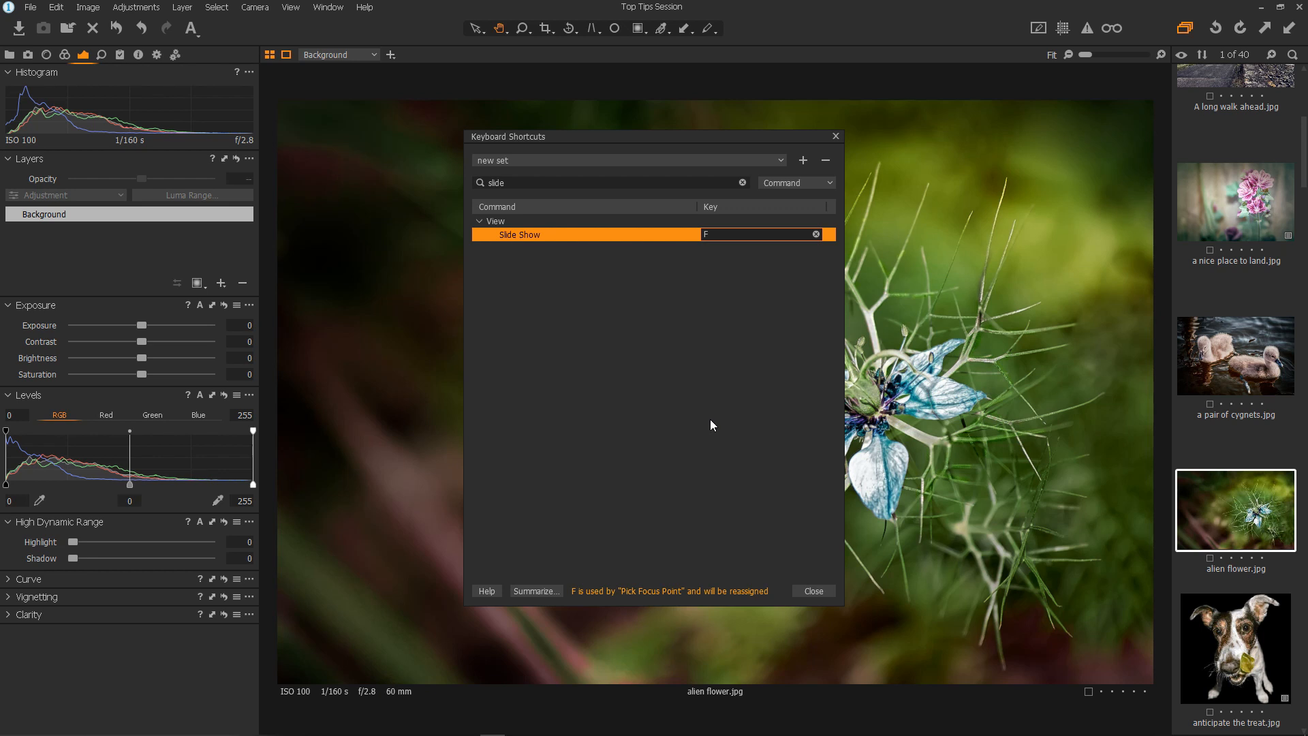
mouse_move(702, 305)
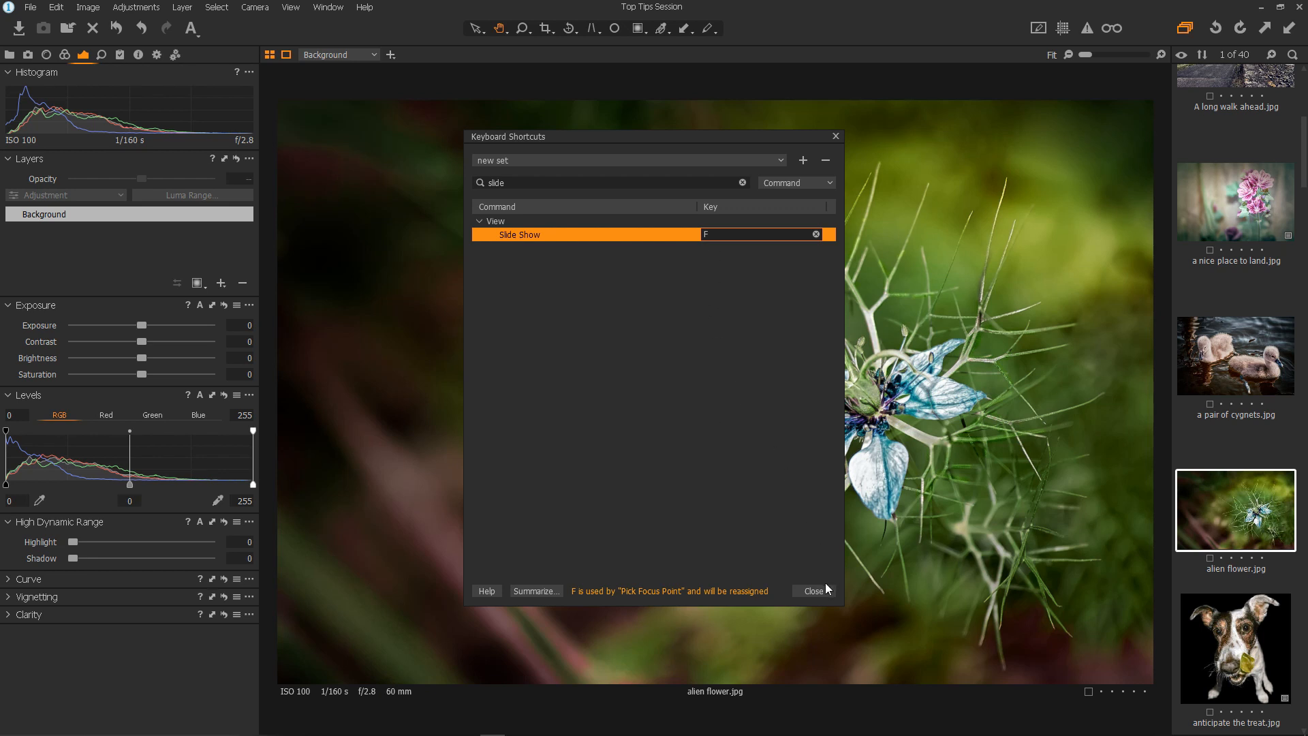
left_click(814, 590)
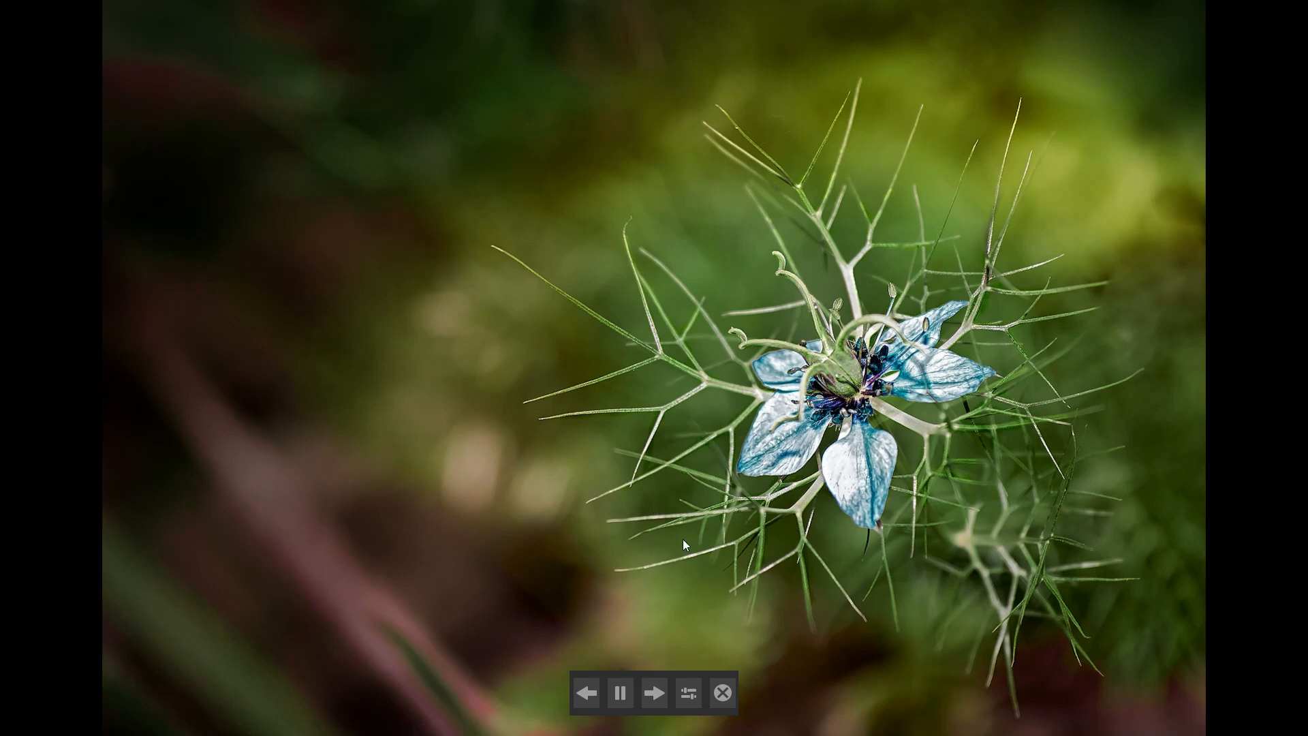
mouse_move(673, 550)
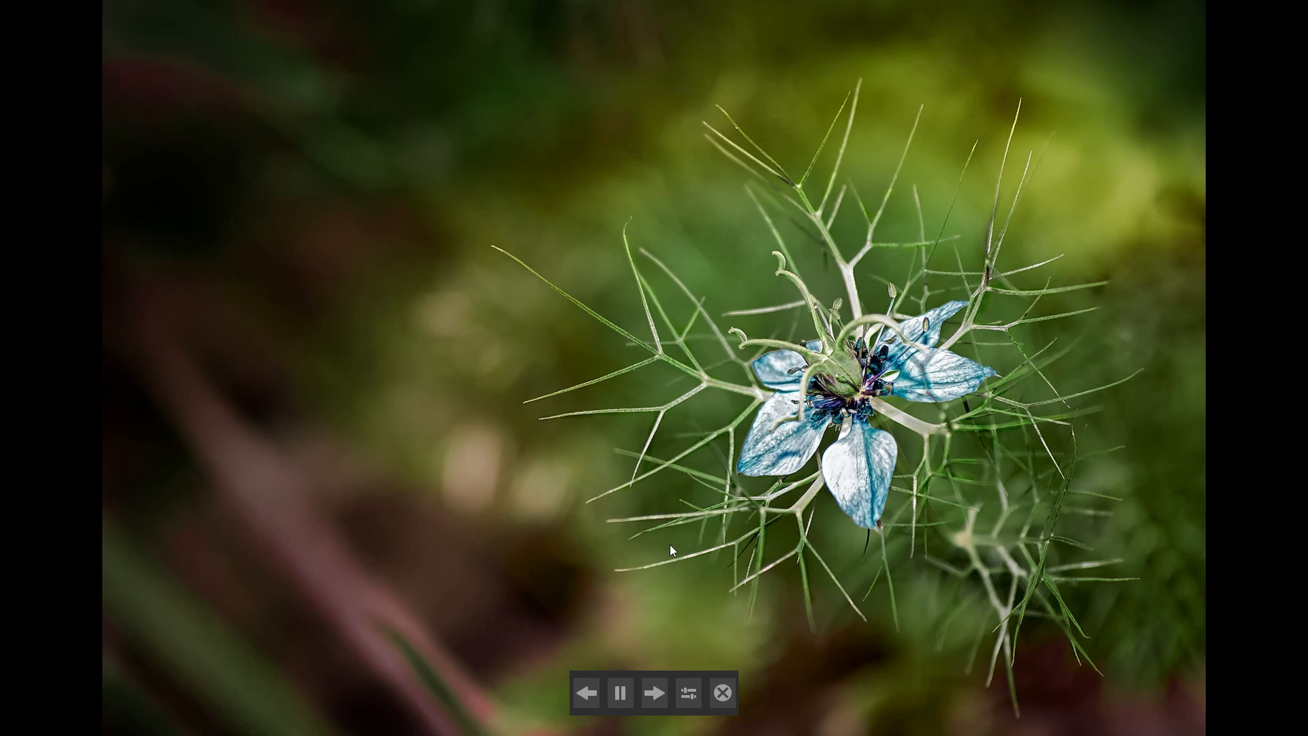
mouse_move(722, 498)
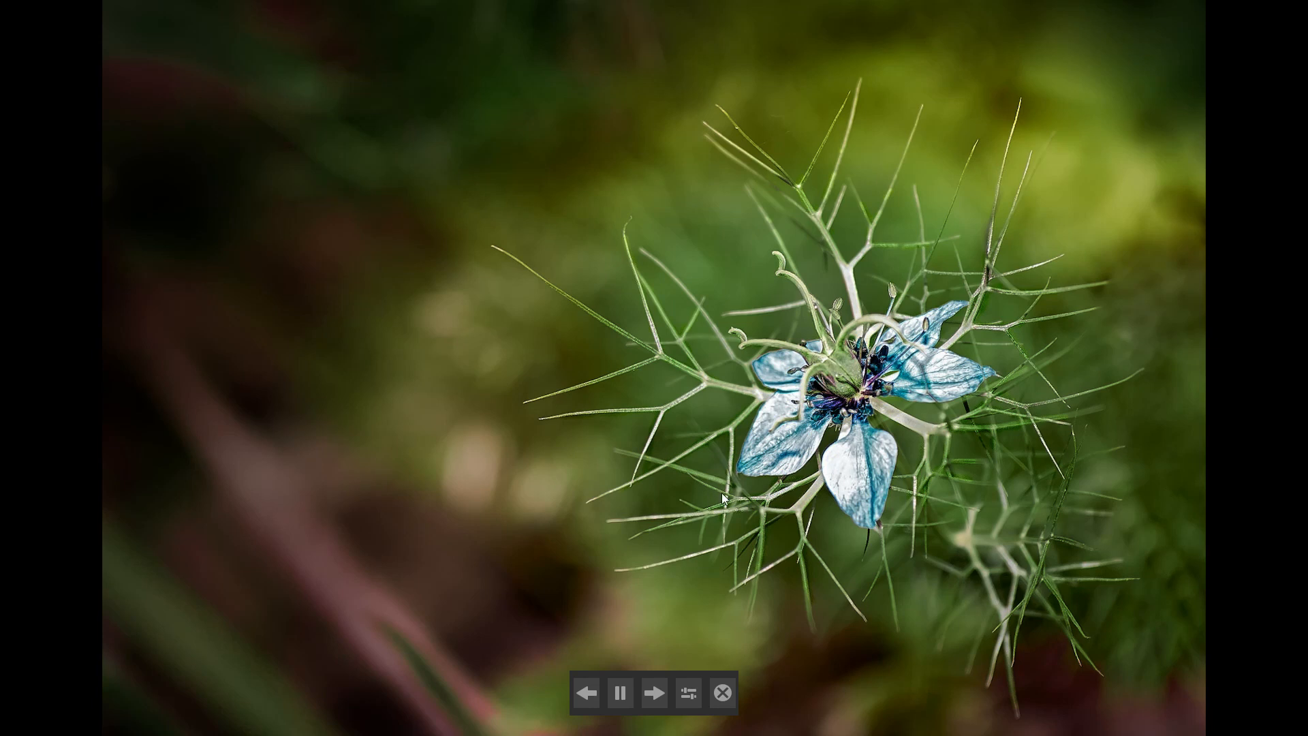
mouse_move(663, 395)
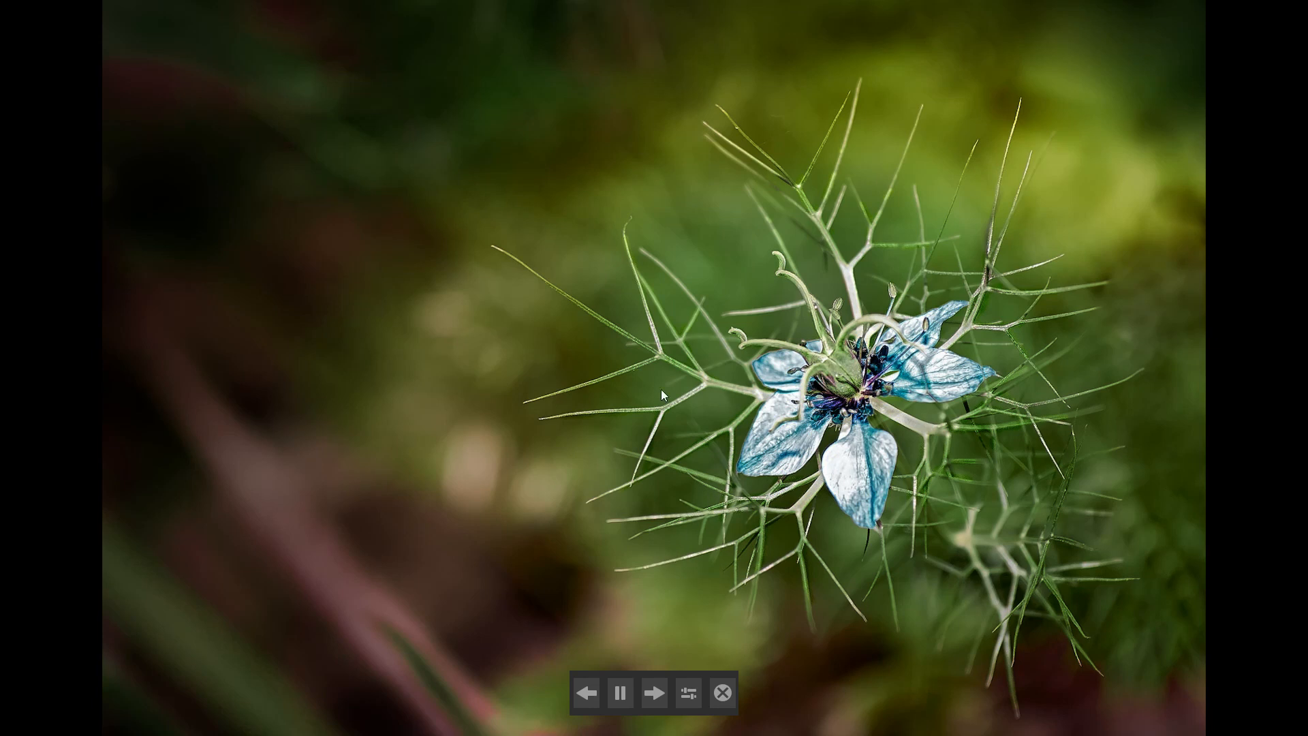
mouse_move(721, 583)
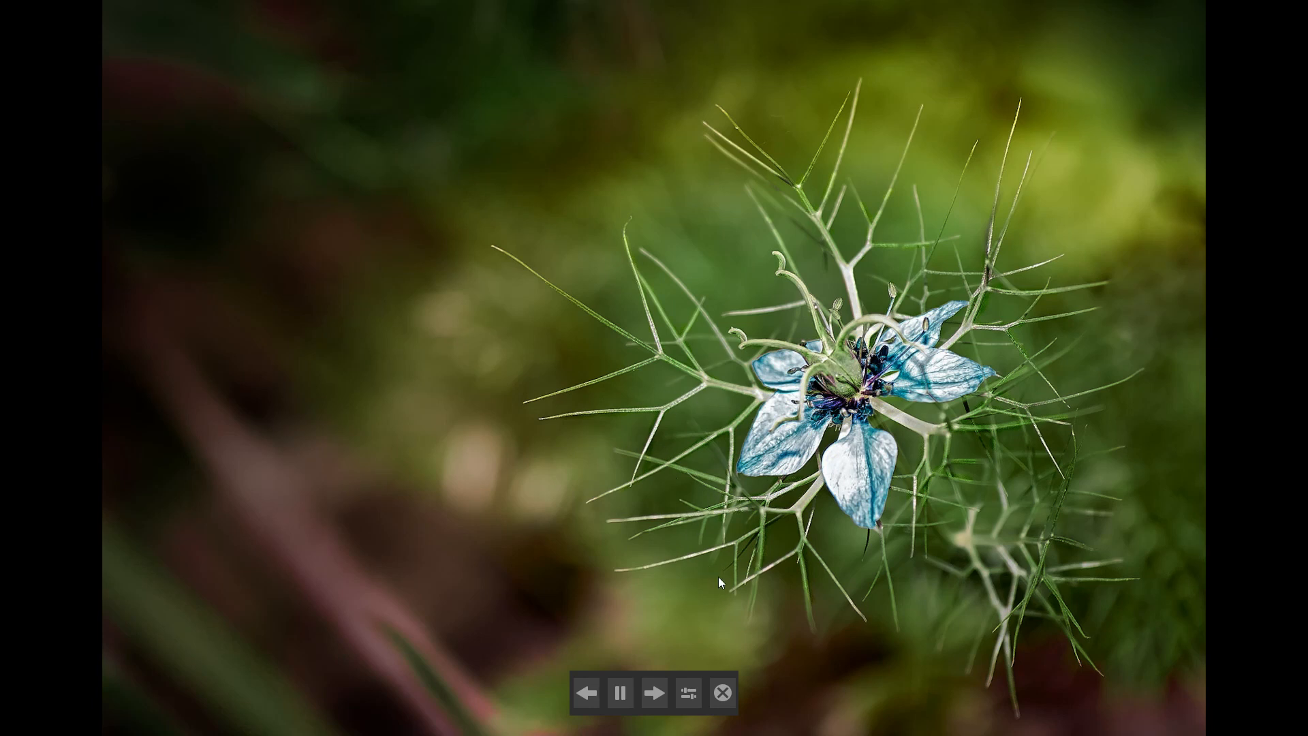
mouse_move(688, 695)
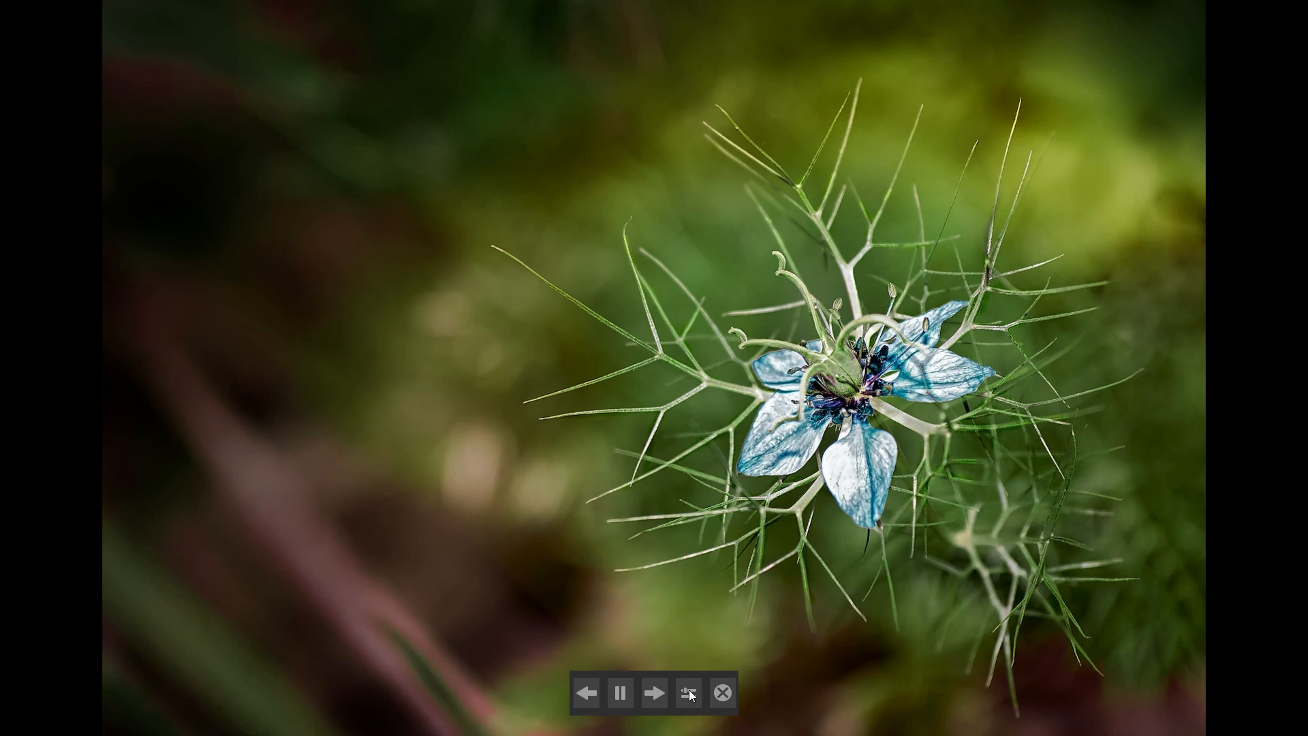
Configure the slide show with a Fade transition and a display time of 20.
left_click(687, 692)
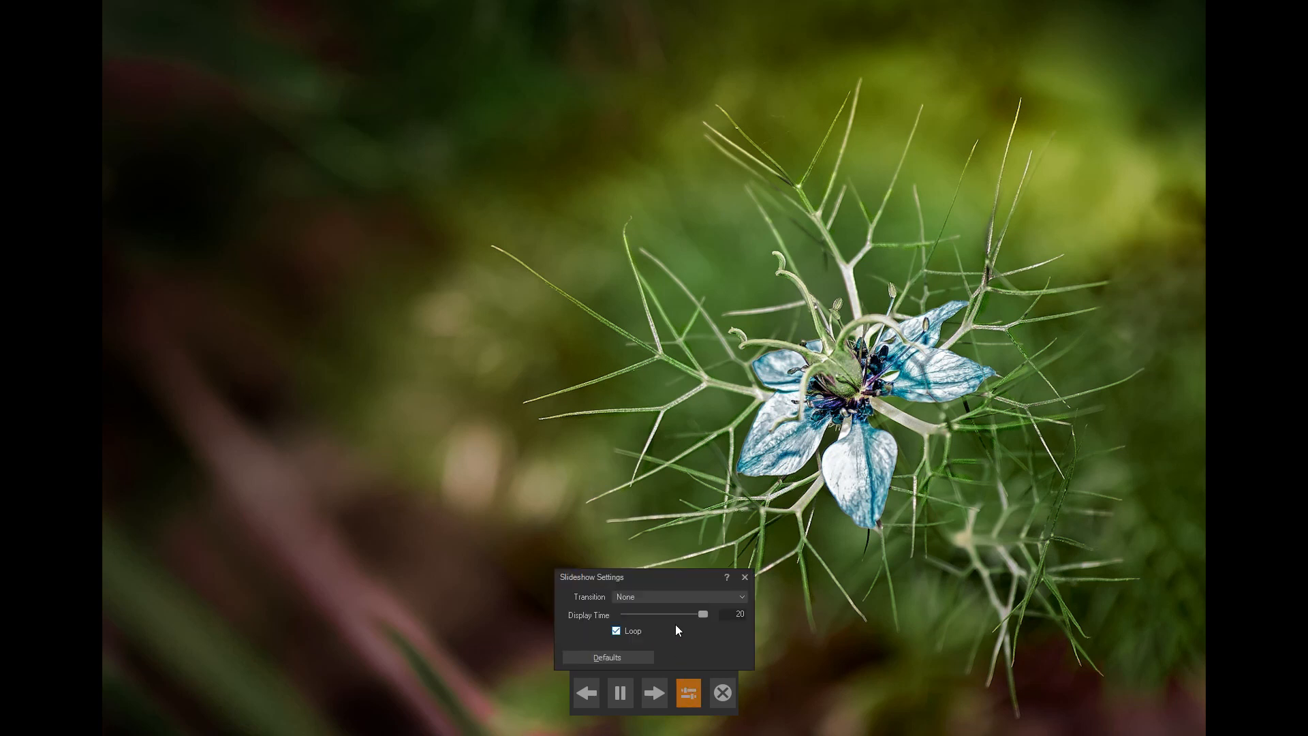
left_click_drag(702, 614, 627, 614)
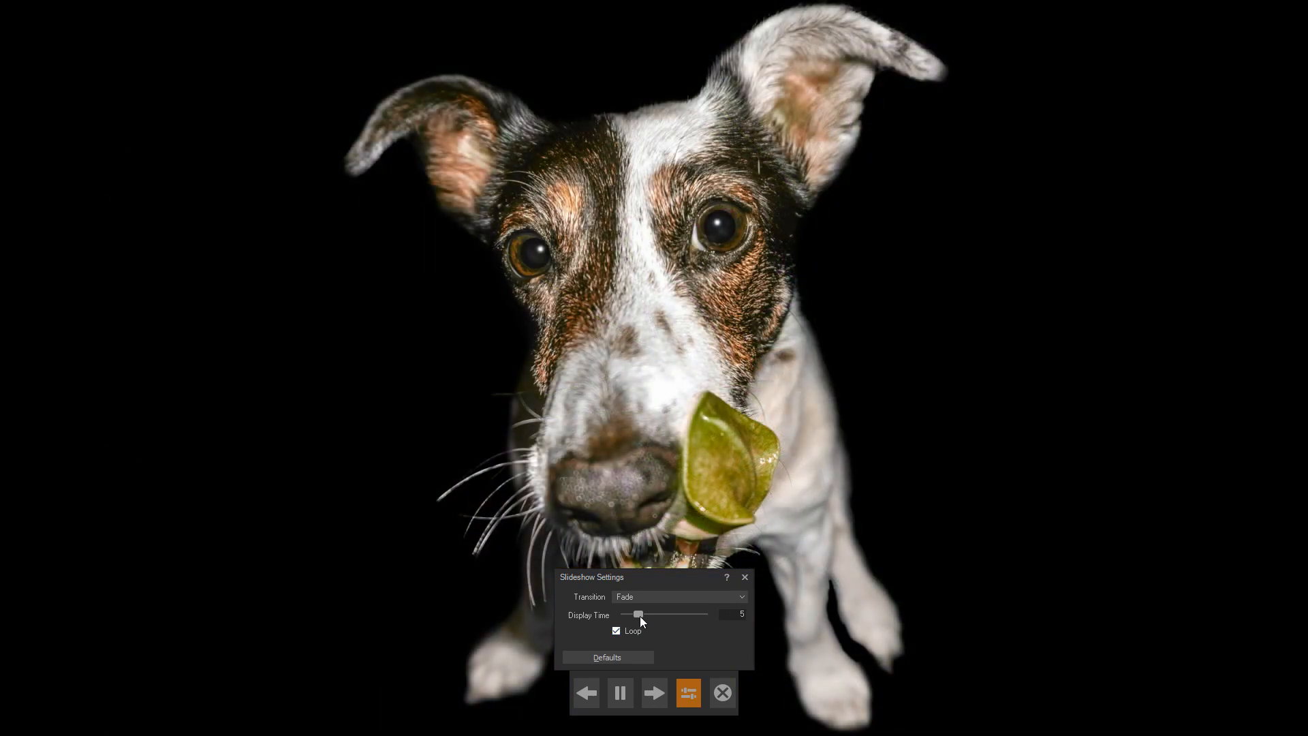
left_click_drag(639, 614, 703, 613)
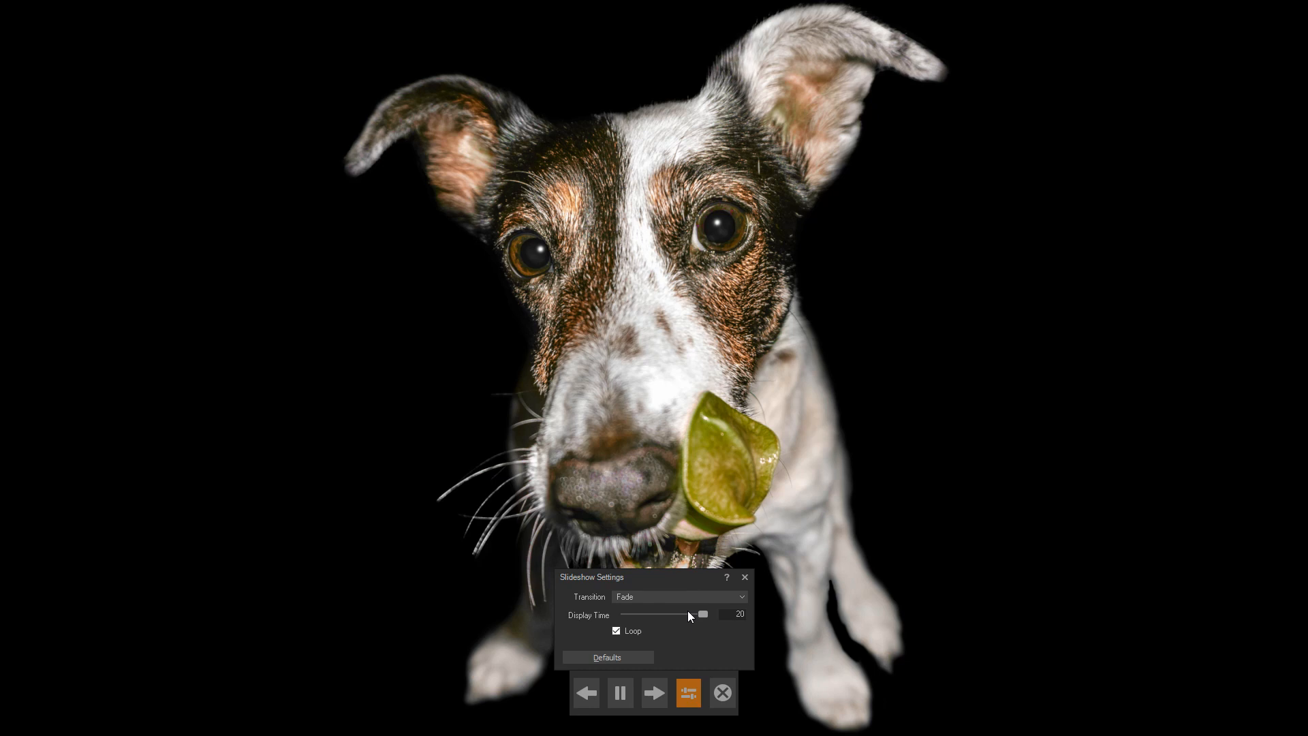
mouse_move(750, 610)
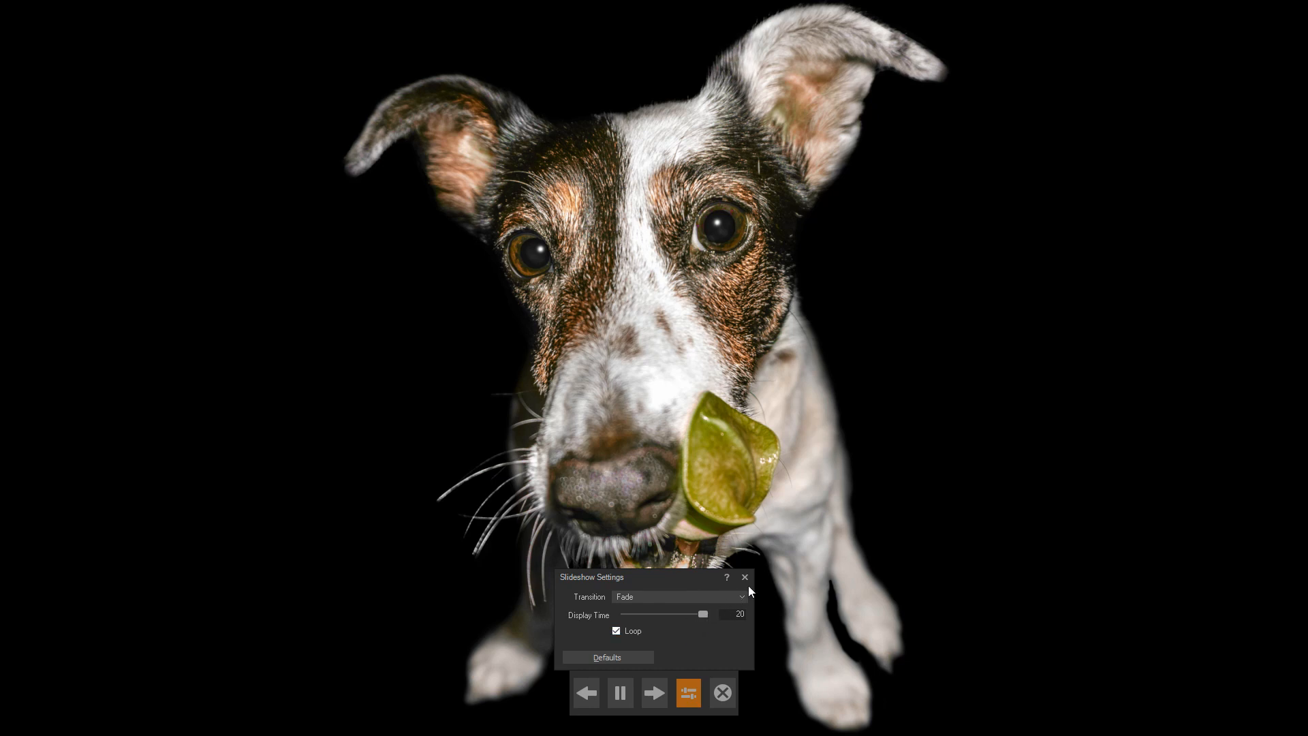
left_click(688, 693)
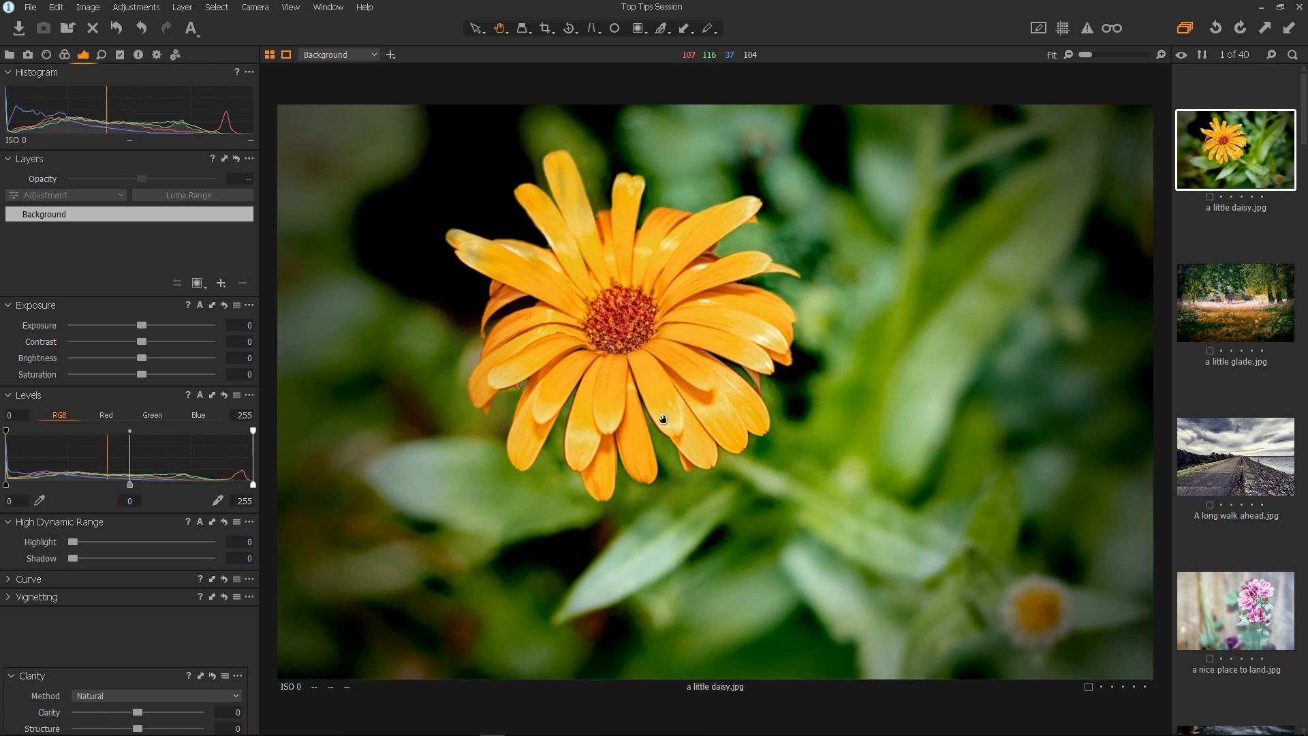
mouse_move(660, 334)
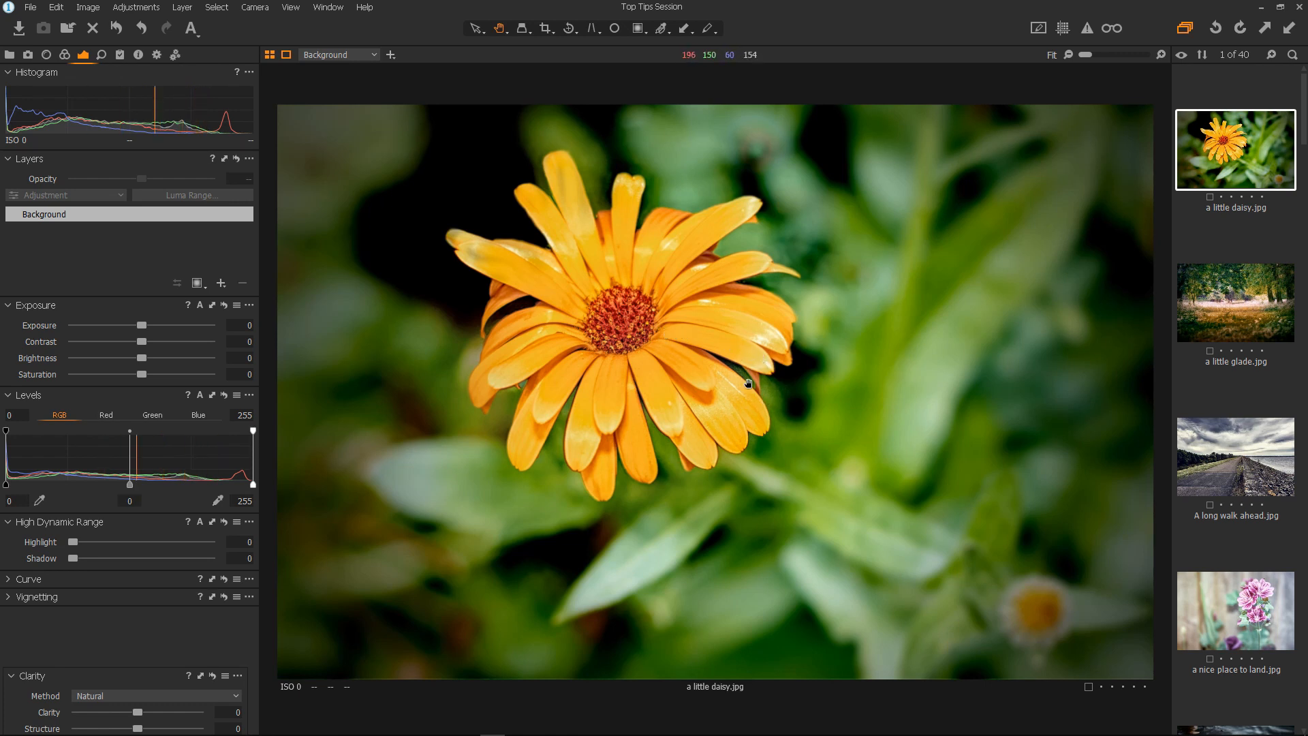
mouse_move(744, 354)
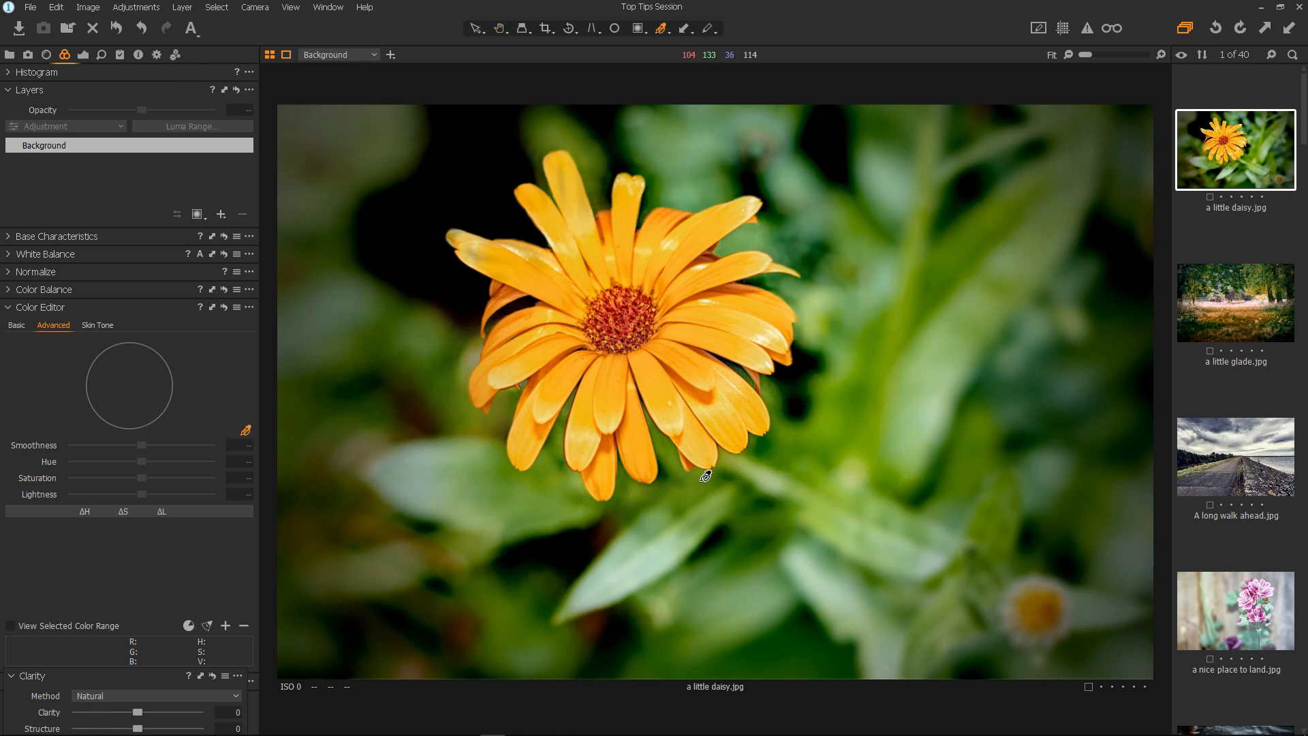
mouse_move(758, 352)
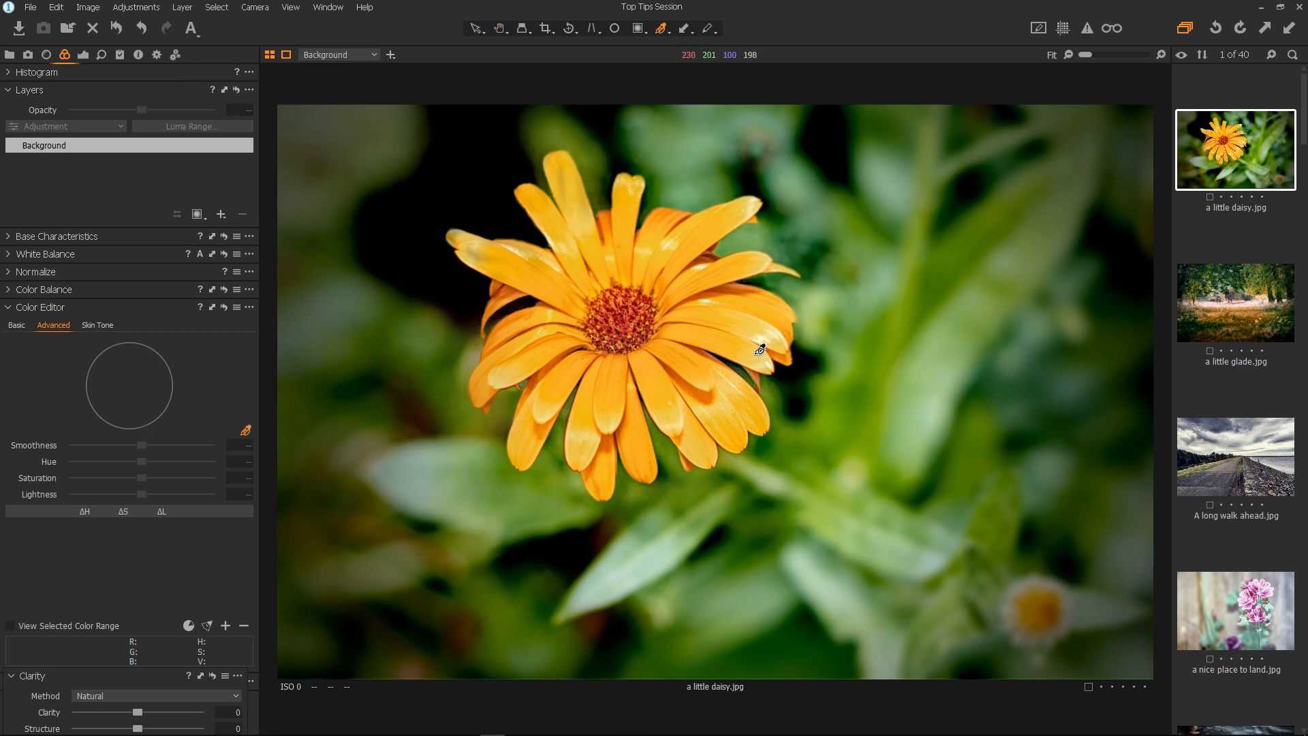
Sample a daisy petal with the Color Editor Advanced picker to create a colour range.
left_click(758, 367)
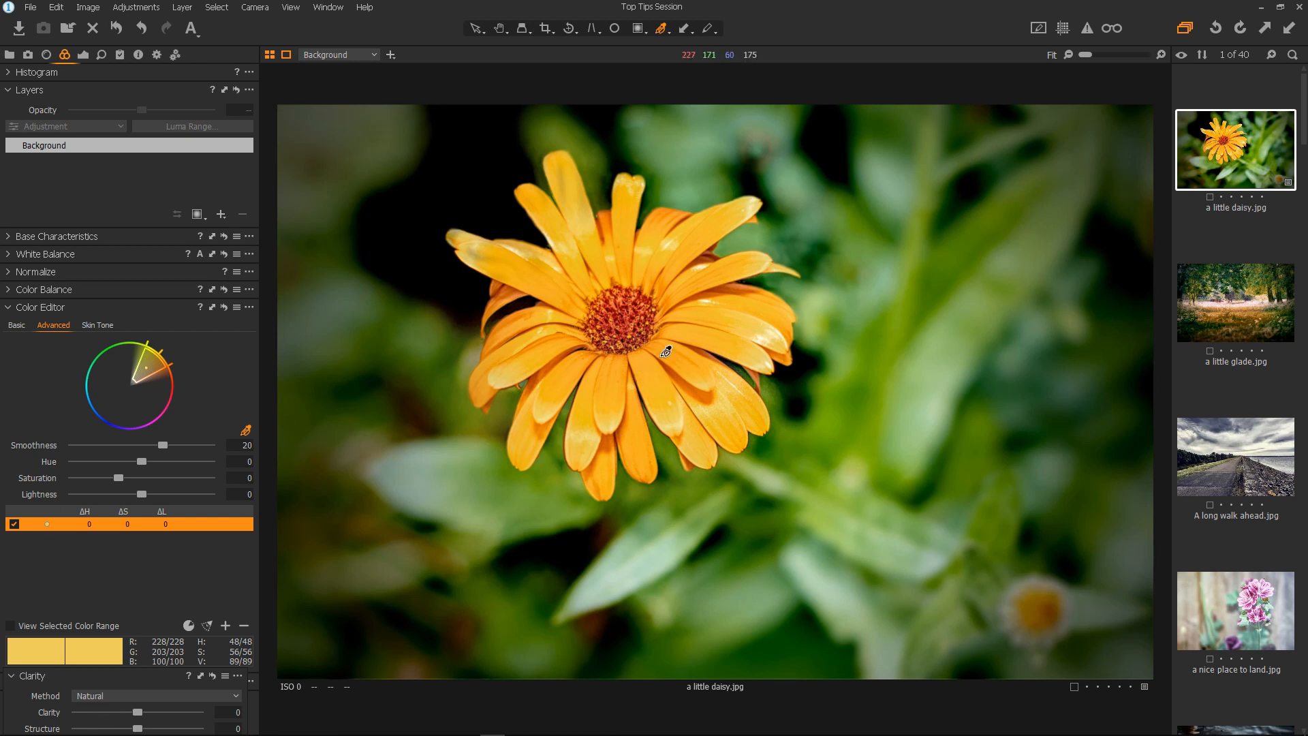
mouse_move(154, 391)
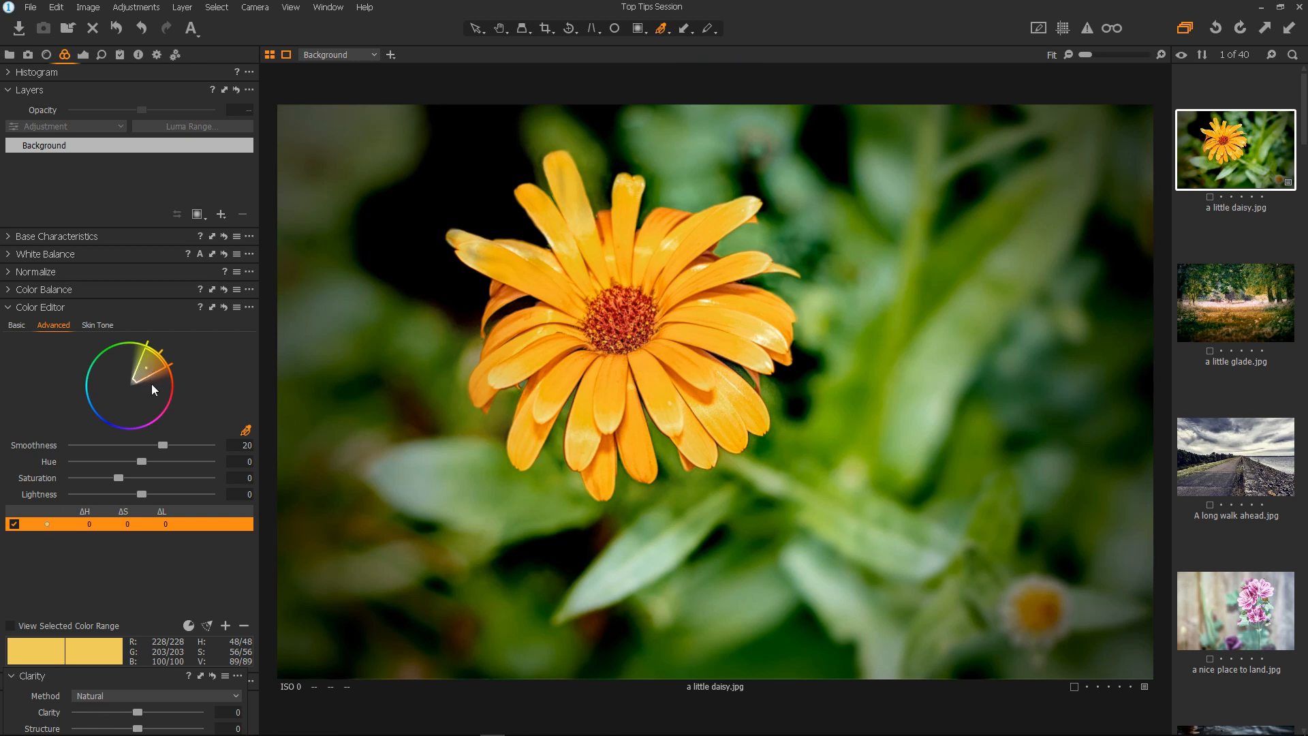
Set range smoothness to 1, preview the selected range, and adjust it on the petals.
left_click_drag(163, 444, 73, 445)
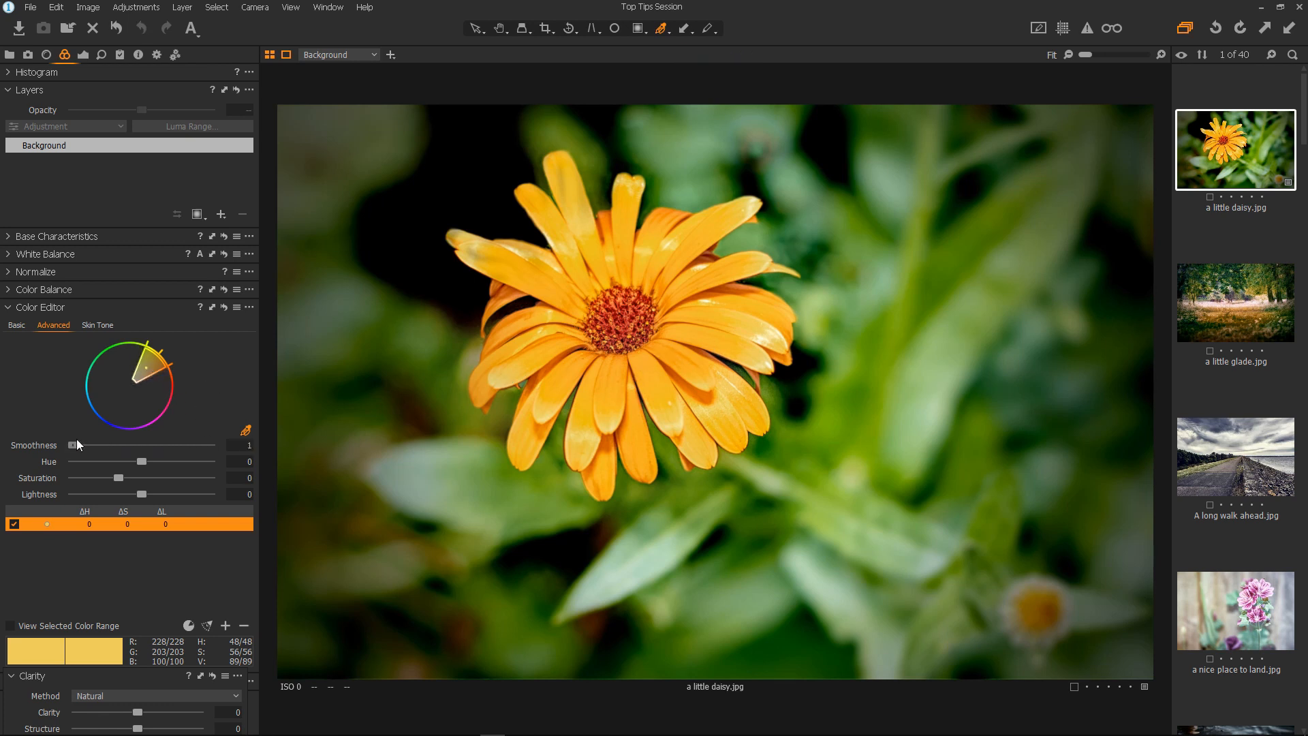
mouse_move(15, 539)
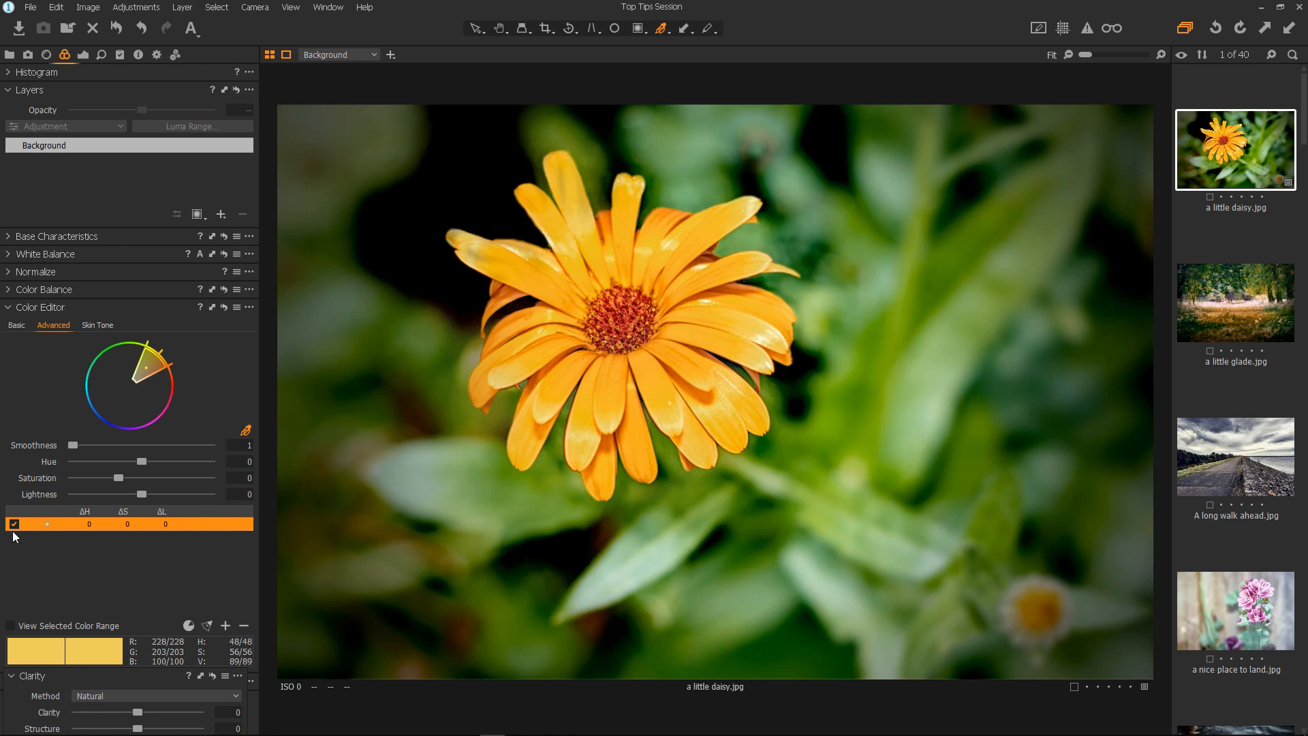
left_click(9, 625)
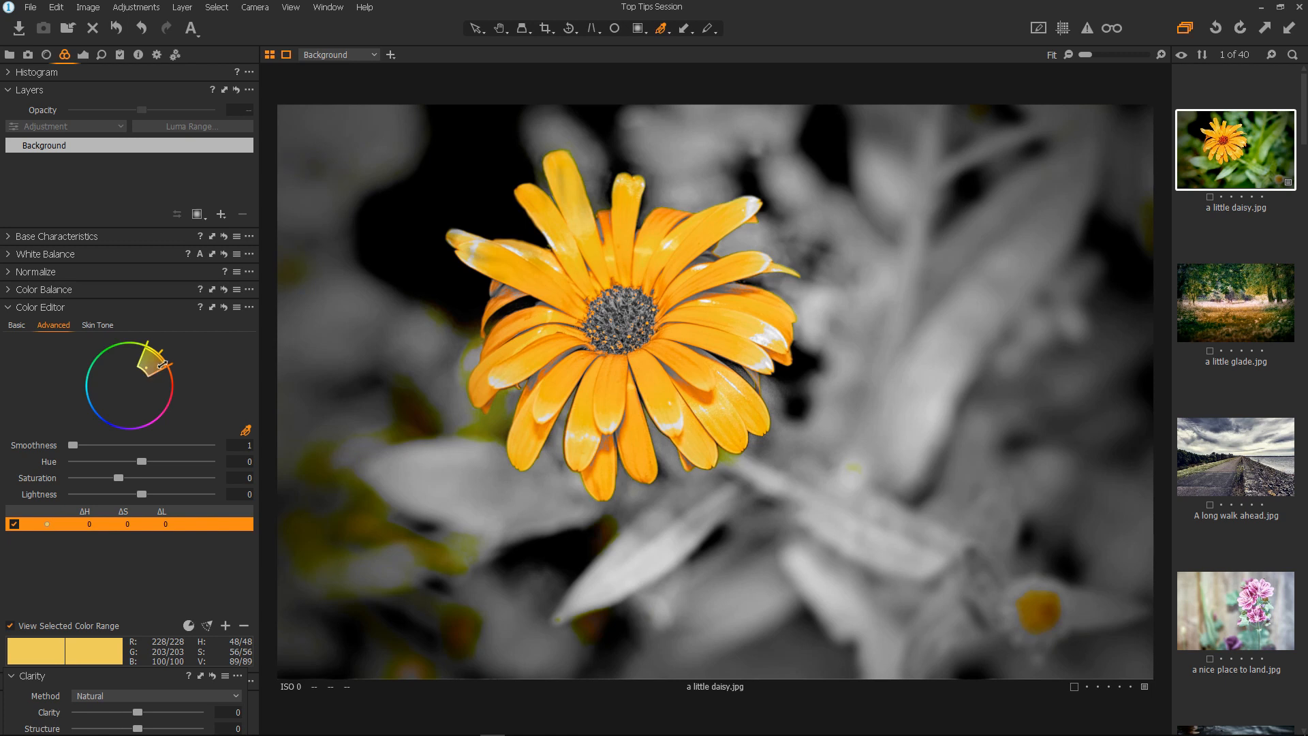
left_click_drag(146, 362, 145, 365)
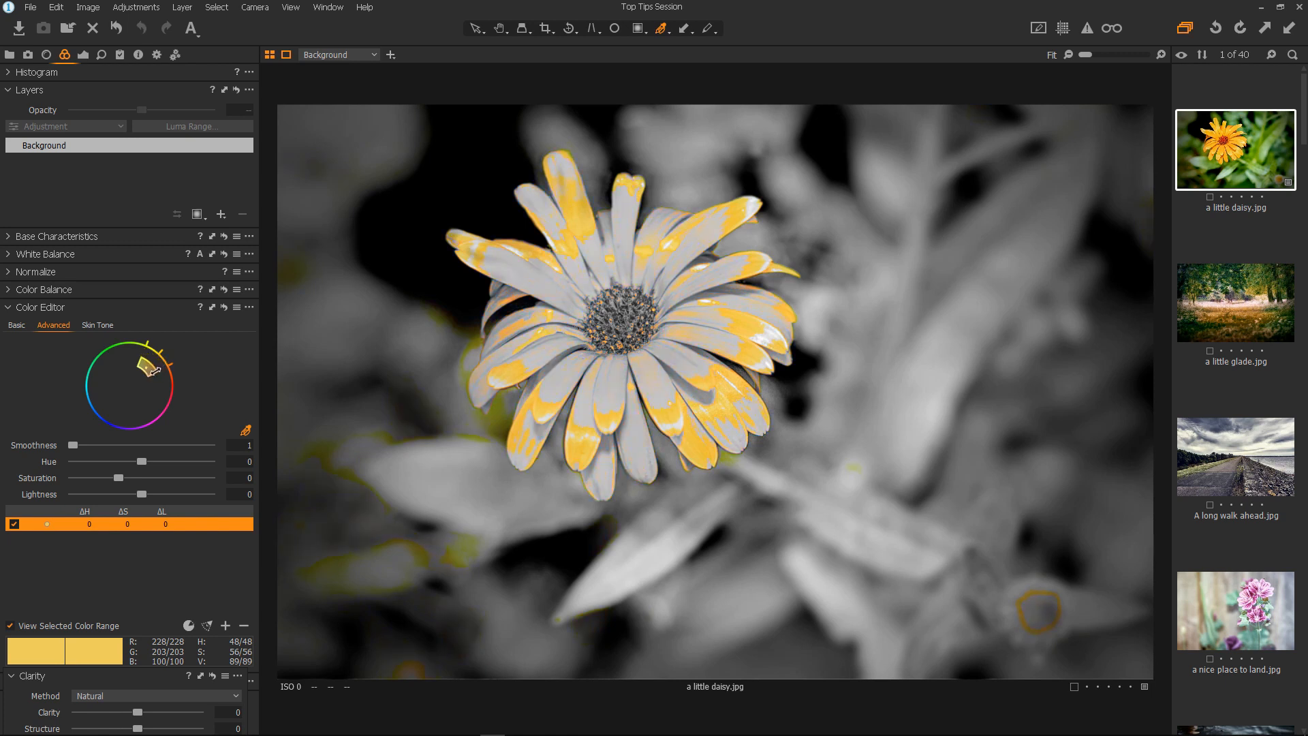
left_click_drag(142, 369, 167, 387)
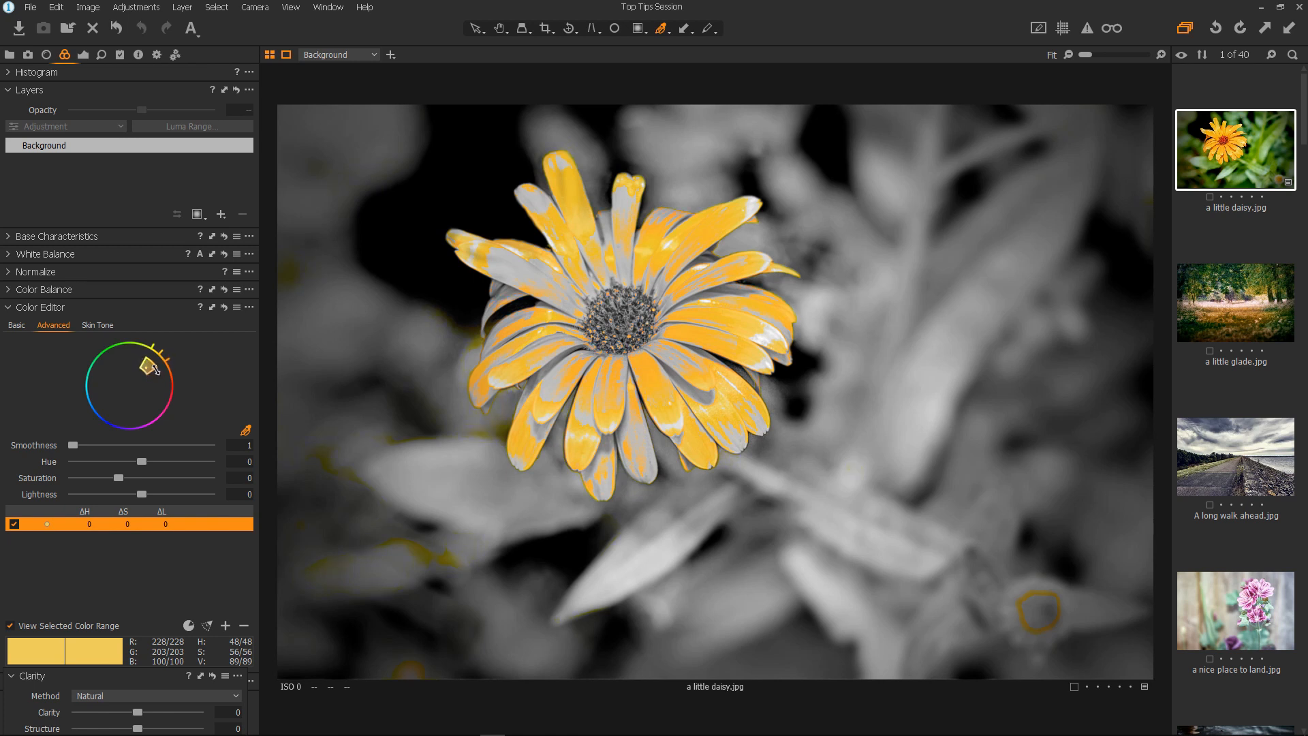
mouse_move(174, 411)
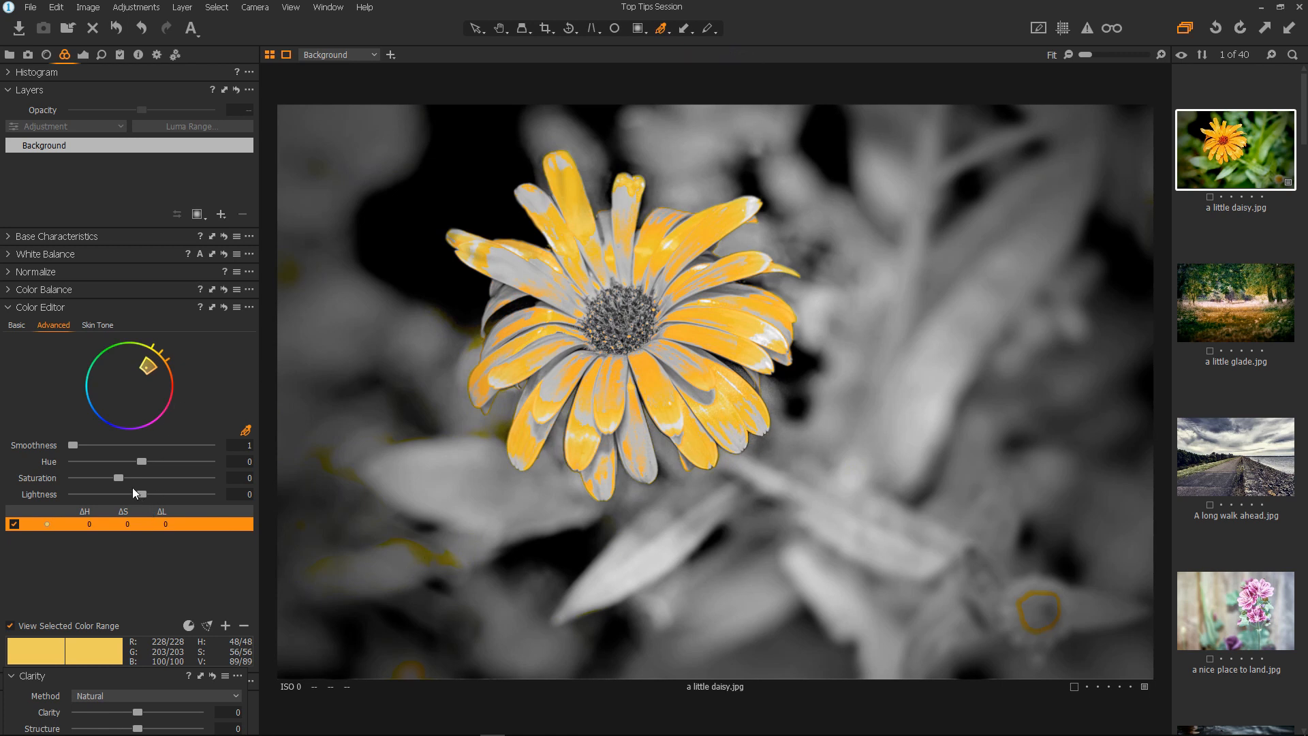
Shift the yellow range's hue to +30 and return to full-colour view.
left_click_drag(140, 461, 145, 462)
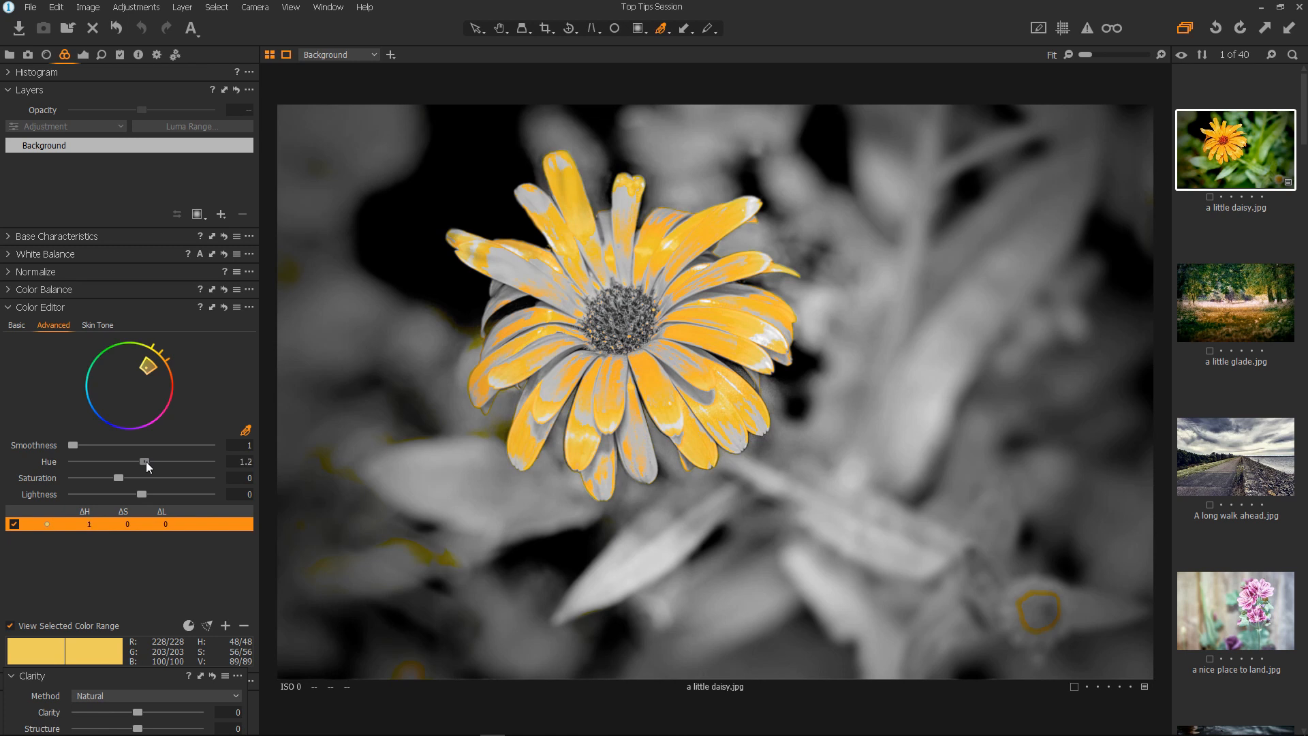
left_click_drag(144, 462, 190, 461)
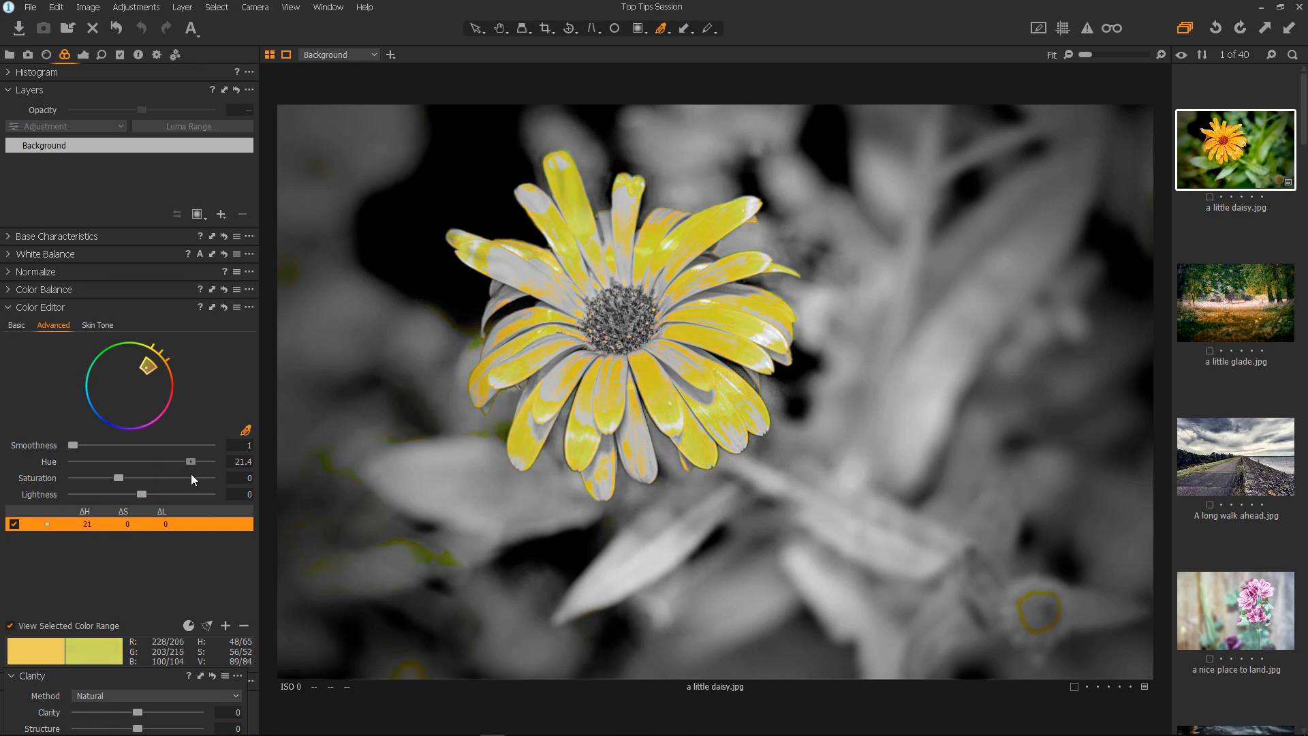
left_click_drag(188, 461, 210, 461)
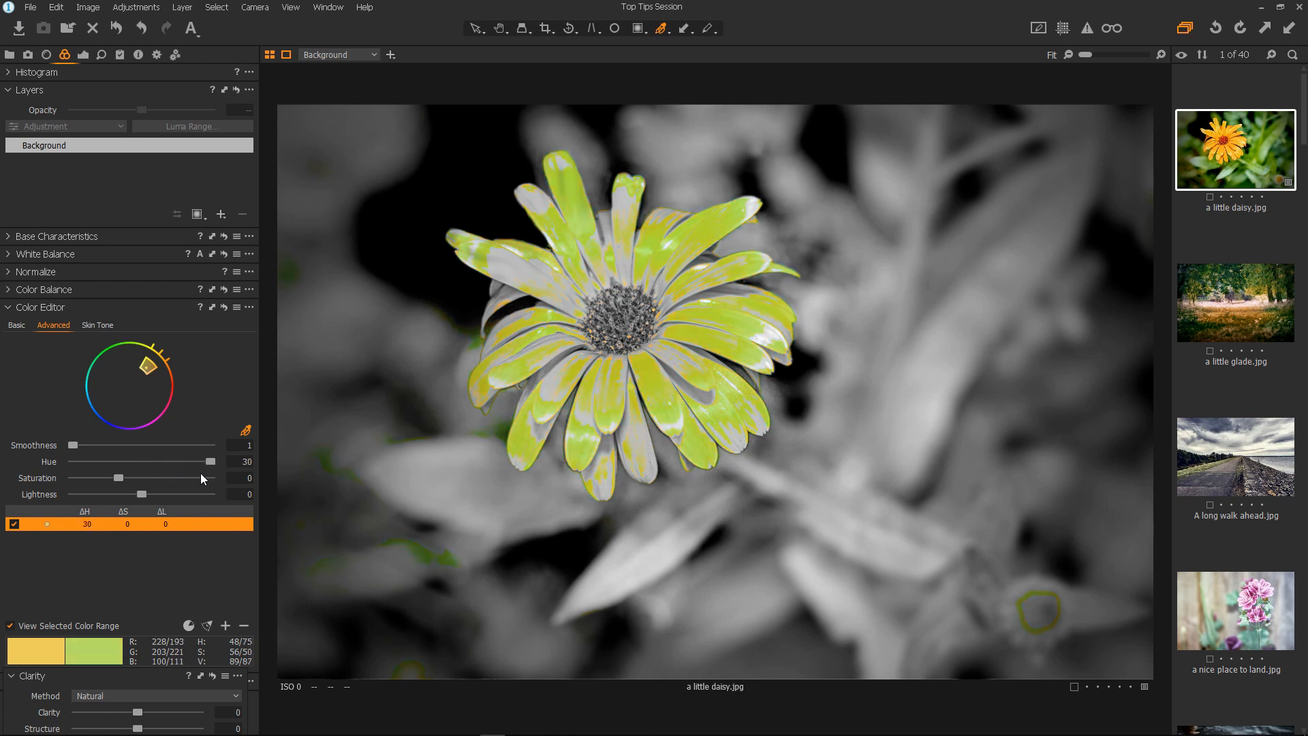
left_click(11, 626)
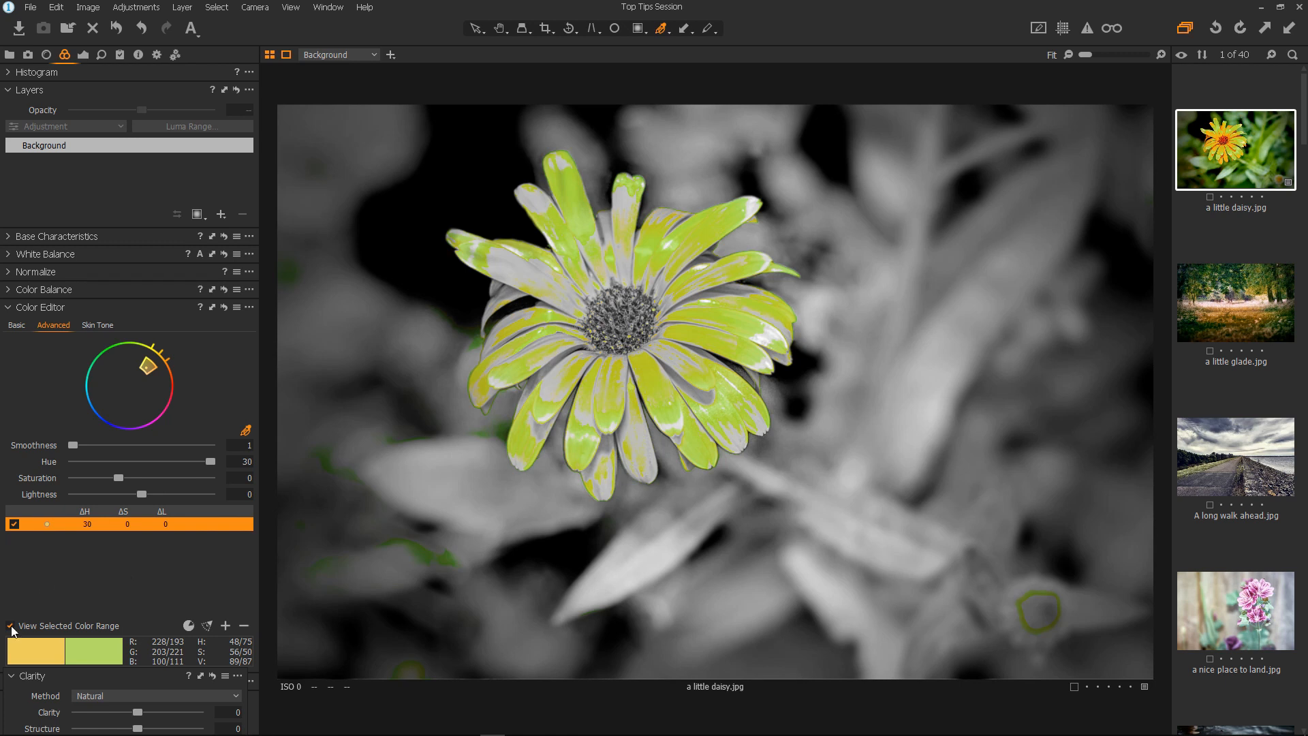
left_click(10, 626)
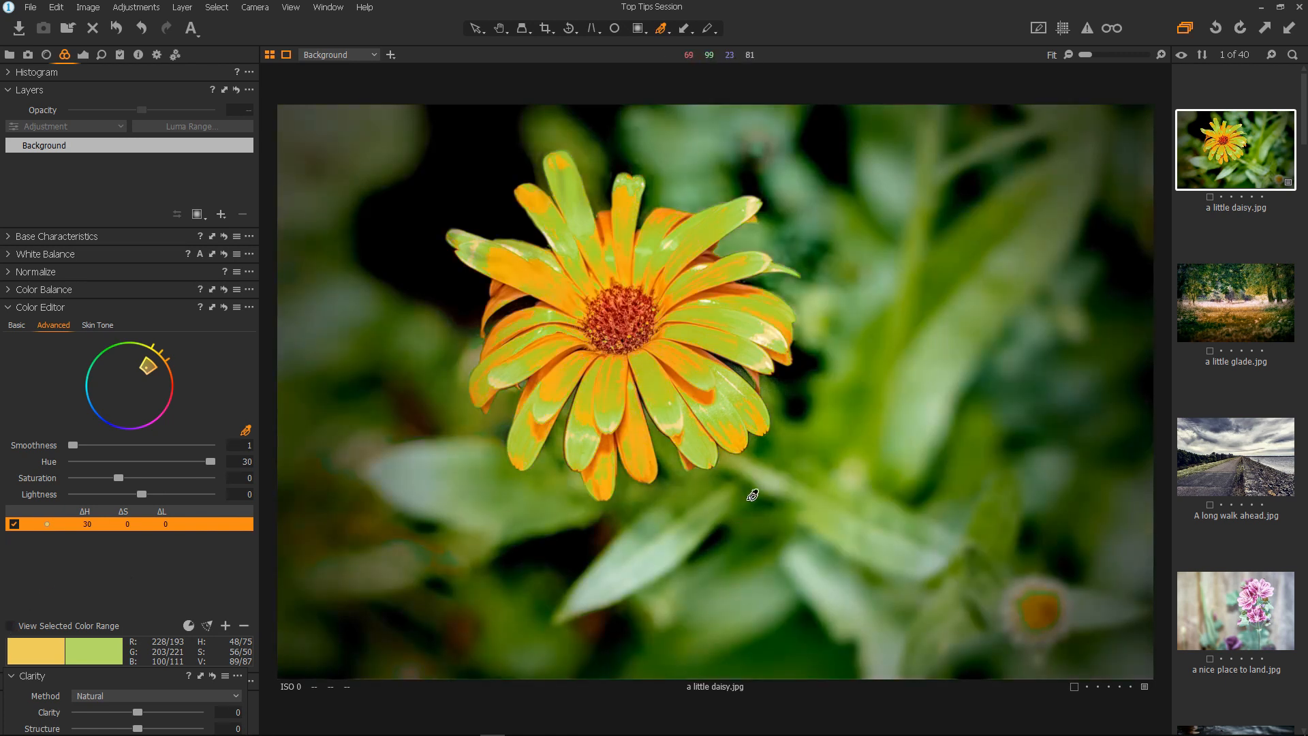
mouse_move(674, 255)
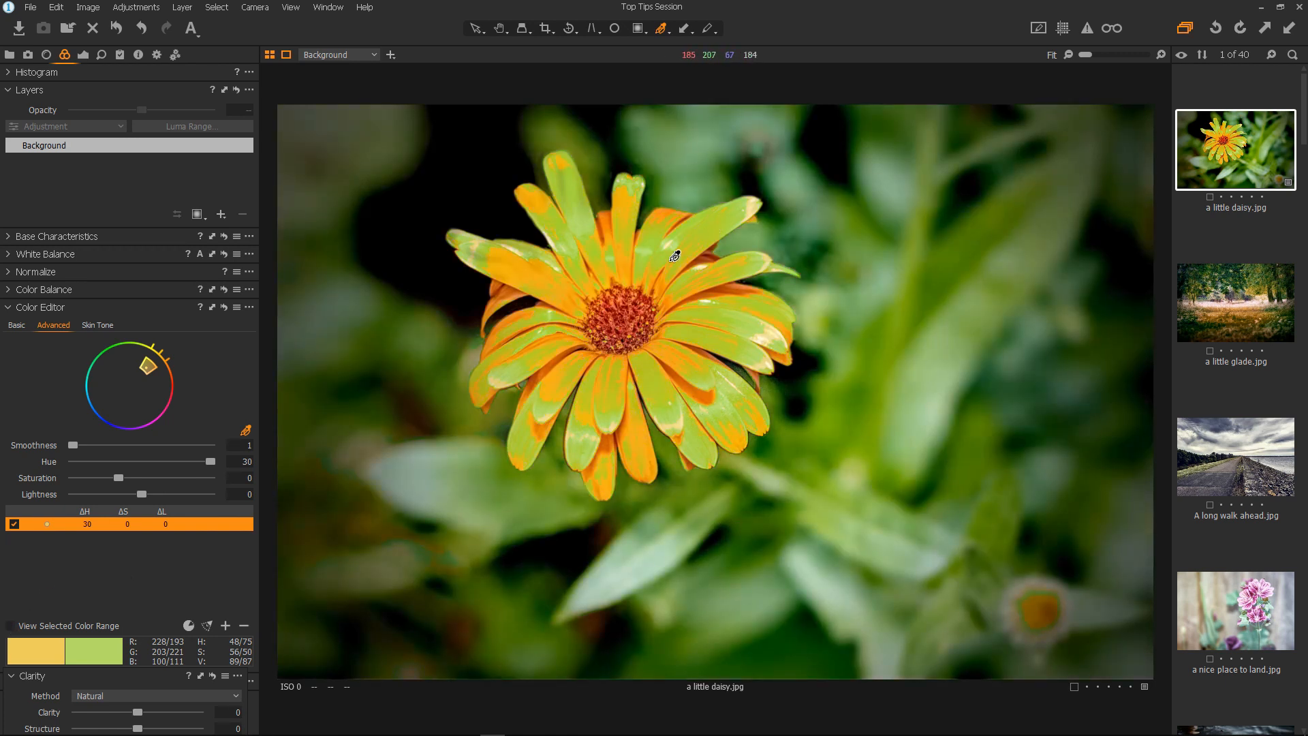
mouse_move(642, 403)
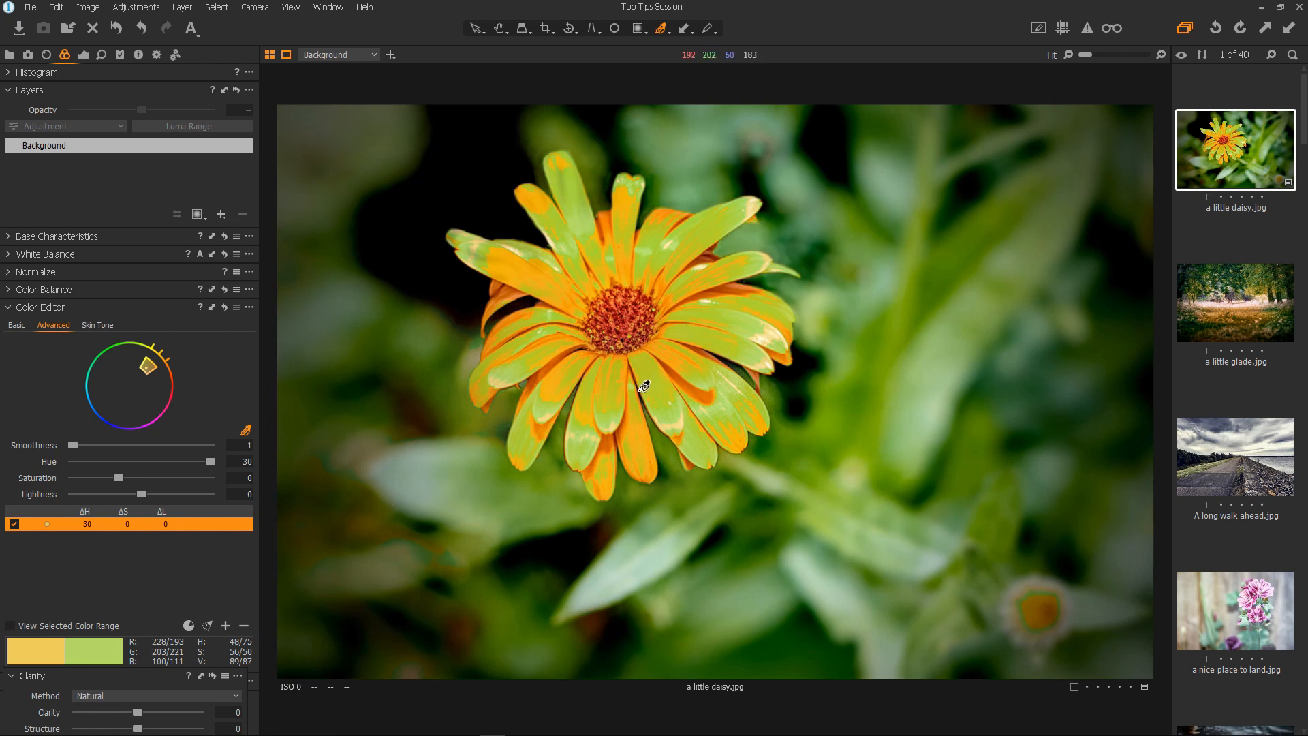
mouse_move(699, 293)
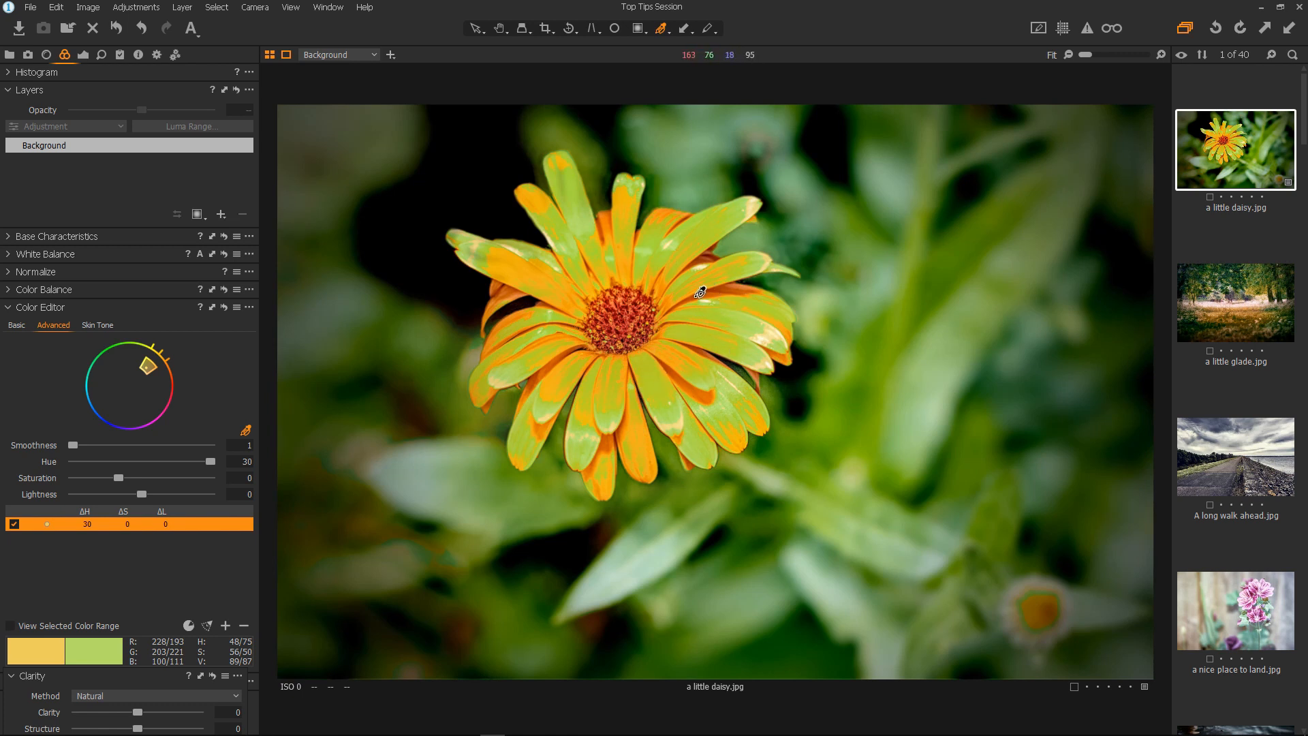
mouse_move(672, 366)
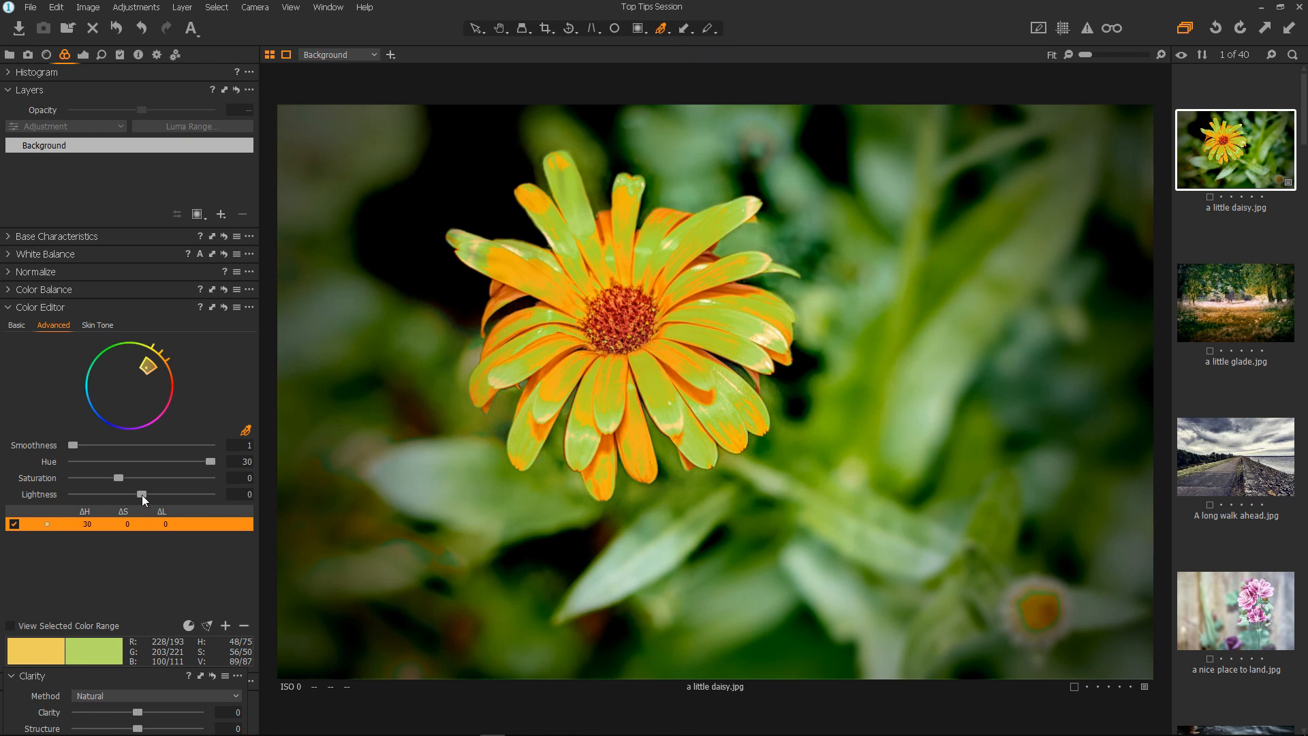
mouse_move(550, 337)
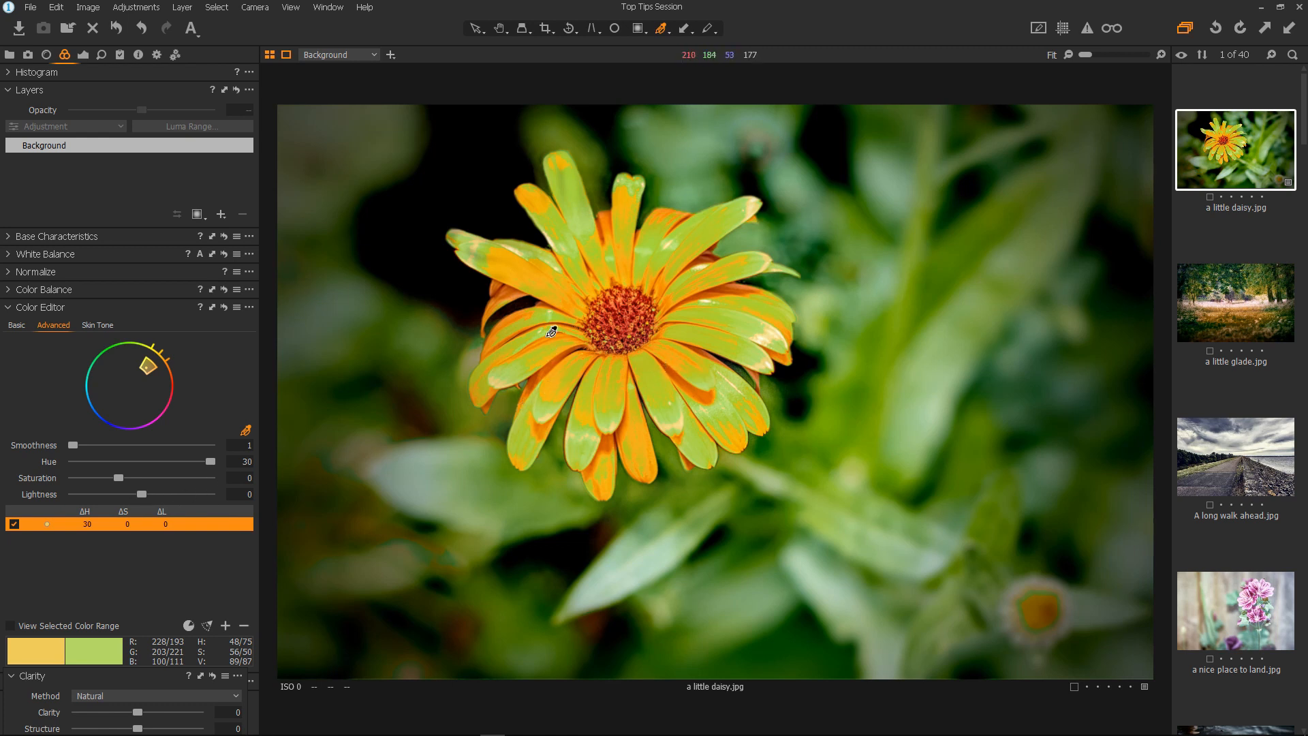
mouse_move(523, 266)
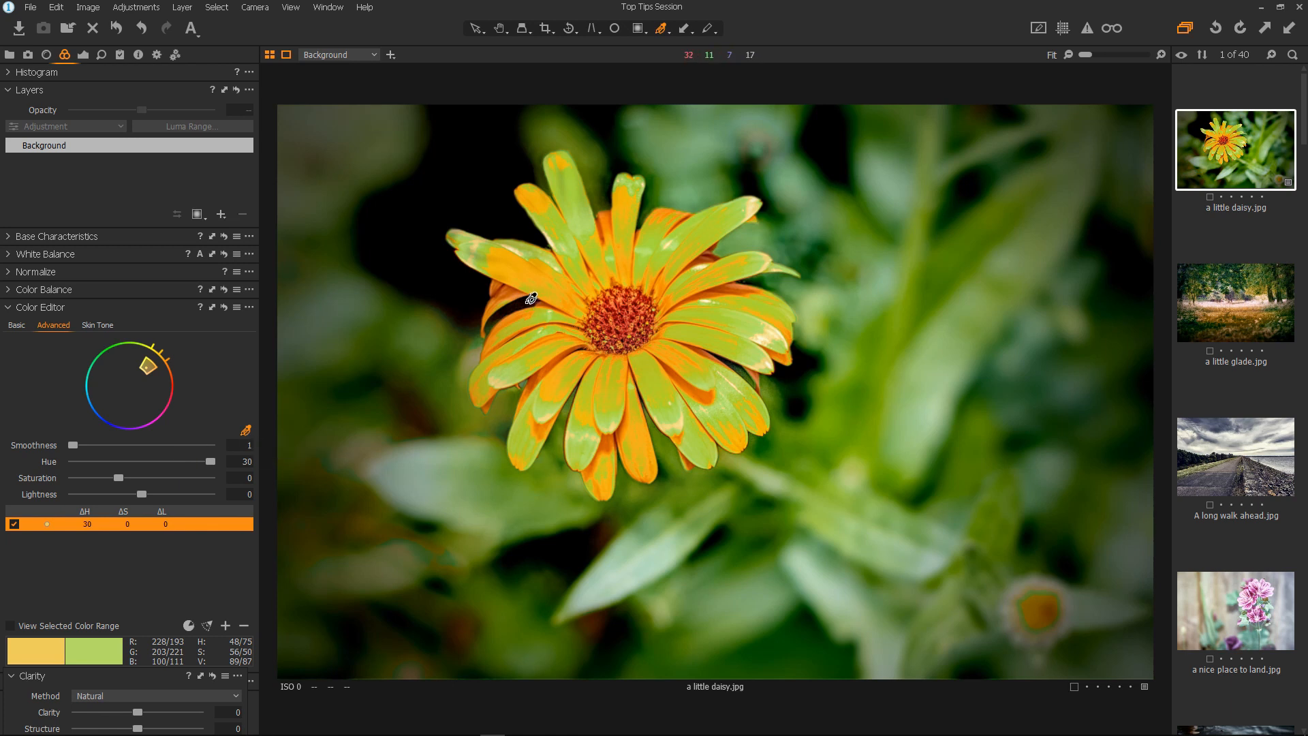
mouse_move(519, 262)
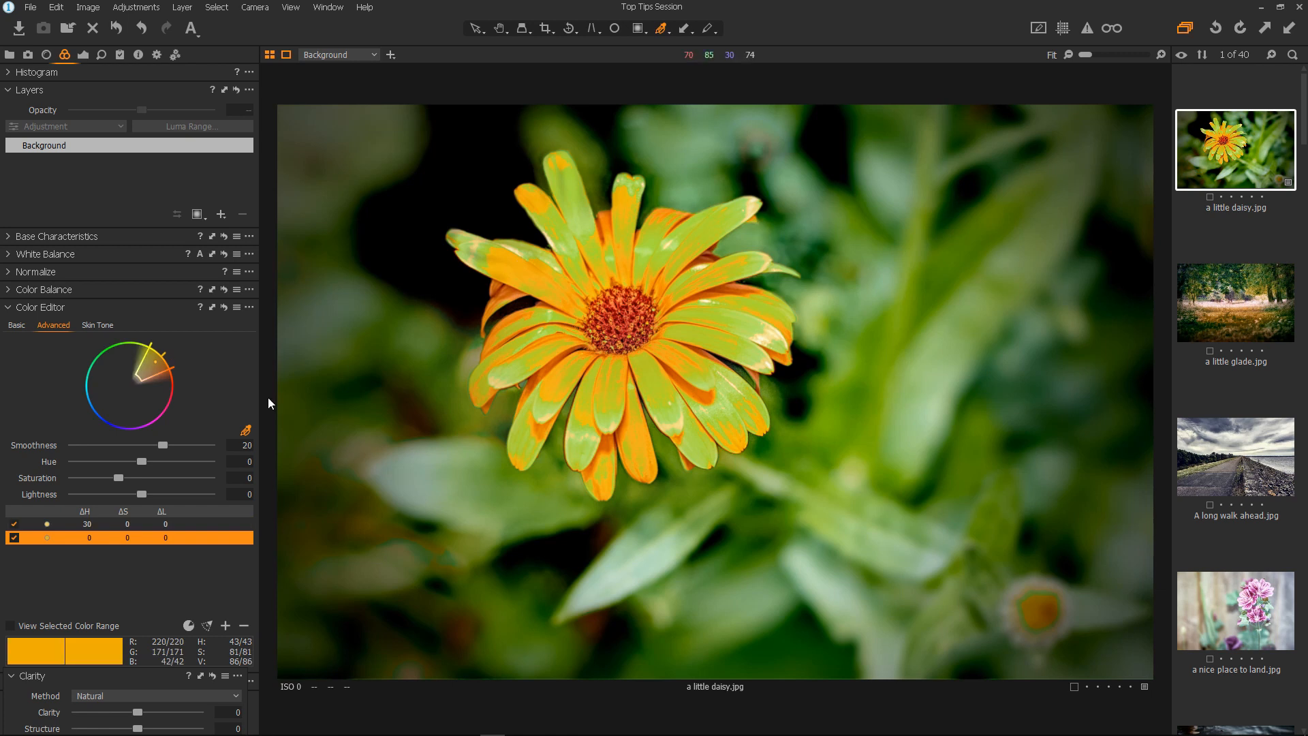
mouse_move(9, 634)
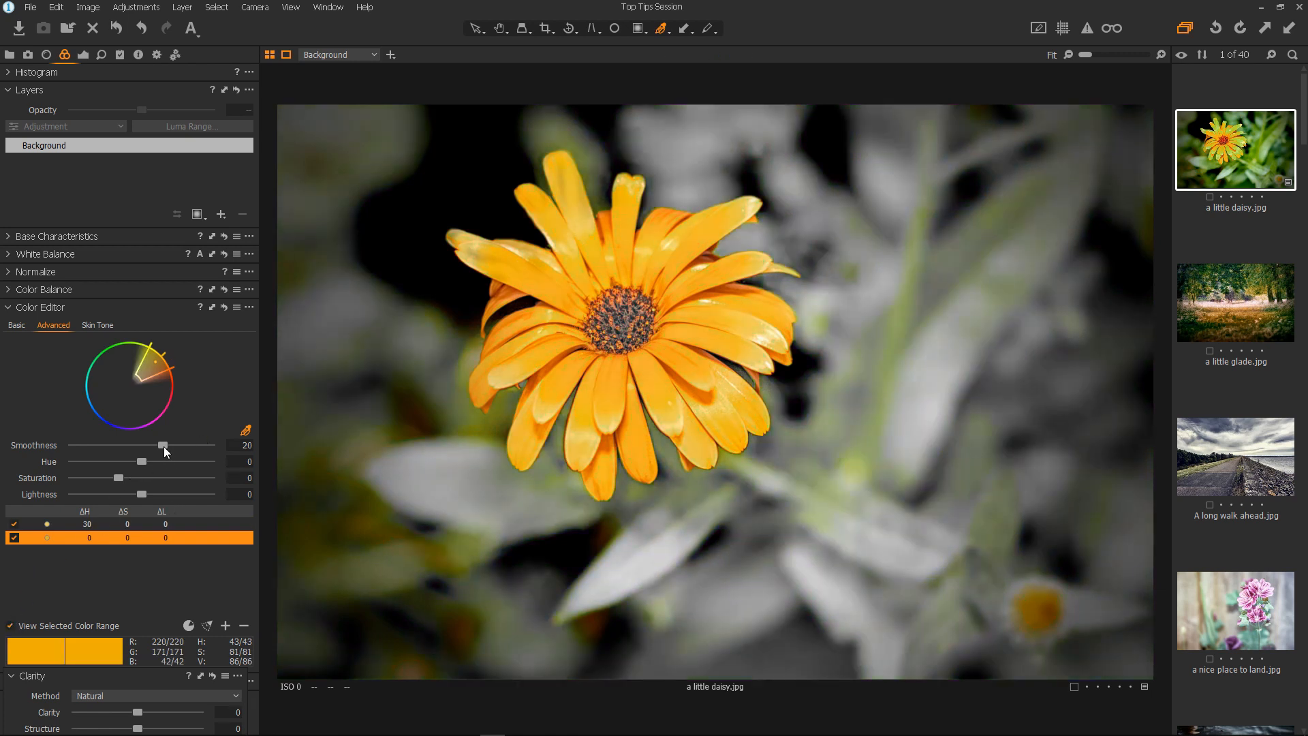
Set the orange range's smoothness to 1, narrow it, and shift its hue toward red.
left_click_drag(163, 446, 71, 446)
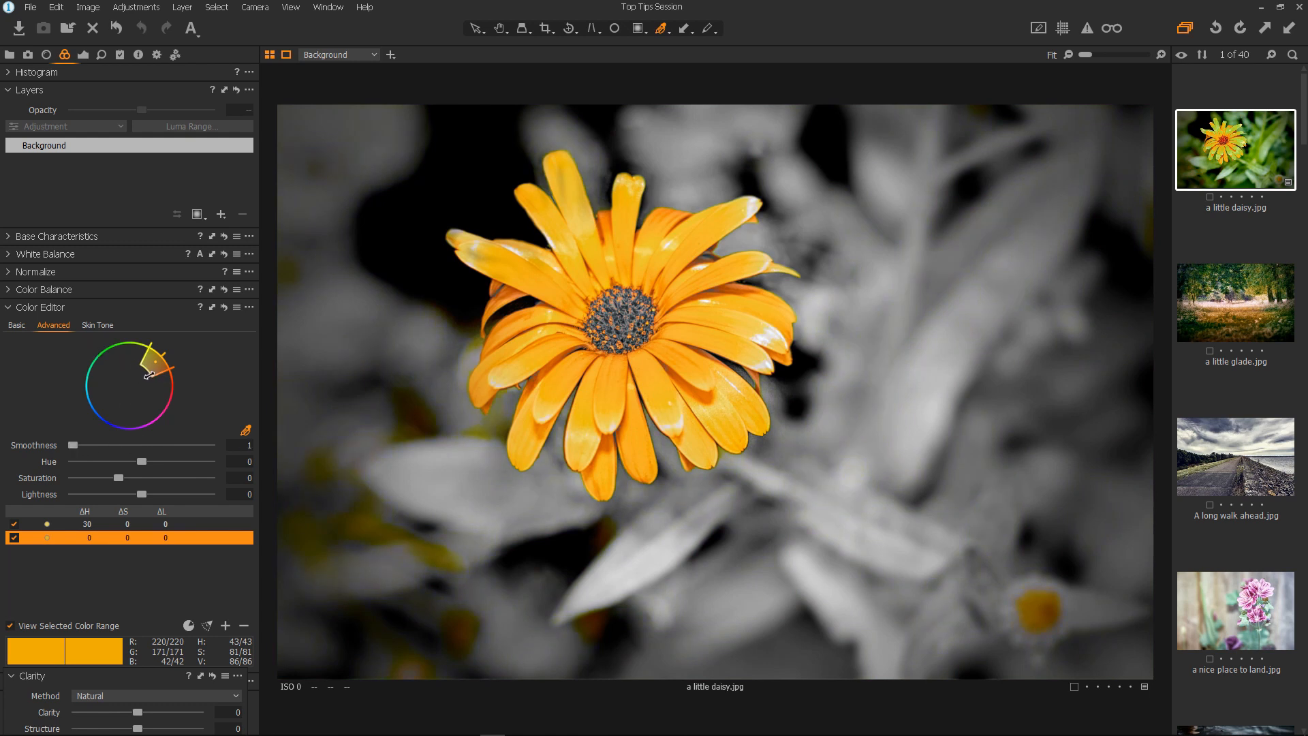
left_click_drag(149, 382, 149, 369)
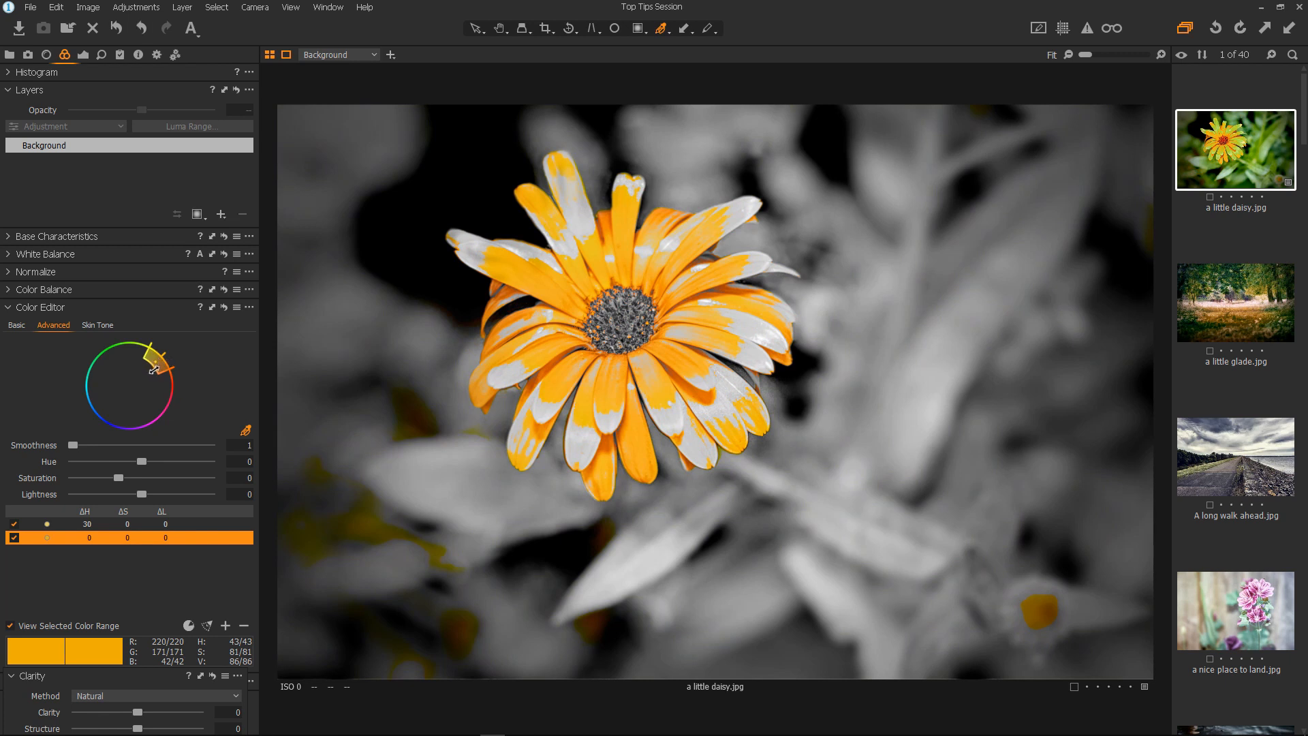
left_click_drag(154, 367, 137, 356)
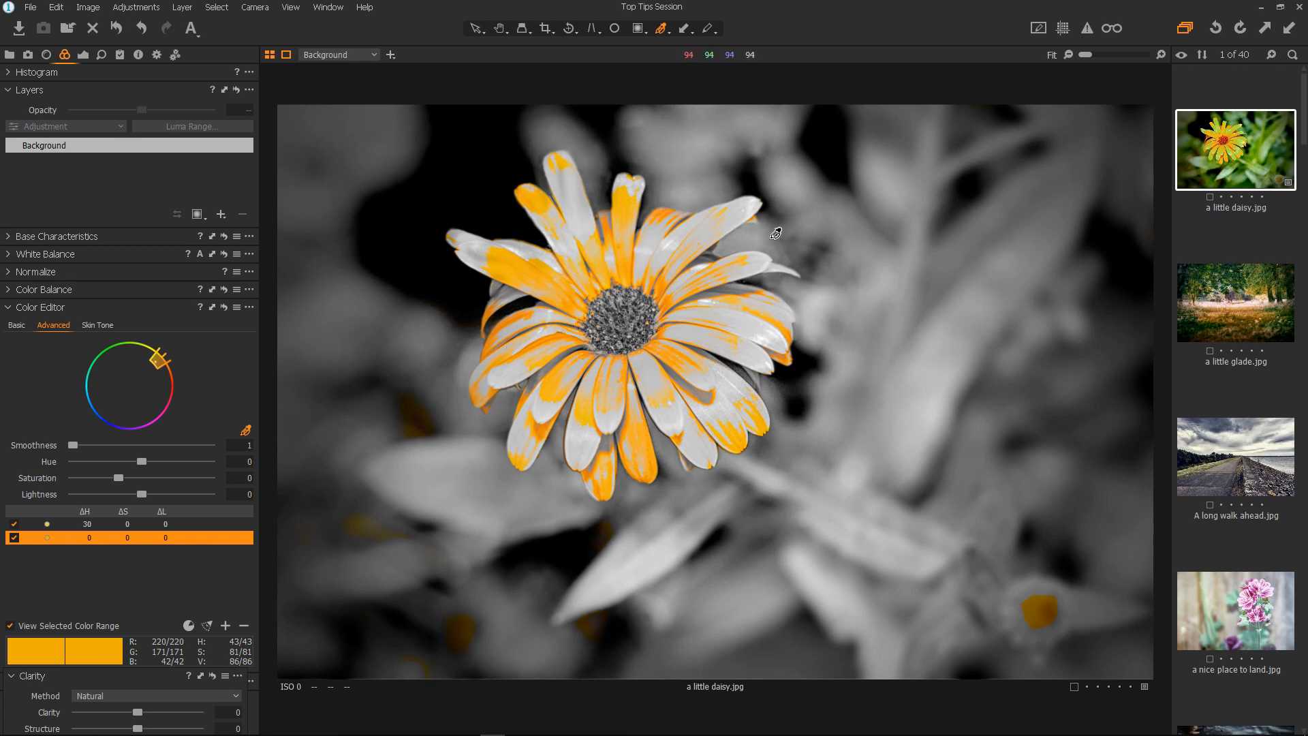
mouse_move(180, 465)
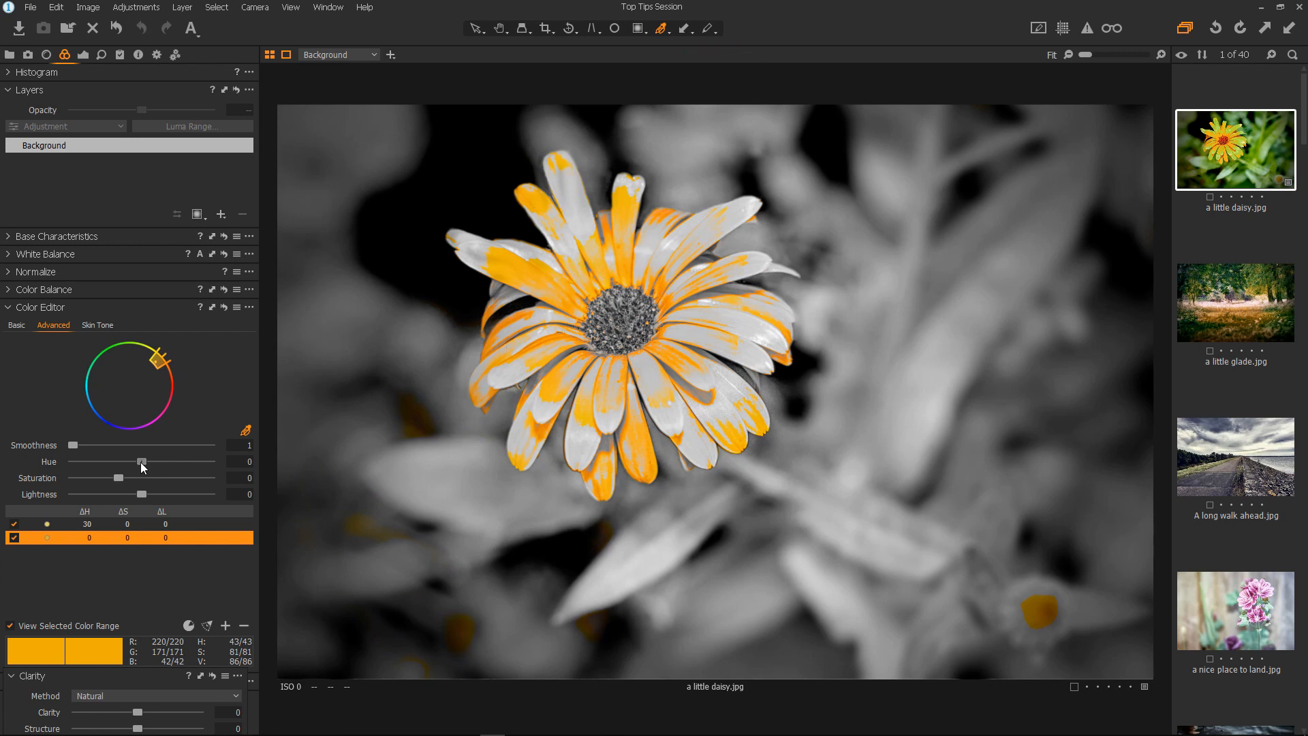
left_click_drag(140, 463, 71, 463)
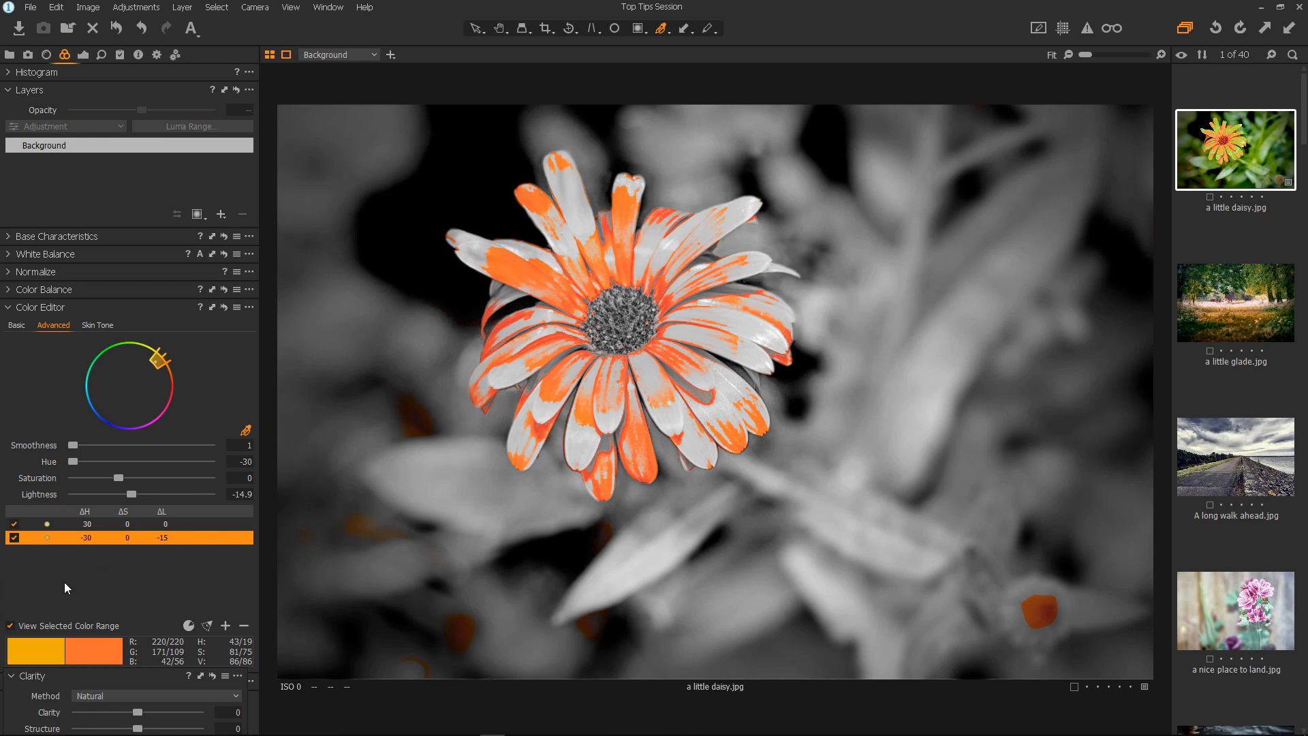
left_click(8, 626)
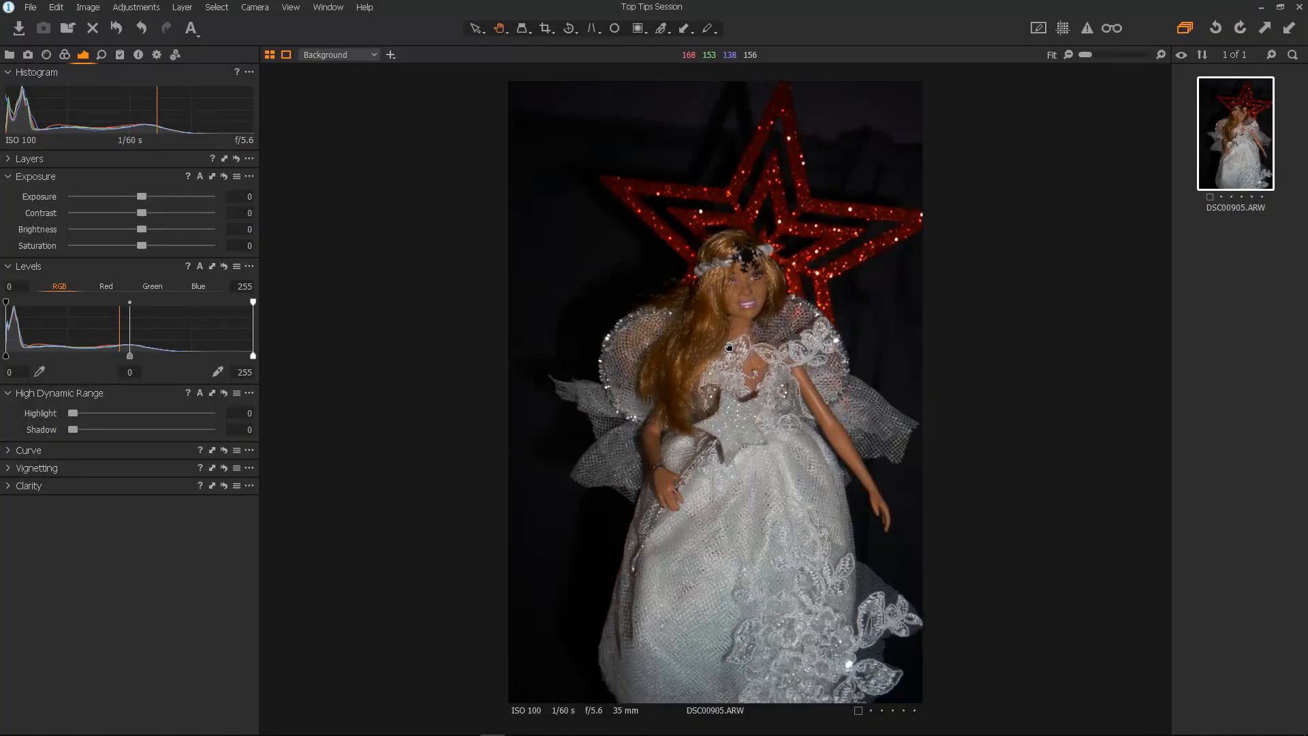
mouse_move(800, 344)
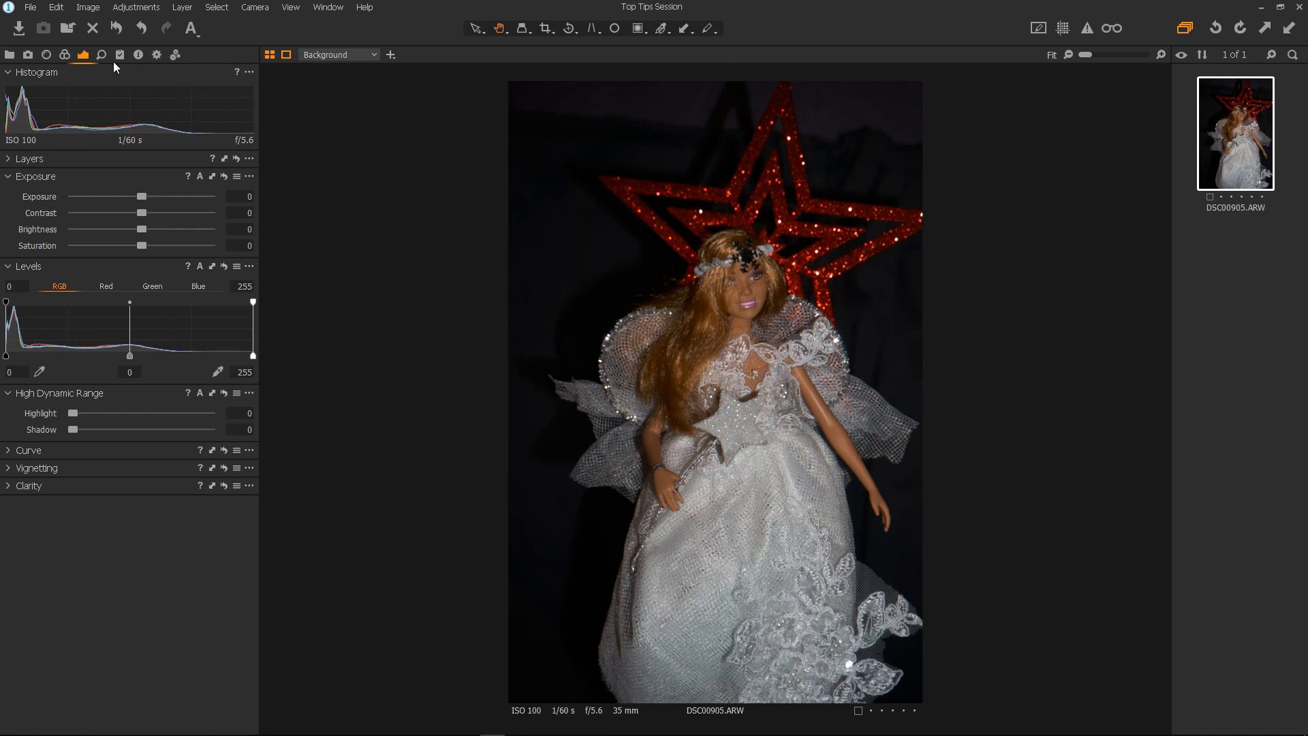
Show the Details tab with Sharpening, Noise Reduction and Focus for DSC00905.ARW.
left_click(102, 53)
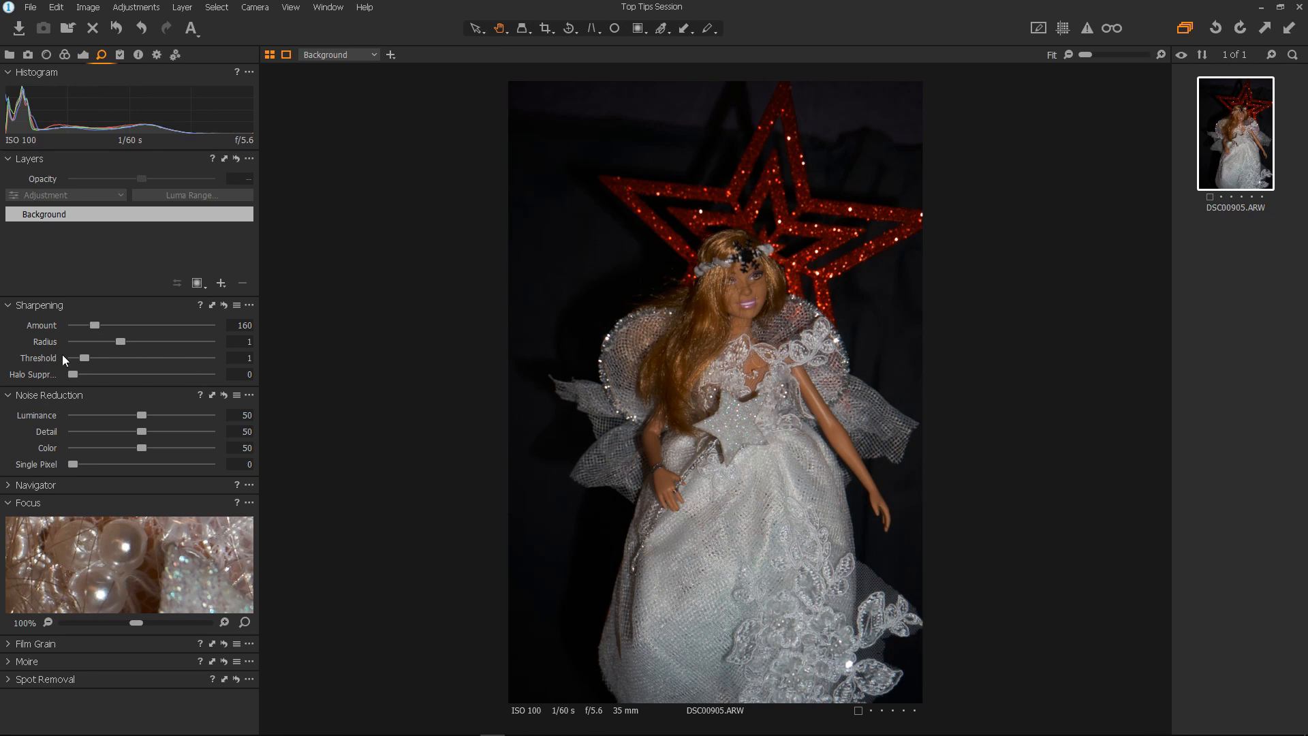
mouse_move(329, 465)
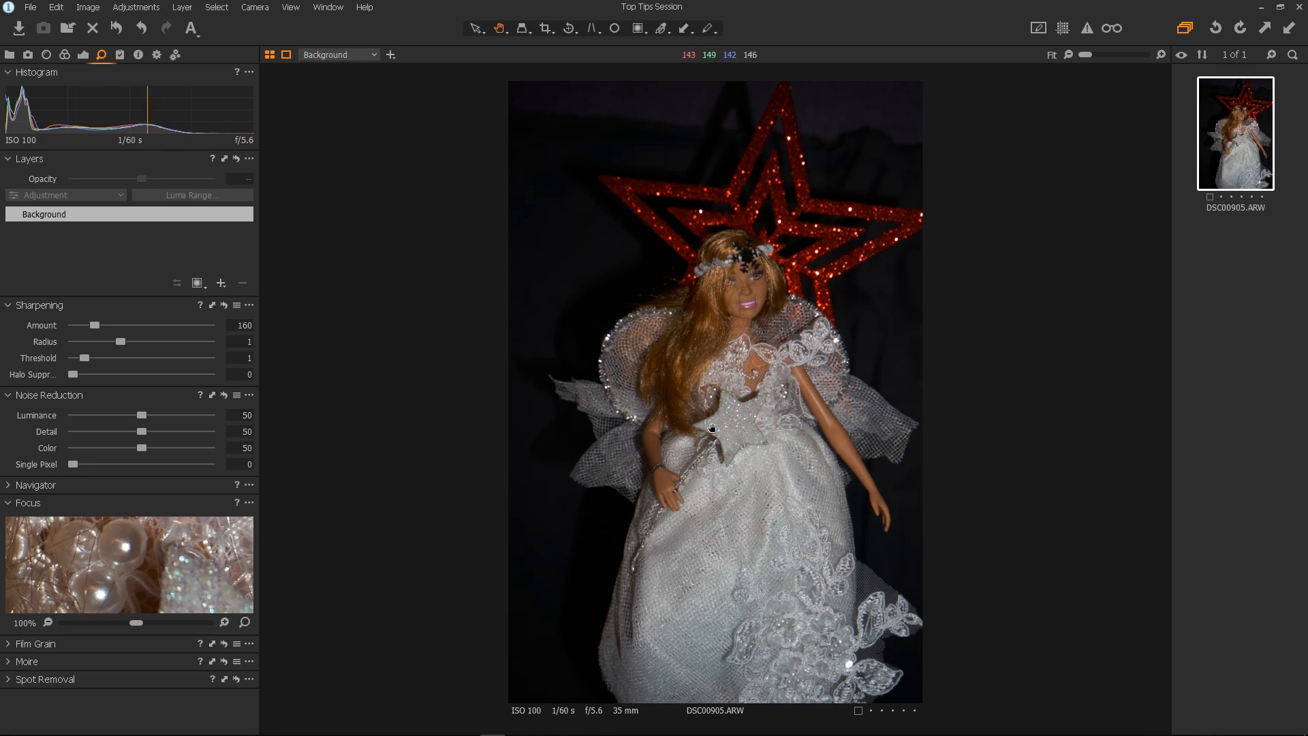
mouse_move(784, 351)
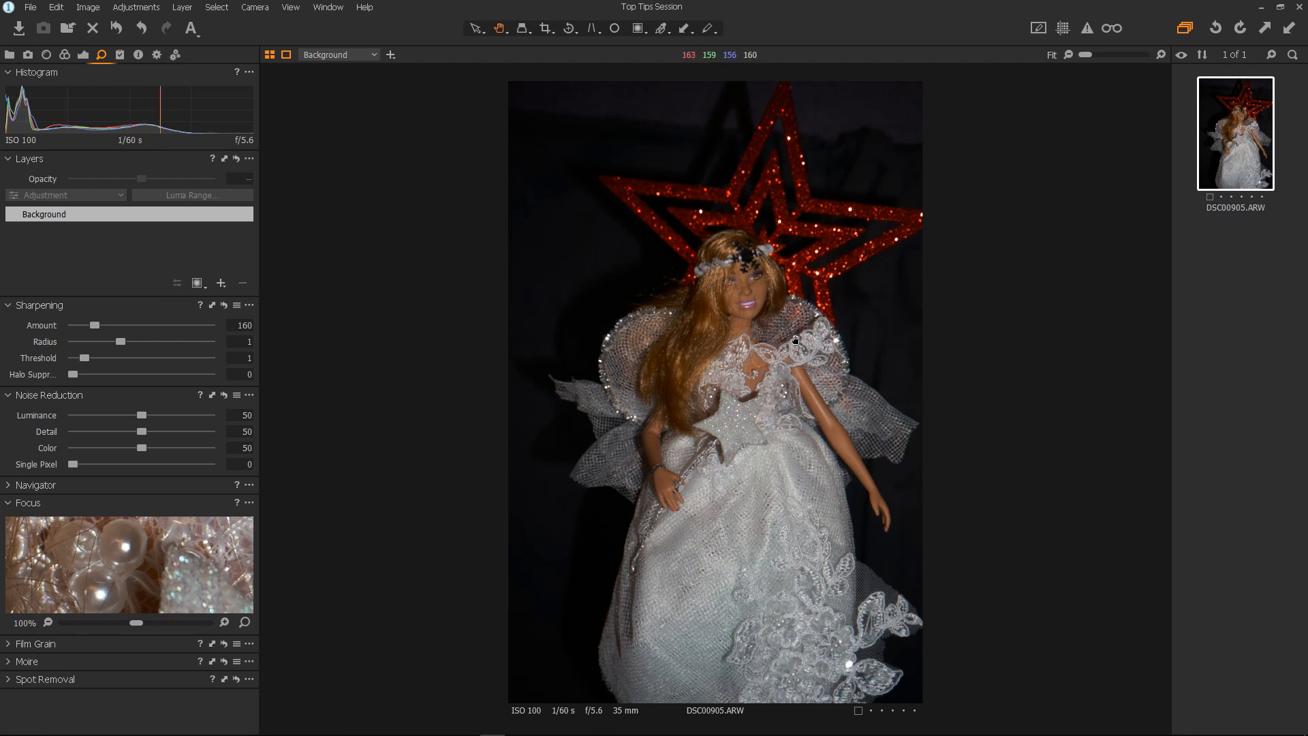
mouse_move(692, 298)
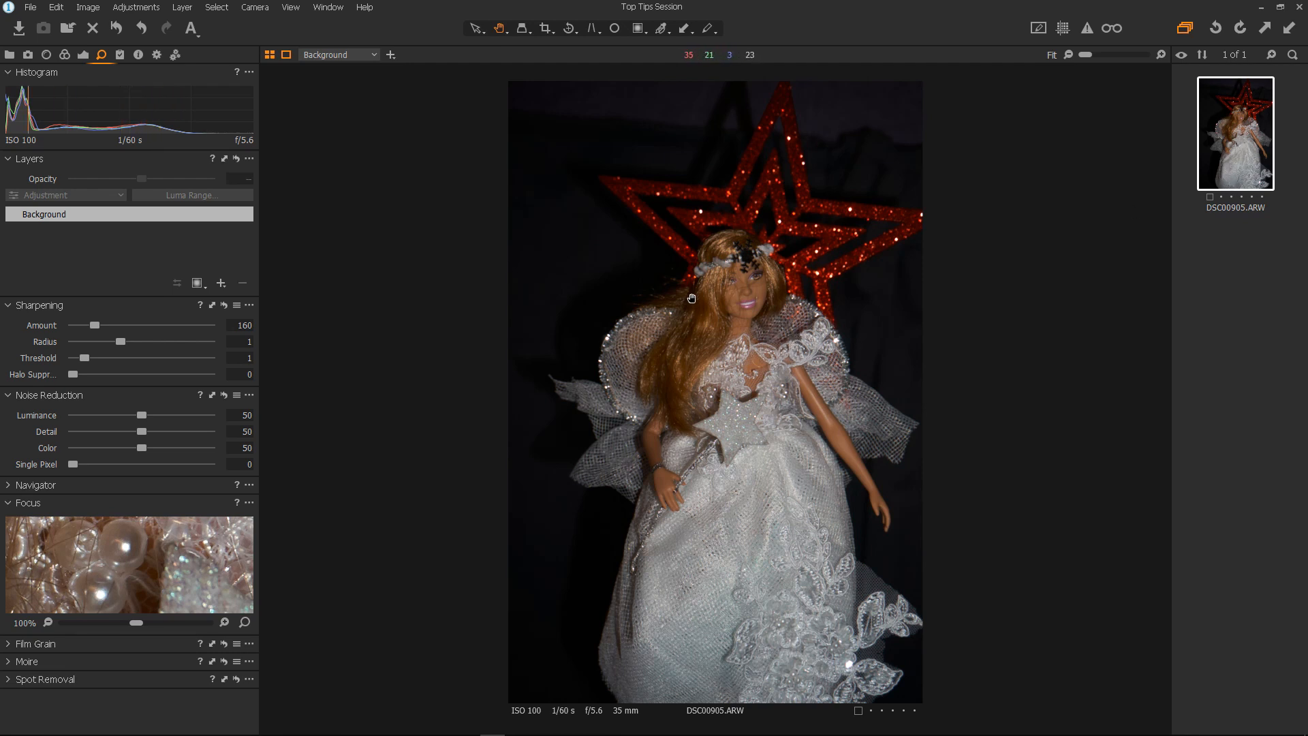
mouse_move(259, 119)
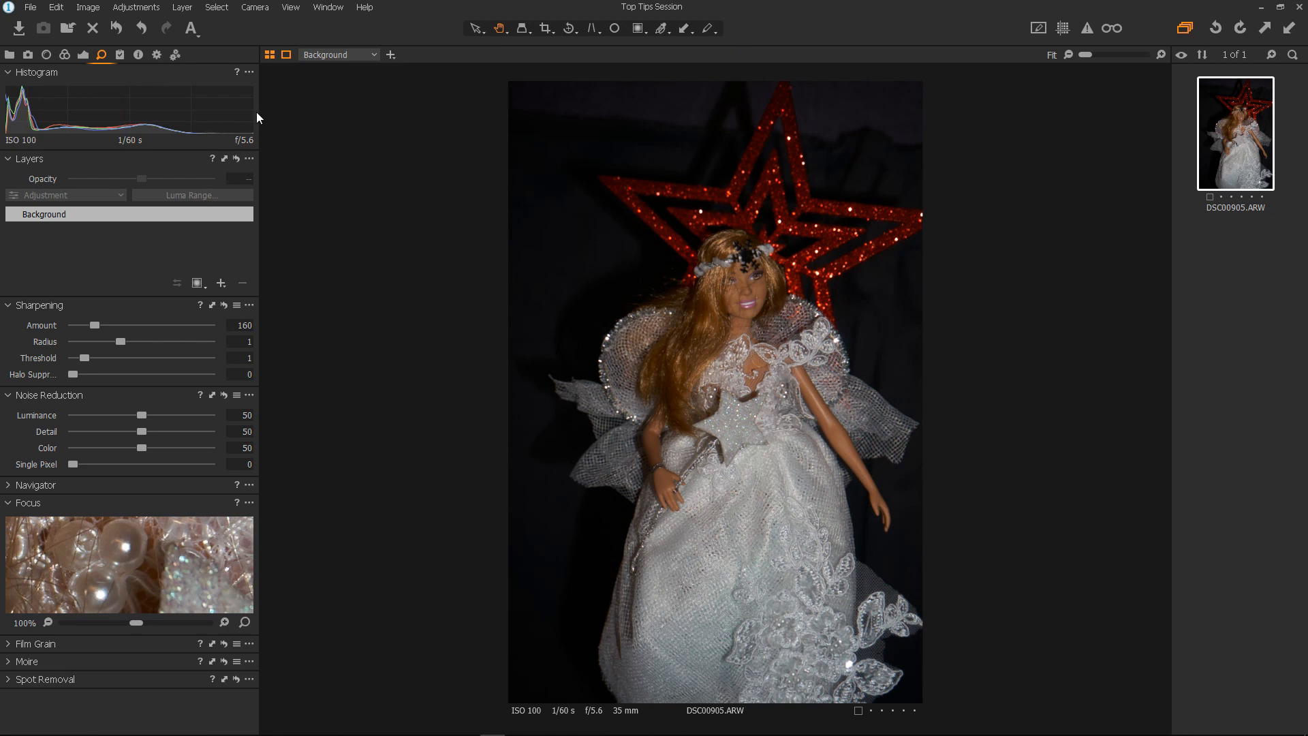
mouse_move(63, 53)
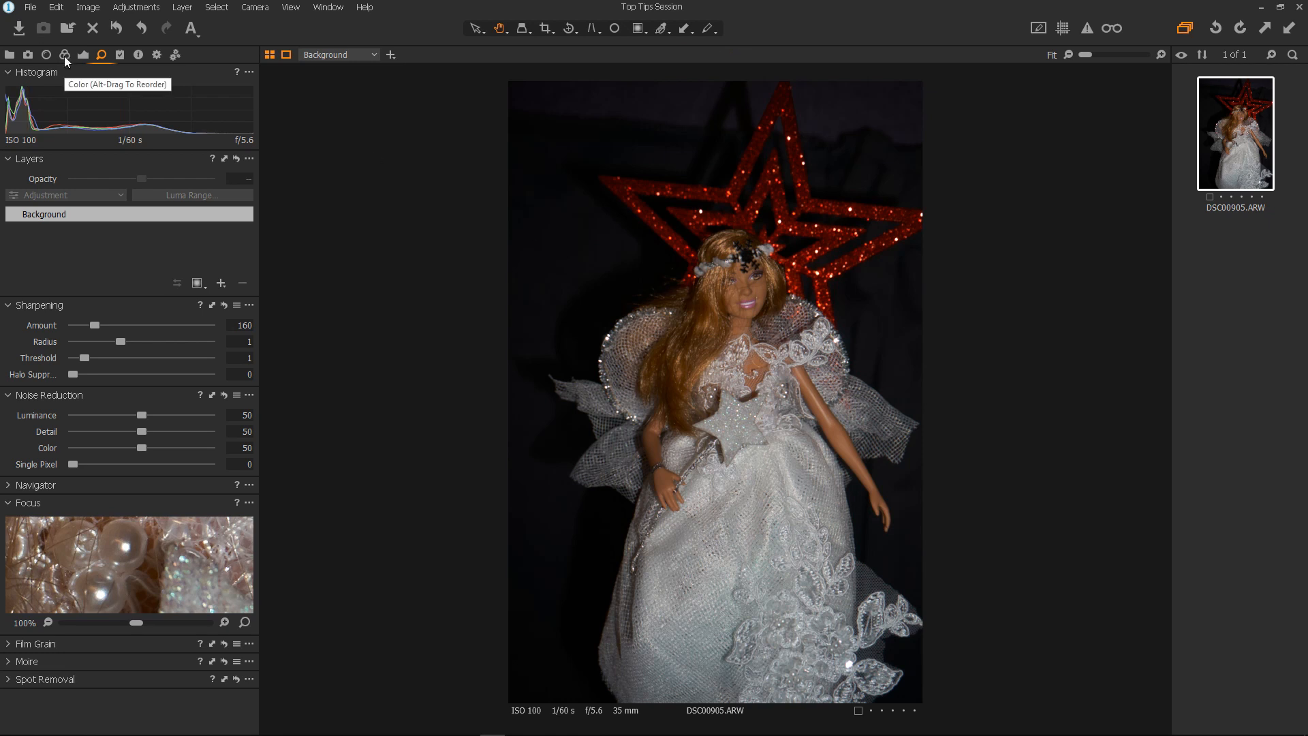
In the Color tab's Base Characteristics, set the Curve to Linear Response.
left_click(66, 53)
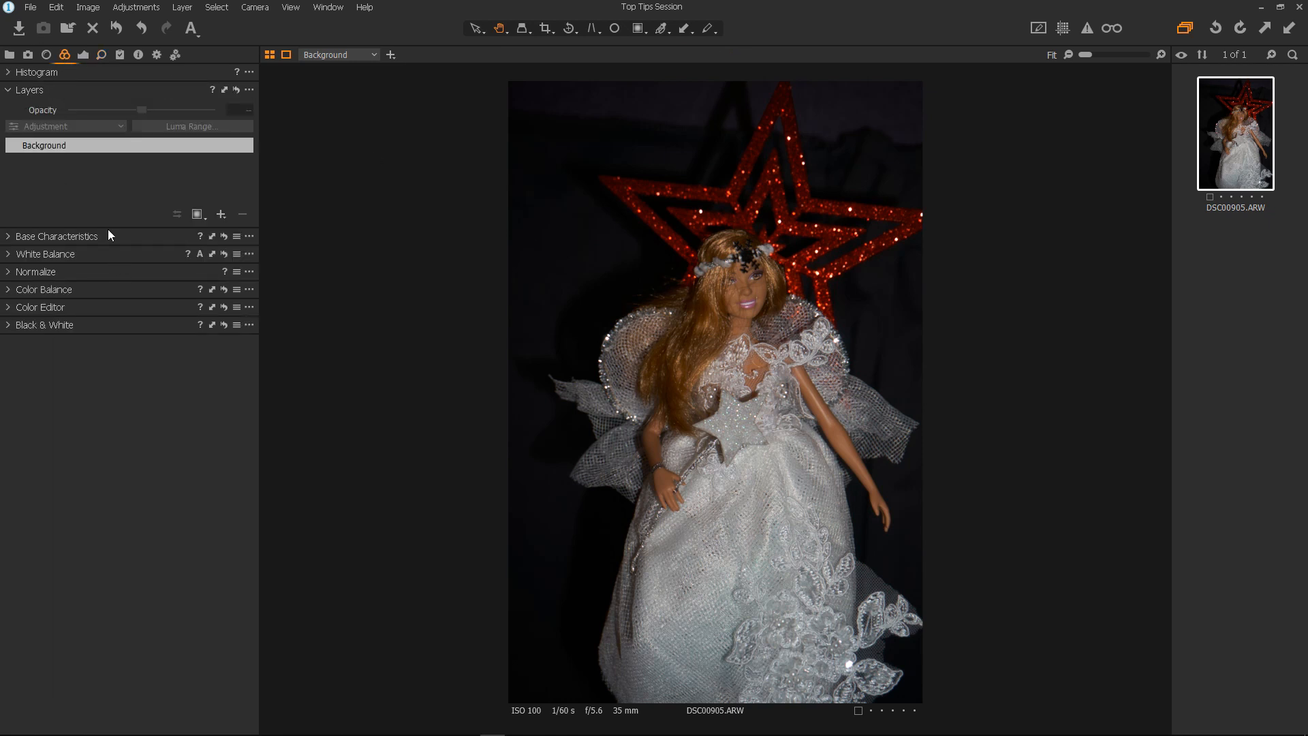
left_click(57, 236)
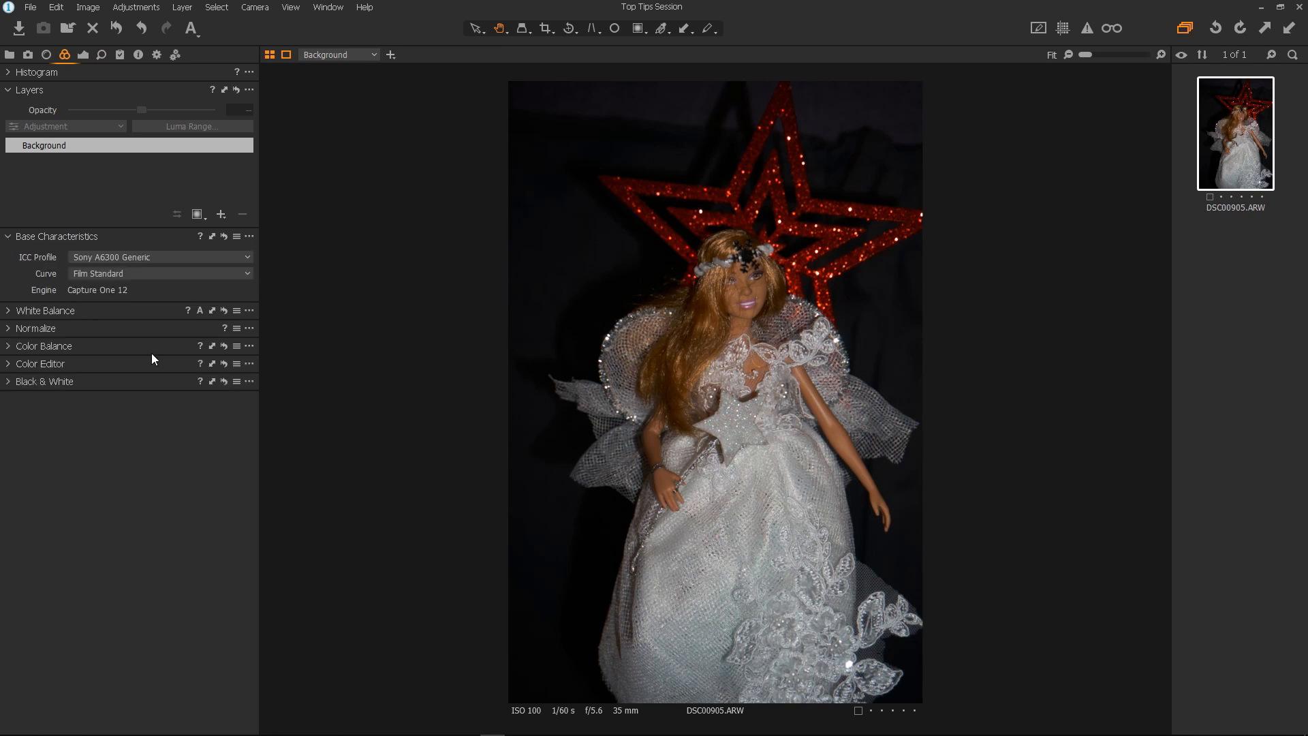
mouse_move(121, 272)
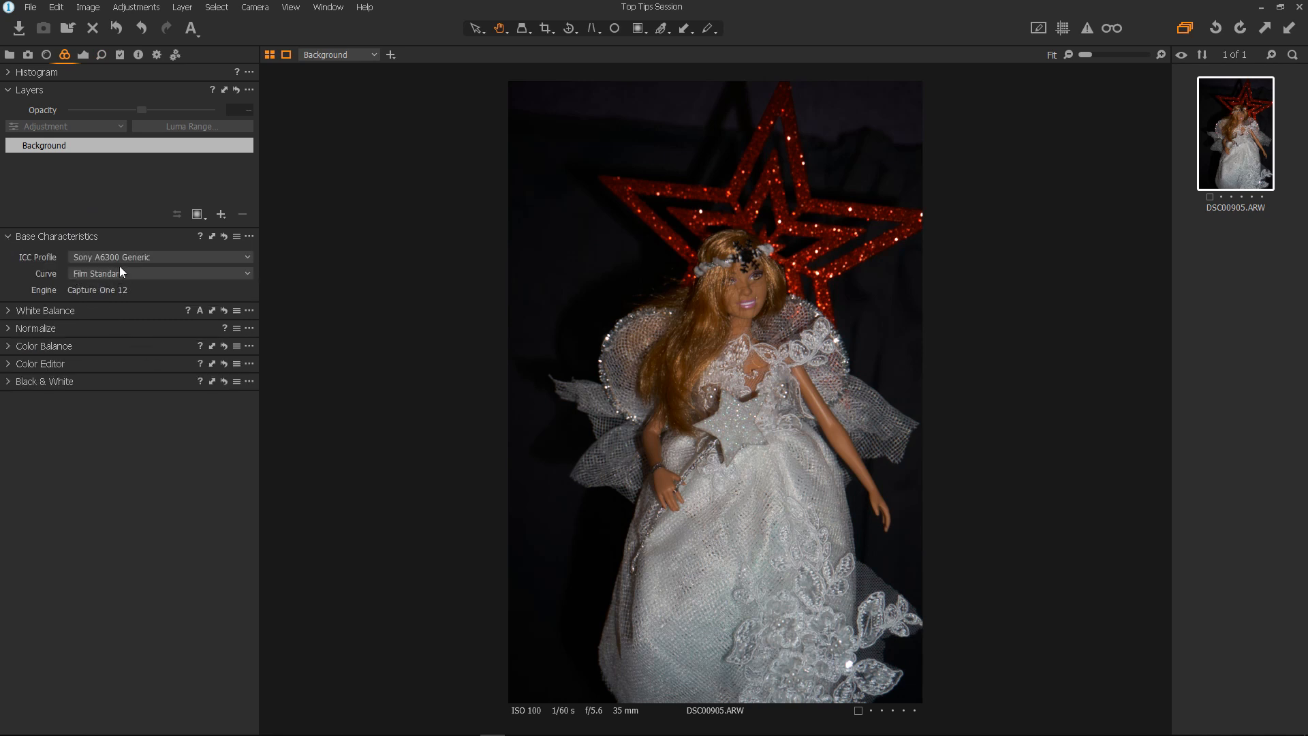
mouse_move(182, 260)
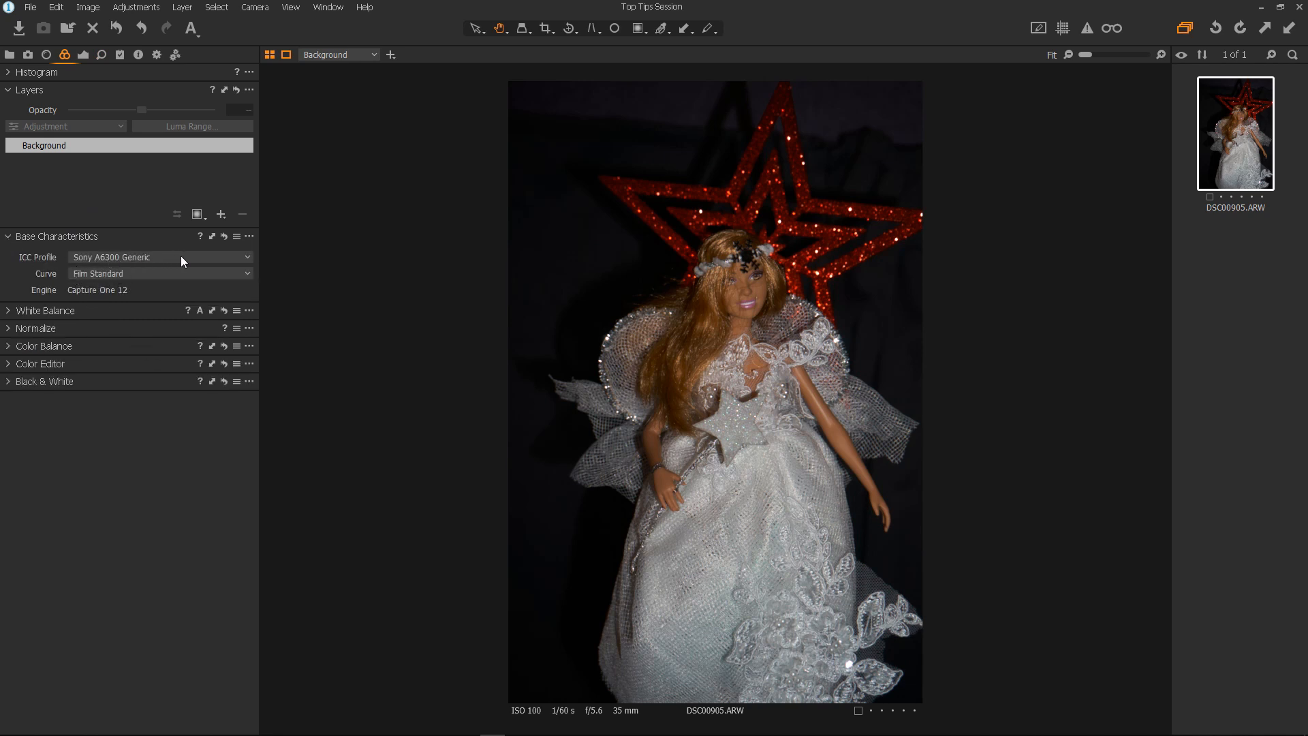
mouse_move(167, 259)
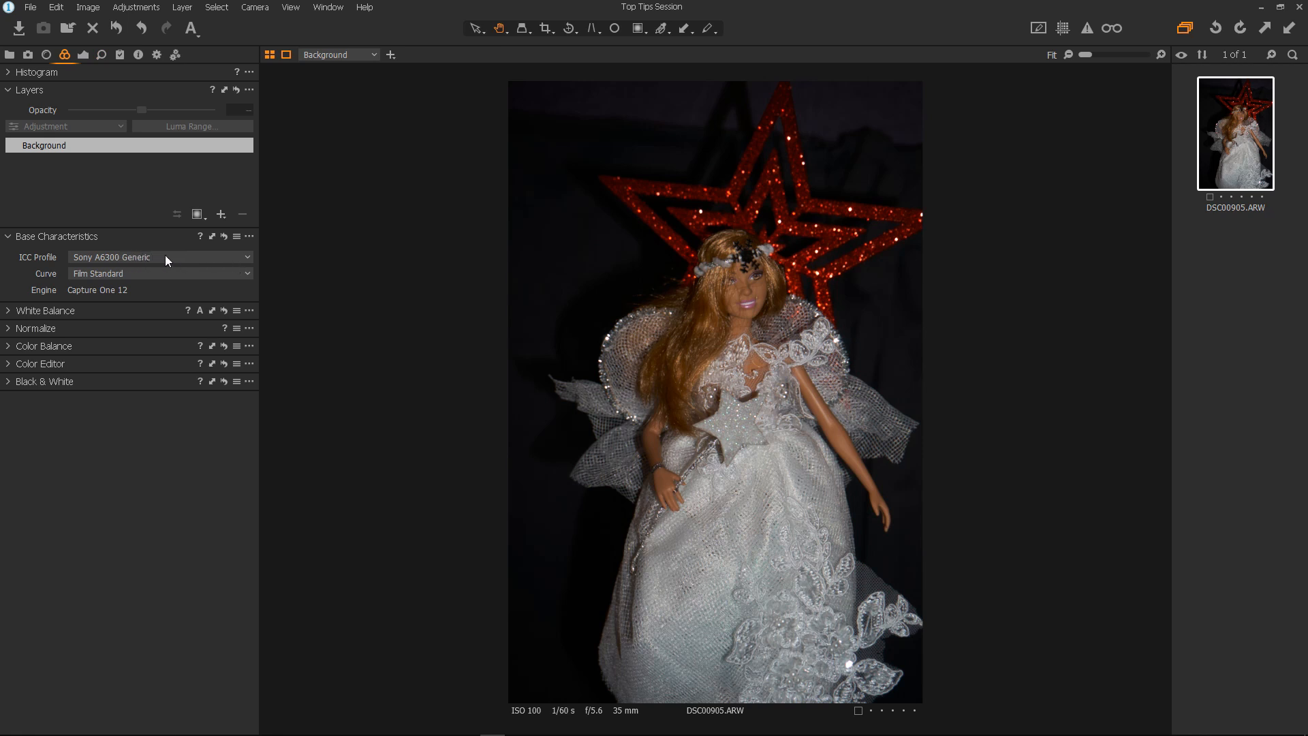
mouse_move(140, 260)
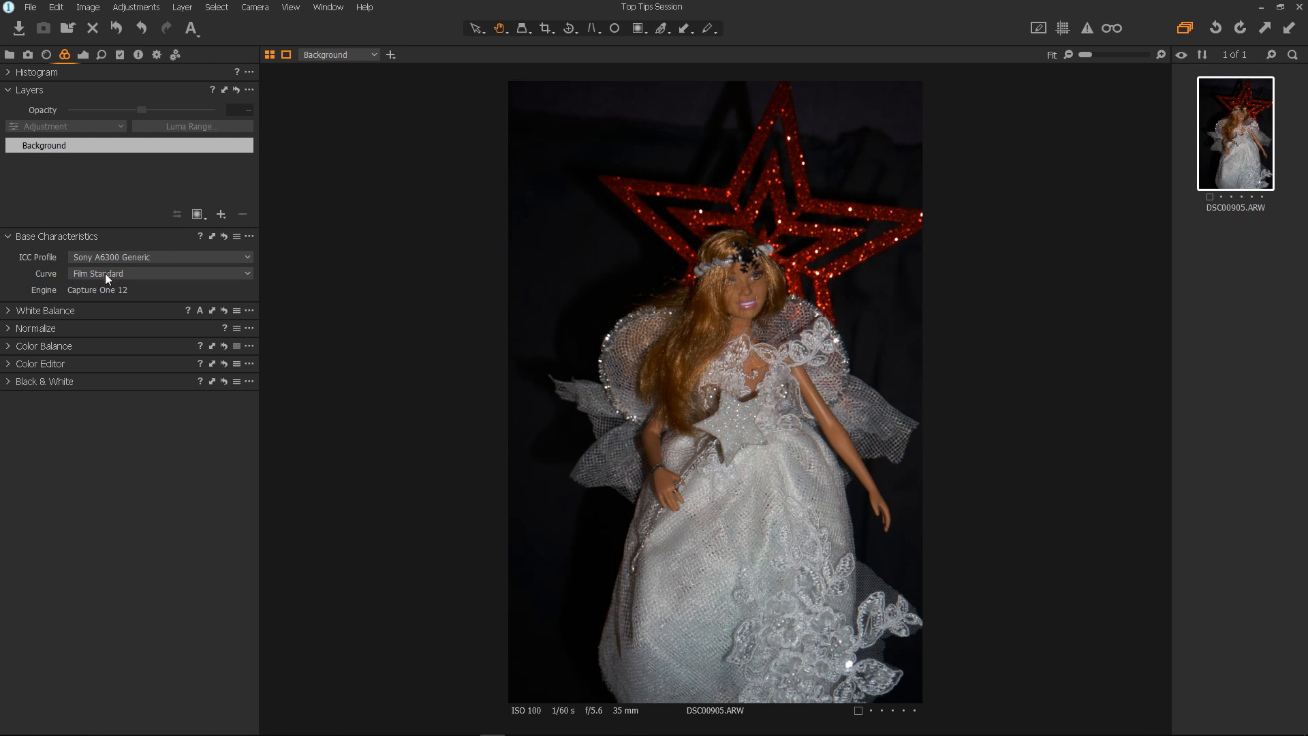
mouse_move(121, 274)
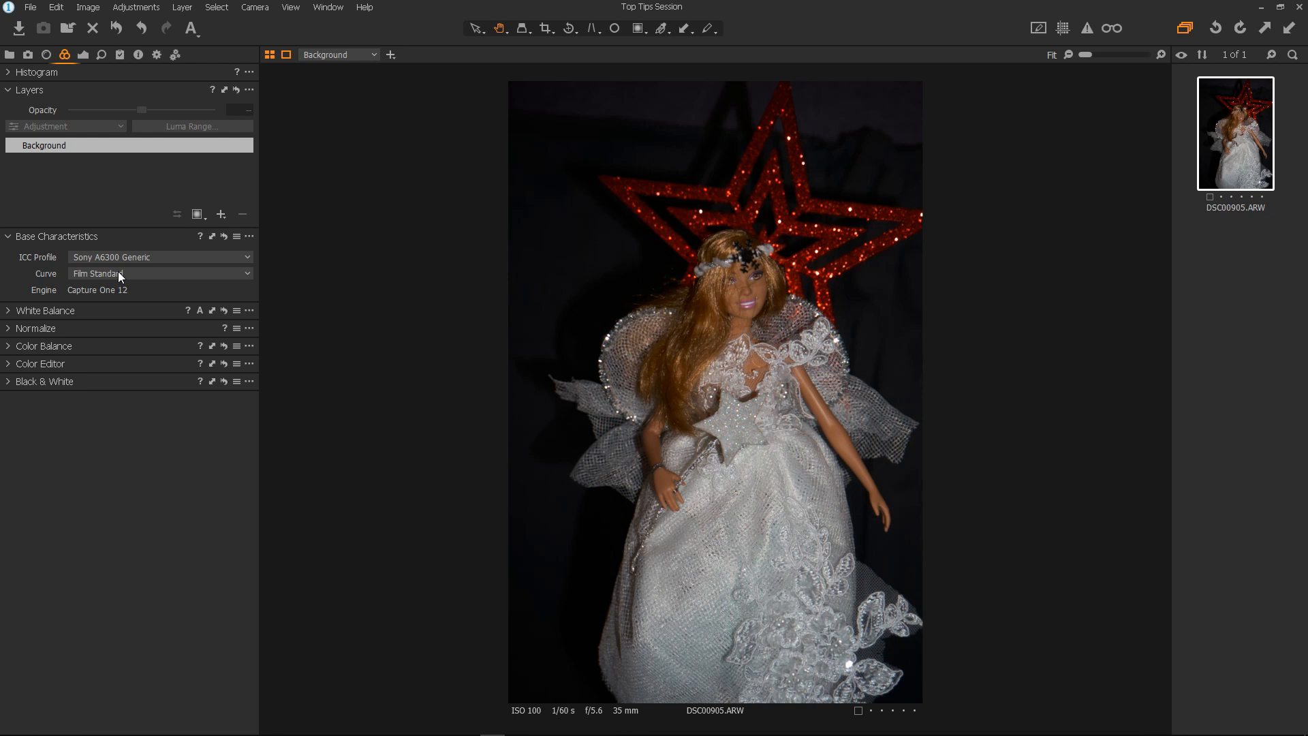
left_click(161, 273)
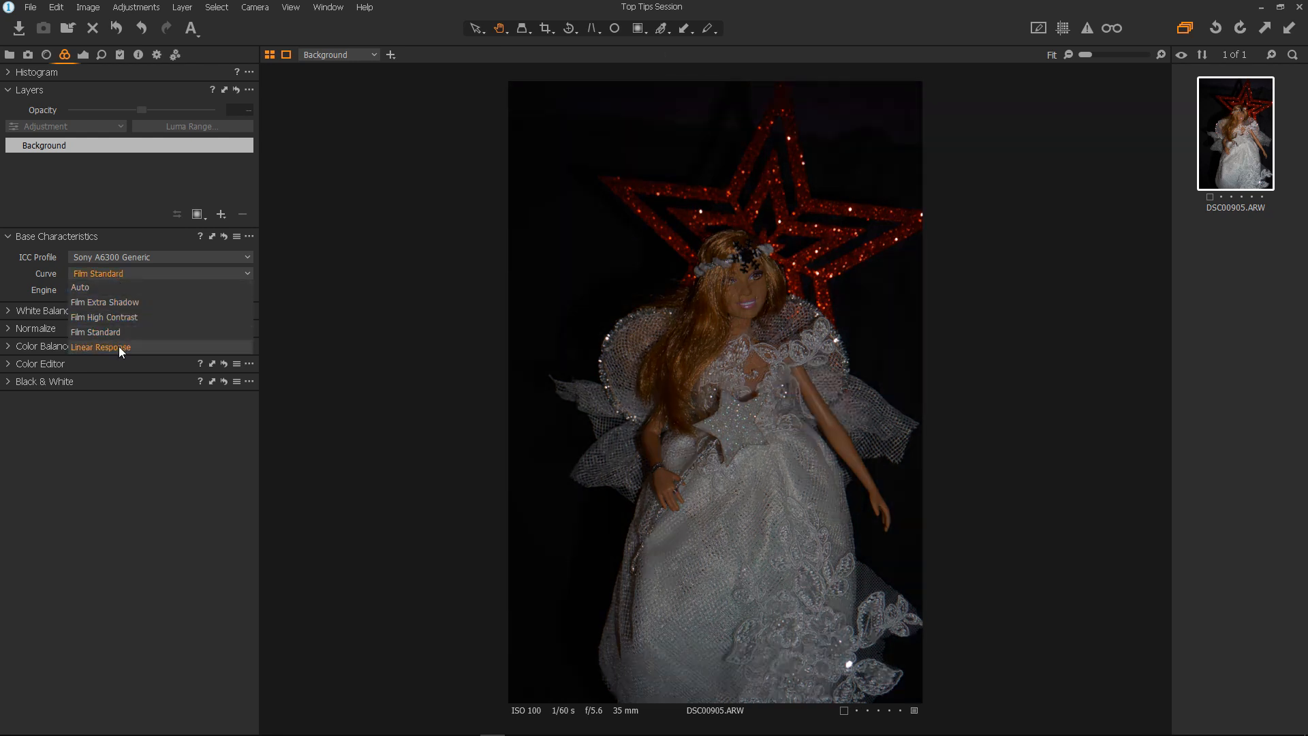
left_click(101, 347)
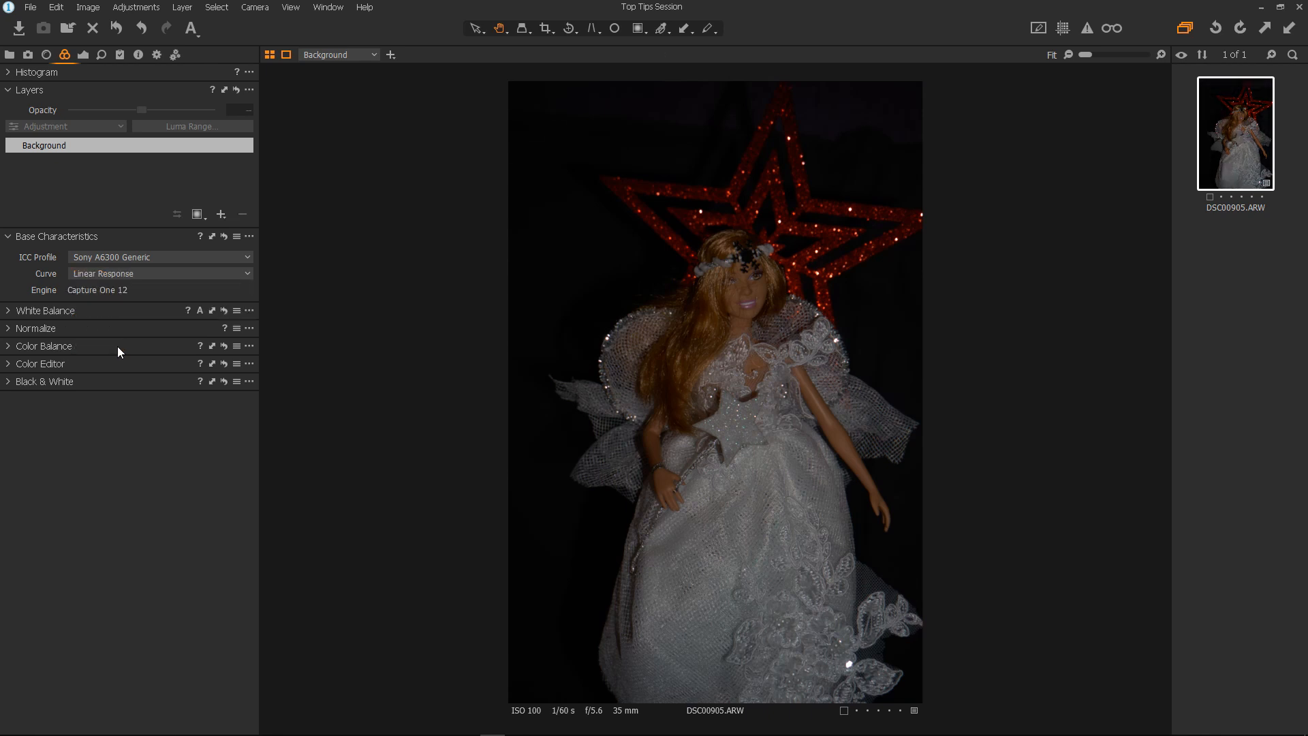
mouse_move(734, 368)
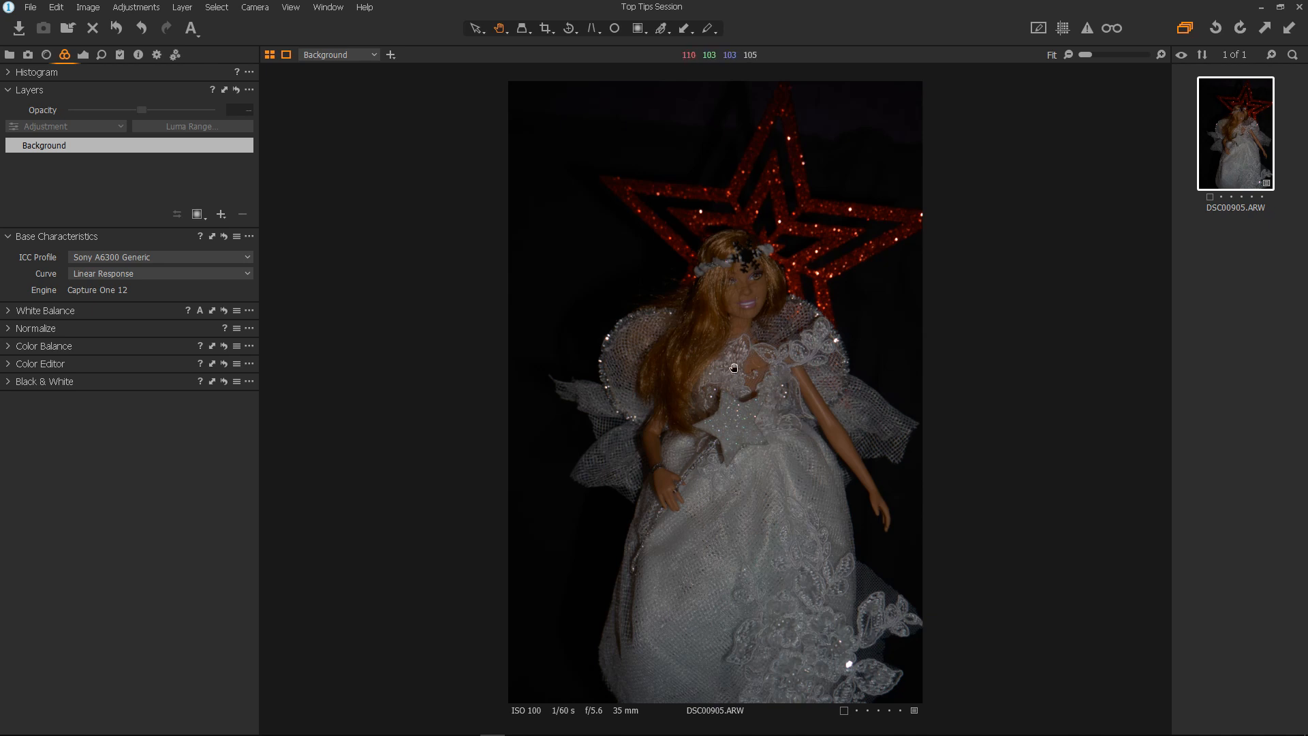
mouse_move(250, 285)
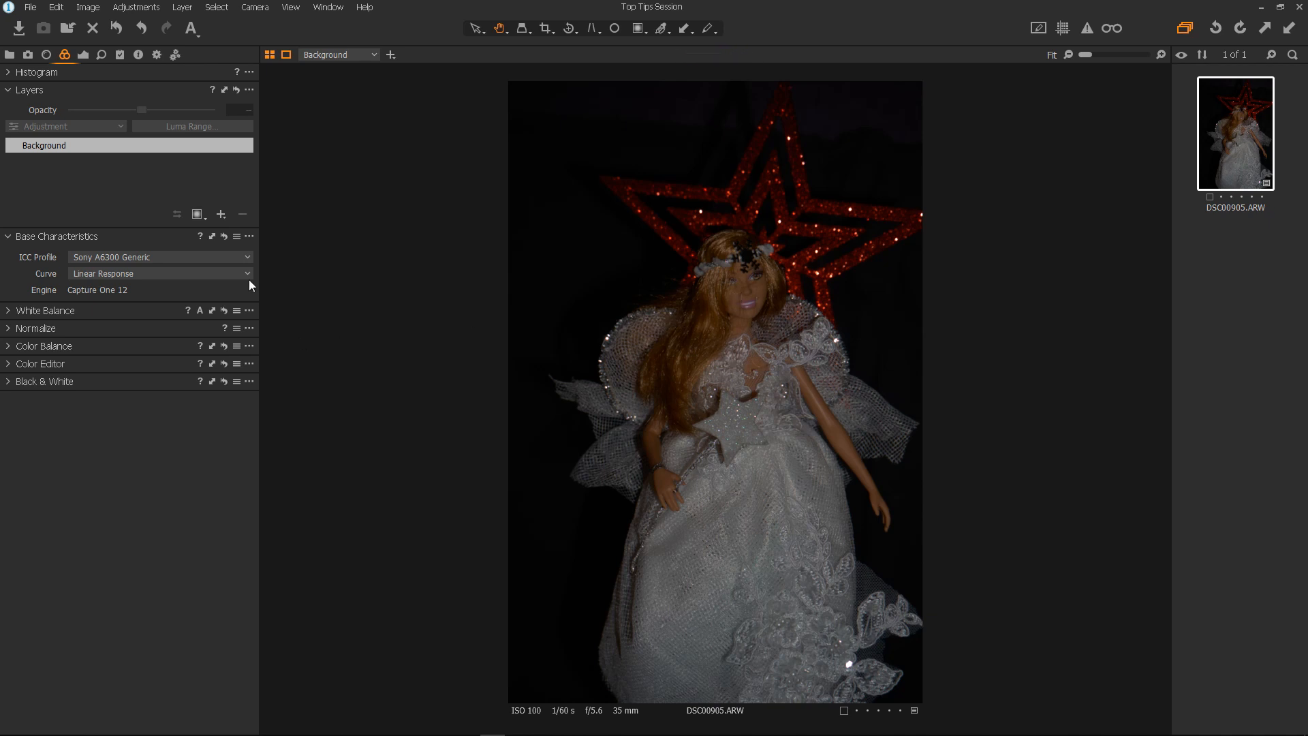
Save the Linear Response base characteristics as Sony A6300 defaults and apply them here.
left_click(249, 236)
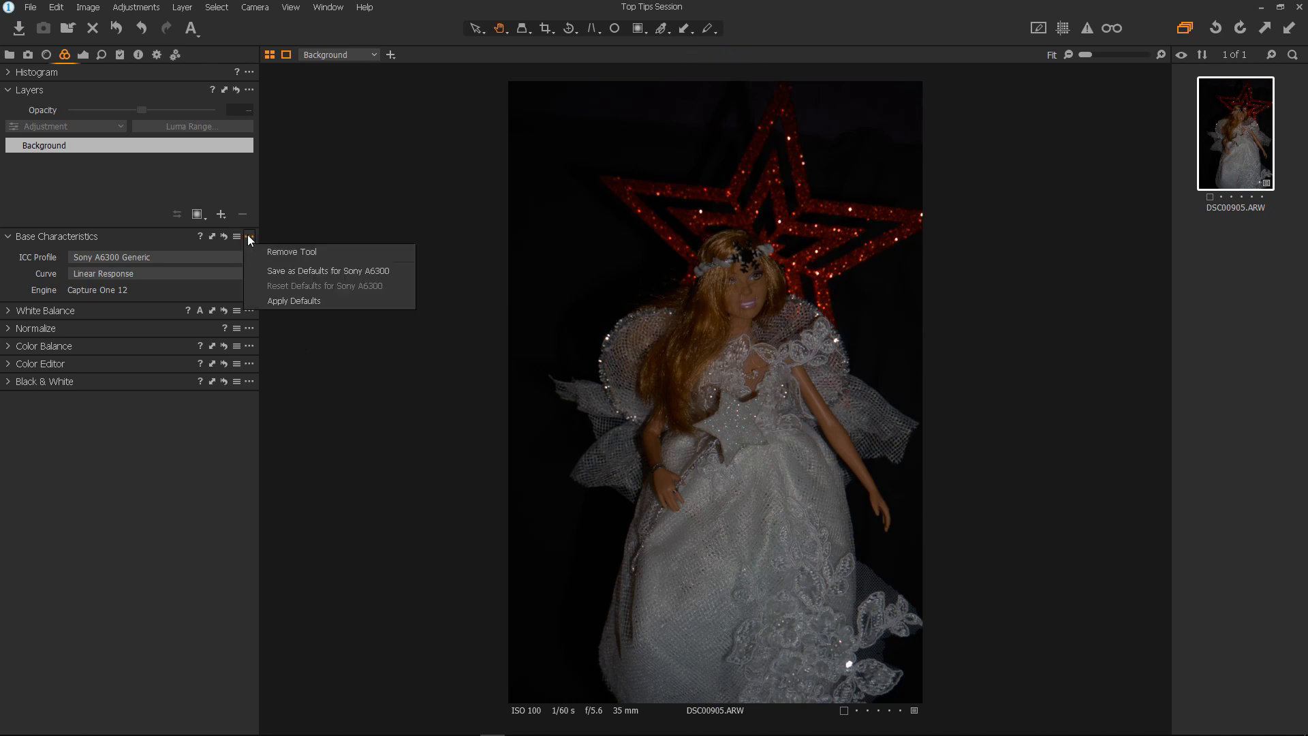
mouse_move(302, 270)
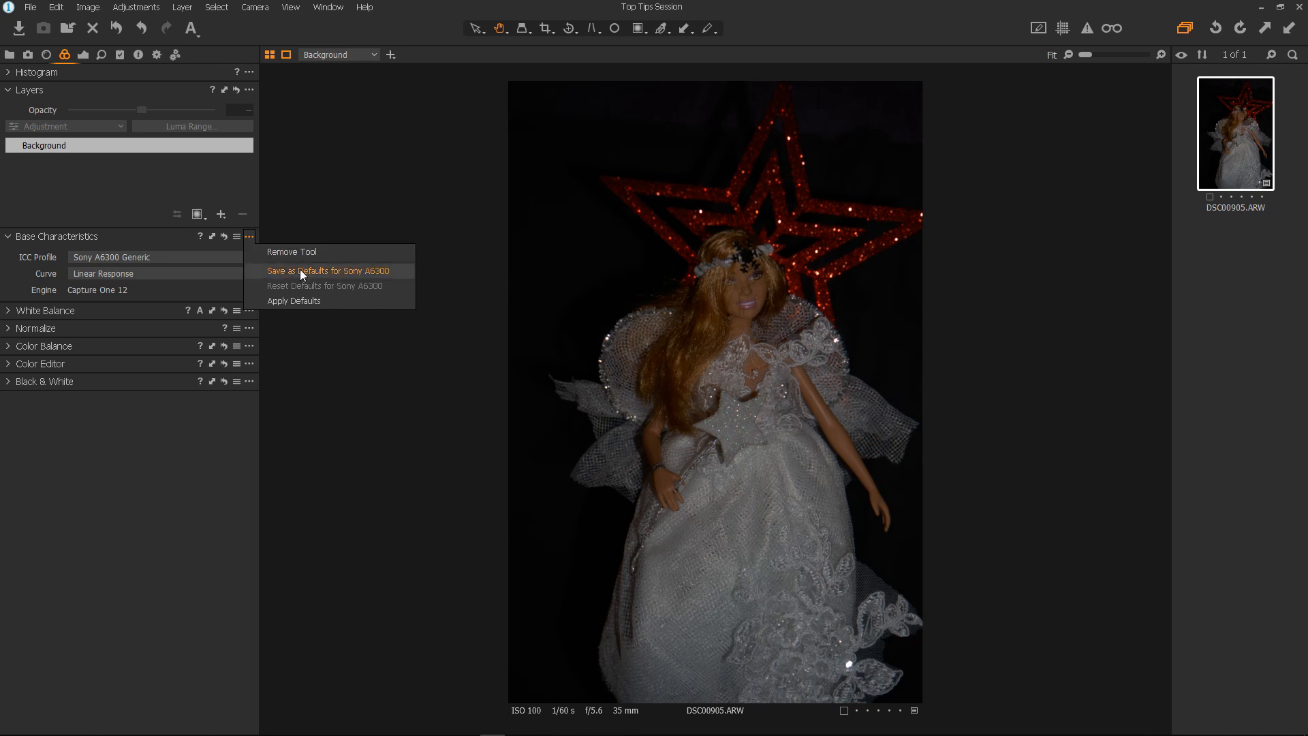
left_click(328, 271)
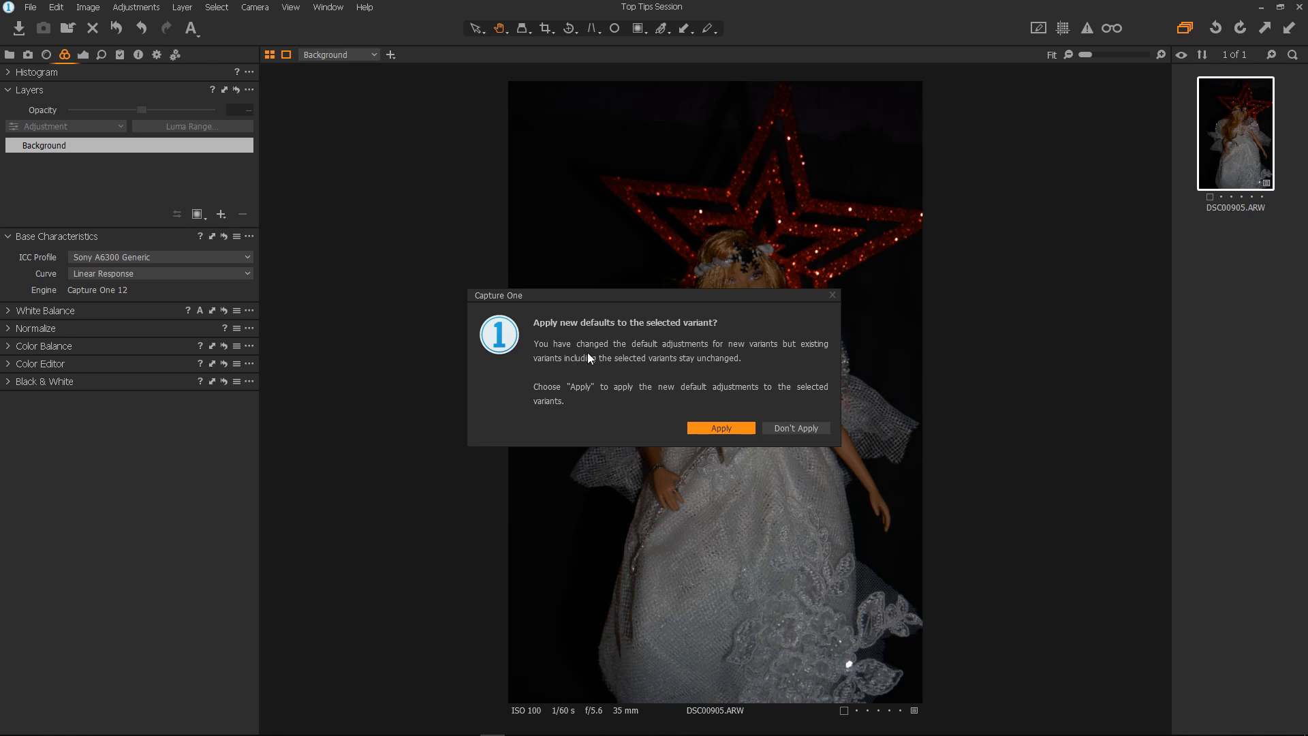
mouse_move(591, 399)
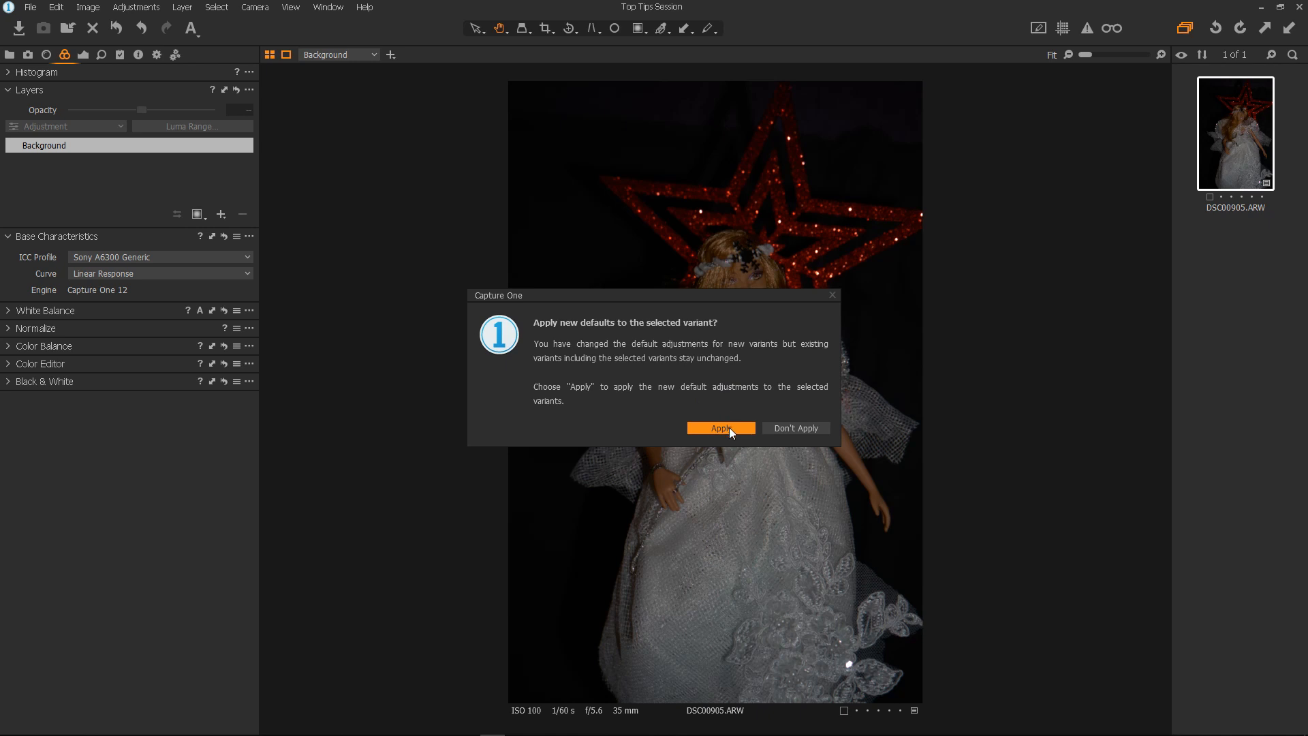
left_click(720, 427)
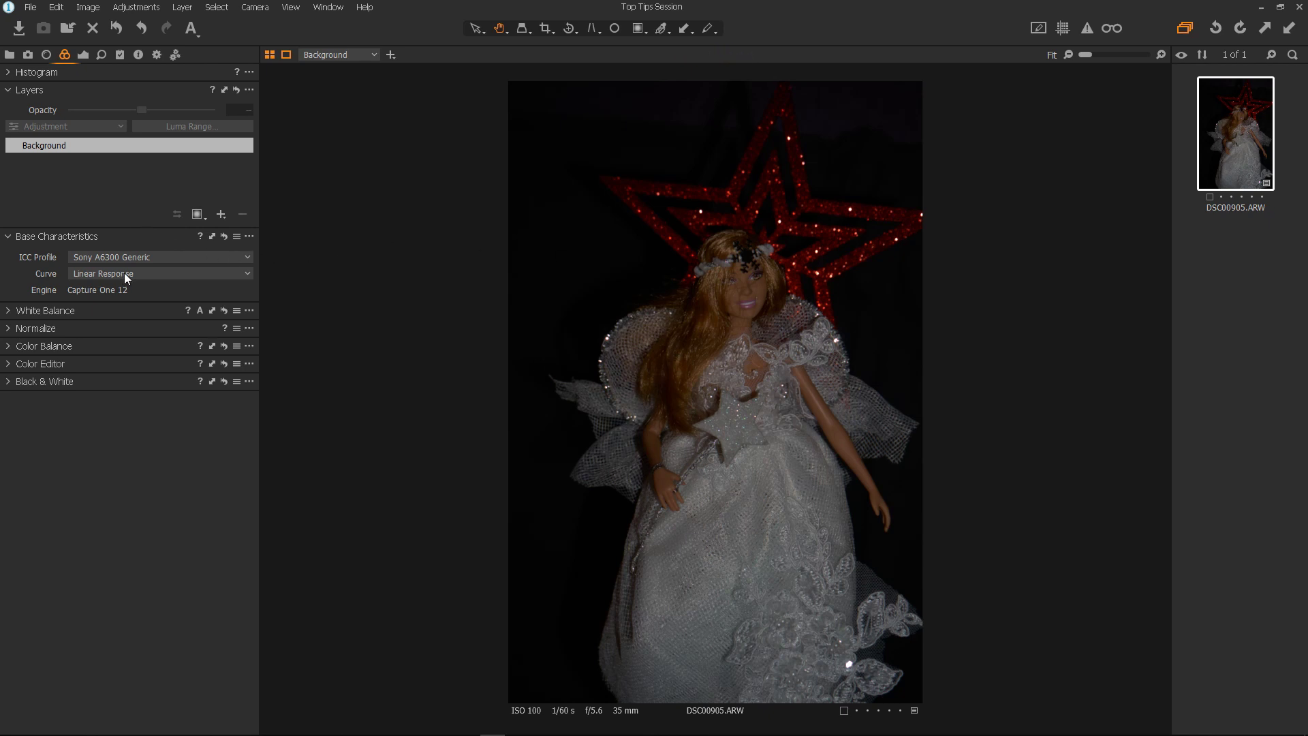
mouse_move(115, 79)
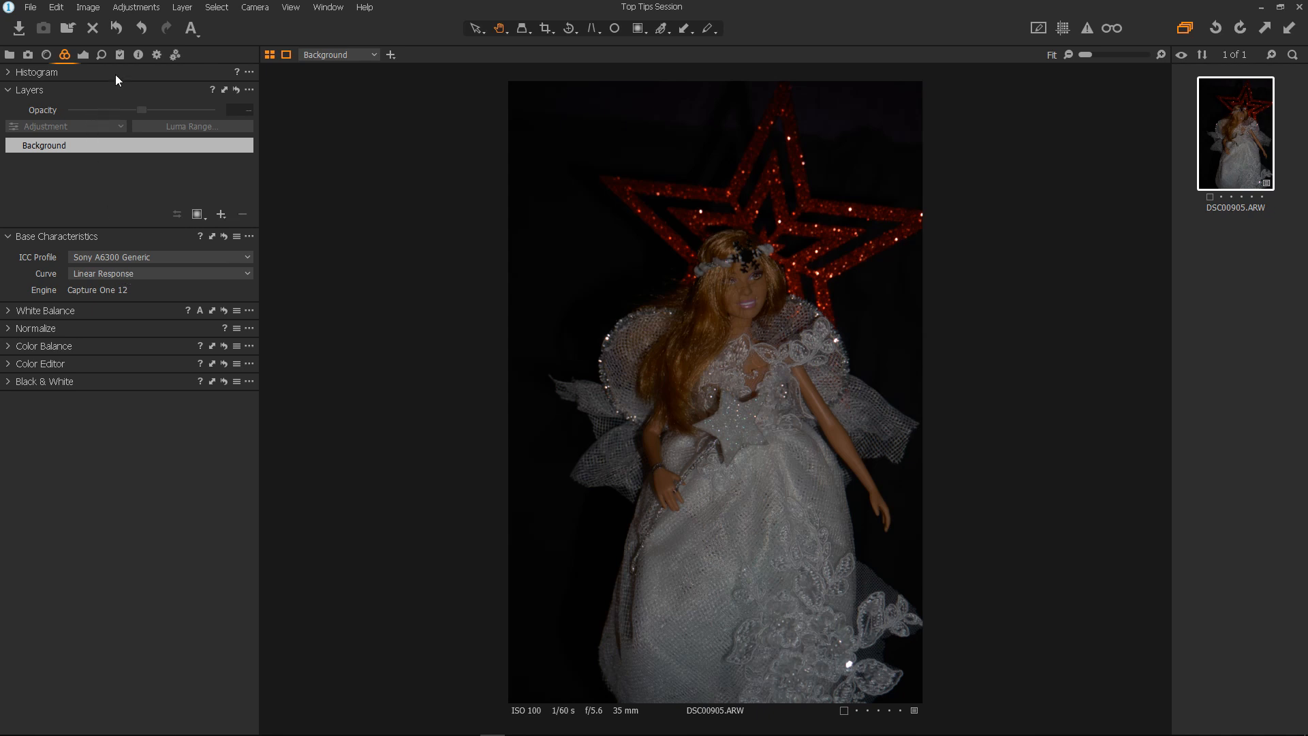
mouse_move(105, 82)
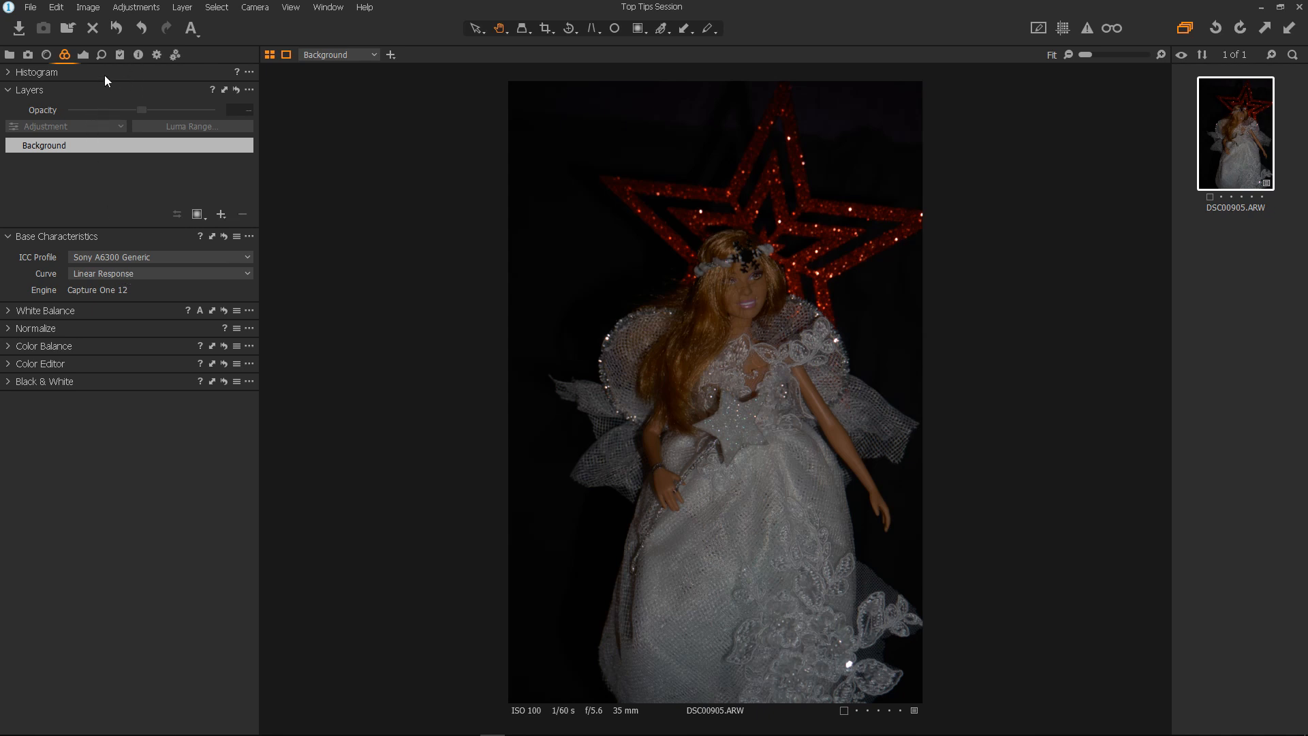
Zero sharpening amount and threshold with a 0.2 radius, and zero noise reduction.
left_click(102, 55)
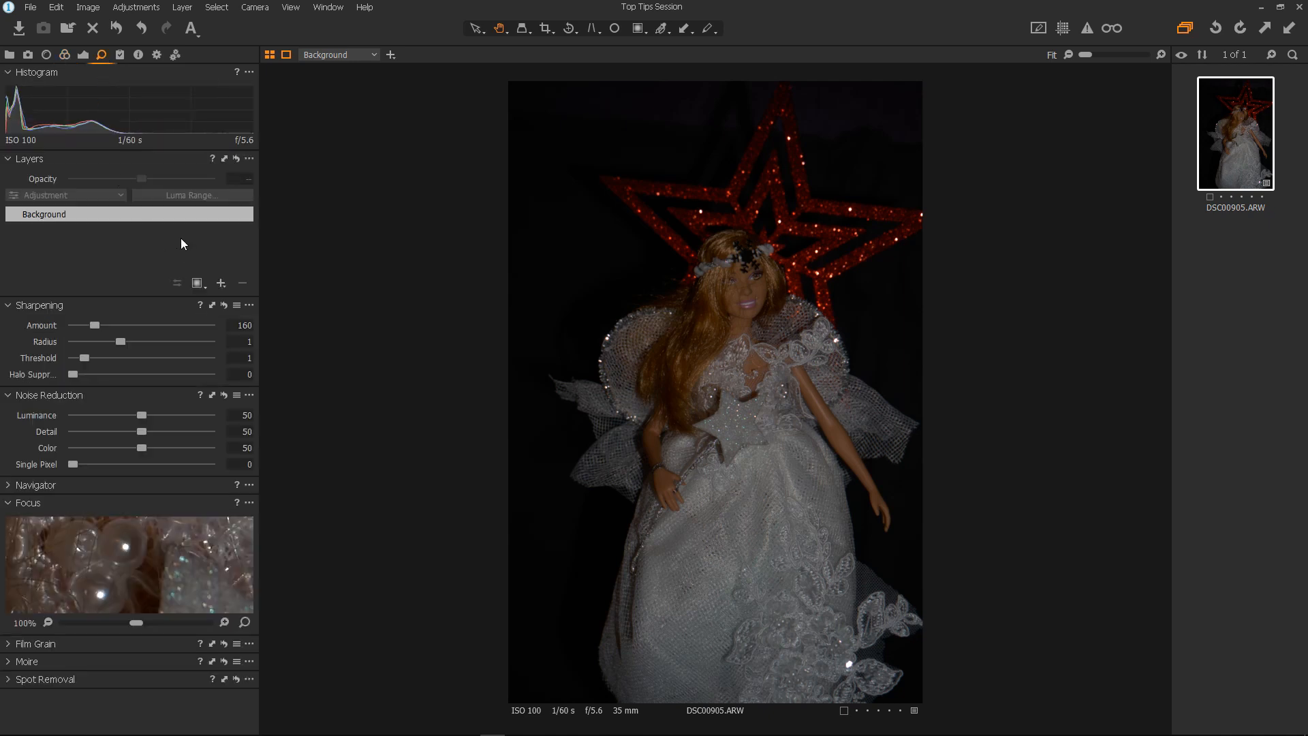
mouse_move(156, 293)
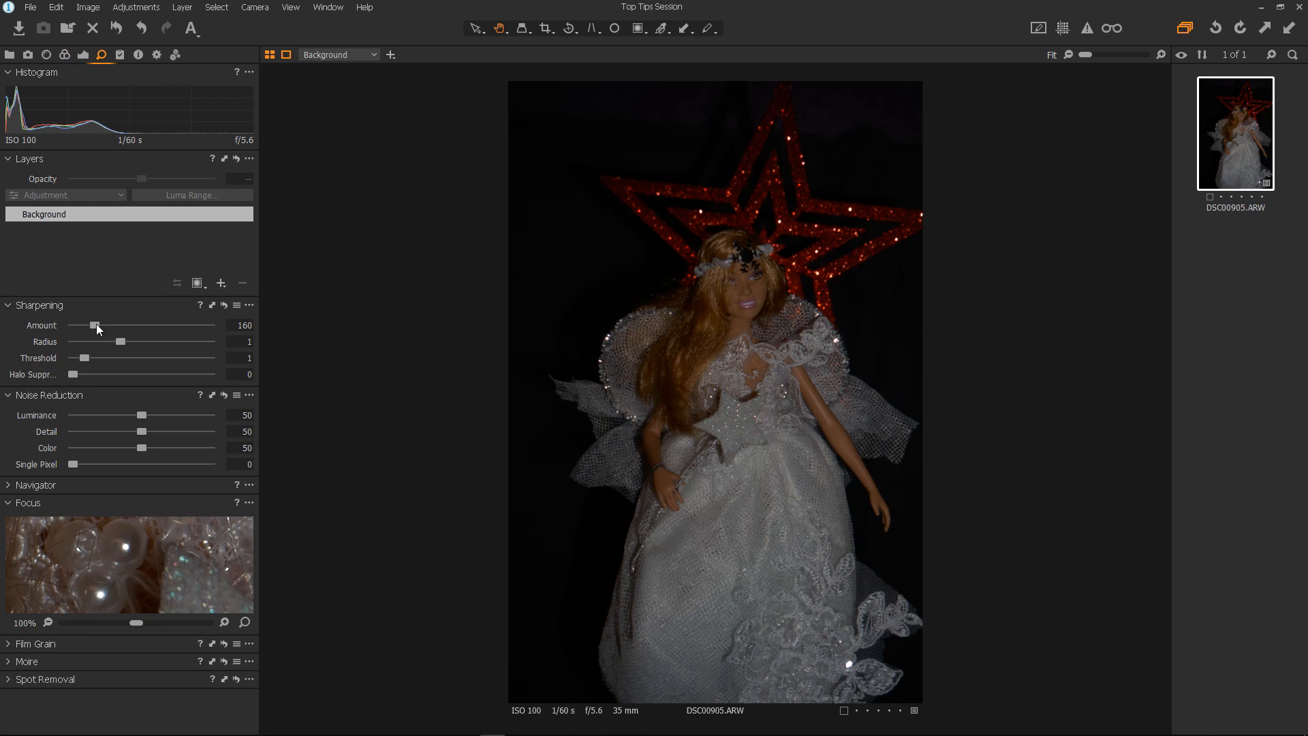
left_click_drag(94, 324, 138, 325)
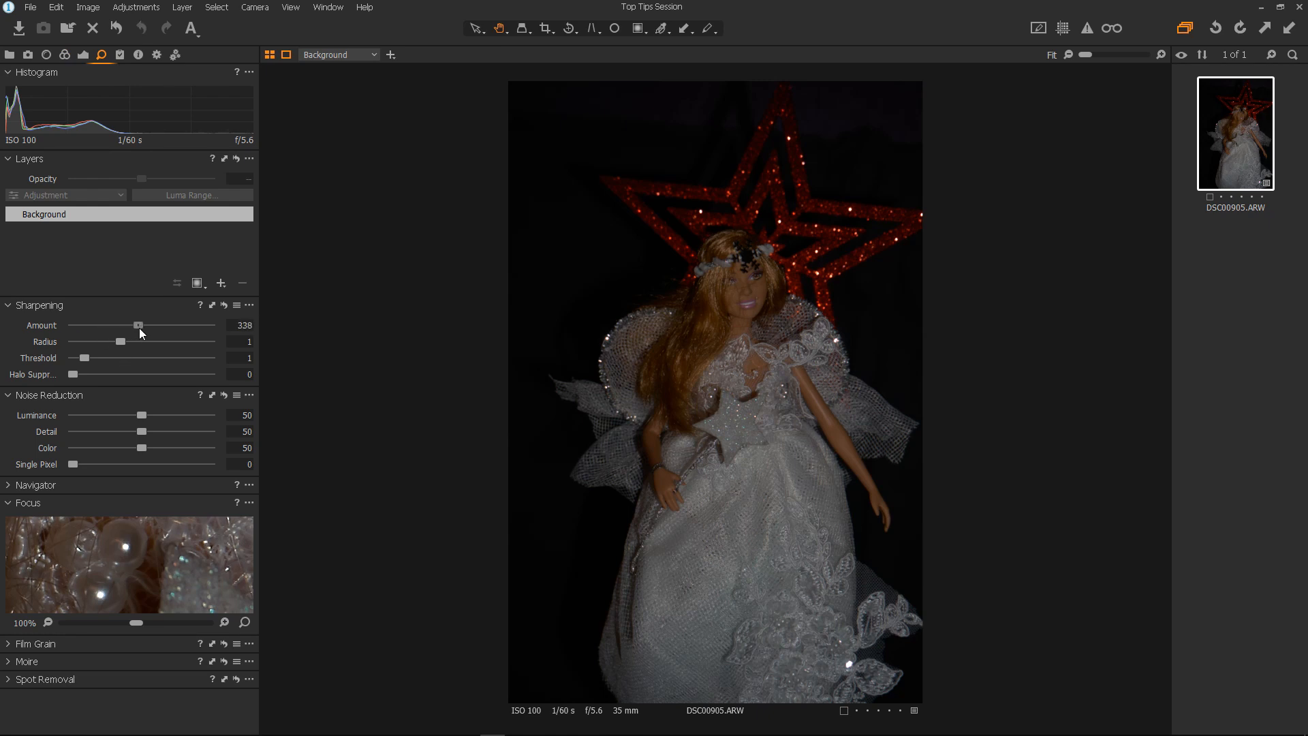
left_click_drag(138, 324, 130, 325)
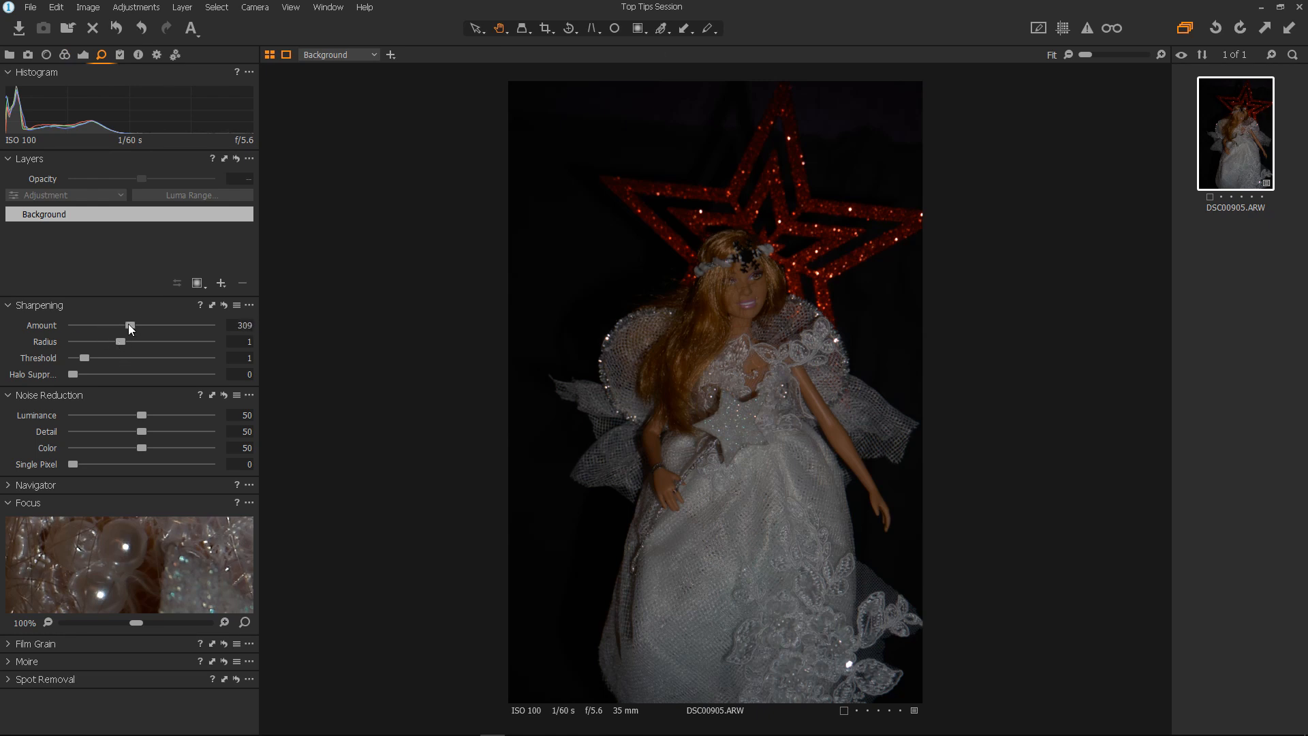
left_click_drag(112, 341, 88, 341)
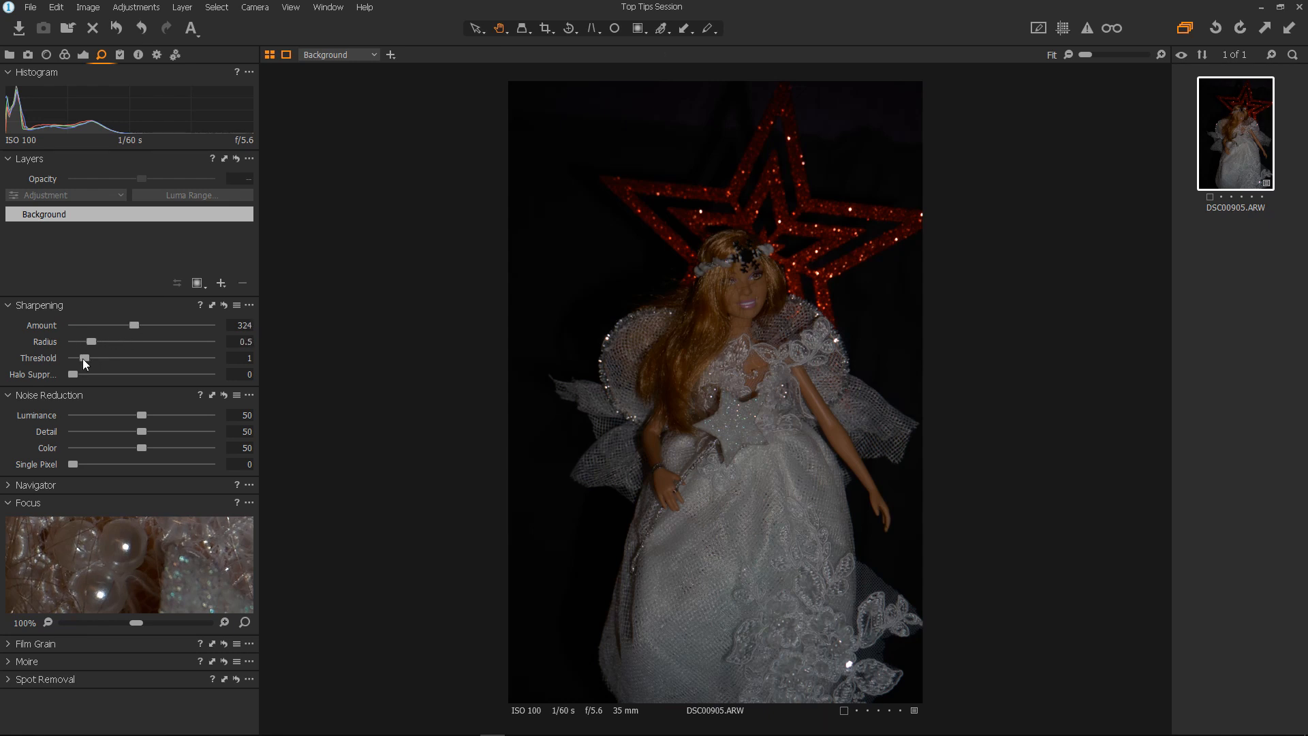
left_click_drag(82, 358, 72, 357)
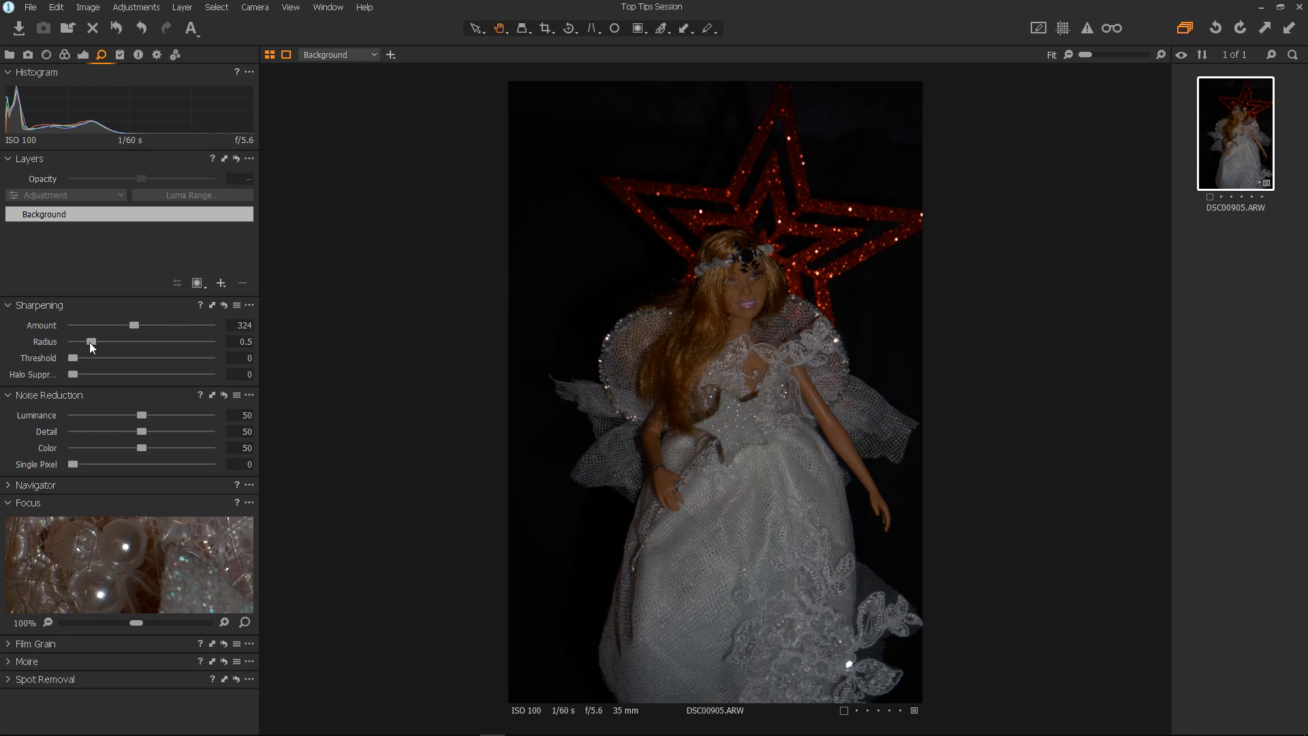
left_click_drag(113, 325, 75, 326)
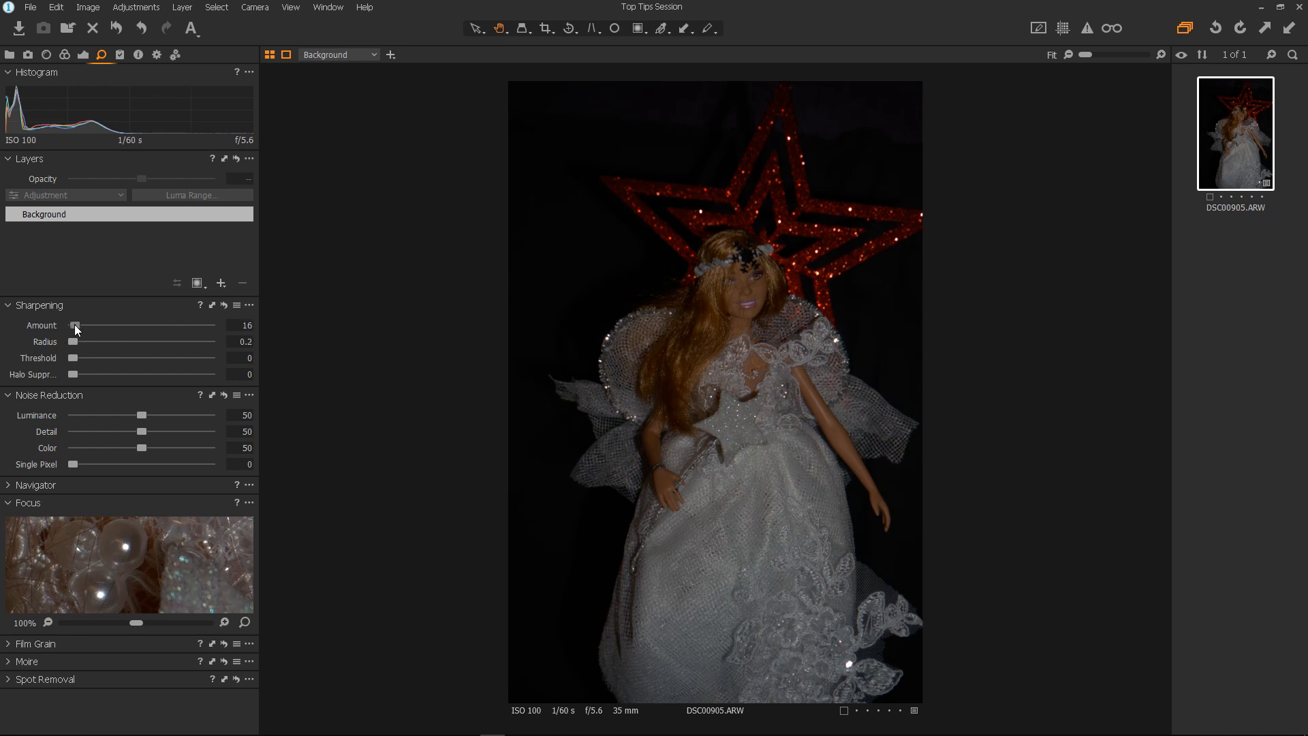
left_click_drag(75, 326, 71, 326)
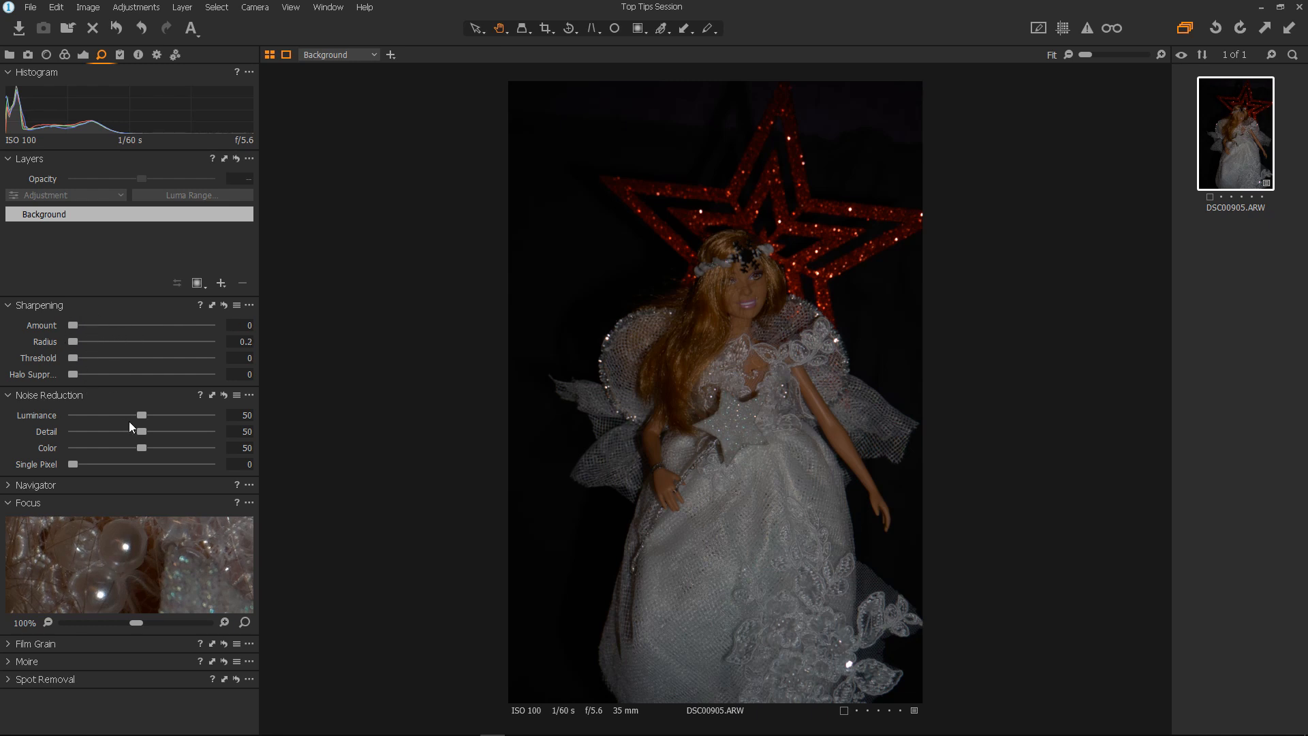
left_click_drag(141, 415, 71, 416)
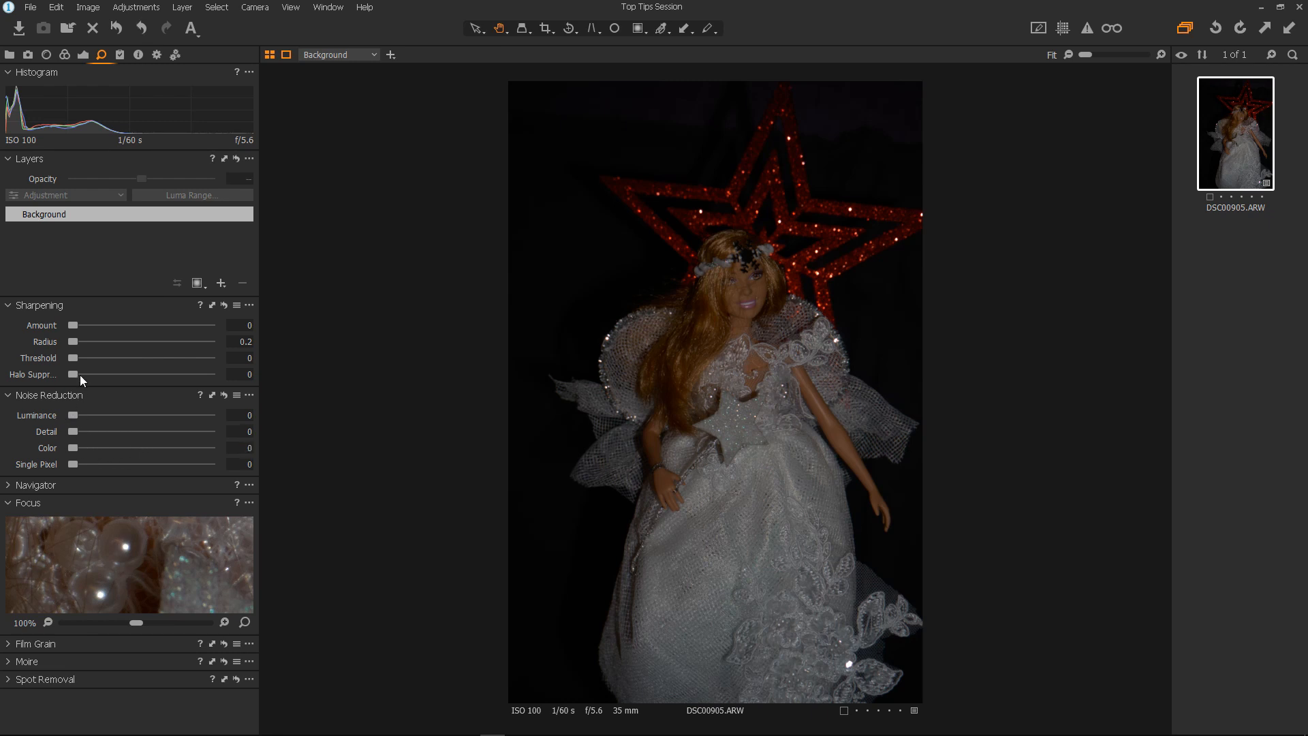
mouse_move(252, 309)
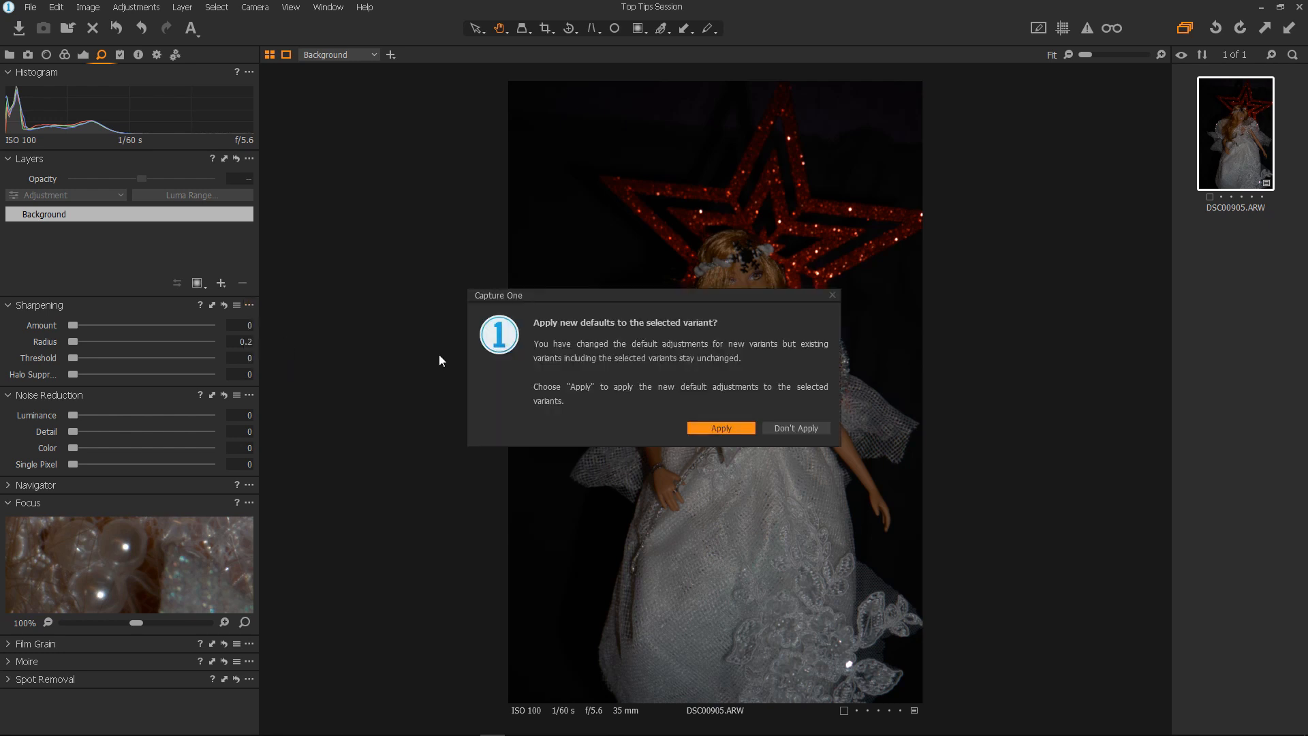
Apply the sharpening defaults to this photo and save zeroed noise reduction as Sony A6300 default.
left_click(721, 428)
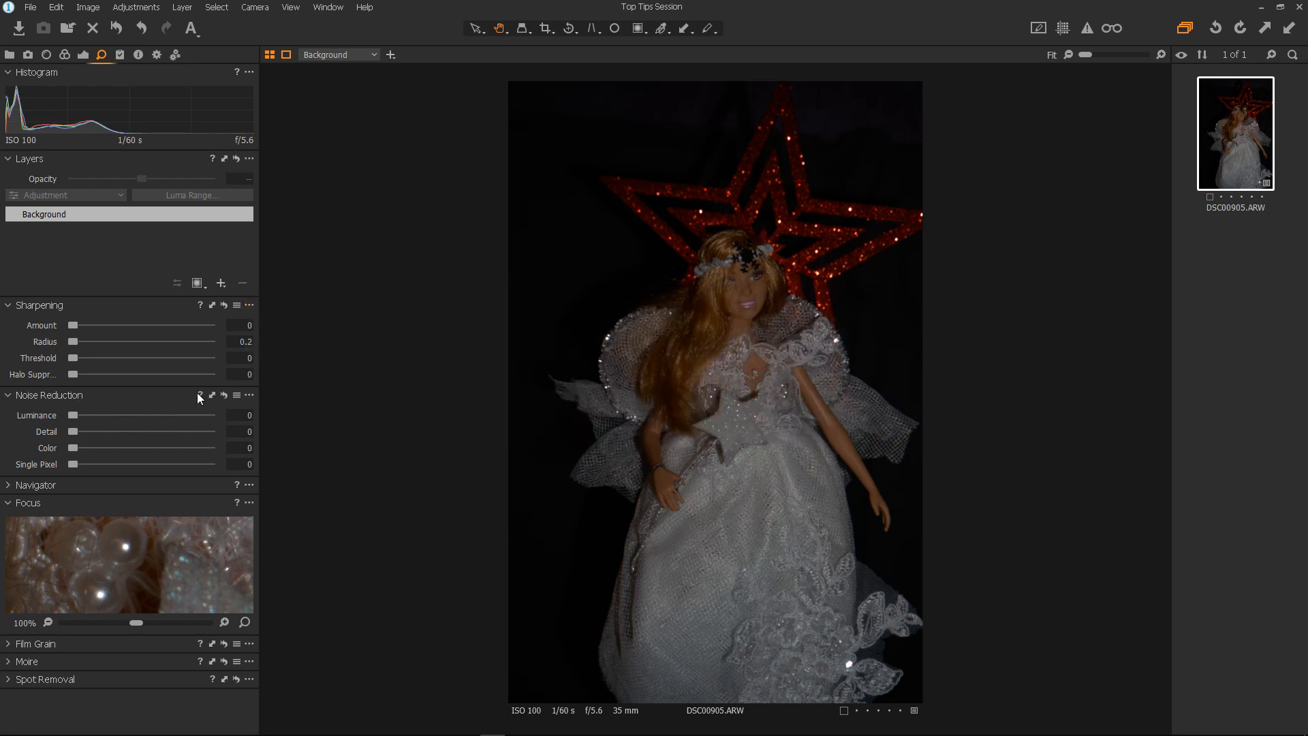
left_click(250, 395)
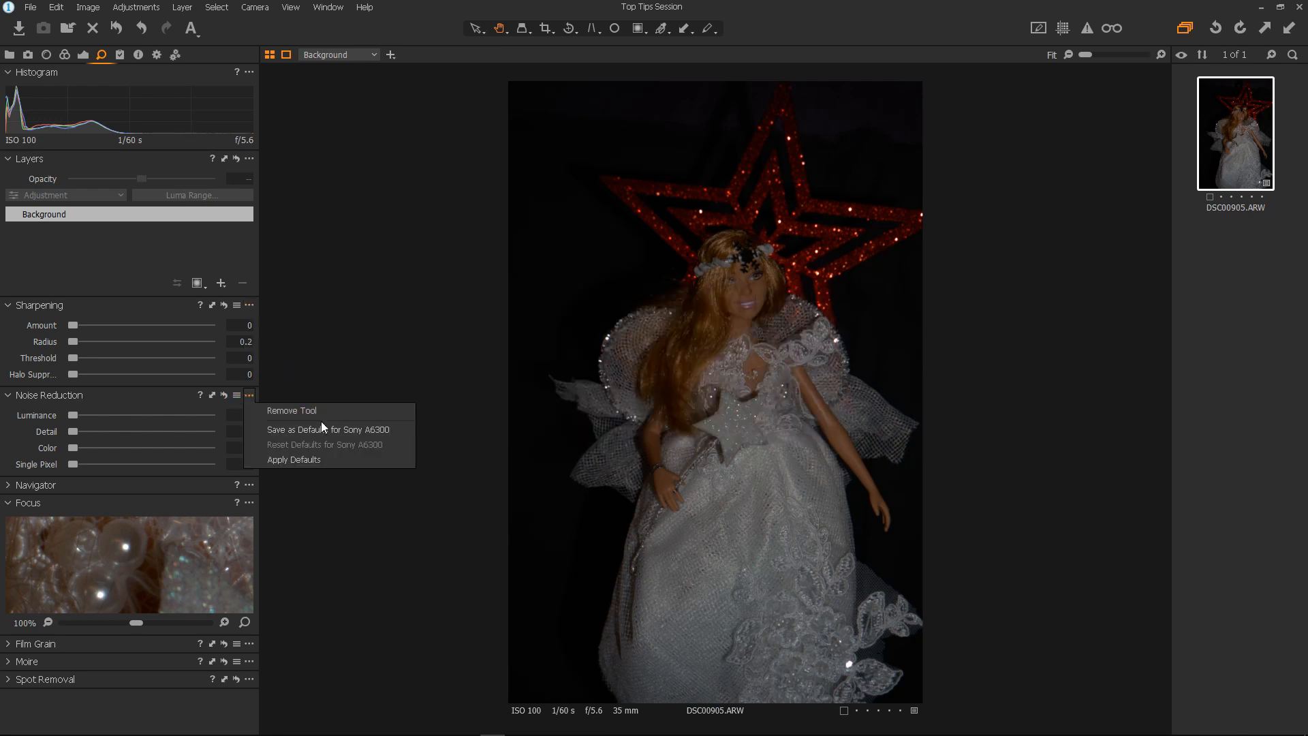
left_click(328, 430)
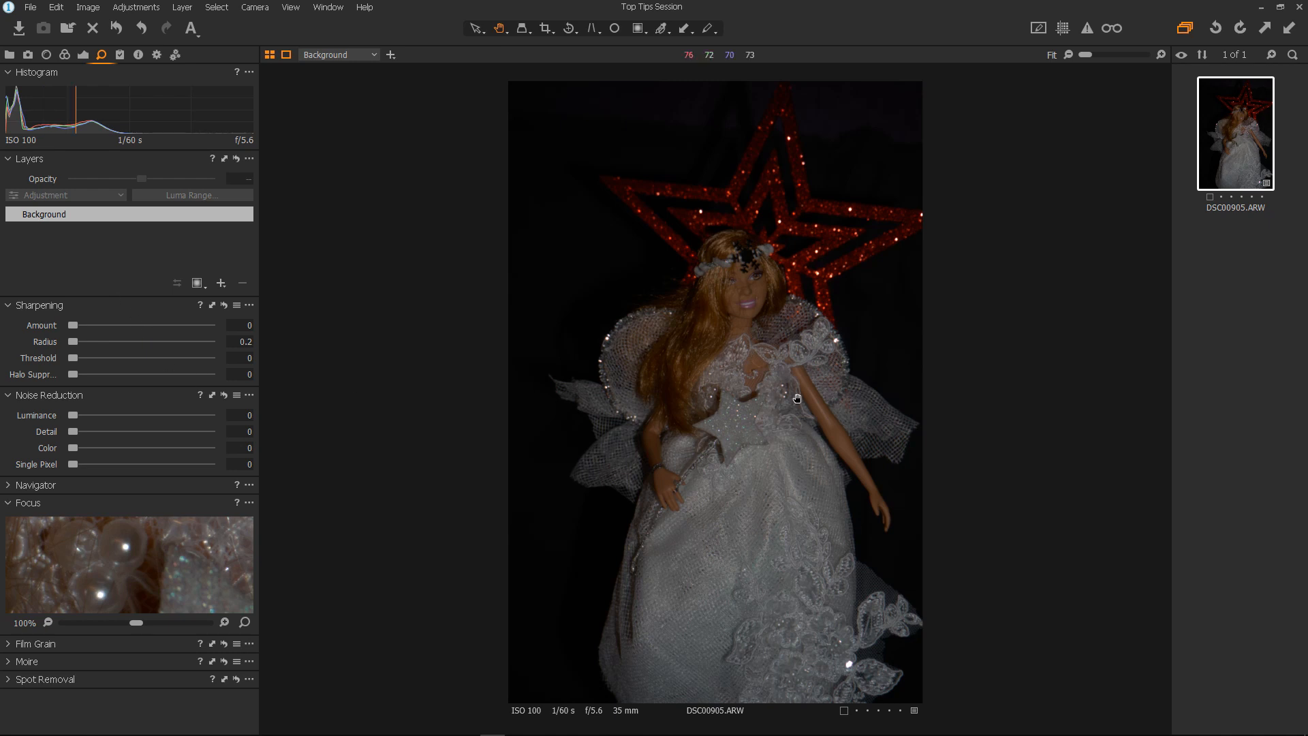
mouse_move(758, 418)
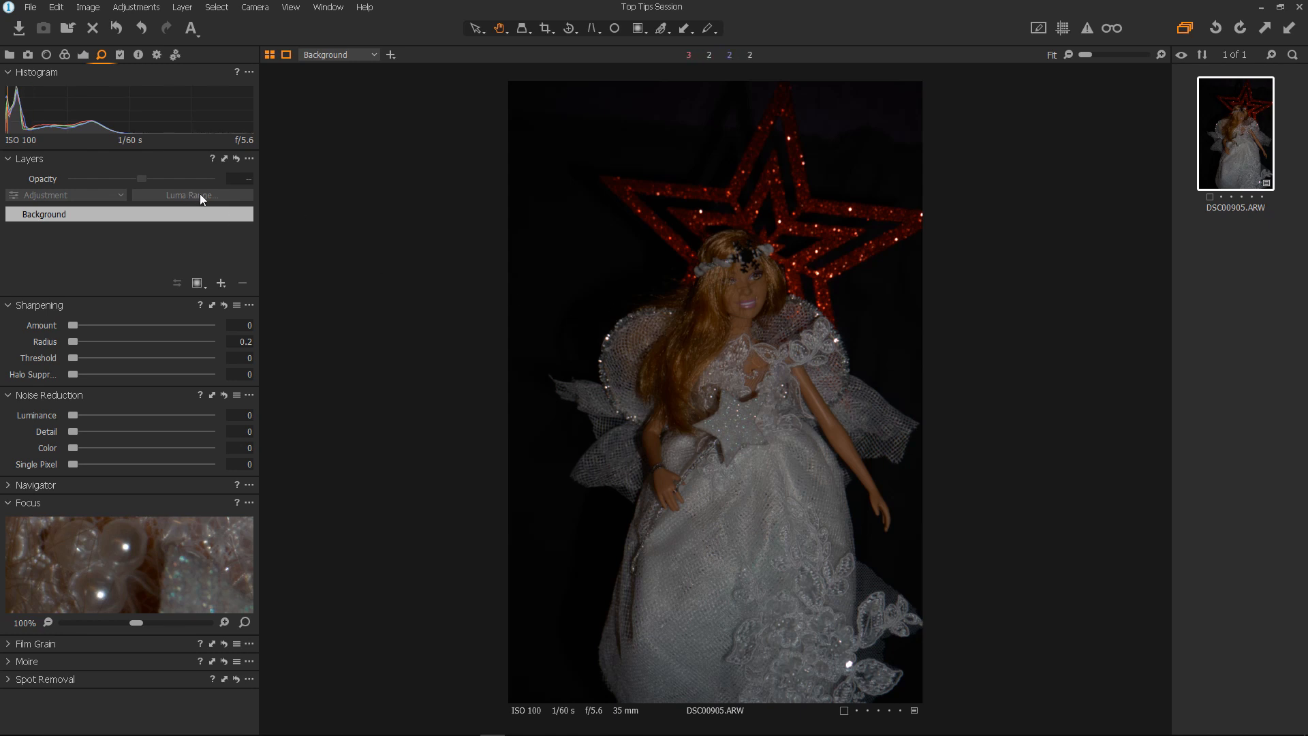
mouse_move(19, 31)
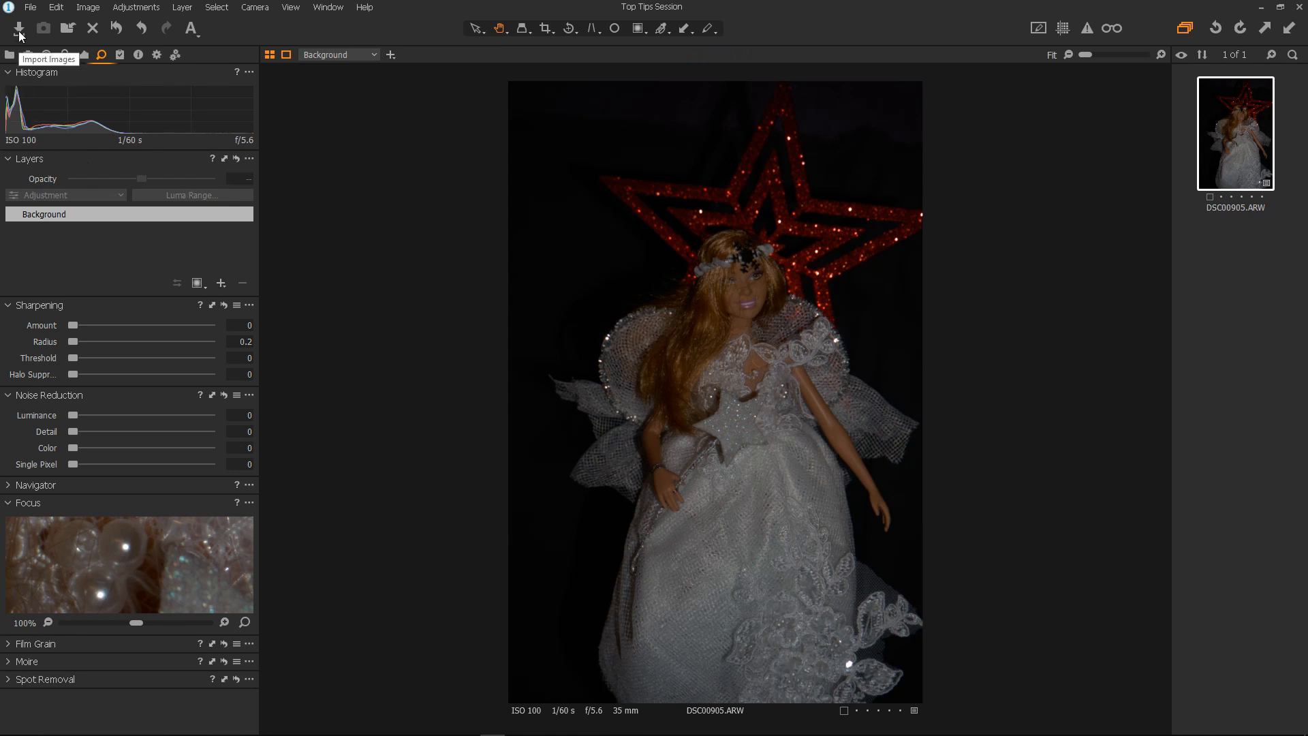
left_click(17, 30)
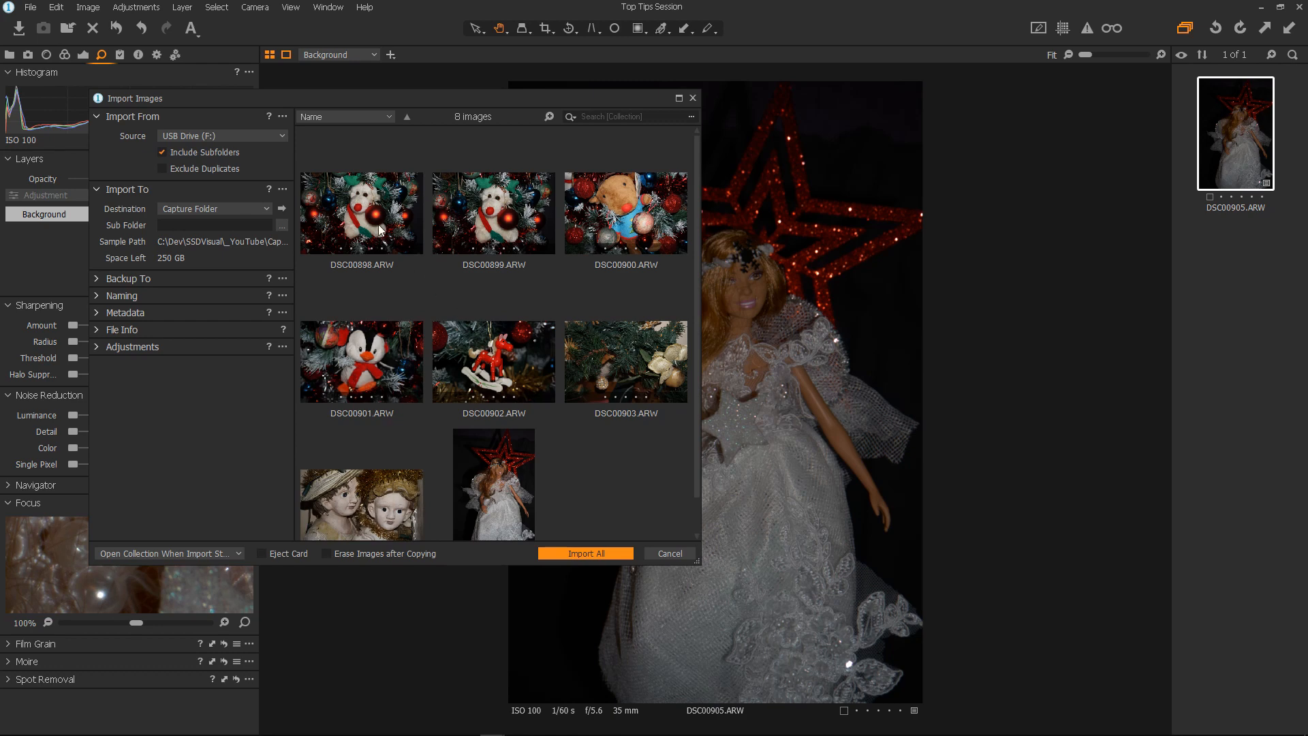
left_click(361, 213)
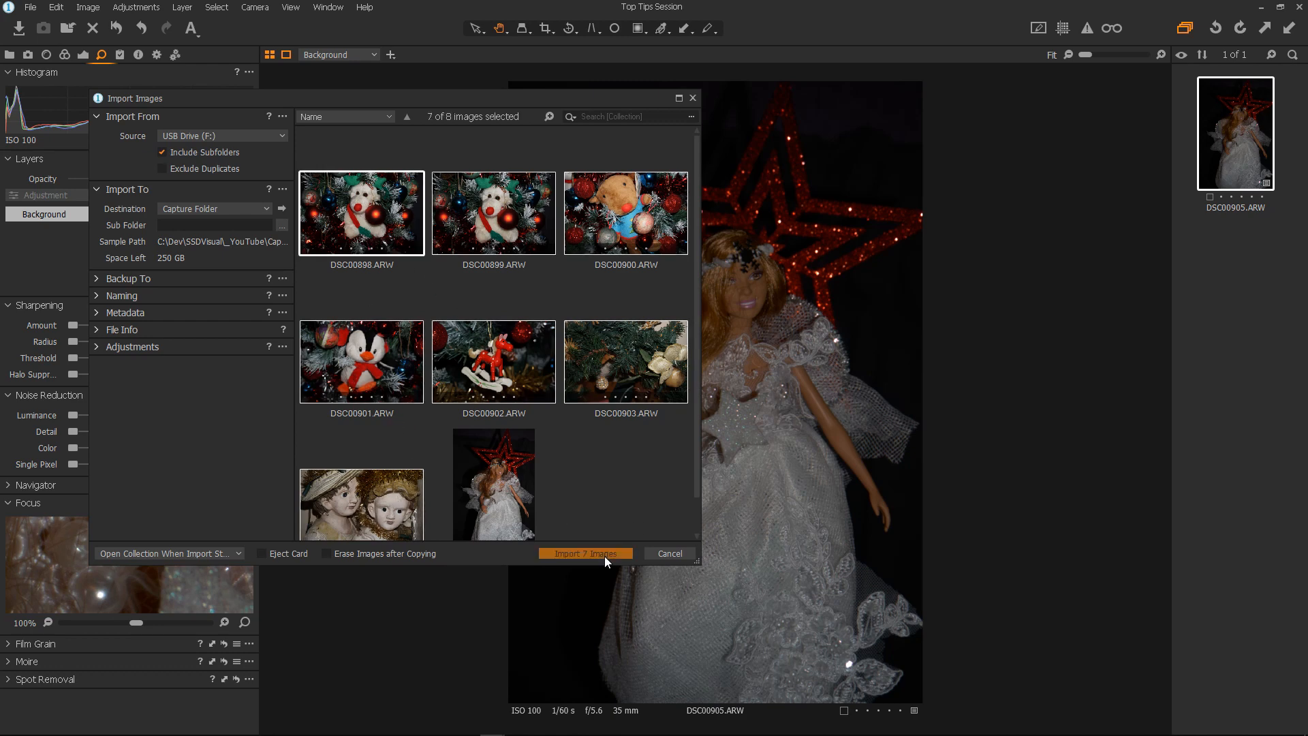
left_click(585, 553)
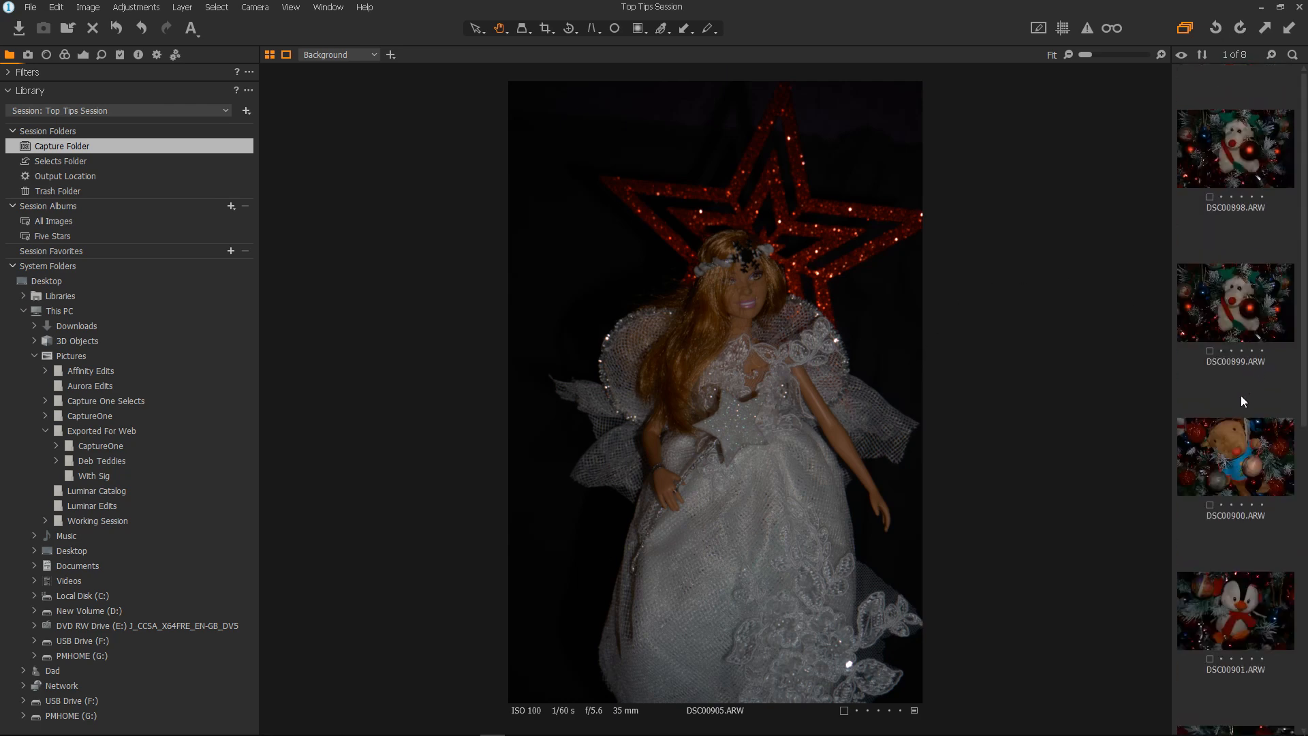
mouse_move(1232, 153)
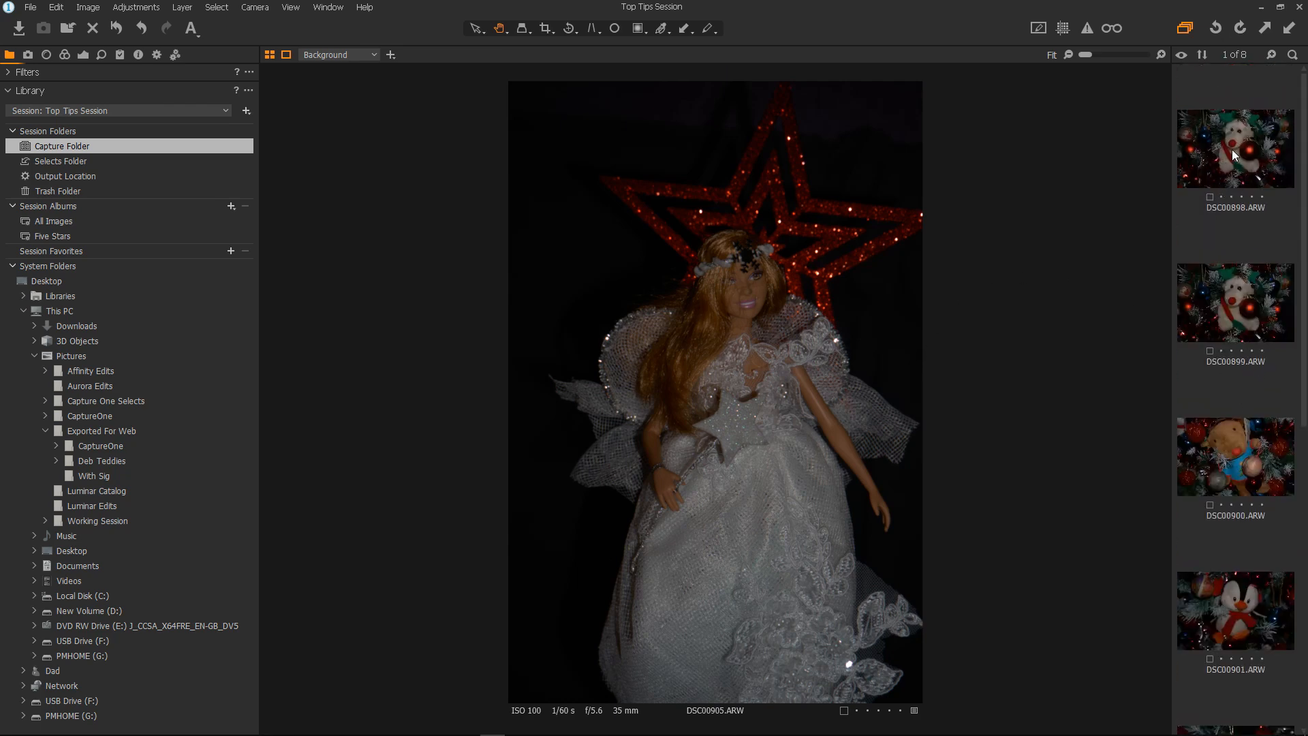
Open the DSC00898 teddy-dog photo and show the Color tool tab's Layers and Color Editor.
left_click(1235, 149)
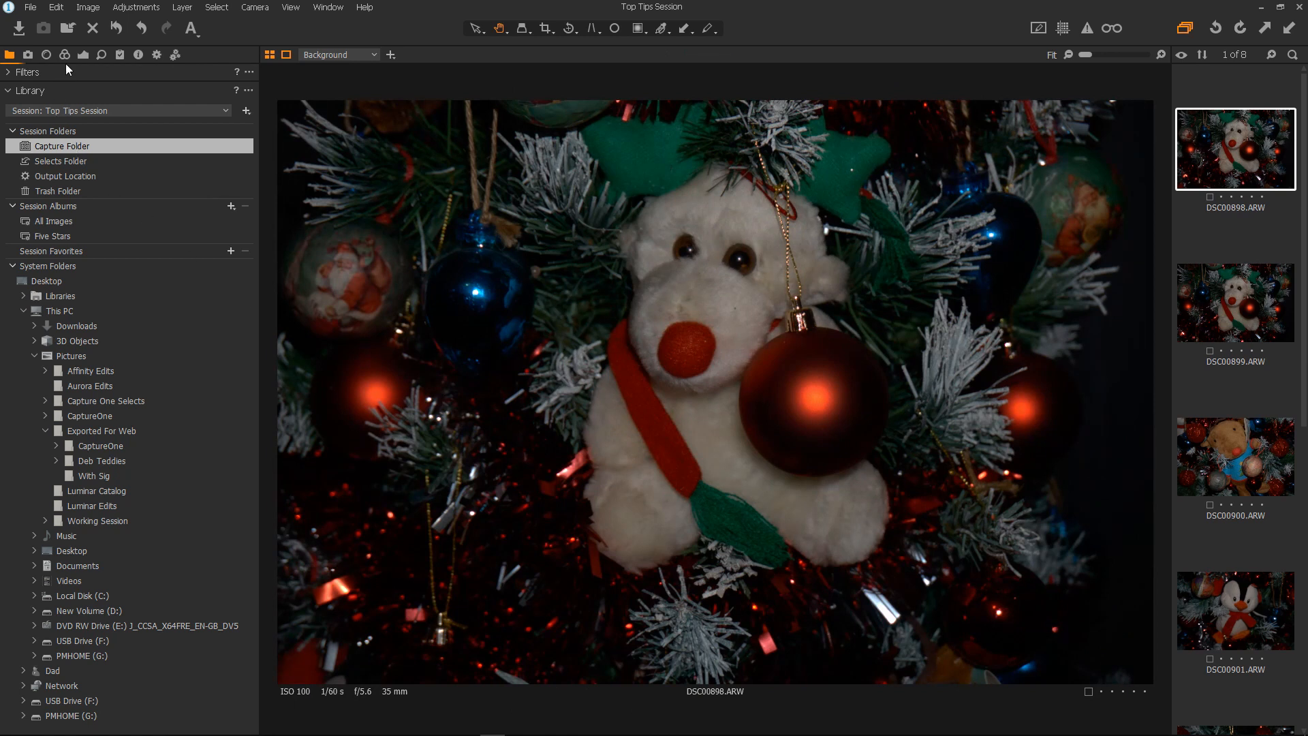
left_click(63, 54)
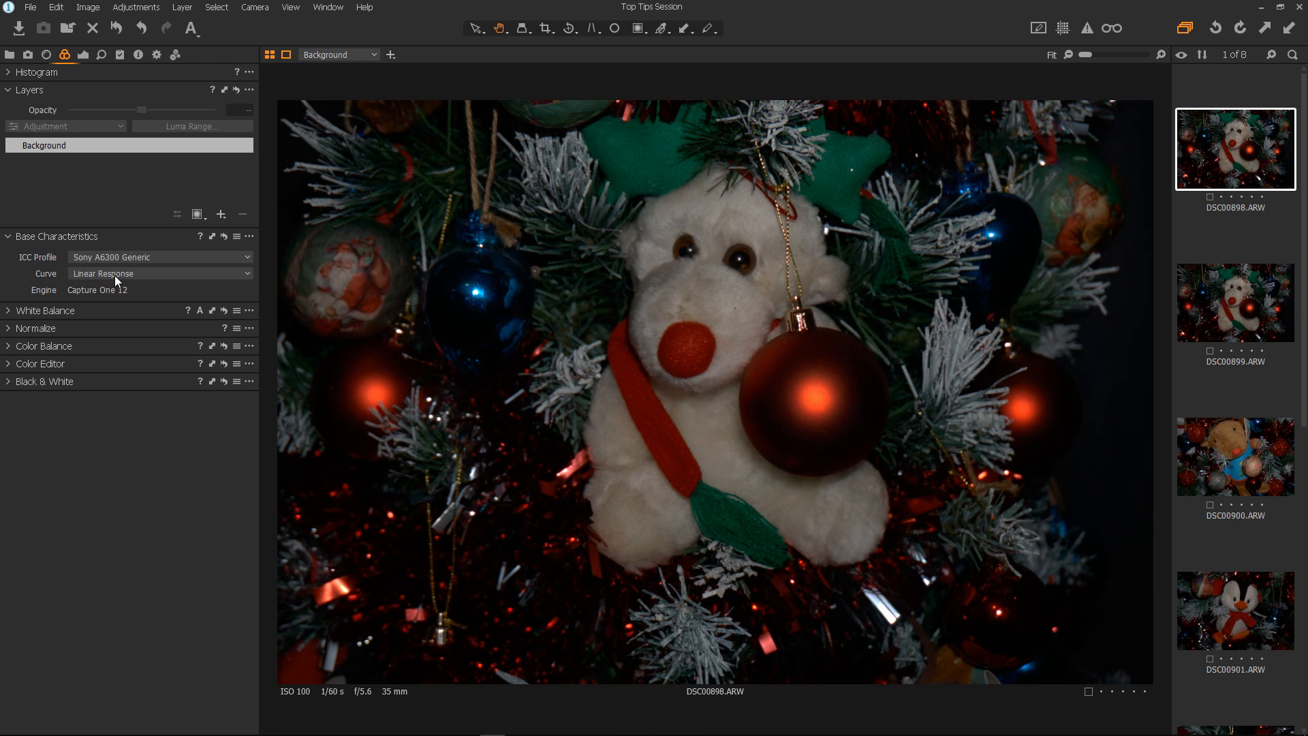
mouse_move(101, 55)
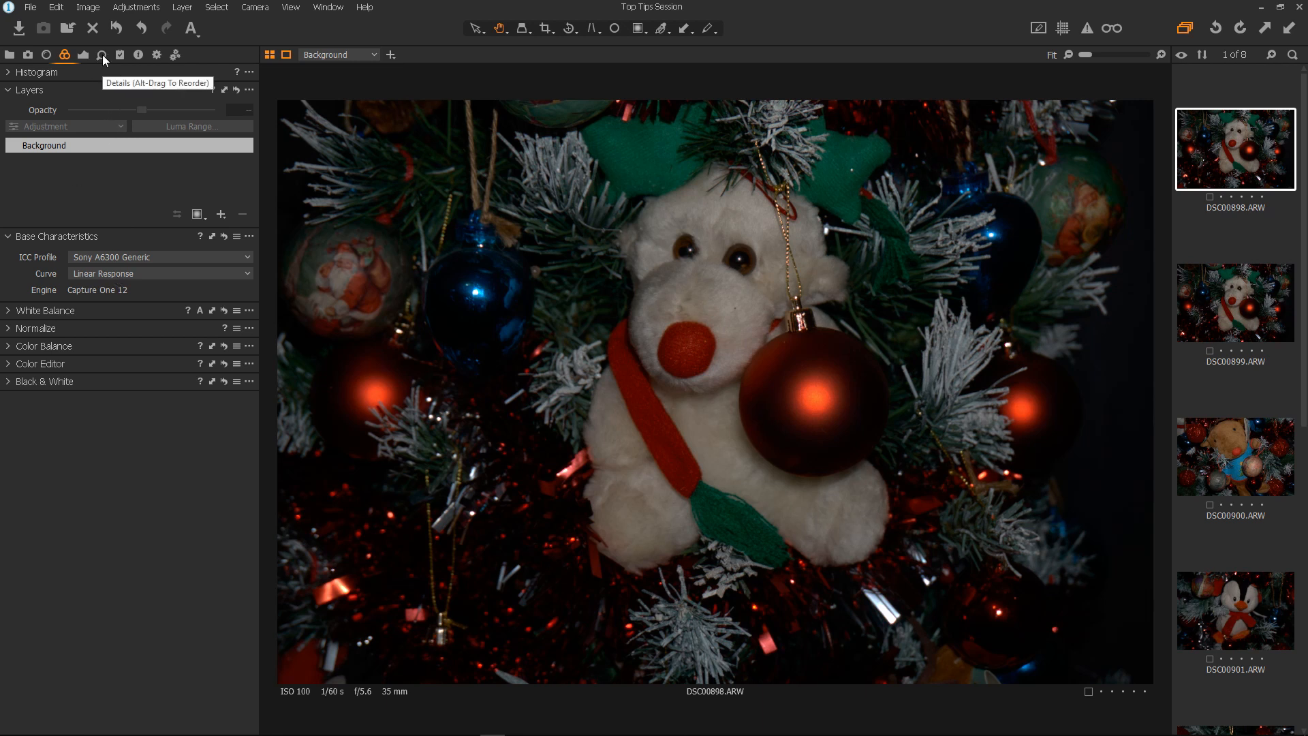
left_click(102, 55)
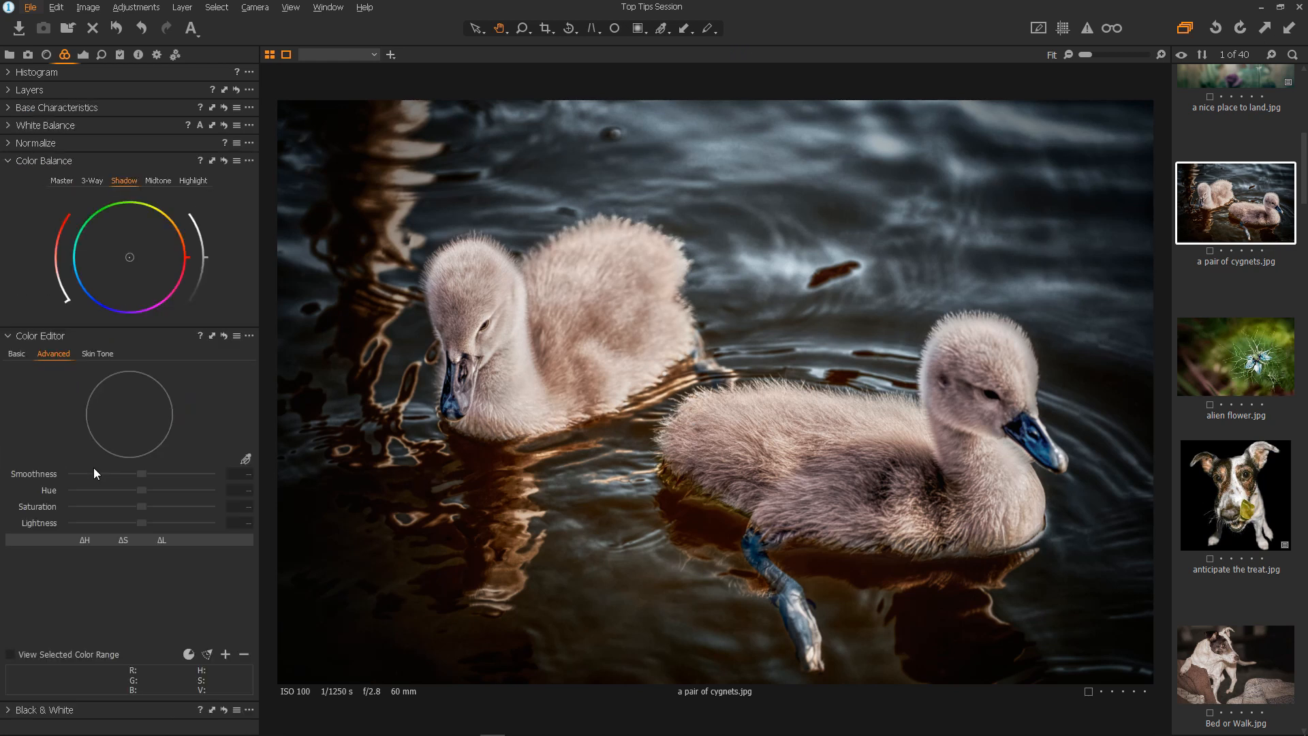
mouse_move(246, 459)
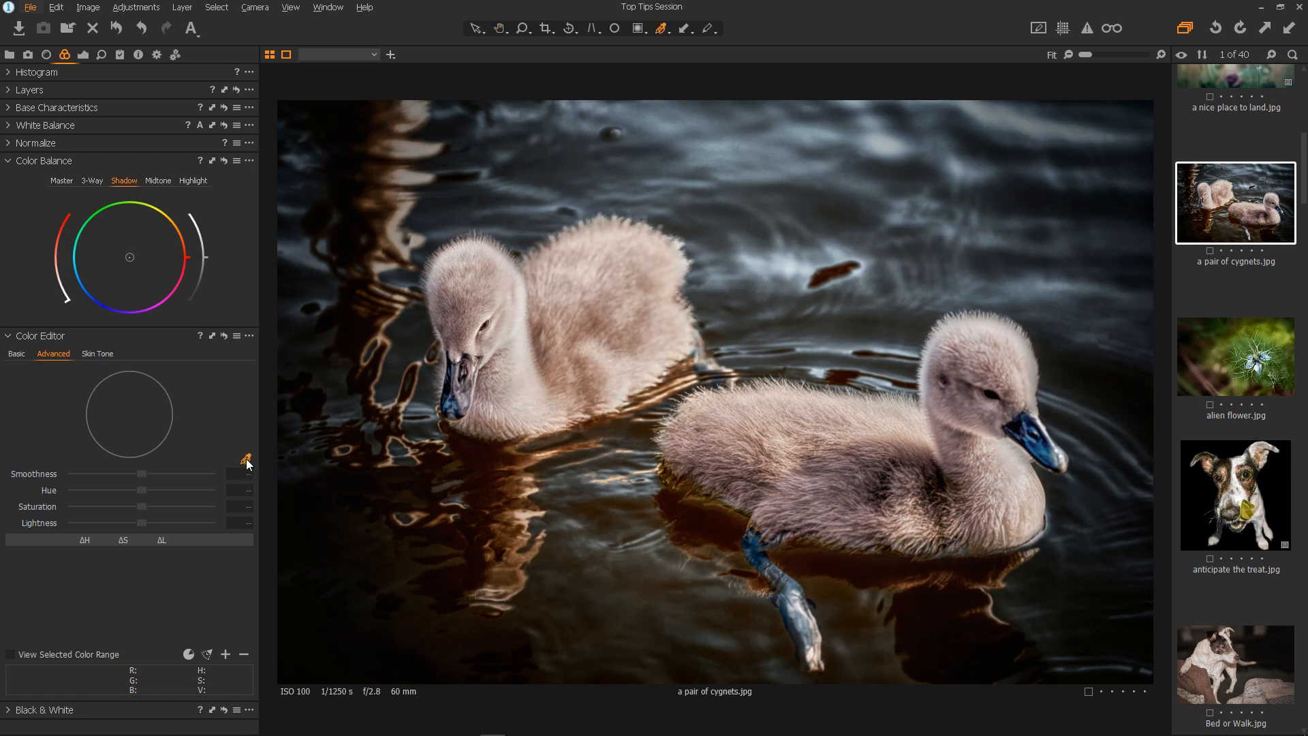
mouse_move(600, 321)
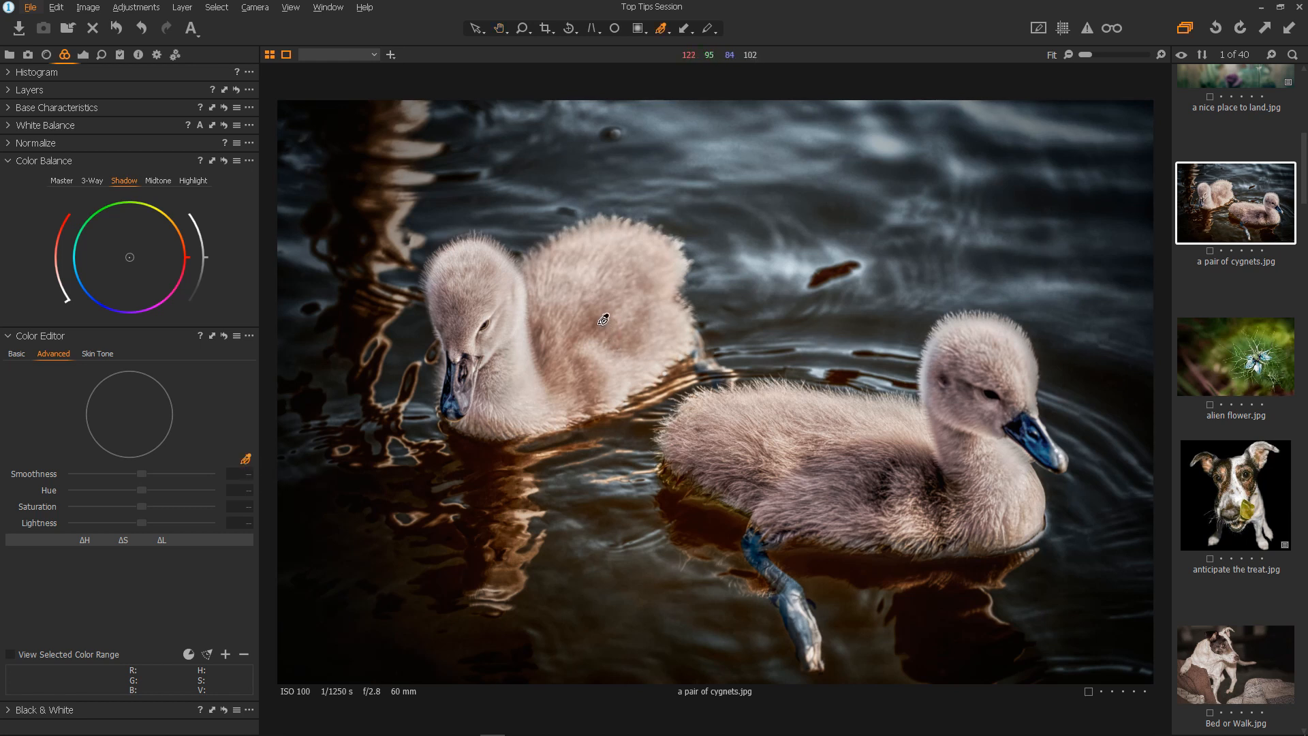
Sample the cygnet's down with the picker and create a masked layer from that selection.
left_click(599, 321)
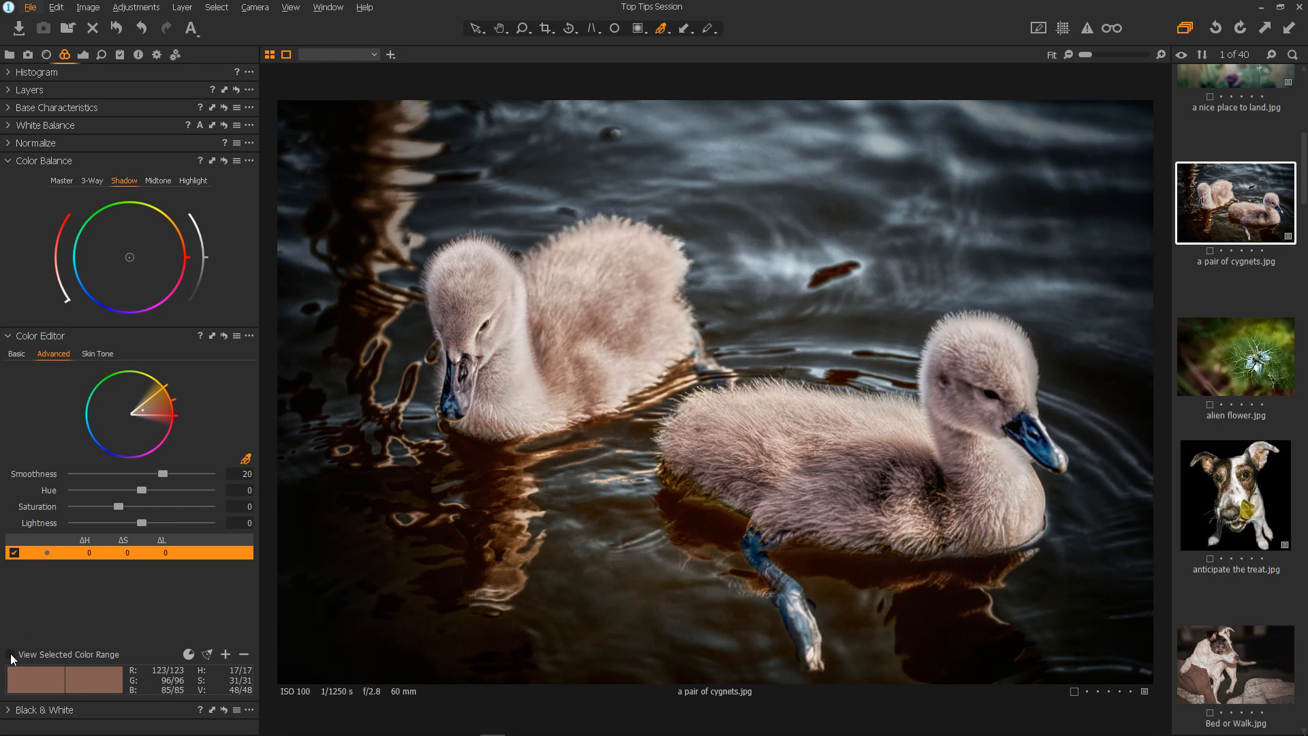
left_click(9, 655)
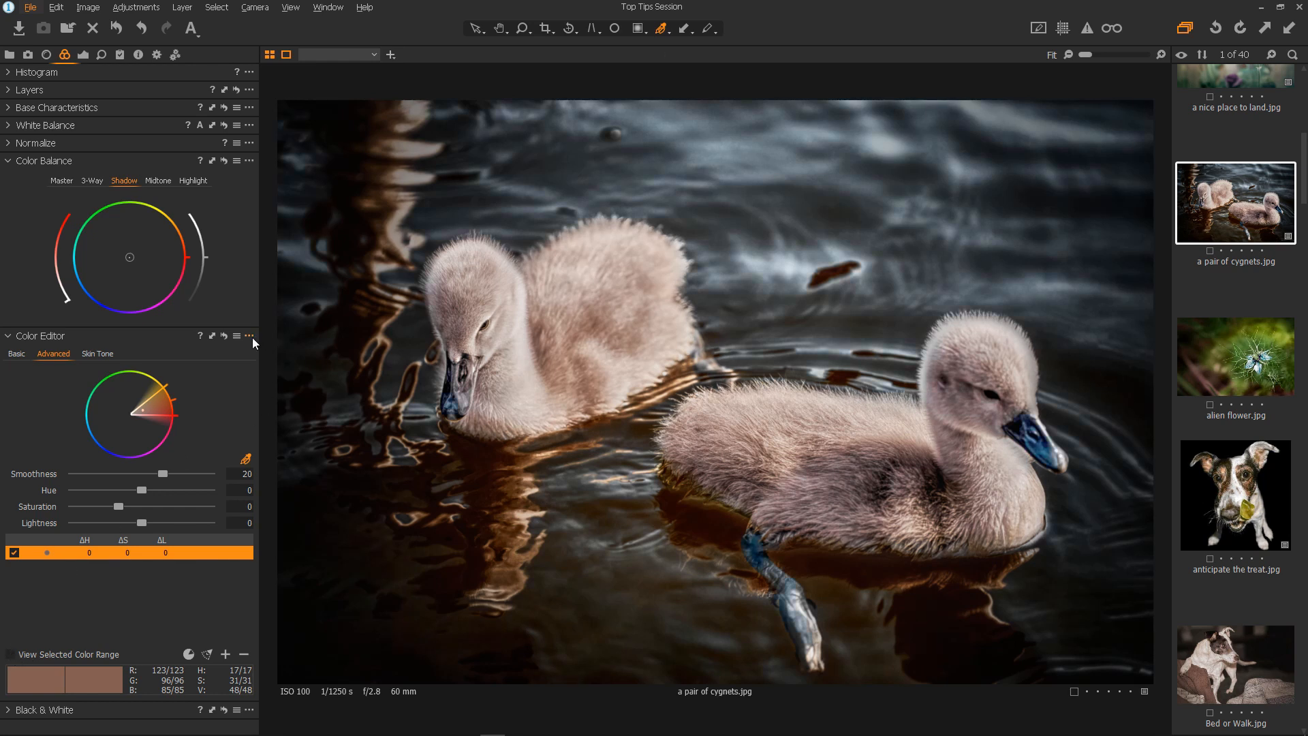
left_click(250, 336)
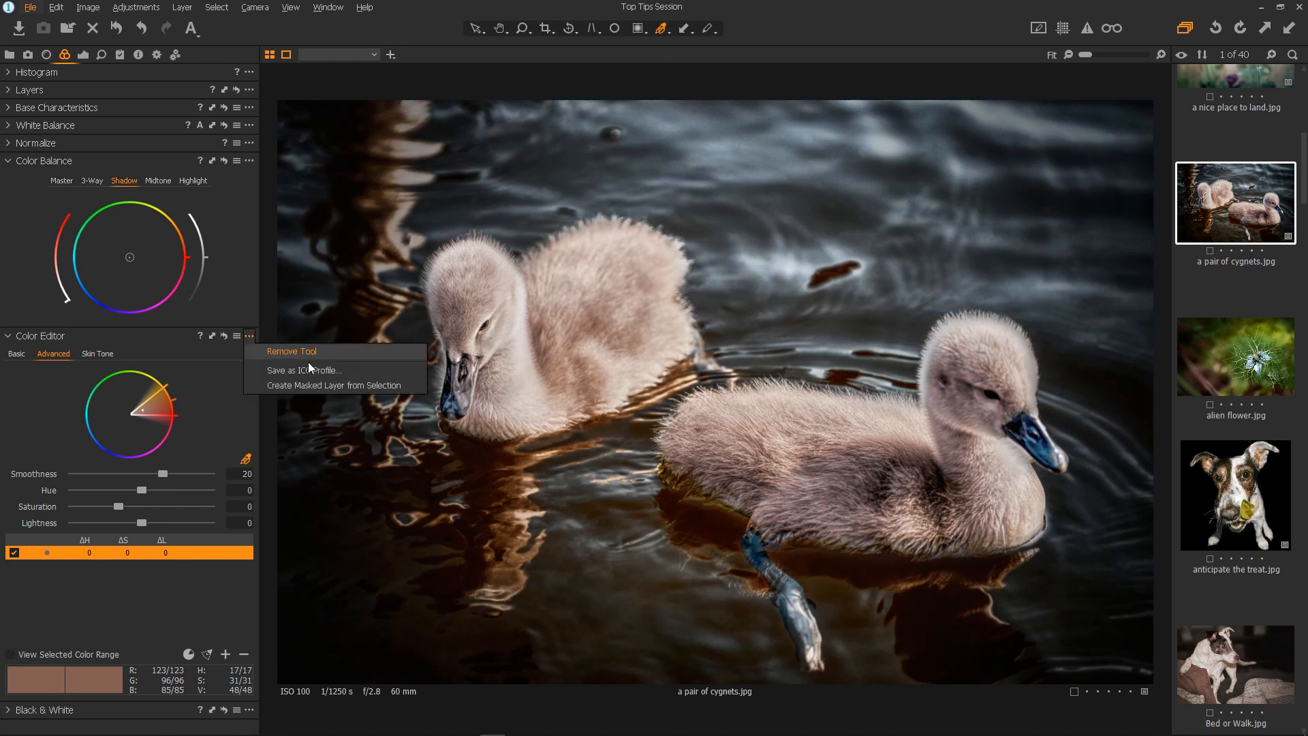
left_click(335, 385)
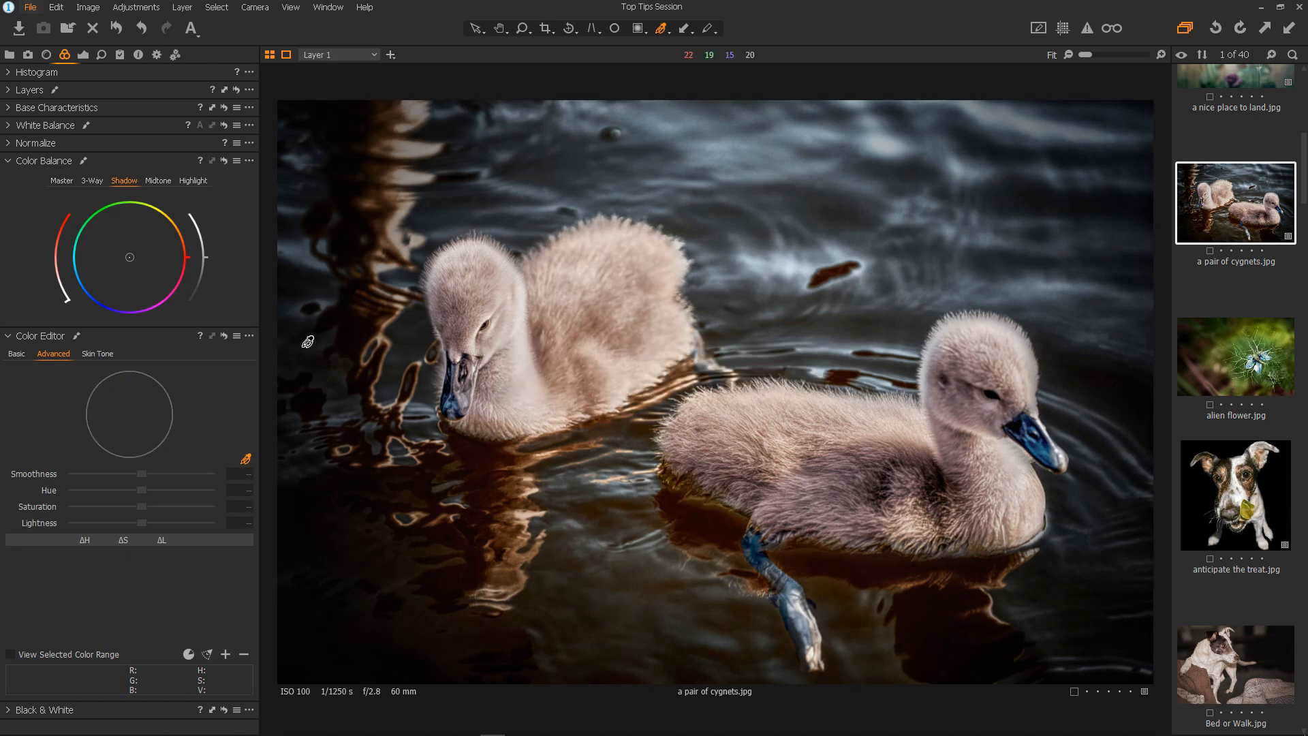
Push Layer 1's Midtone and Shadow colour balance wheels toward orange.
left_click(9, 89)
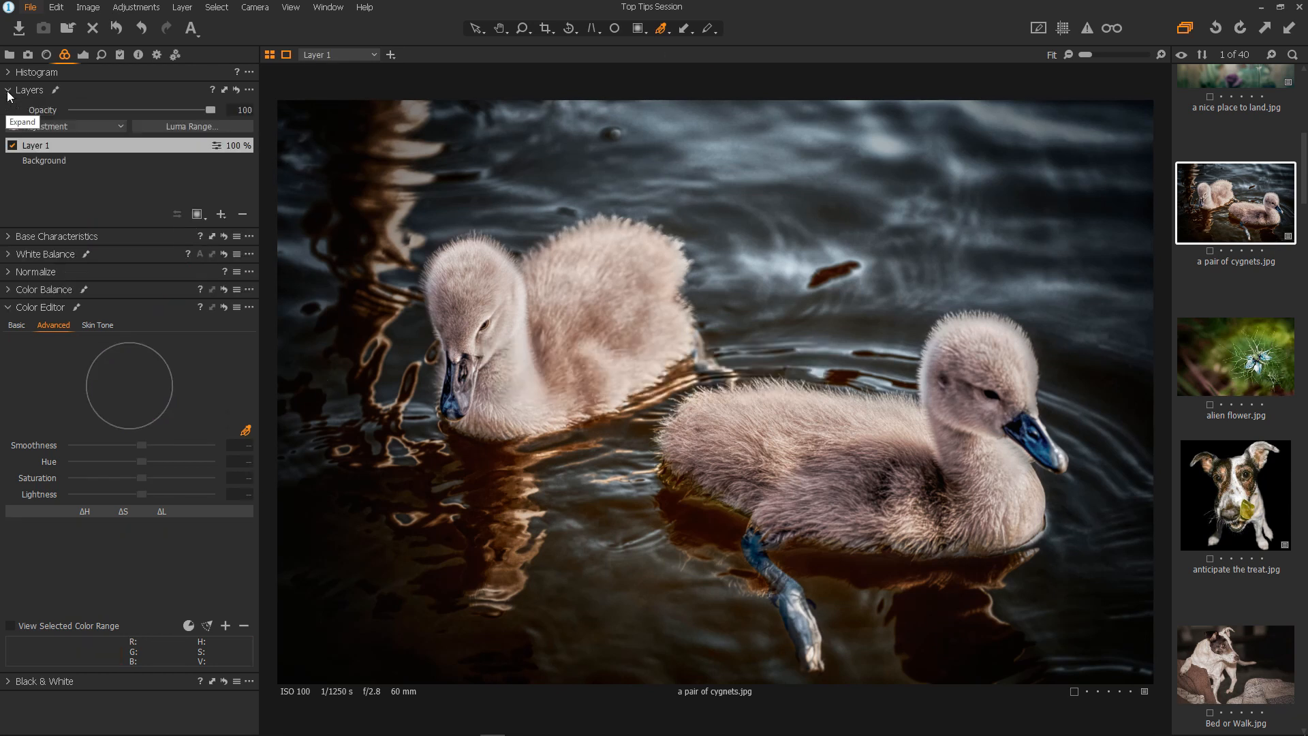
mouse_move(161, 149)
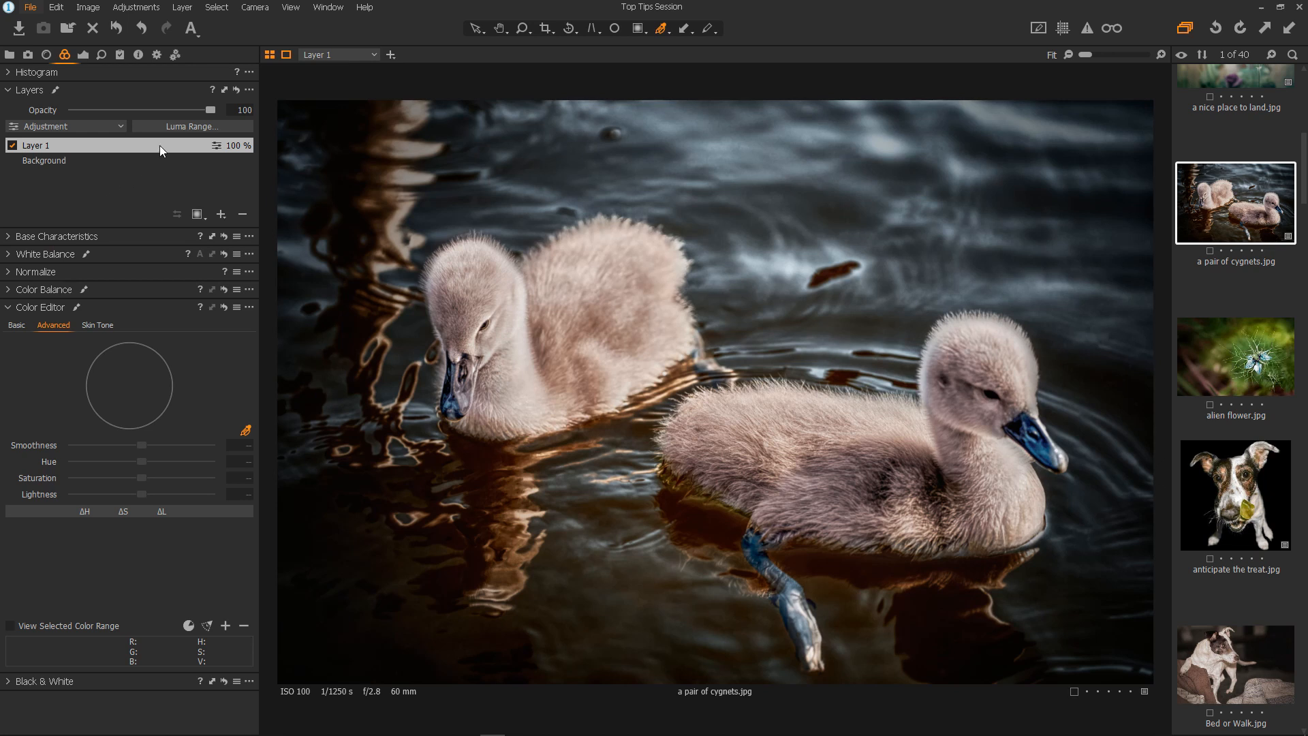
mouse_move(502, 371)
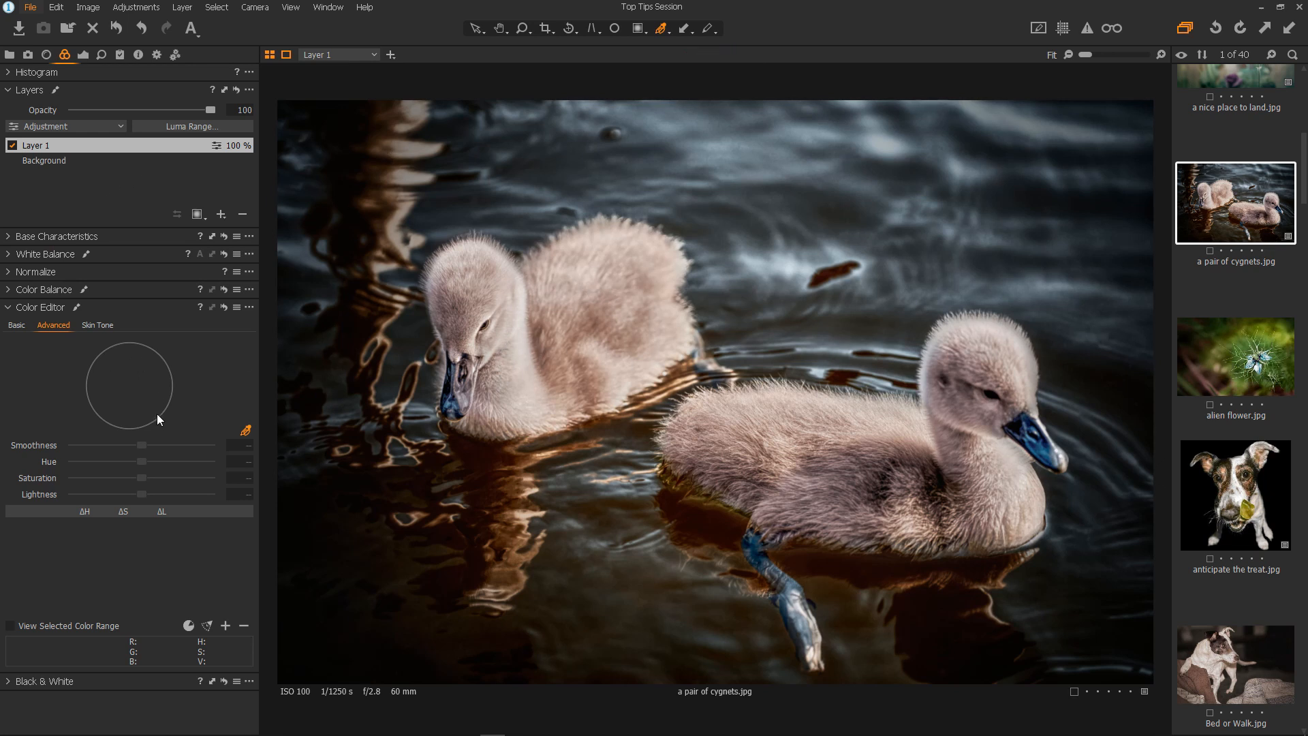
left_click(43, 290)
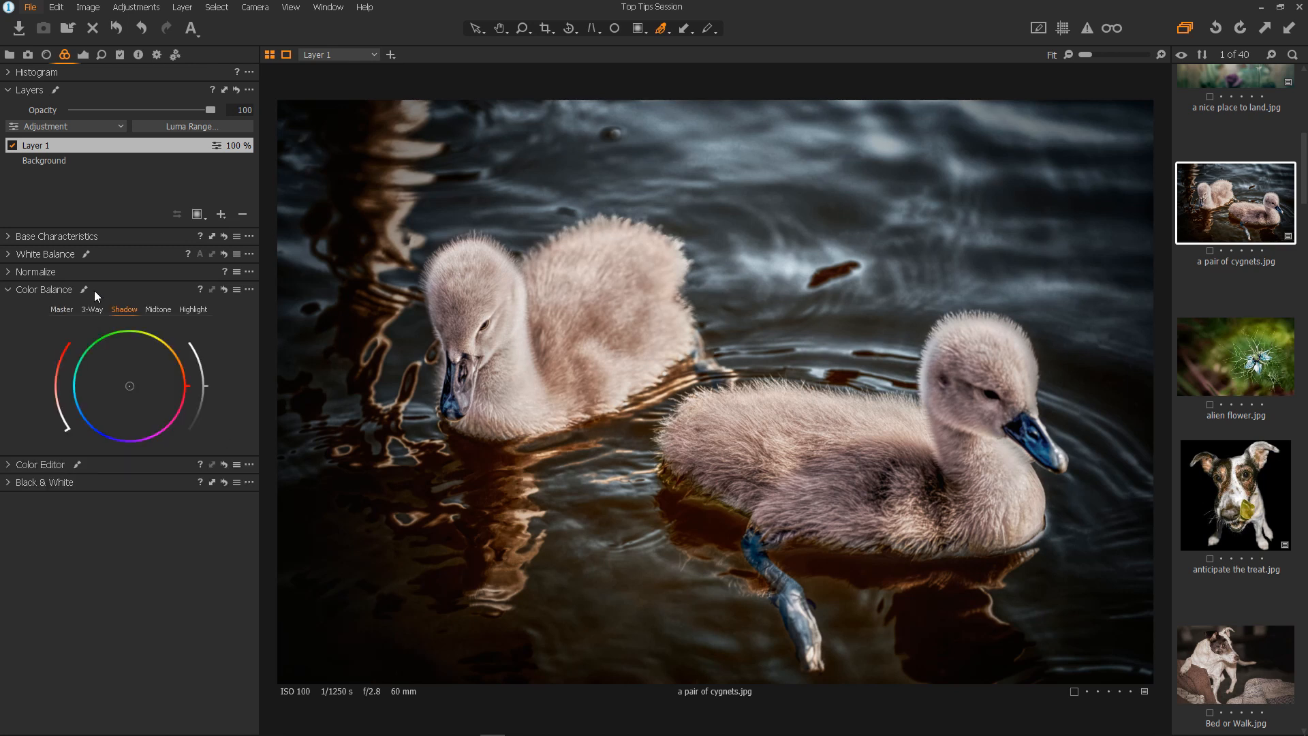
left_click(157, 309)
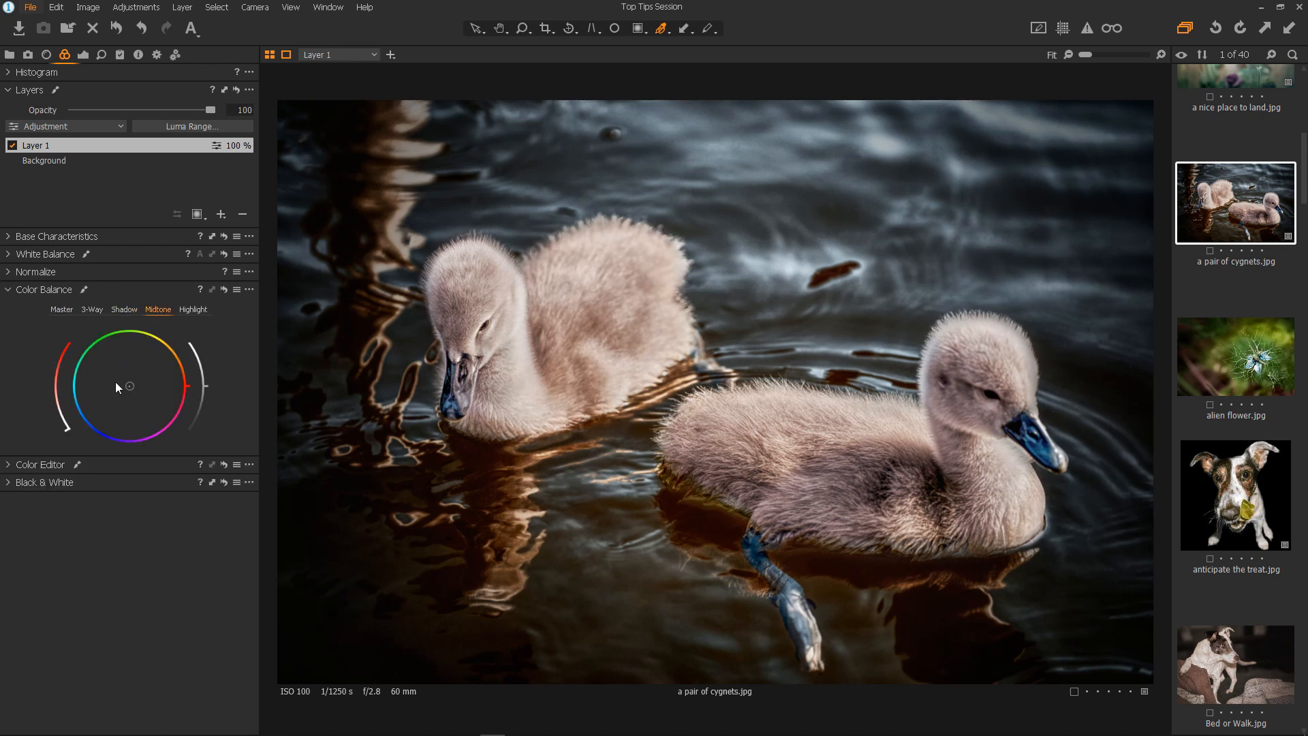
left_click_drag(130, 385, 154, 378)
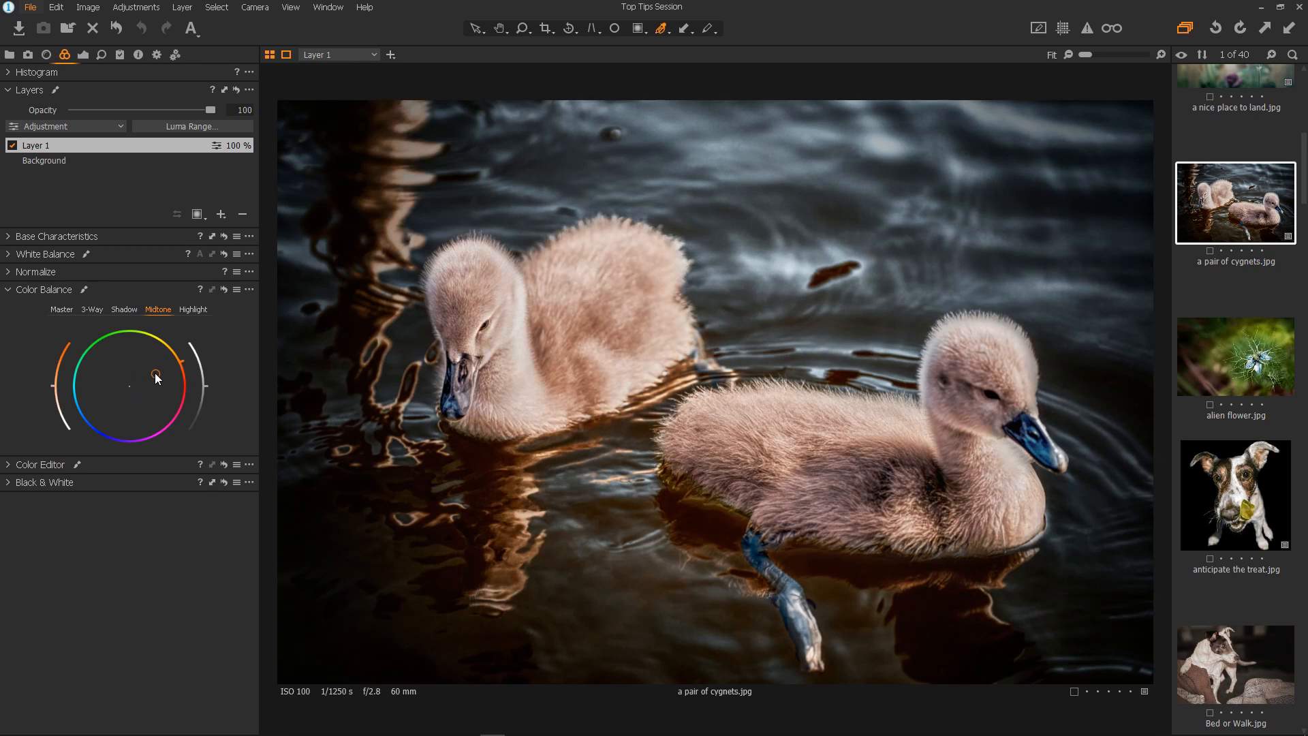
left_click_drag(155, 378, 181, 361)
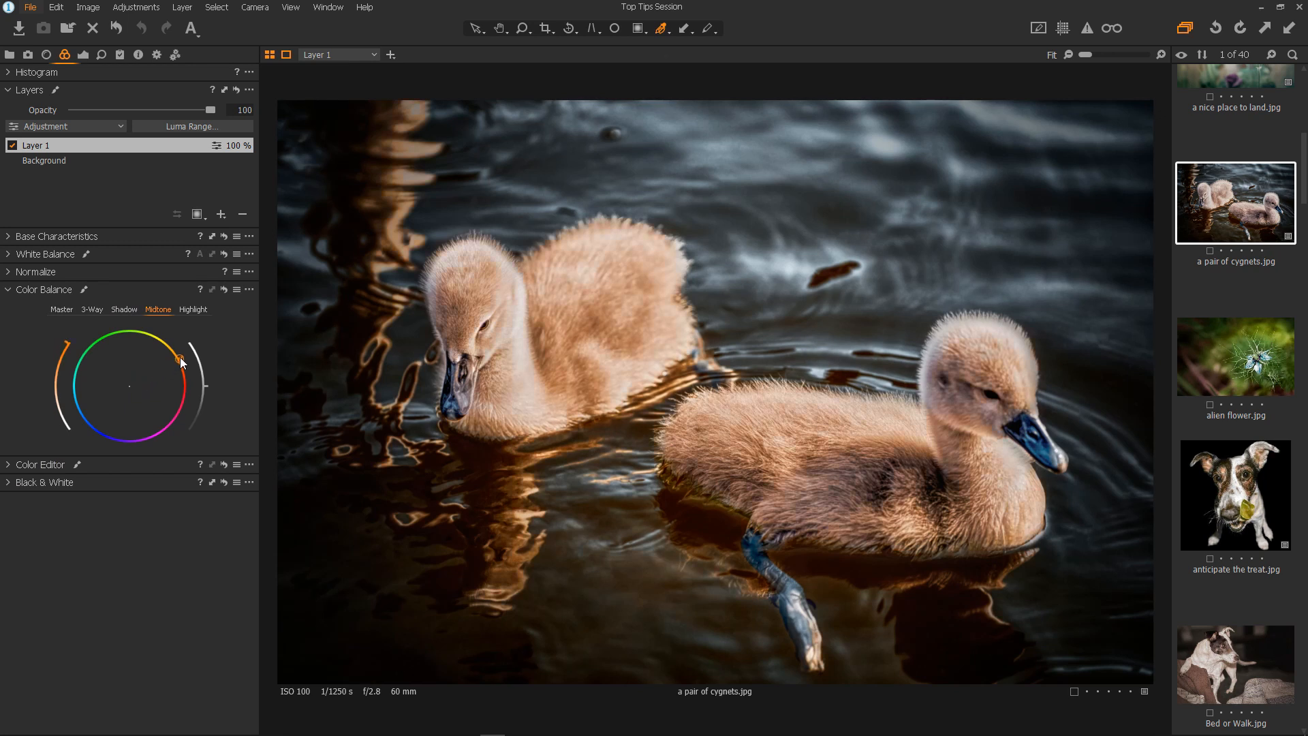
left_click(124, 309)
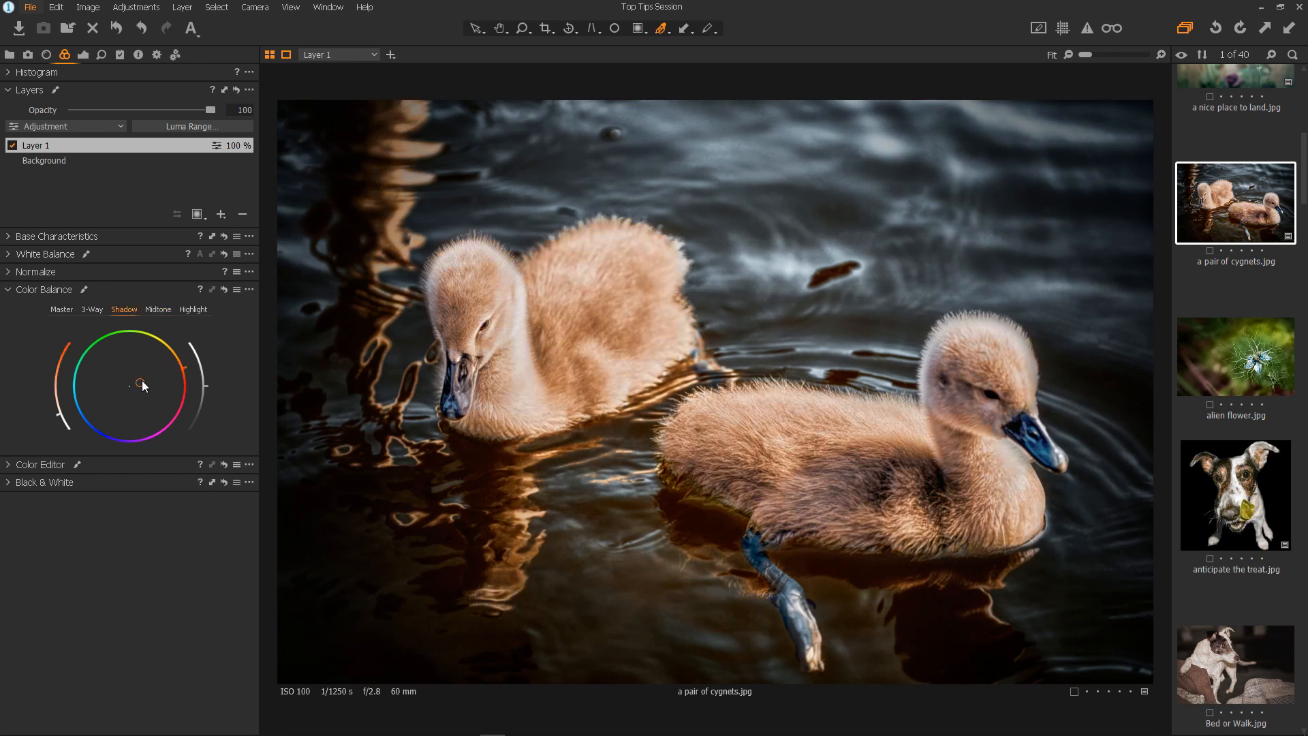
left_click_drag(139, 384, 149, 382)
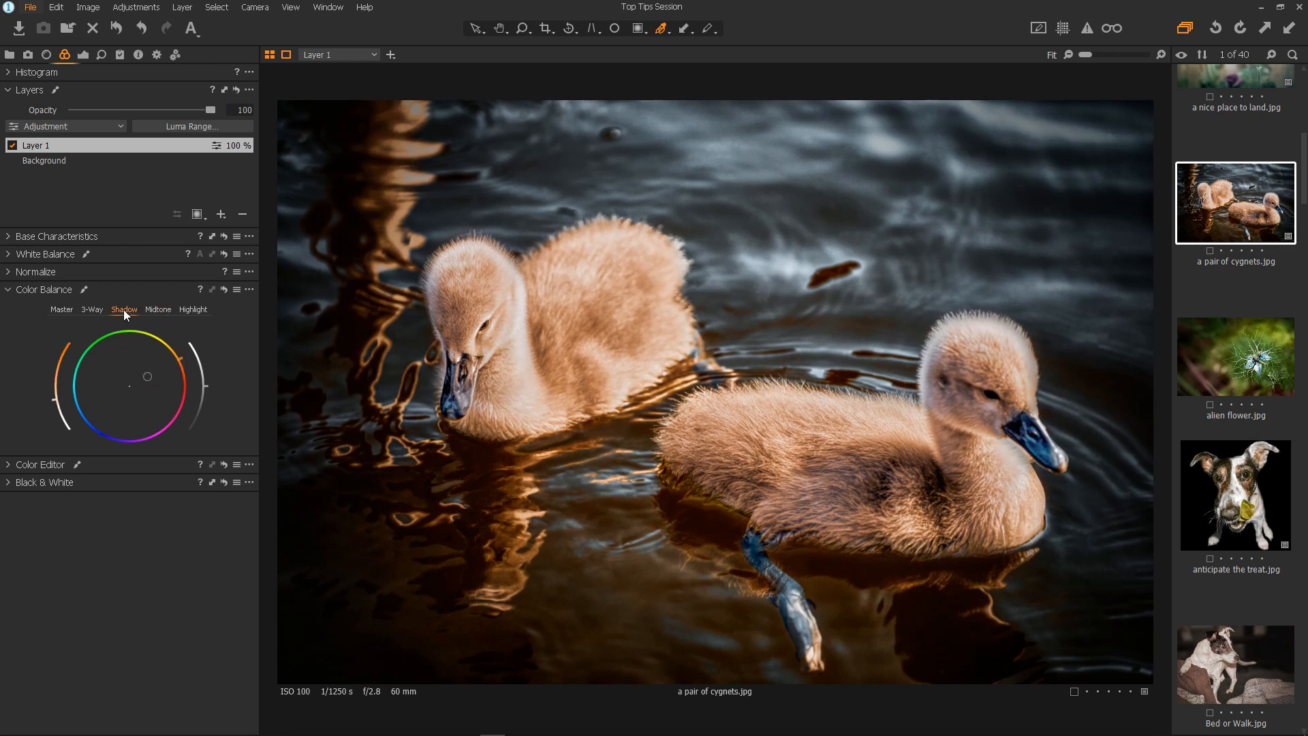
left_click(158, 309)
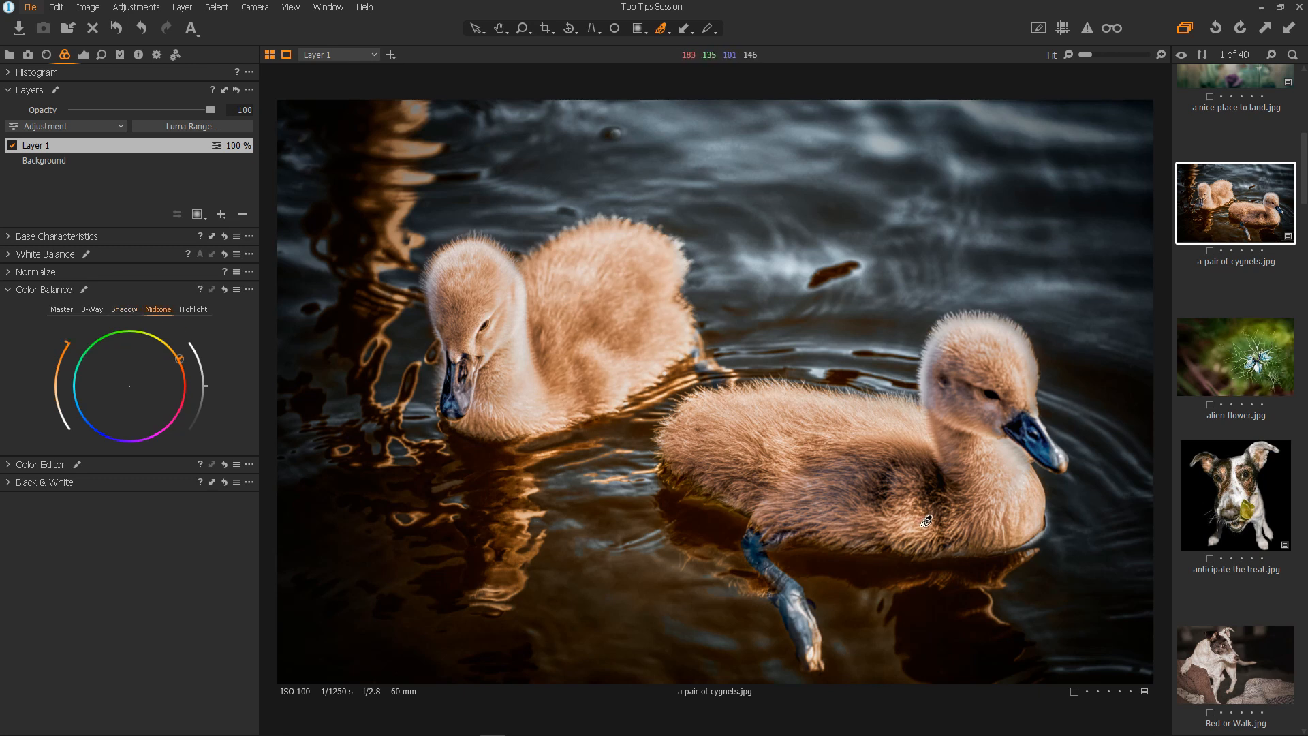
mouse_move(521, 341)
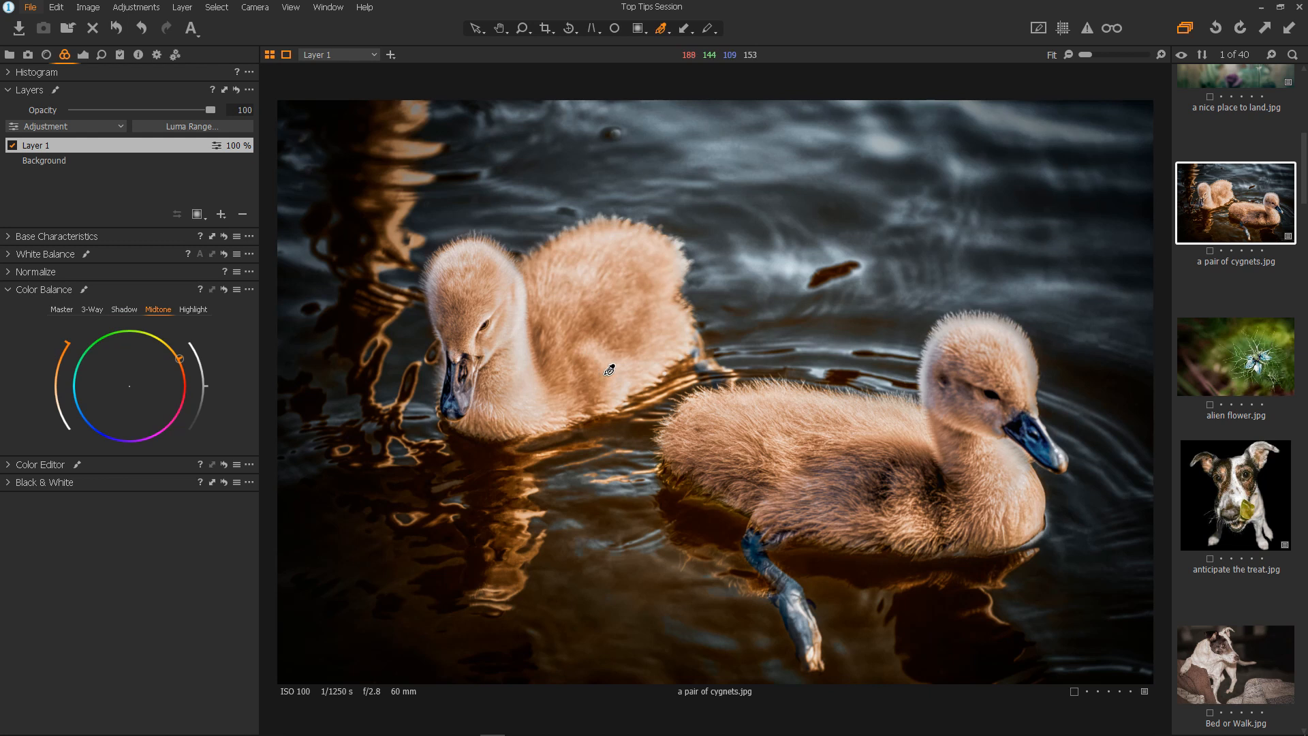
mouse_move(189, 253)
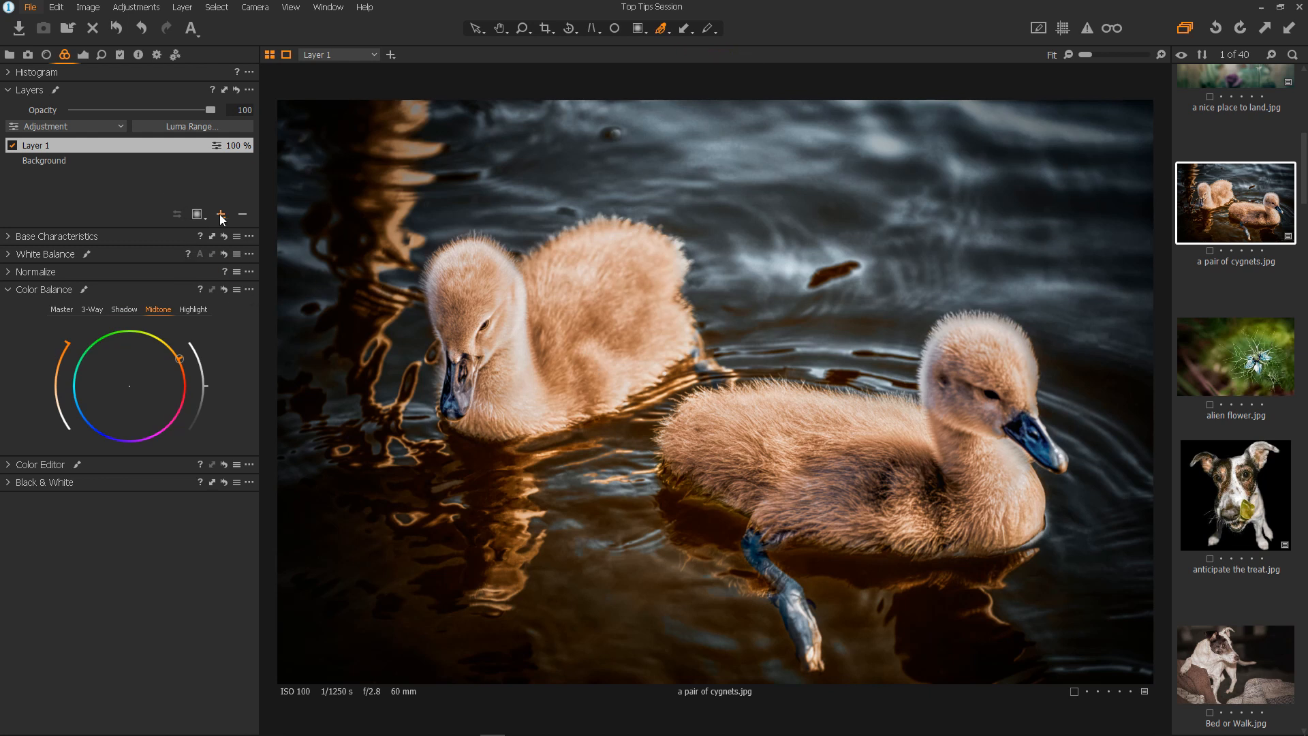
Add Layer 2, copy Layer 1's mask onto it, and invert the mask.
left_click(220, 214)
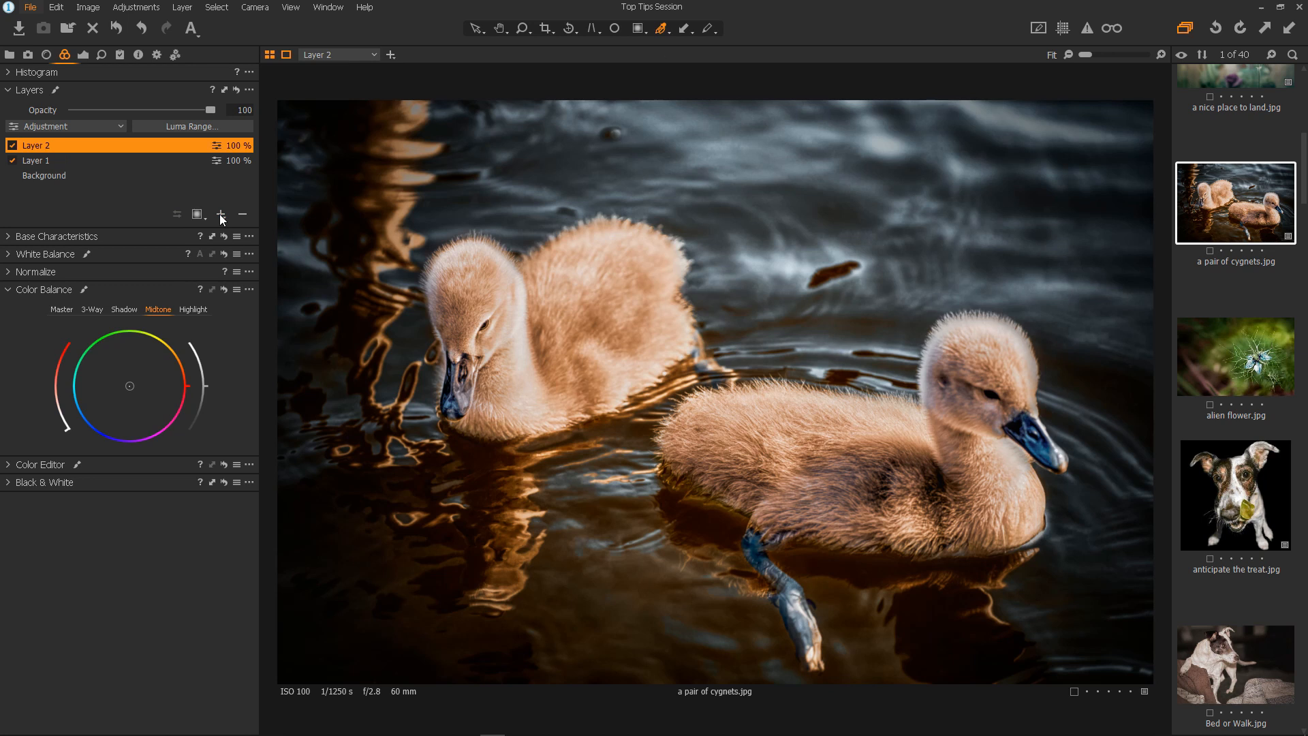
mouse_move(183, 149)
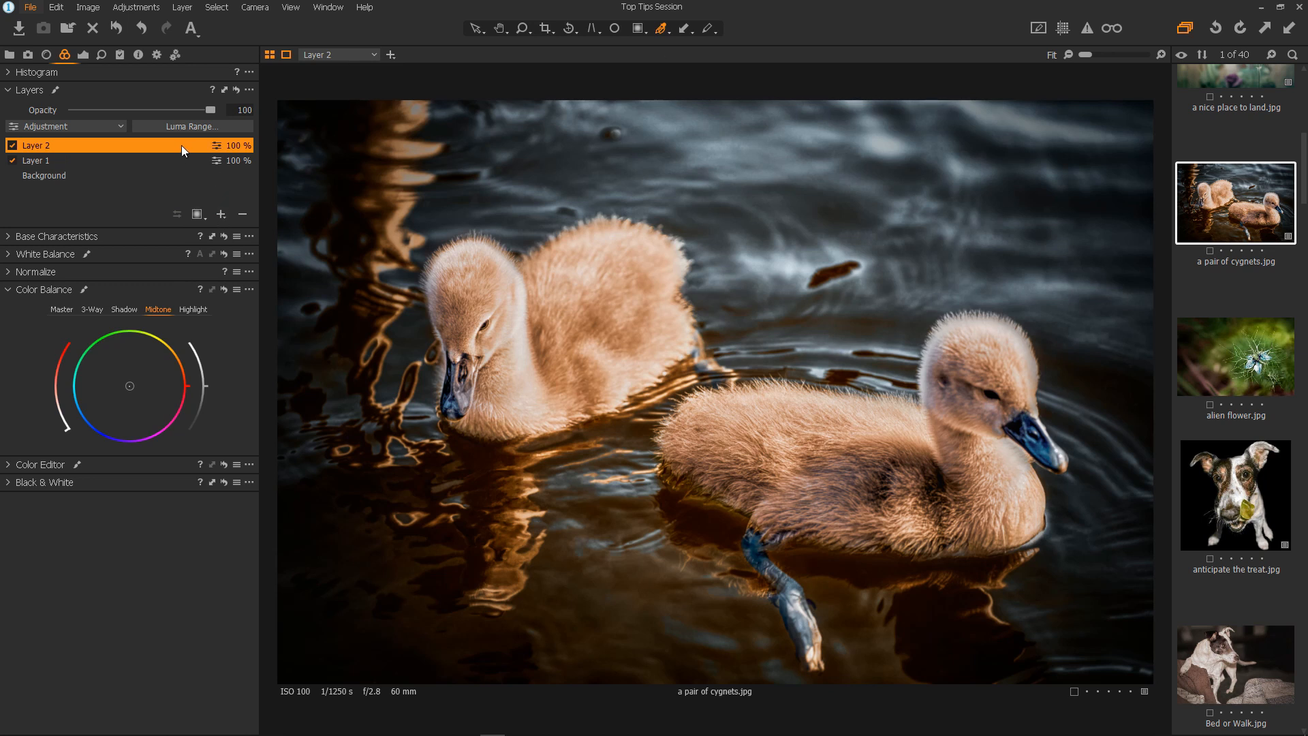
right_click(54, 146)
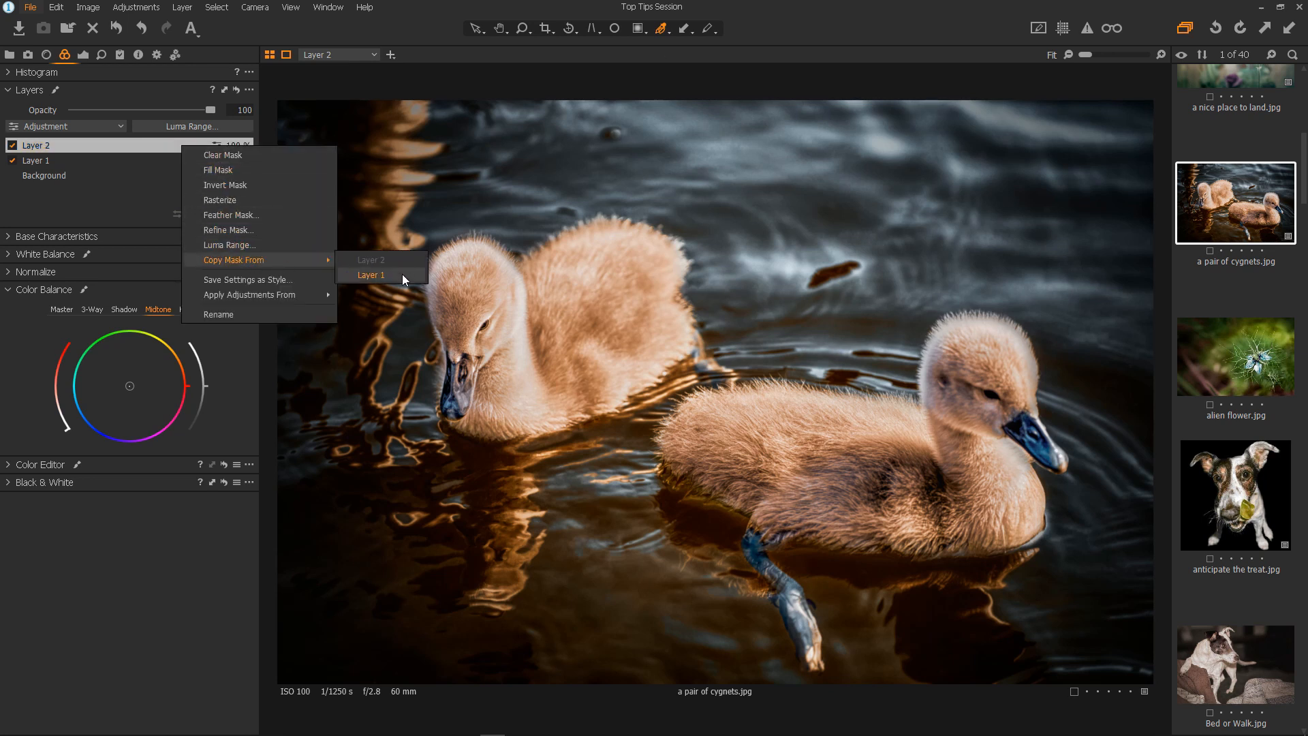
left_click(371, 275)
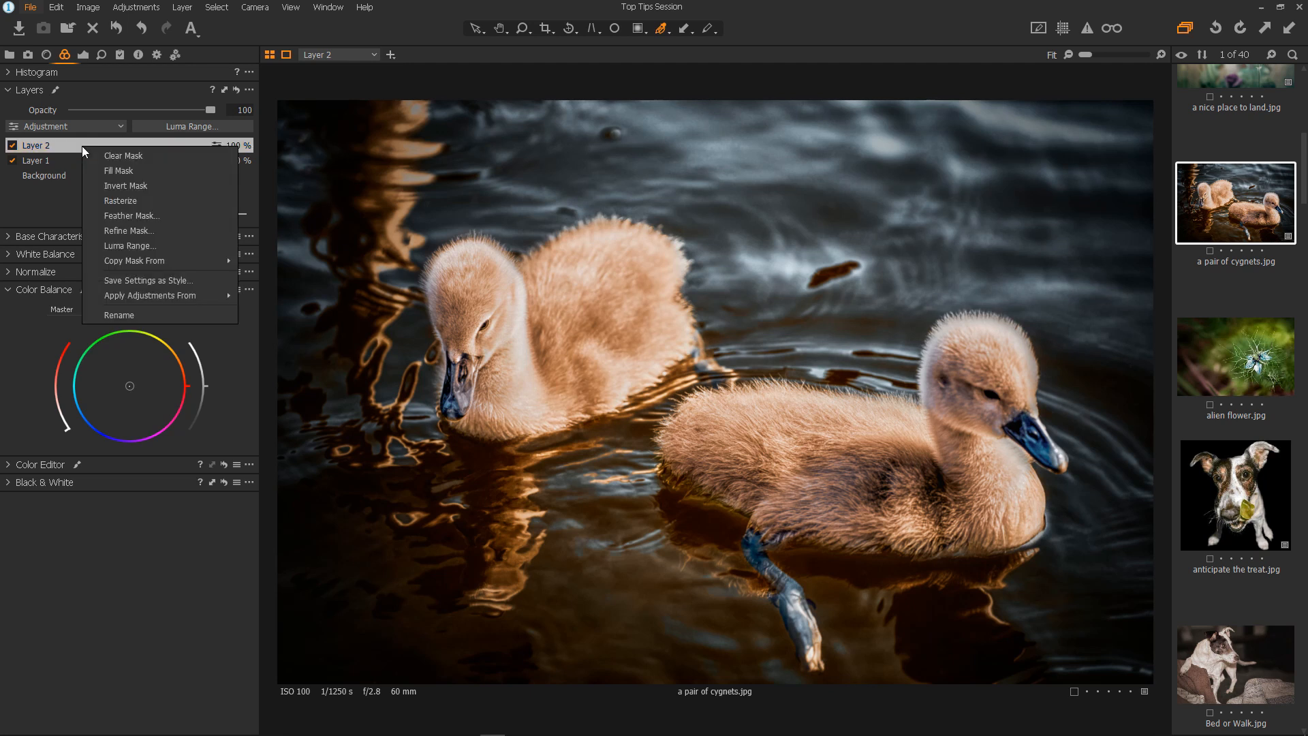
left_click(142, 193)
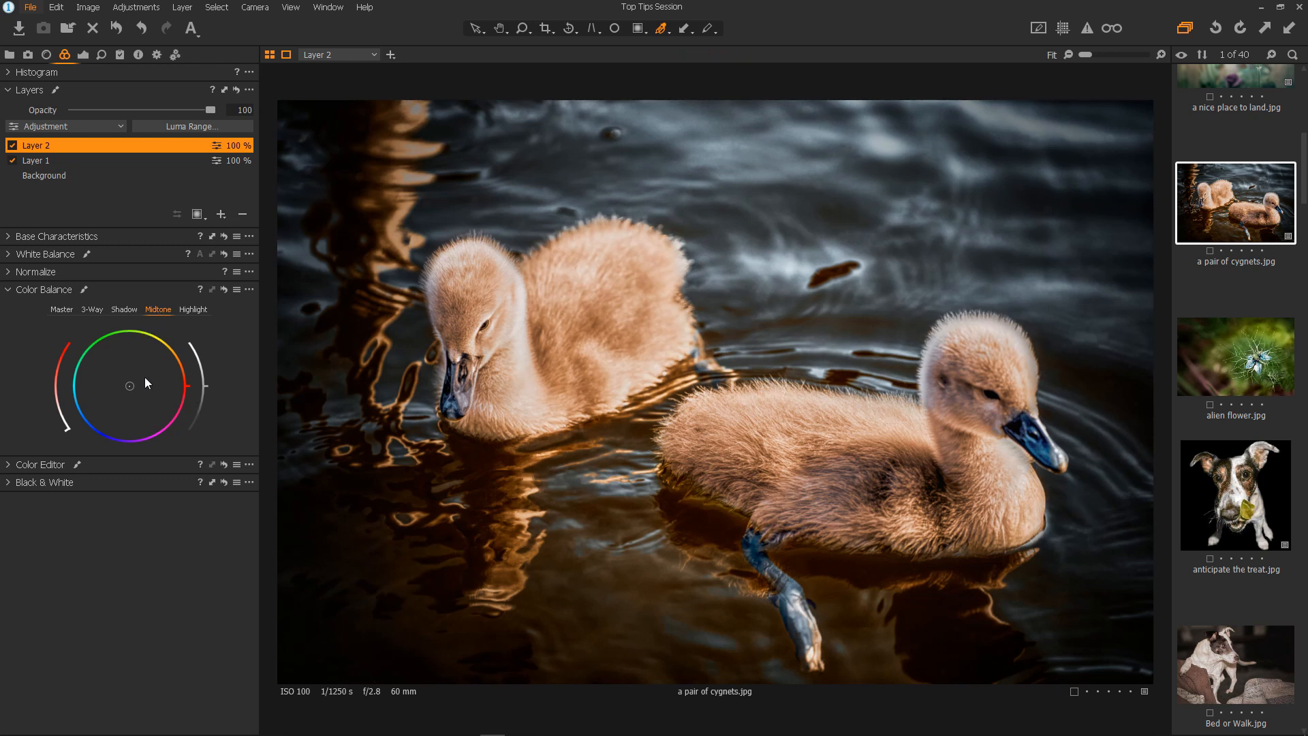
Tint Layer 2's shadows toward teal and turn Layer 1 back on.
left_click(123, 309)
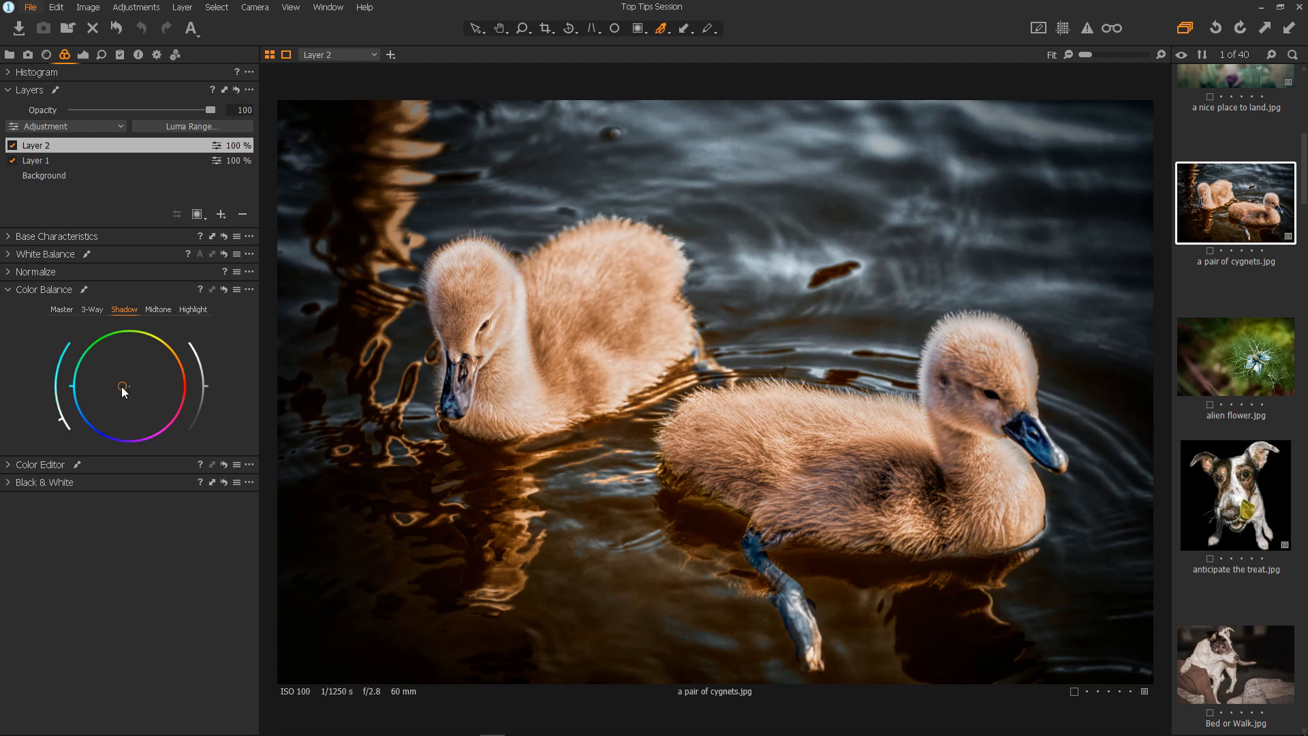
left_click_drag(122, 390, 98, 390)
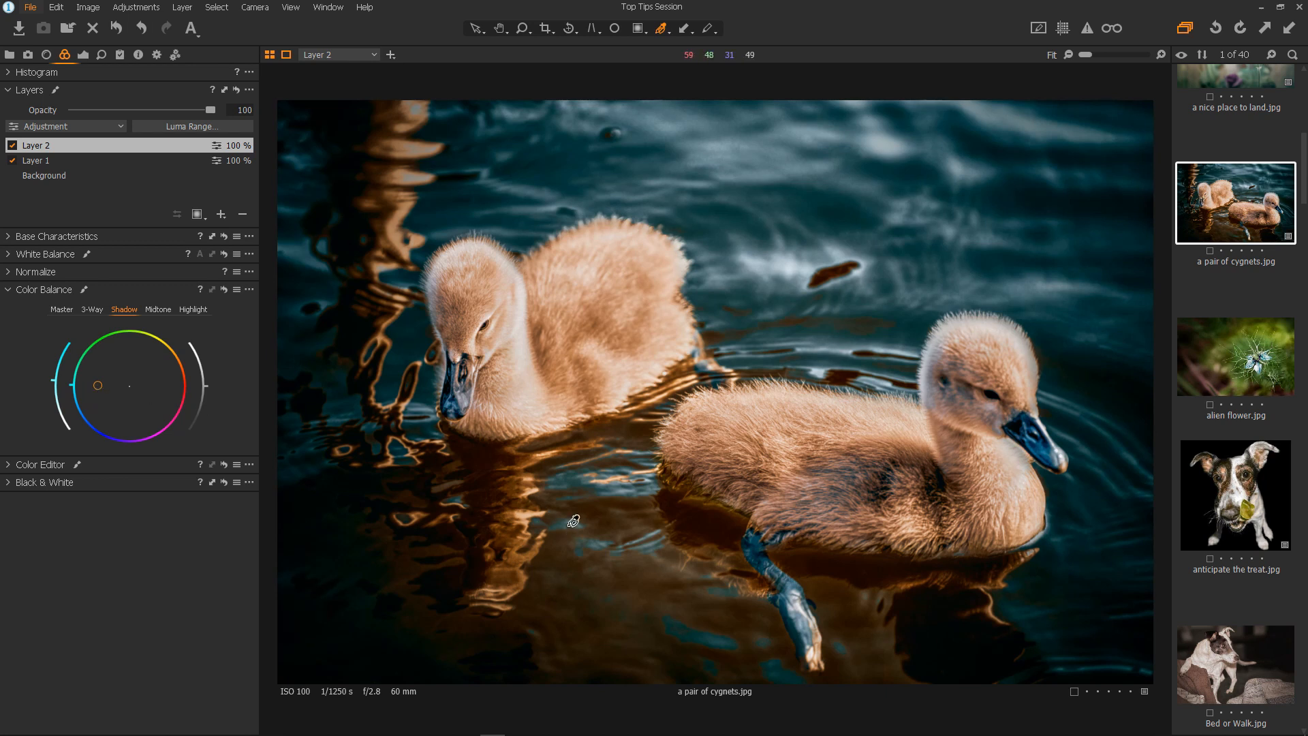
mouse_move(105, 197)
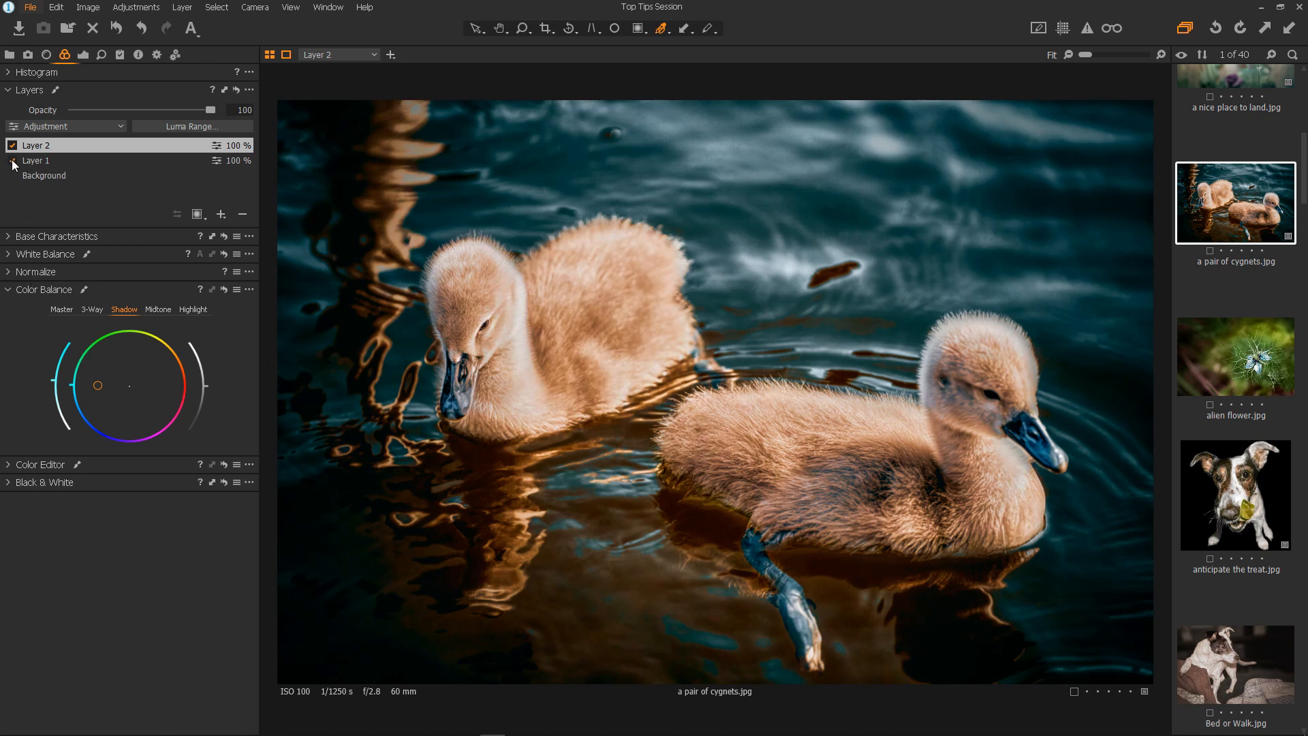
left_click(13, 145)
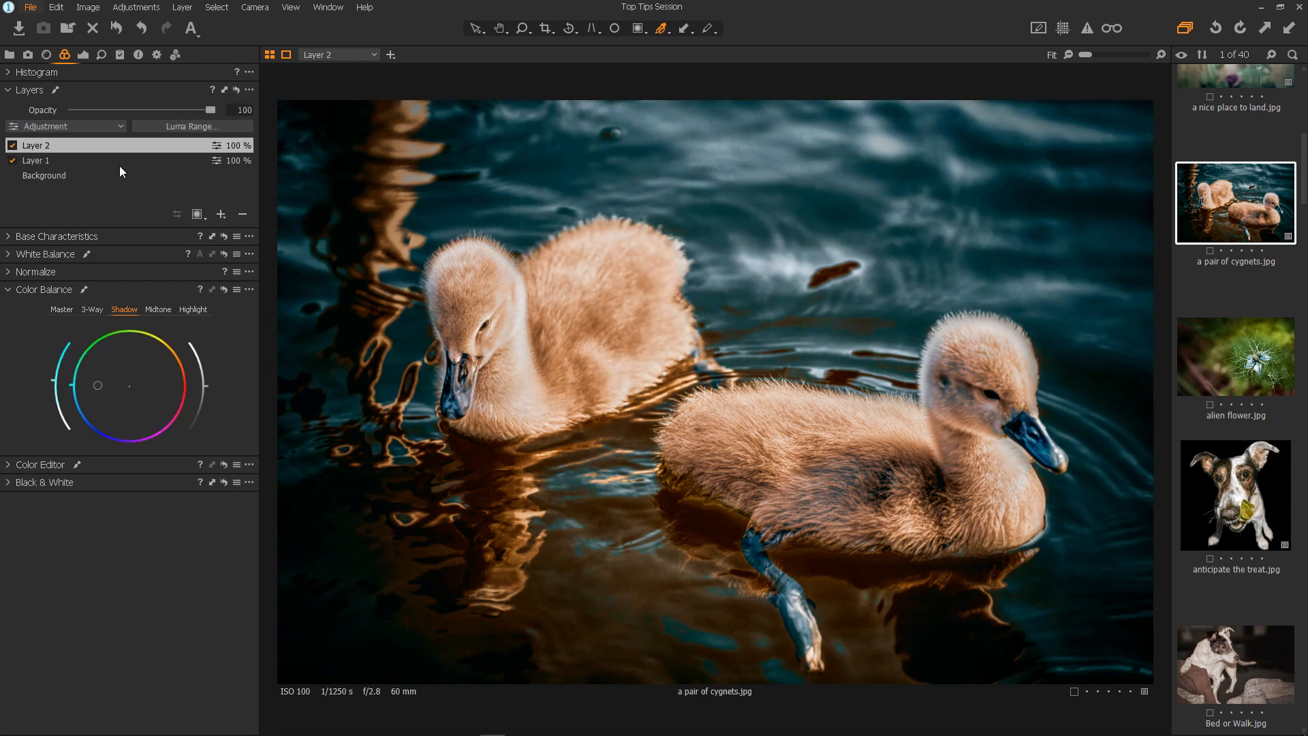
mouse_move(178, 100)
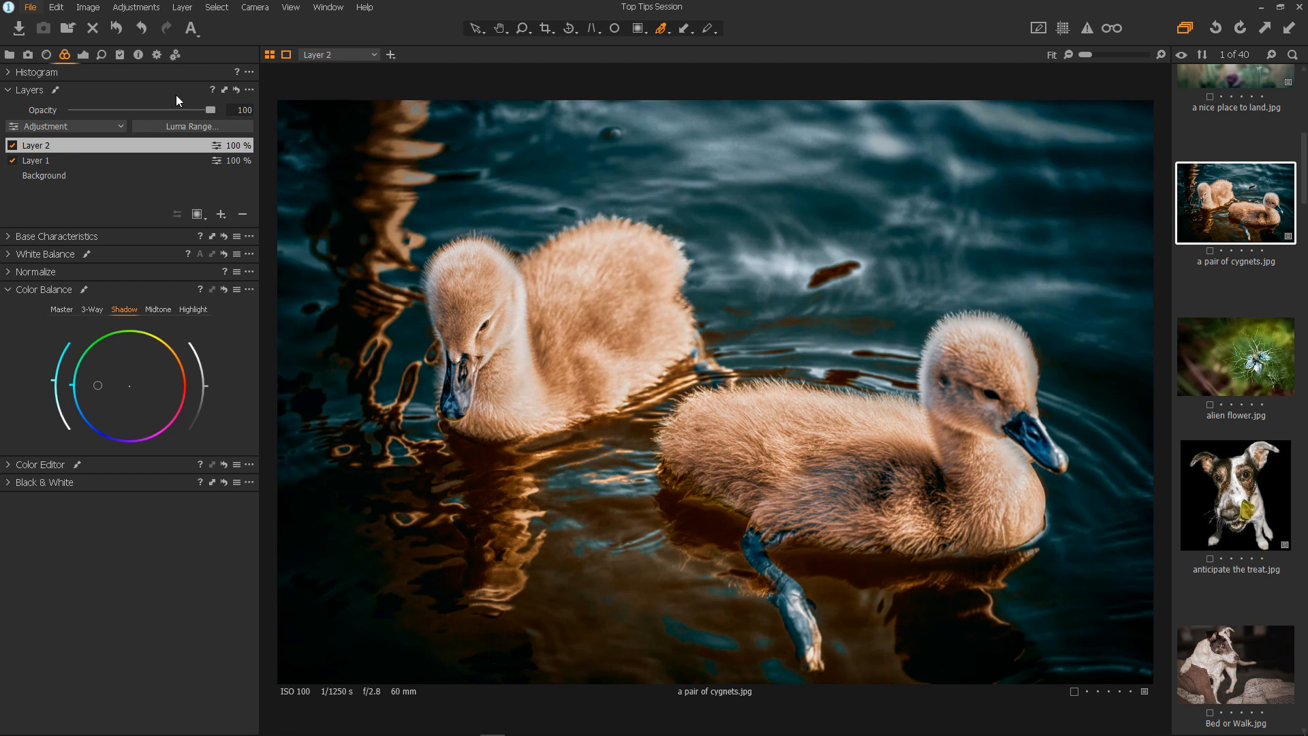
Try Layer 2's opacity at 30 and 58, then set it to 99.
left_click_drag(213, 109, 115, 109)
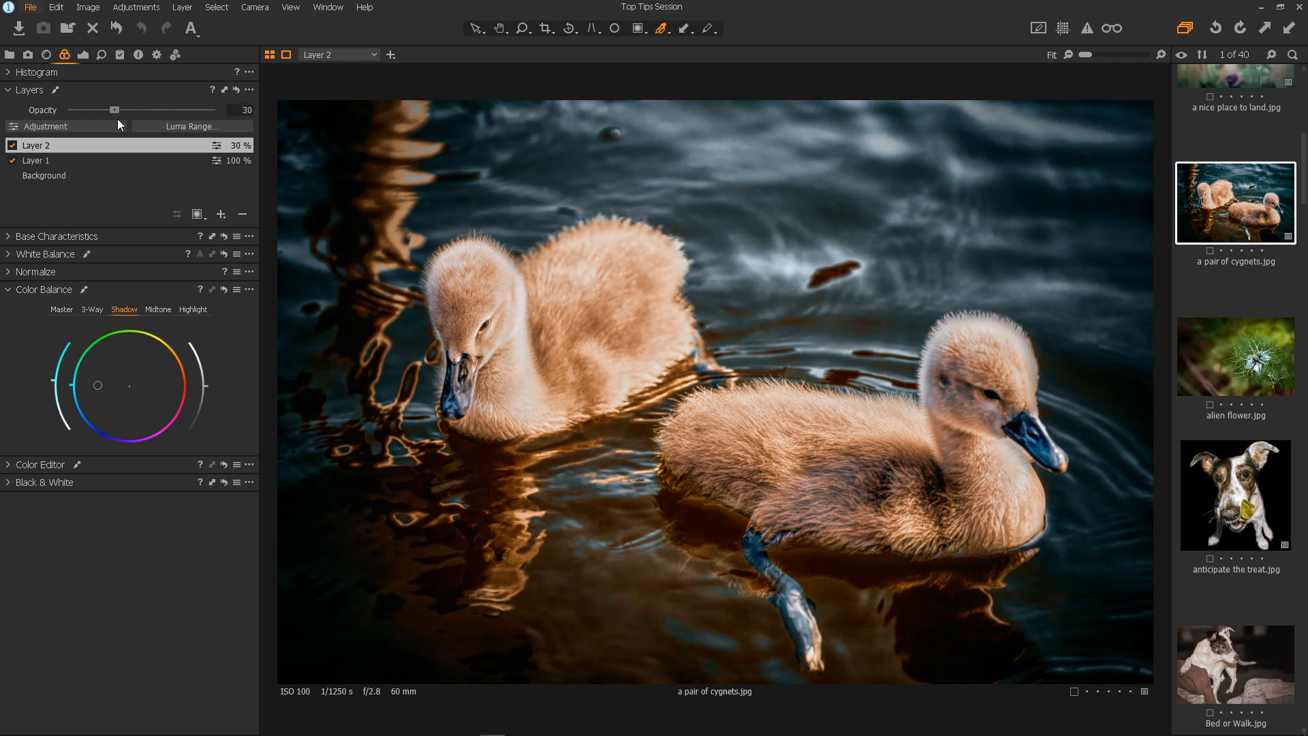
left_click_drag(115, 109, 152, 109)
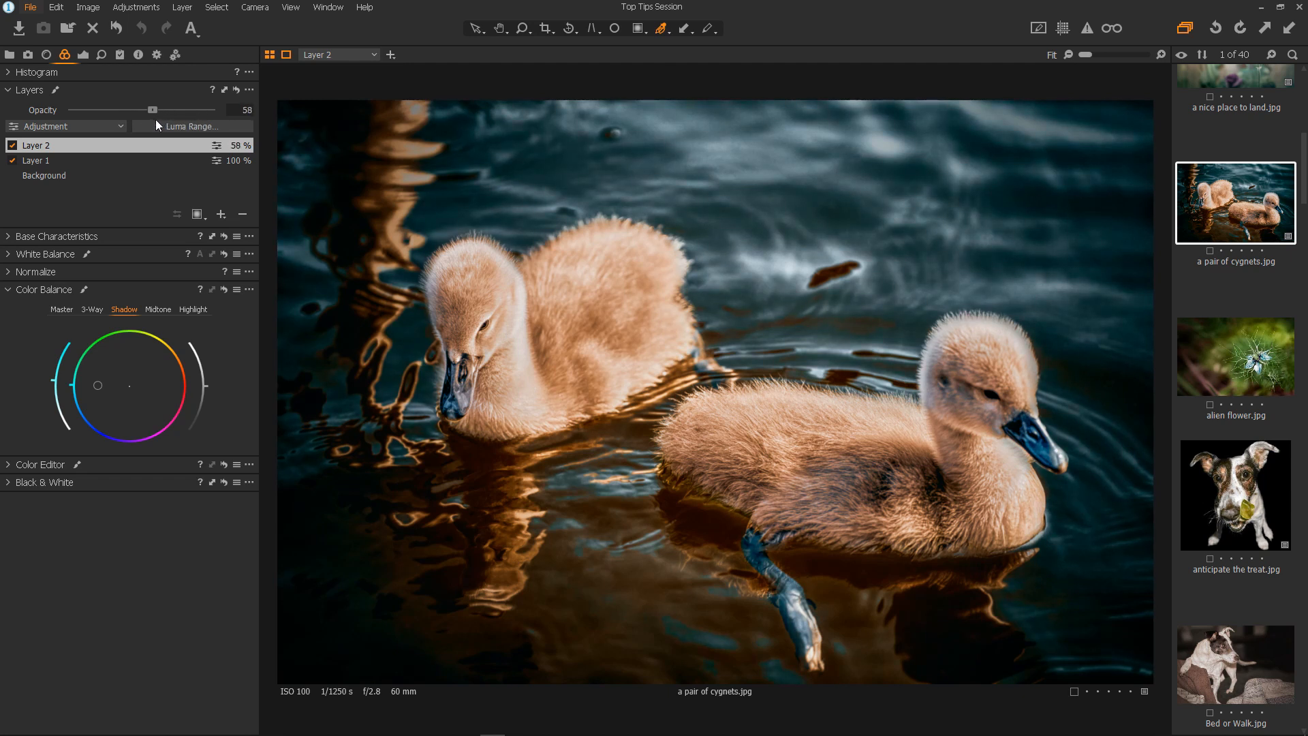
left_click_drag(153, 109, 209, 109)
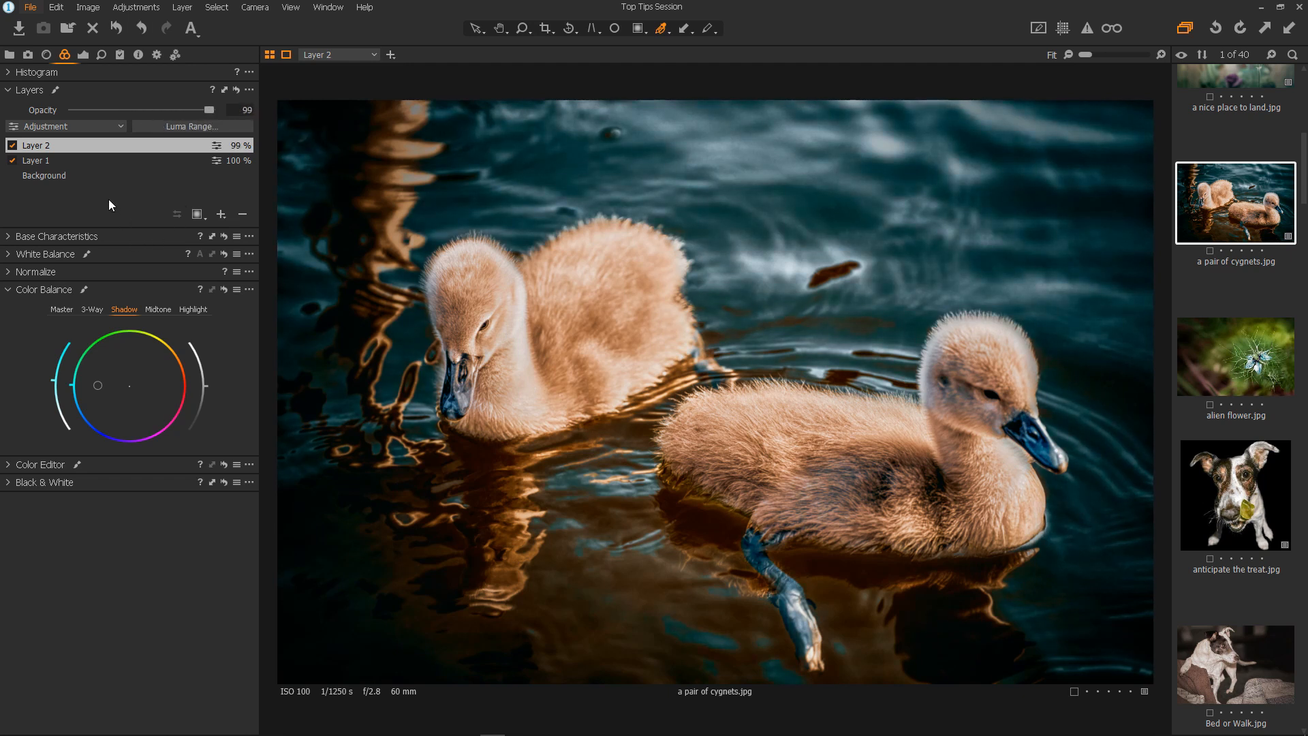
mouse_move(697, 423)
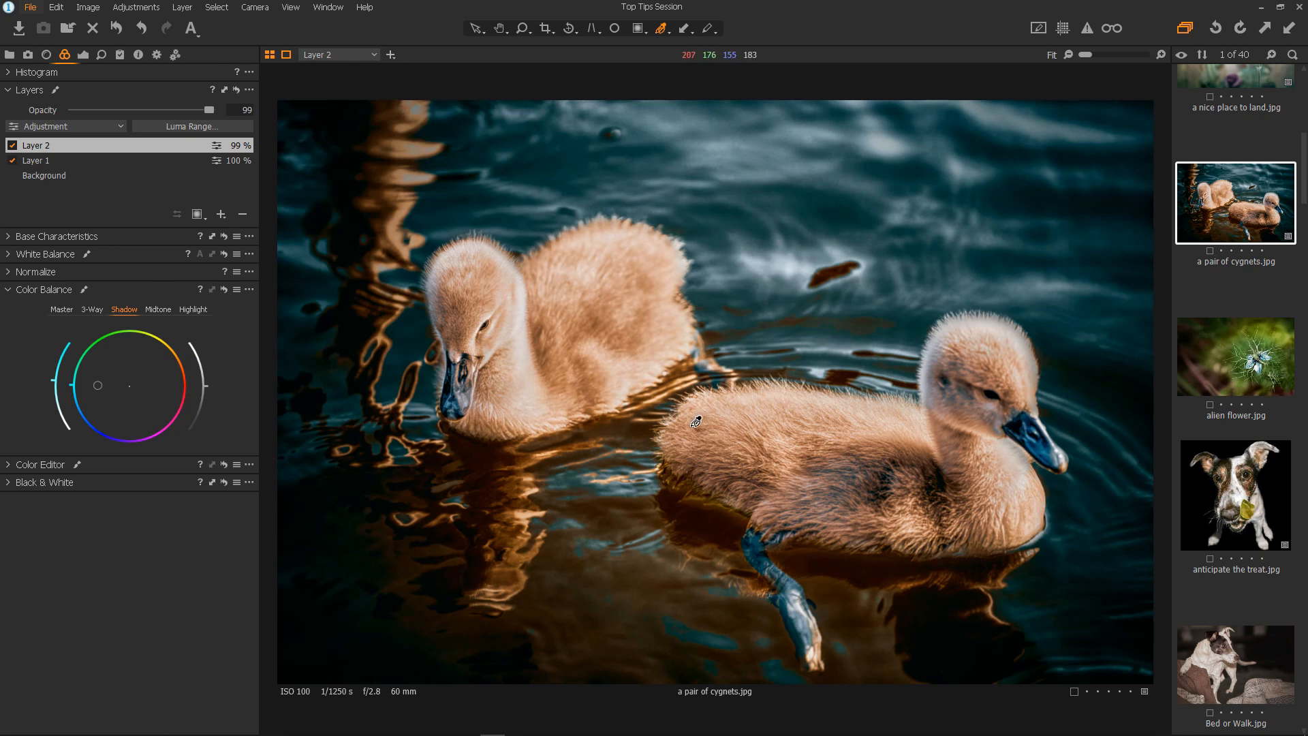
mouse_move(691, 431)
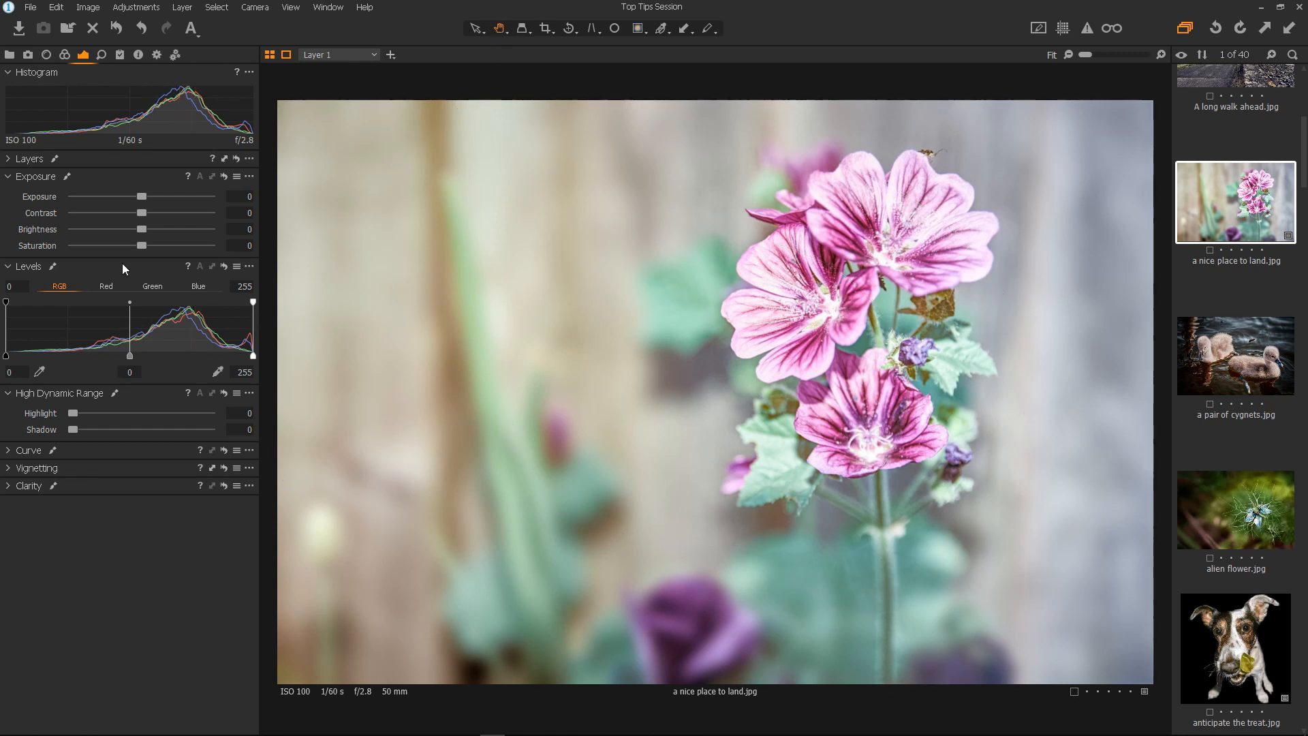
Drag Layer 1's Exposure slider down through -2.38 to -3.17.
left_click_drag(142, 196, 140, 197)
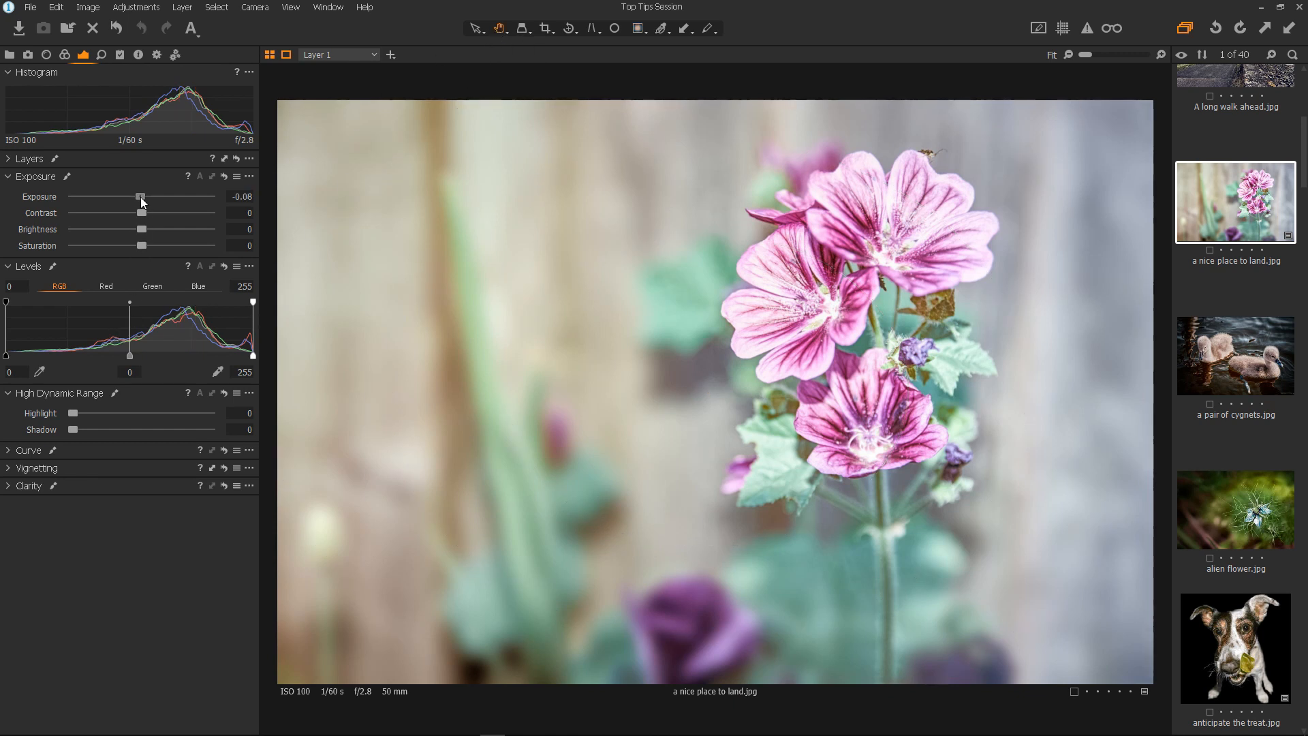
left_click_drag(141, 196, 102, 196)
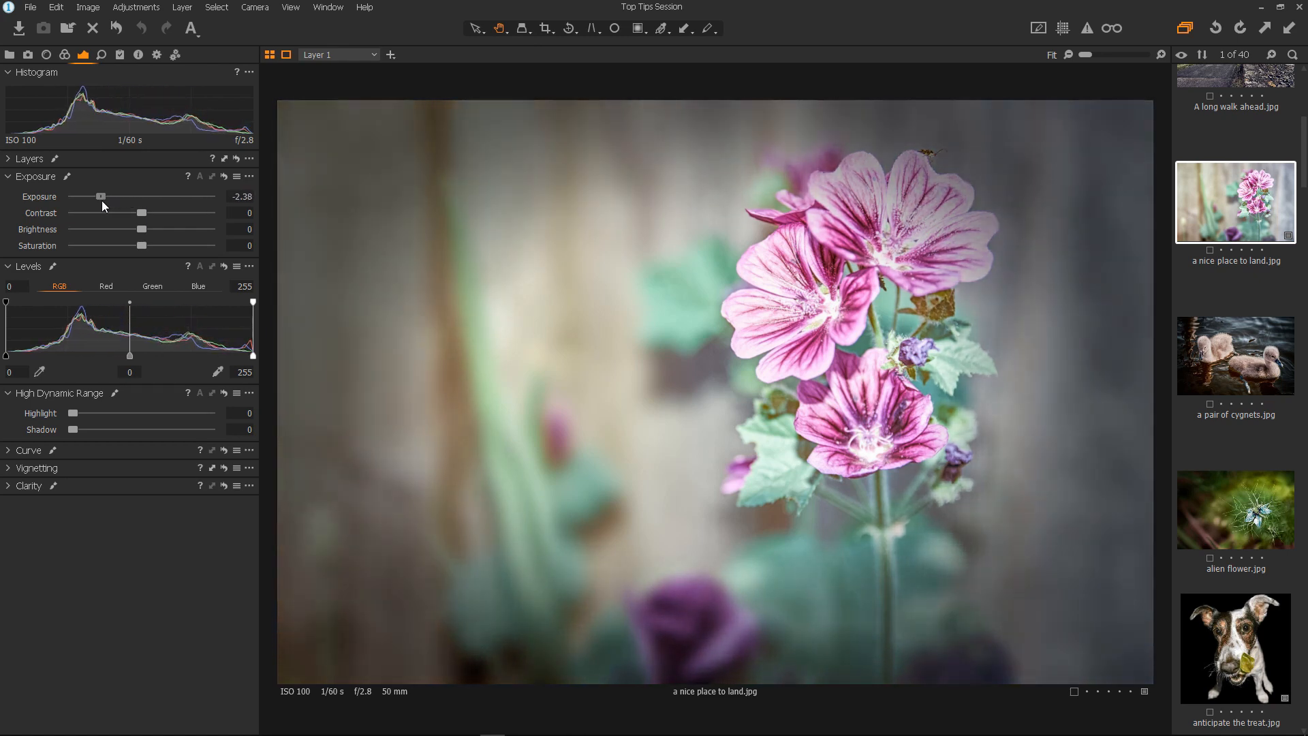
left_click_drag(102, 196, 86, 196)
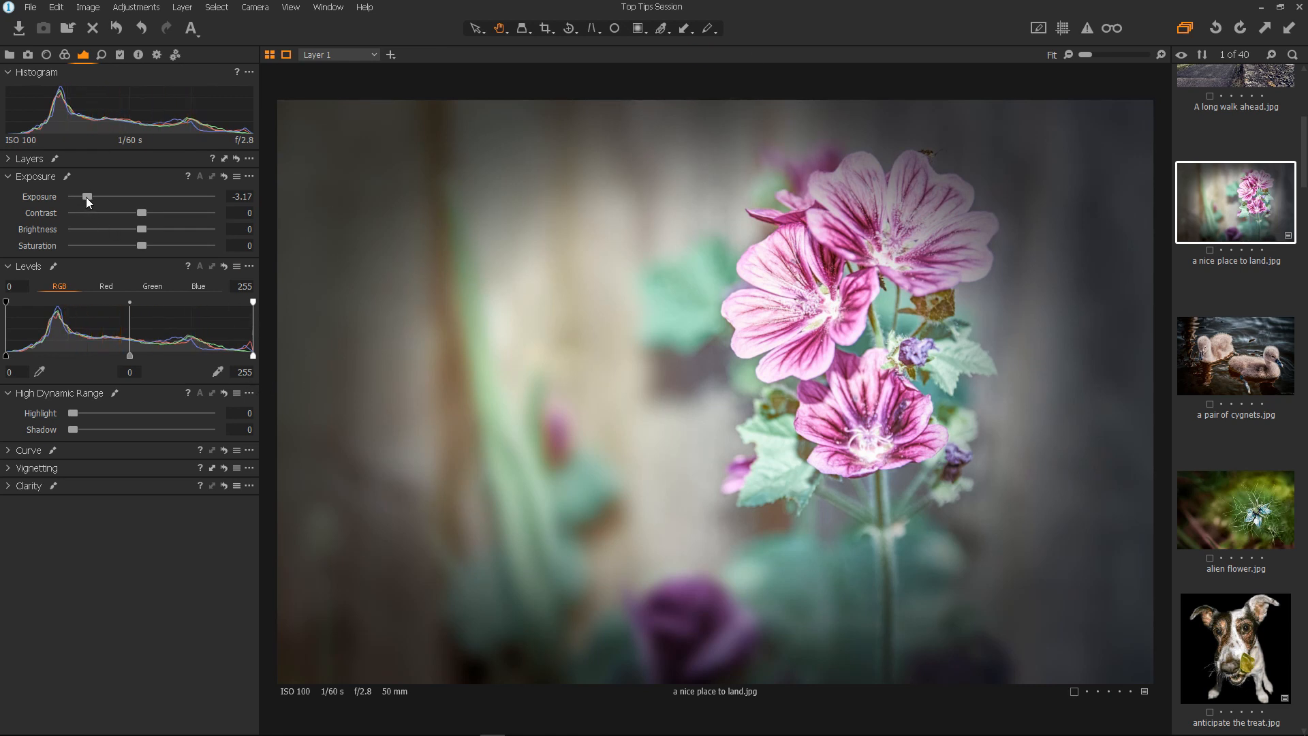
mouse_move(65, 53)
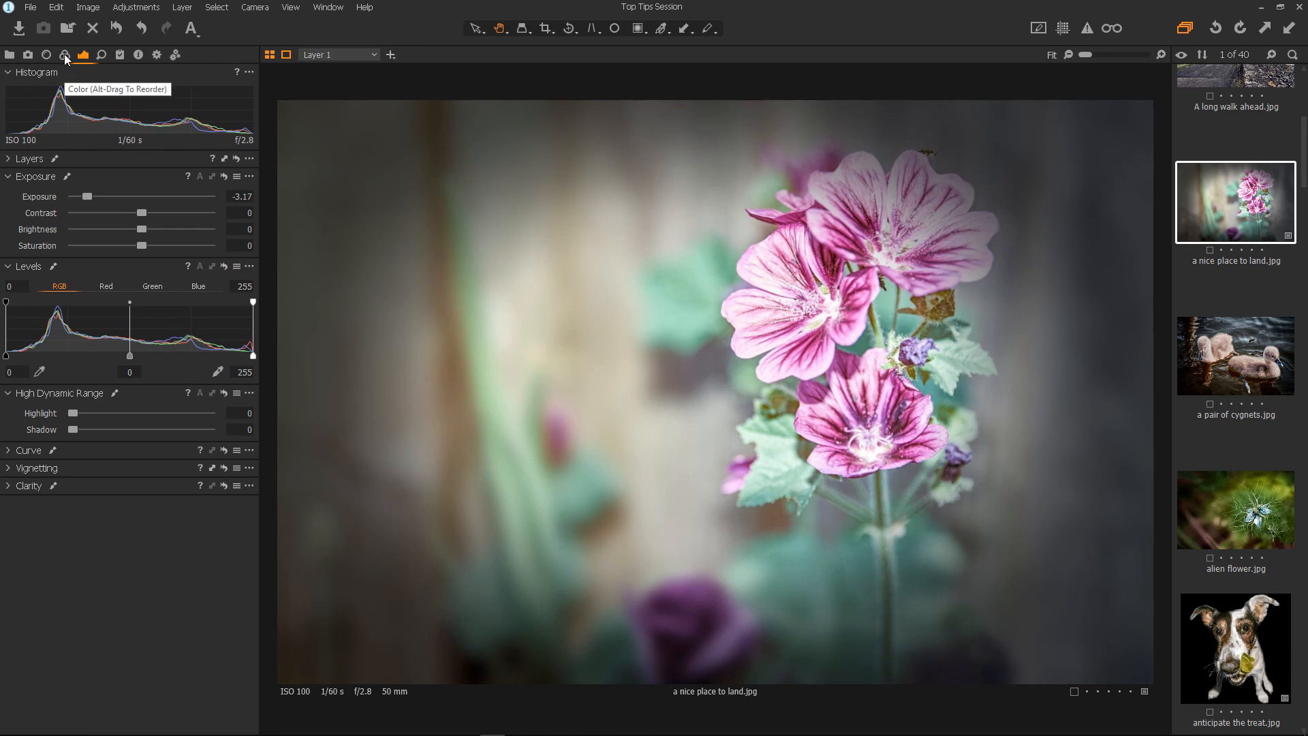
Settle Layer 1's Master colour balance on teal after trying blue and red.
left_click(65, 53)
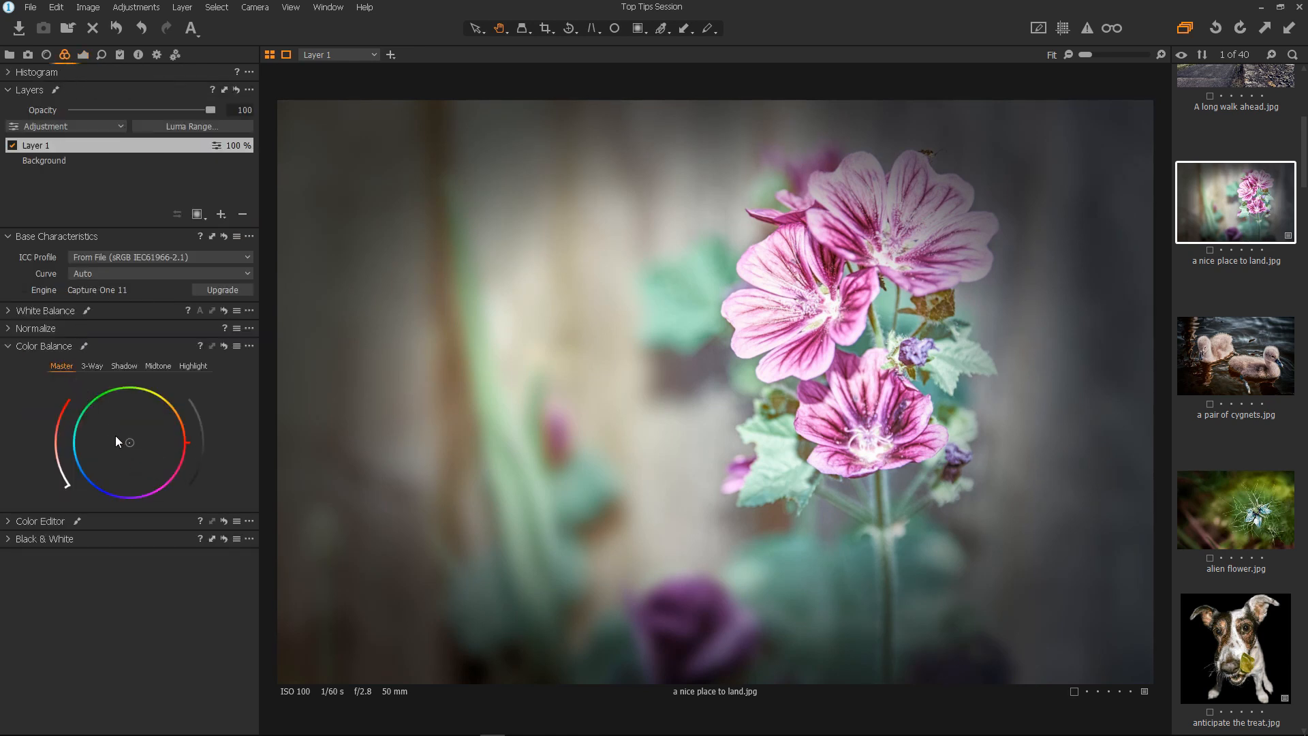
left_click(7, 346)
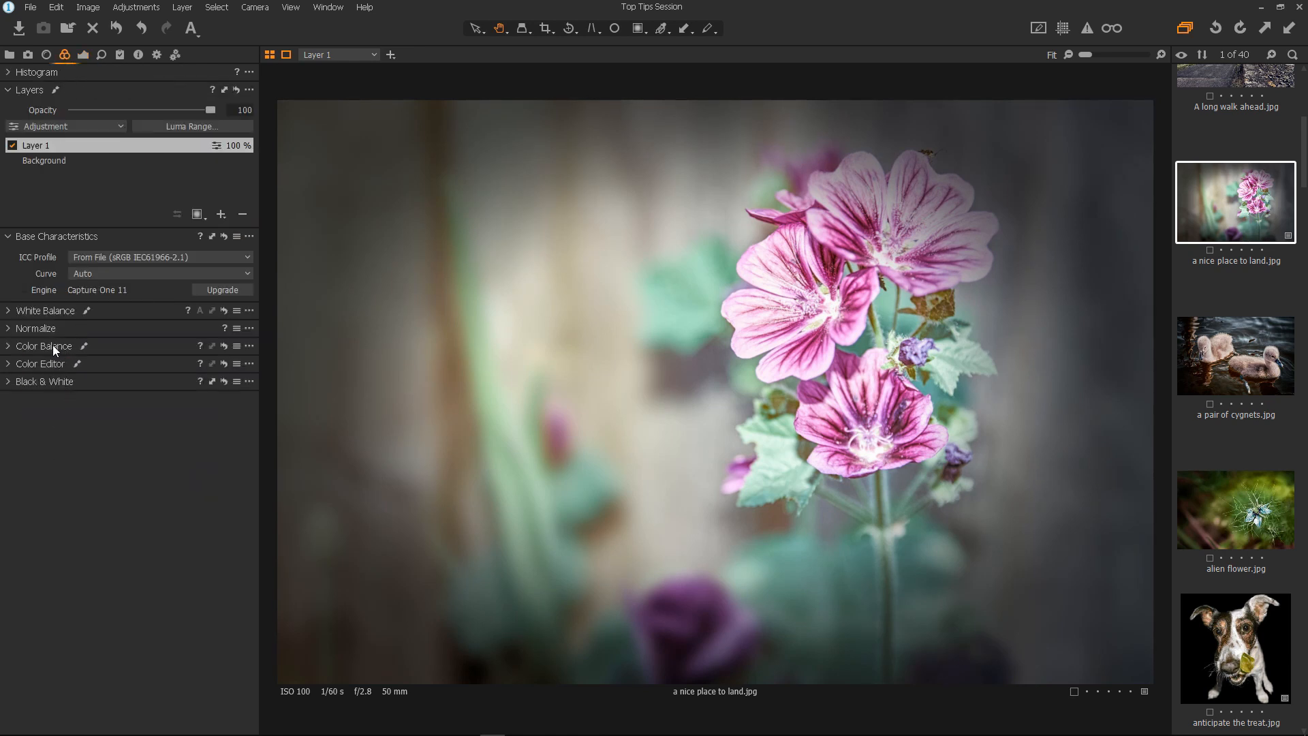
left_click(8, 346)
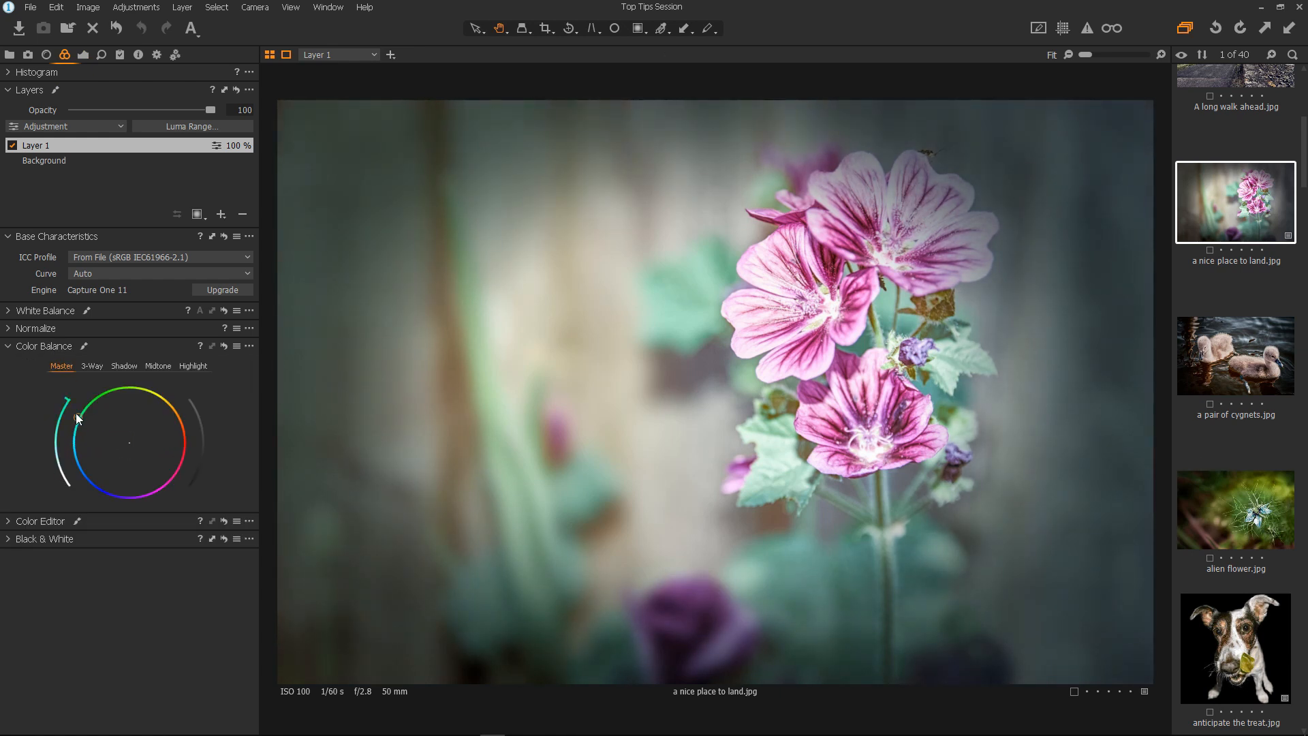
left_click_drag(65, 404, 98, 490)
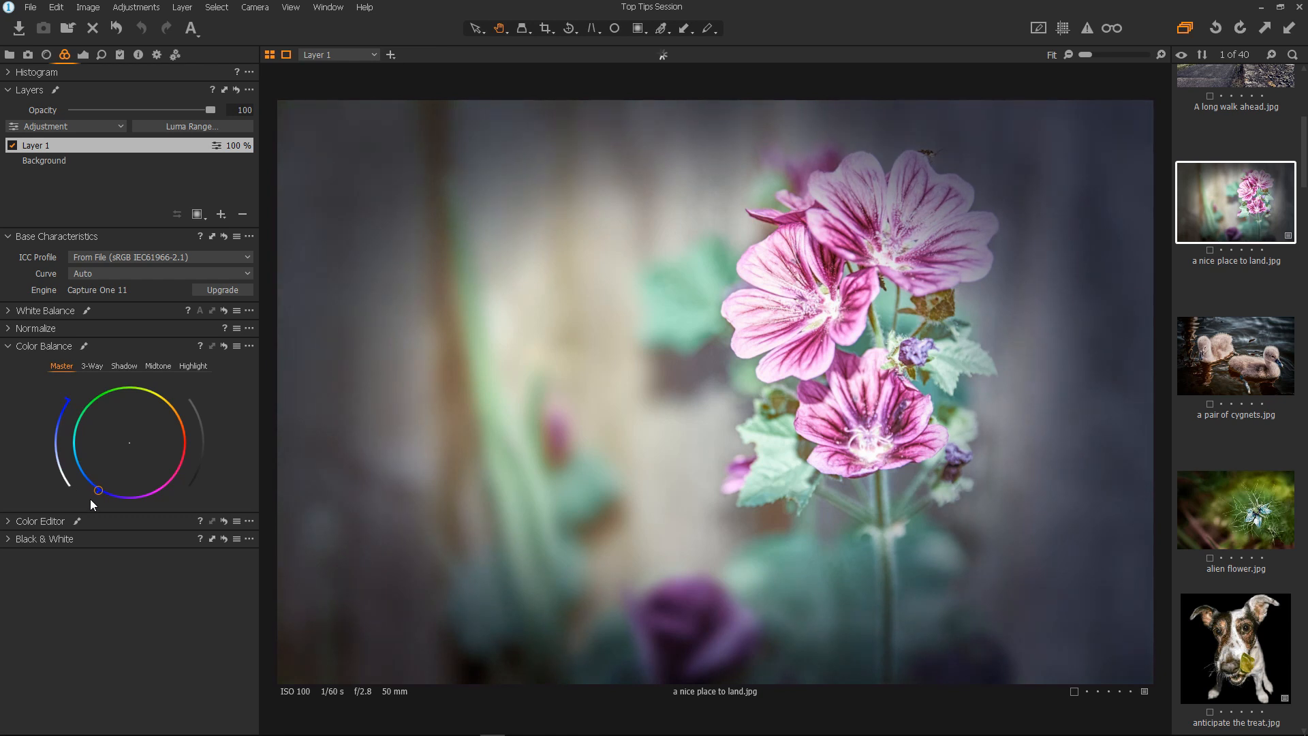
left_click_drag(97, 490, 186, 450)
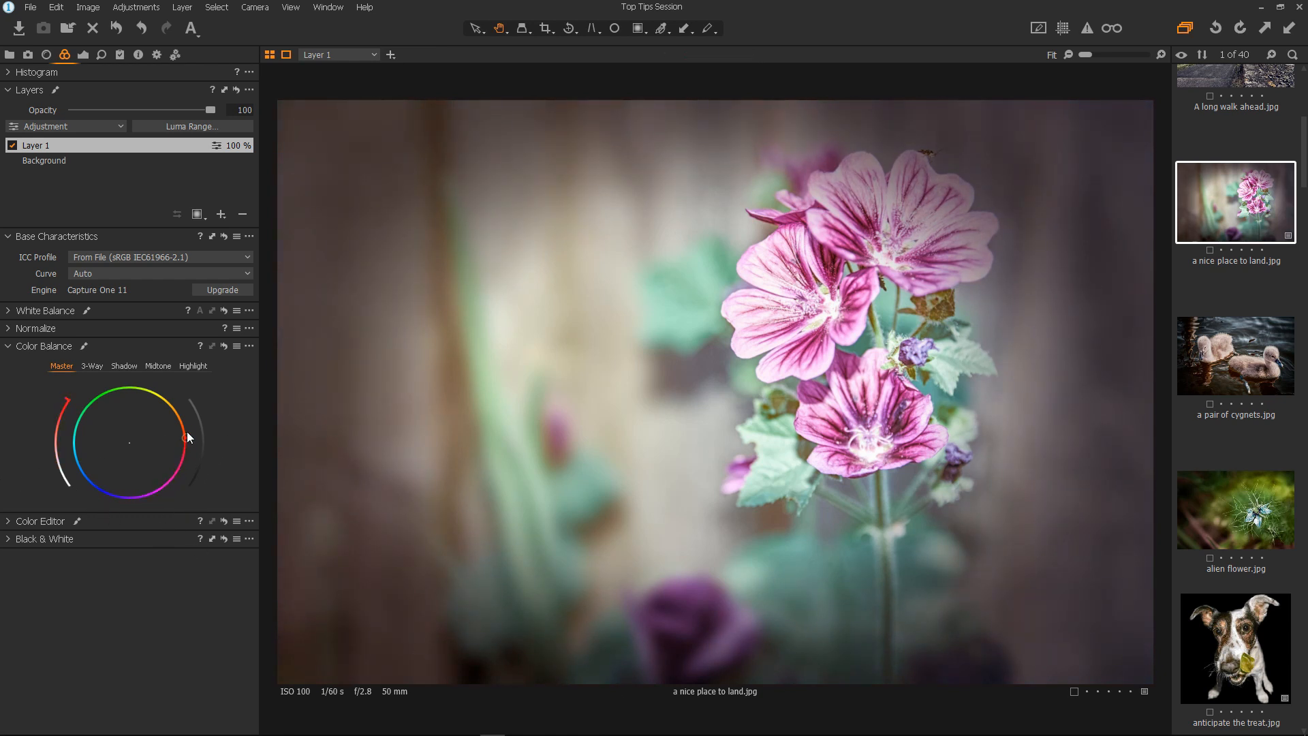
left_click_drag(182, 439, 161, 392)
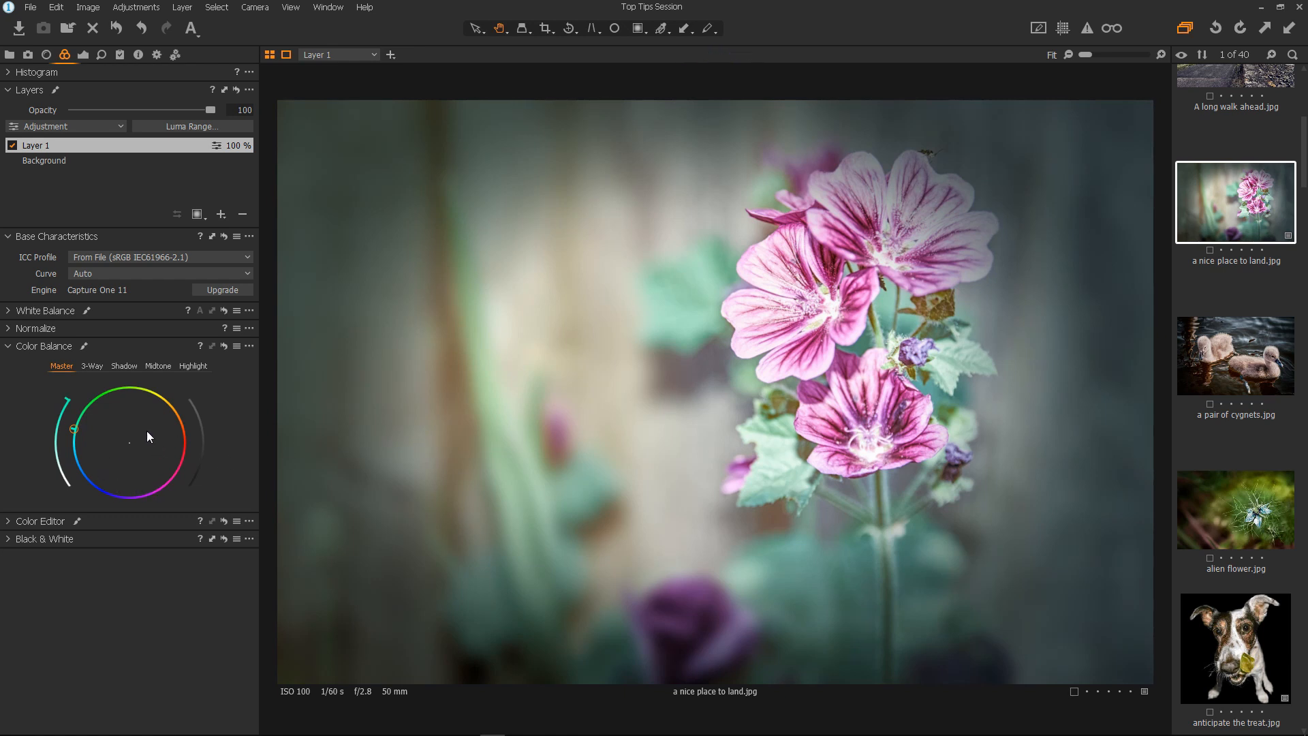
Push all tonal ranges strongly toward teal in 3-Way Color Balance.
left_click(91, 366)
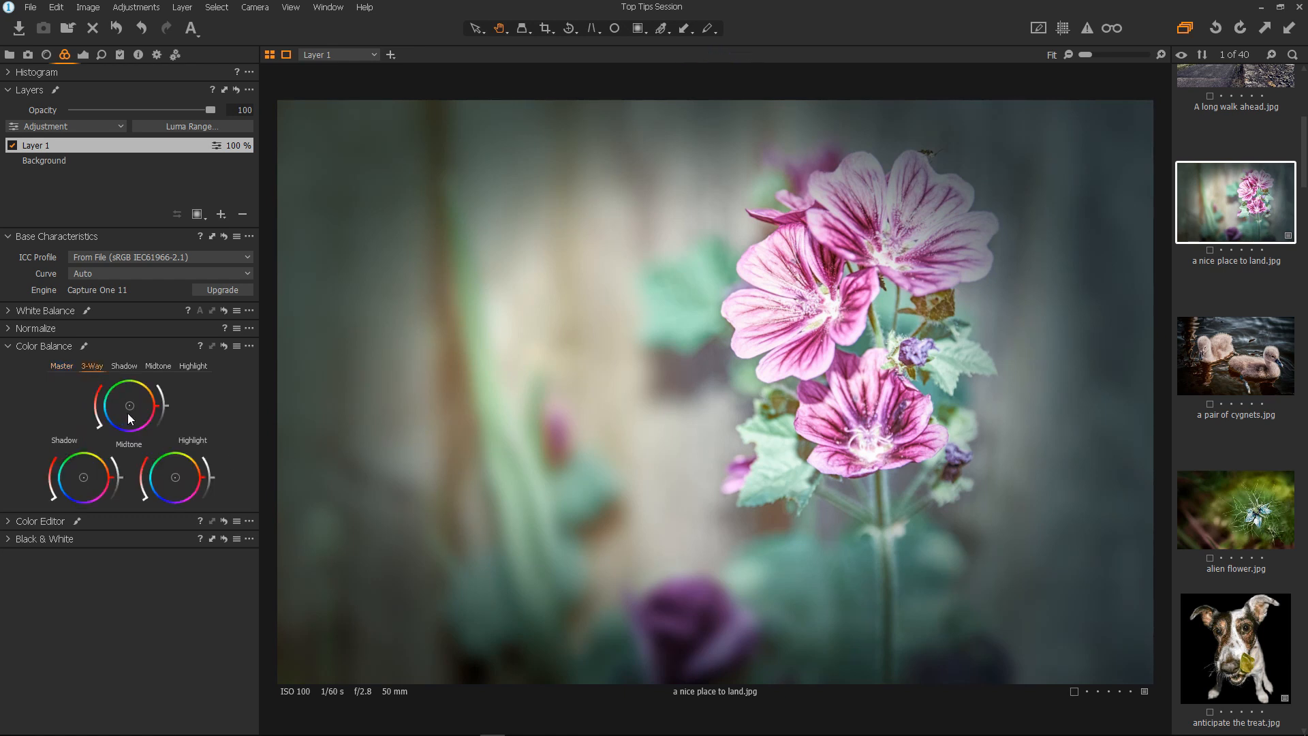
left_click_drag(83, 477, 75, 481)
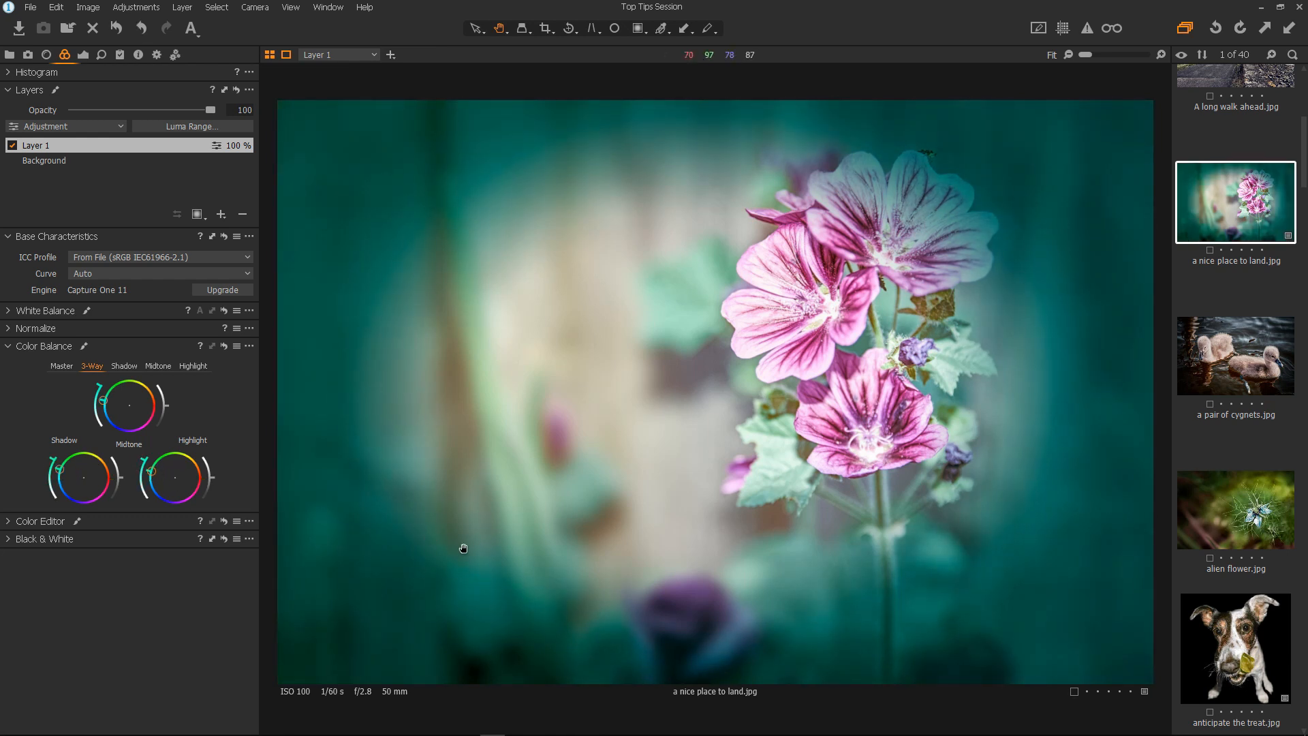
mouse_move(764, 582)
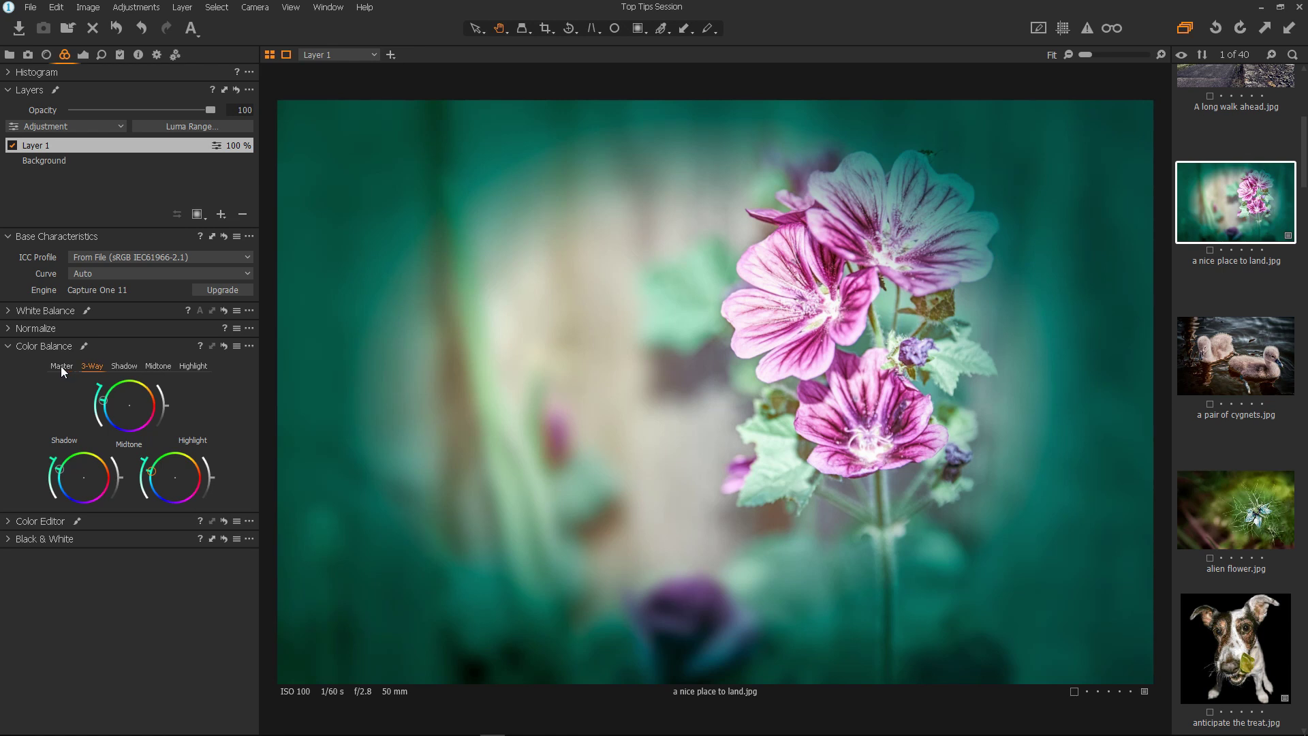
left_click(62, 366)
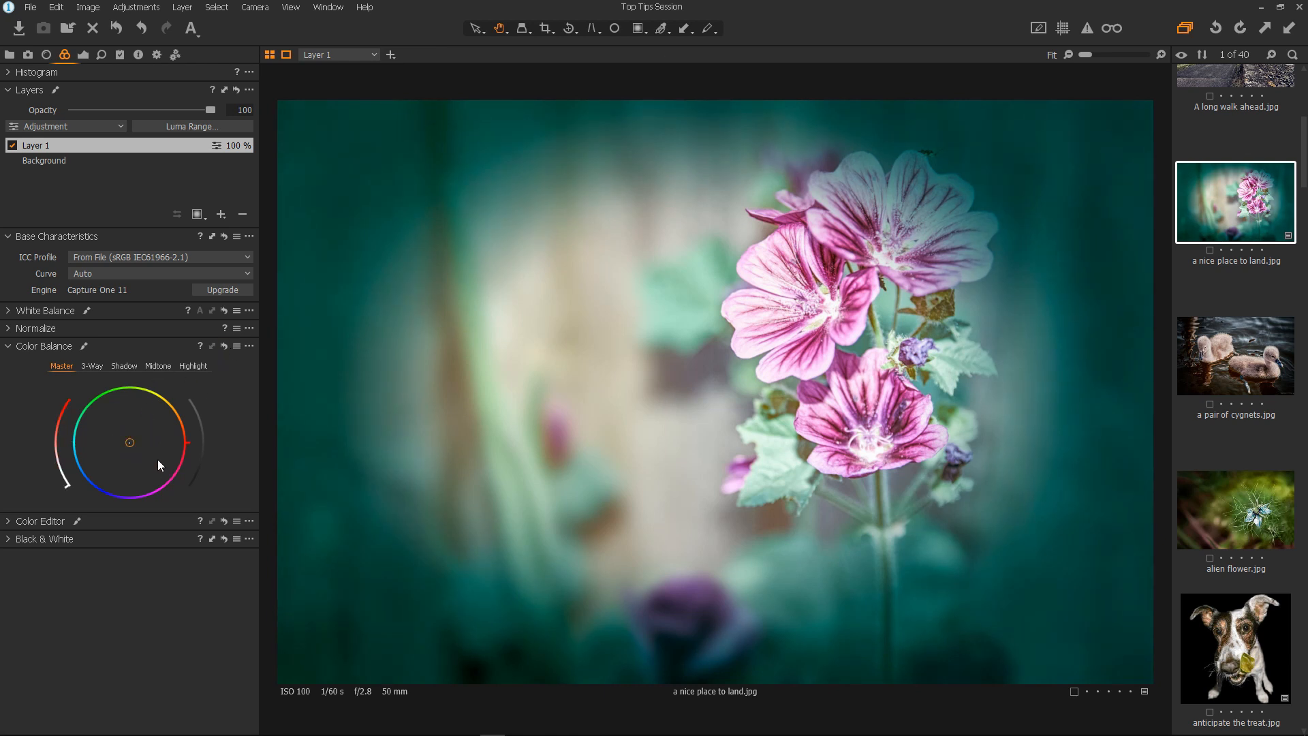
mouse_move(130, 371)
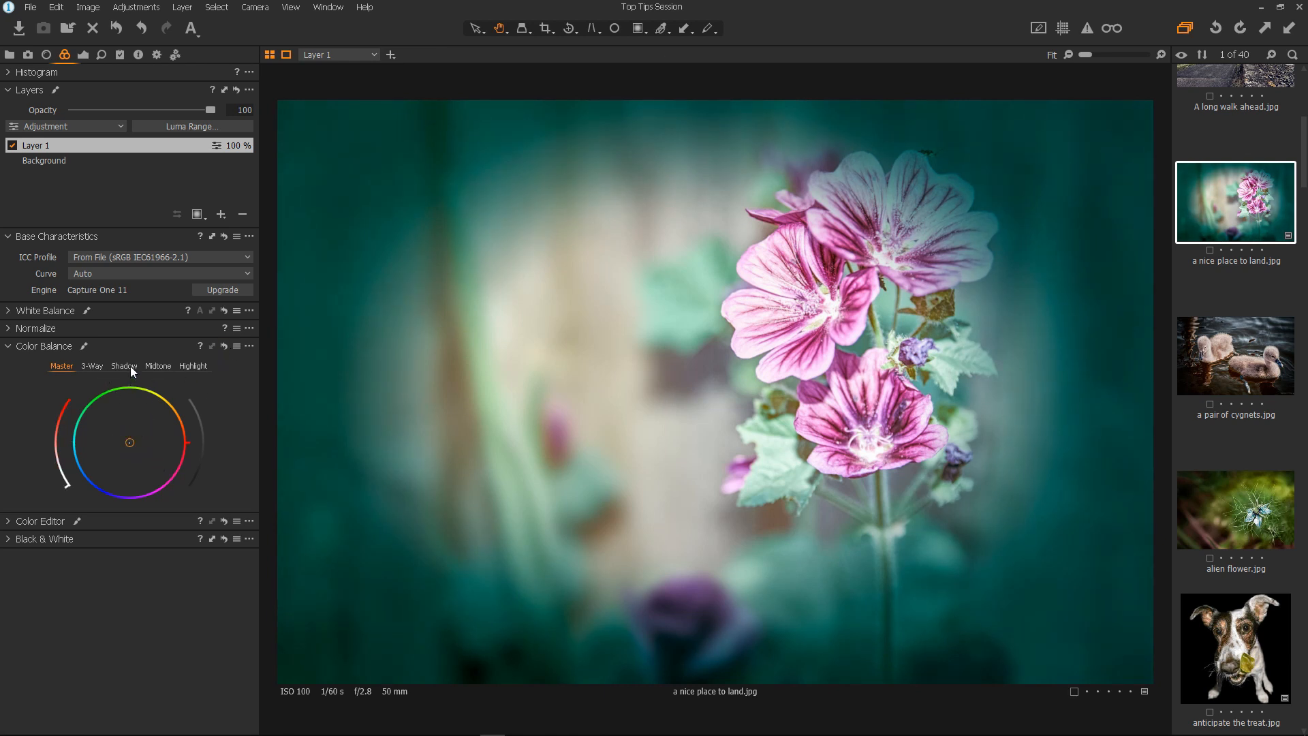
Warm Layer 1's midtones toward orange.
left_click(193, 366)
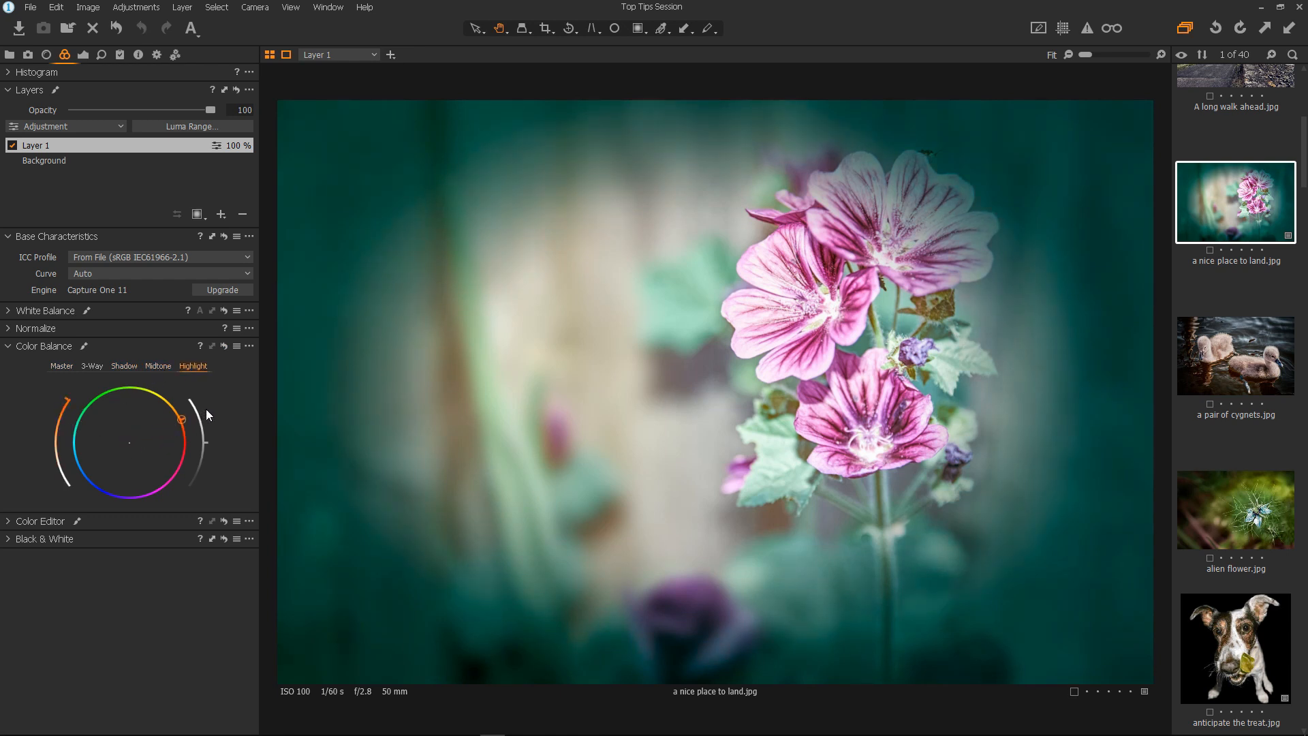
left_click(158, 365)
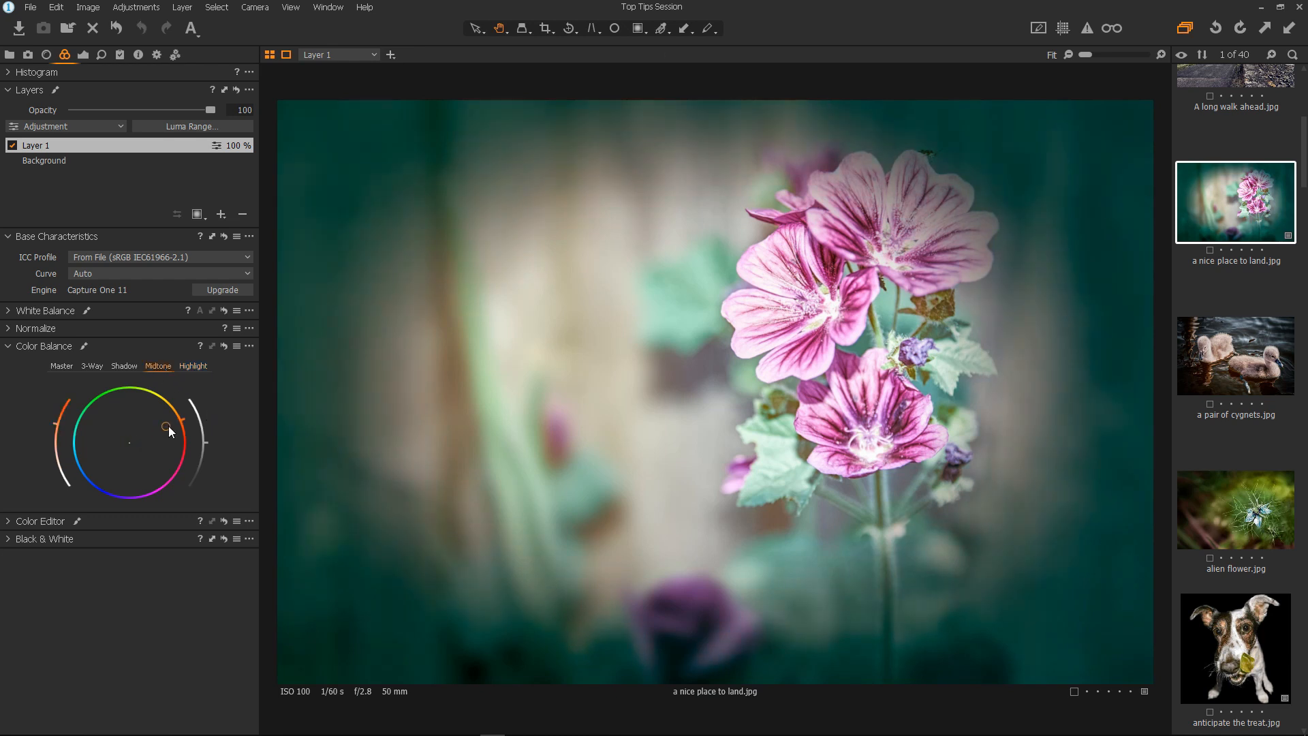
left_click_drag(165, 425, 167, 398)
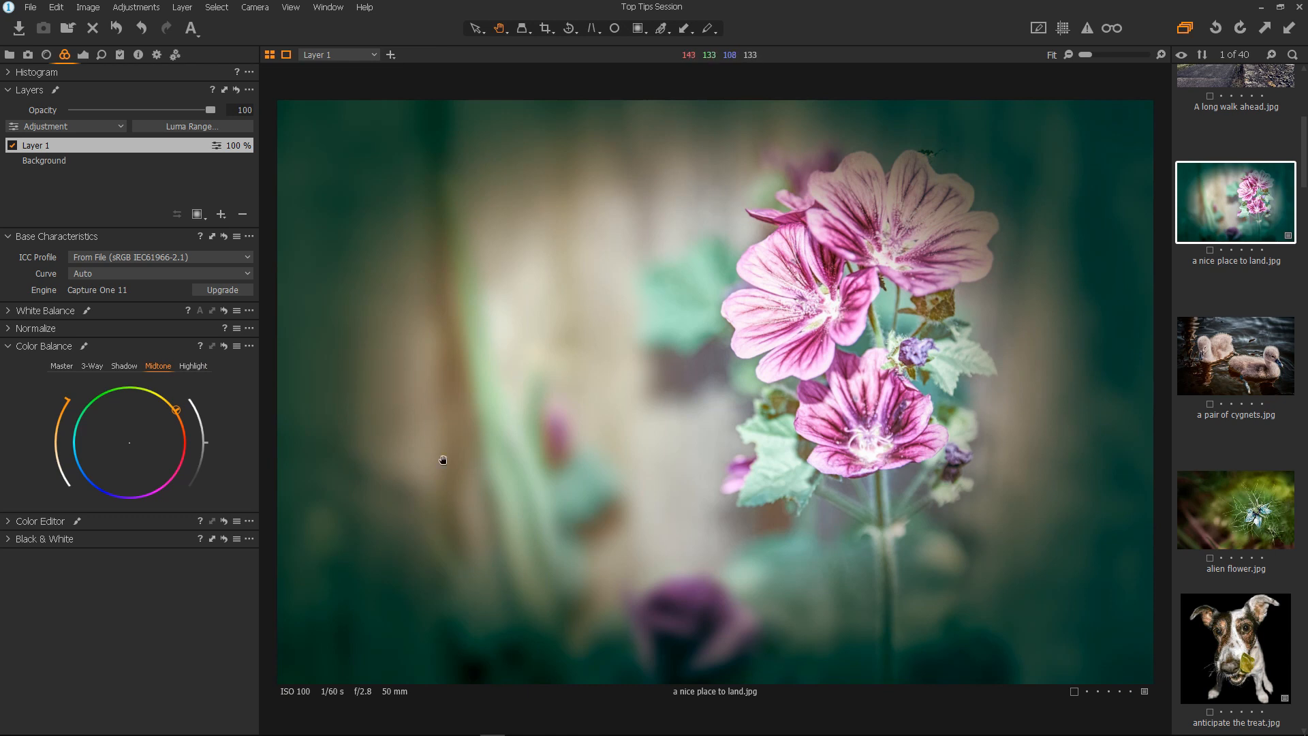
mouse_move(1102, 528)
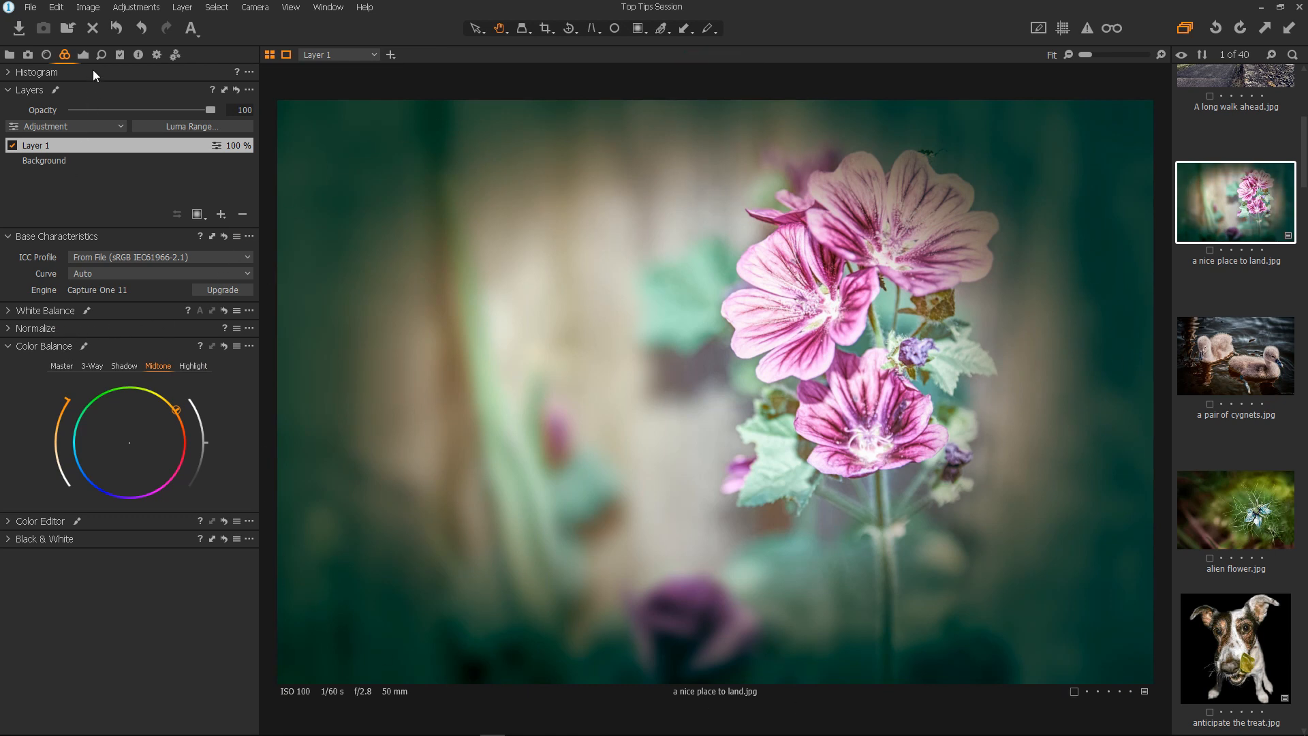
Set Layer 1's exposure to -4 and enlarge the radial vignette mask around the flower.
left_click(100, 54)
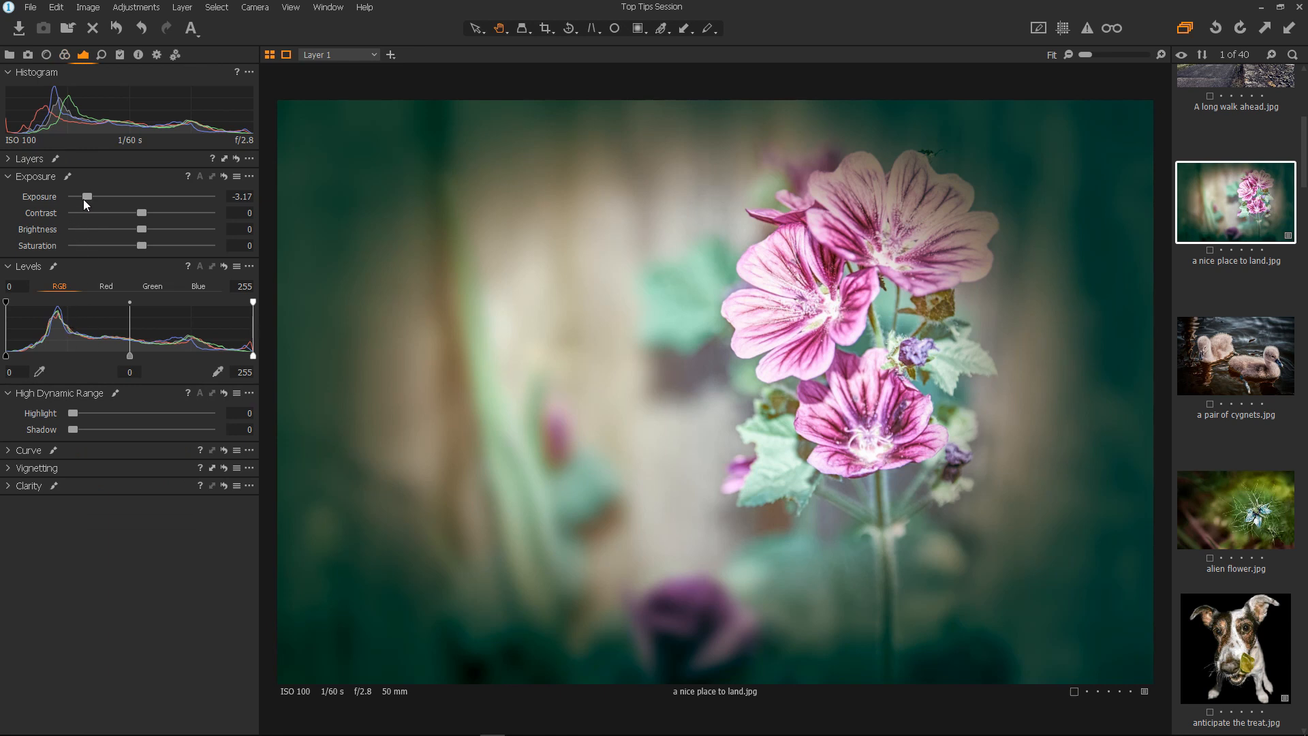
left_click_drag(86, 196, 72, 197)
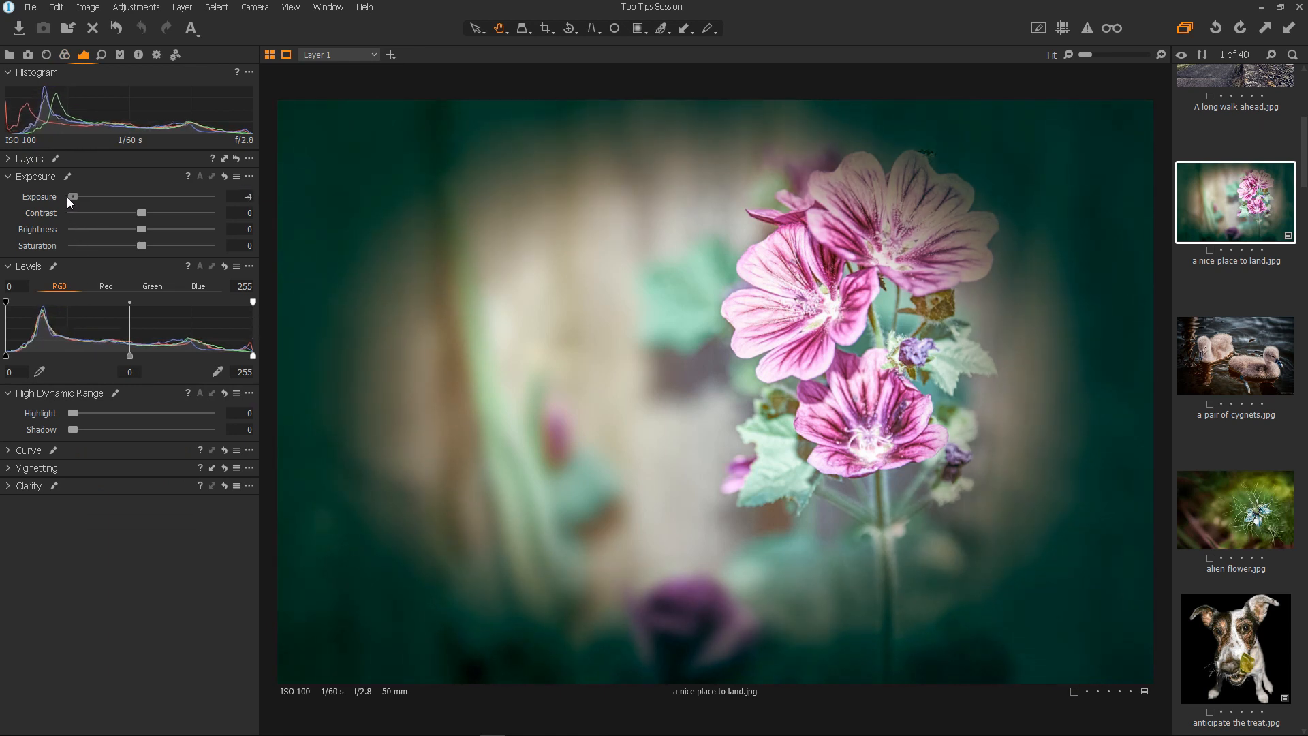
mouse_move(198, 310)
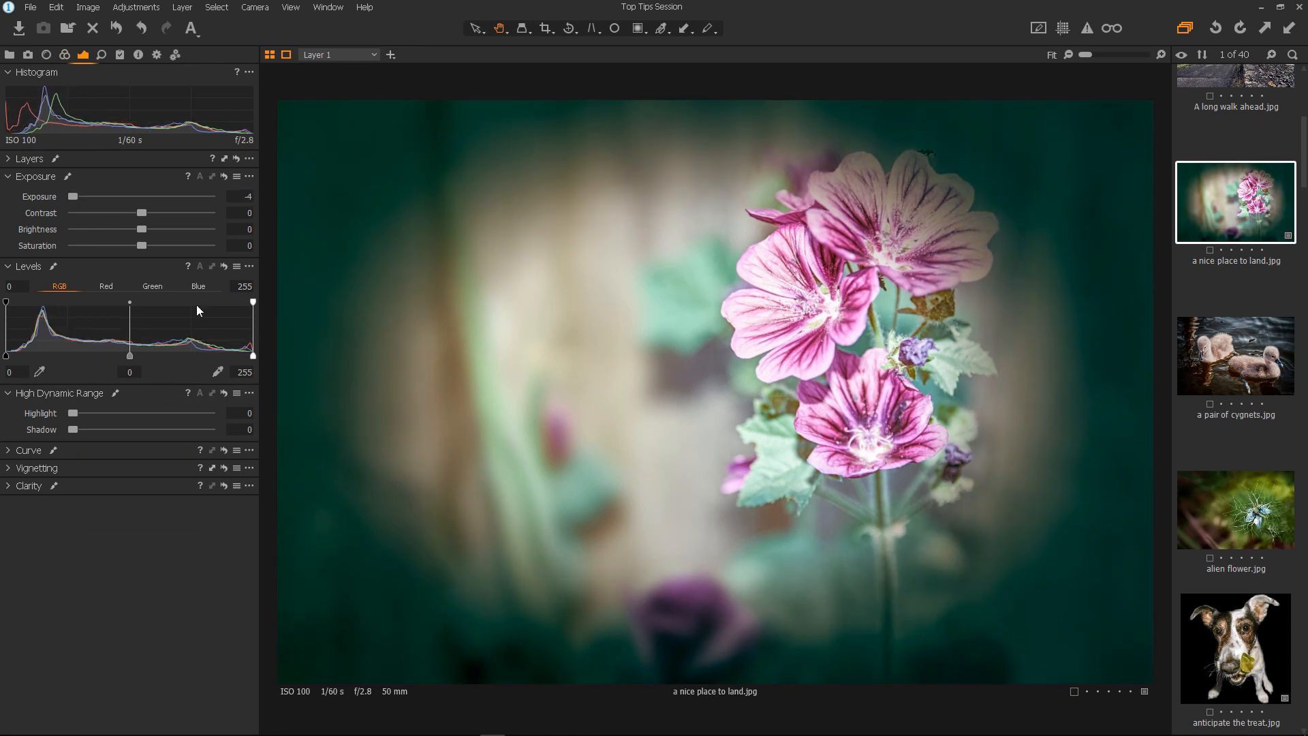
left_click(636, 28)
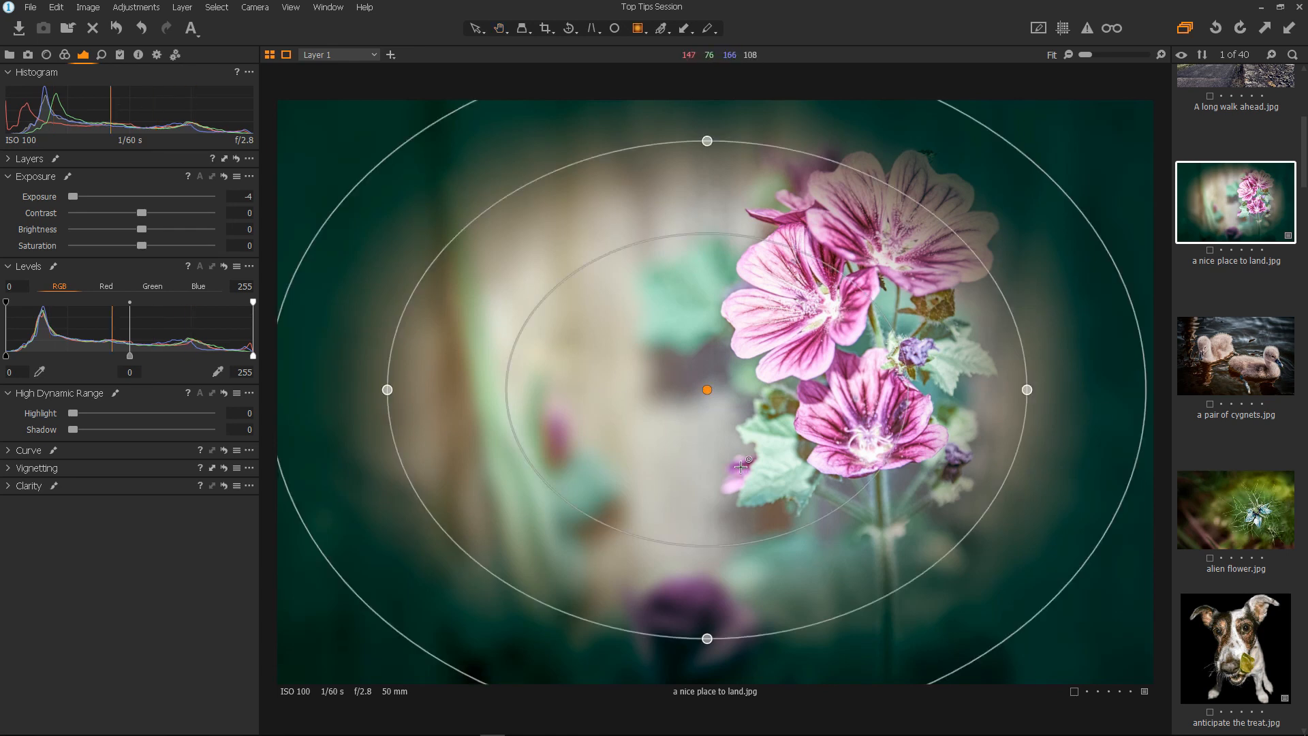
left_click_drag(387, 390, 408, 390)
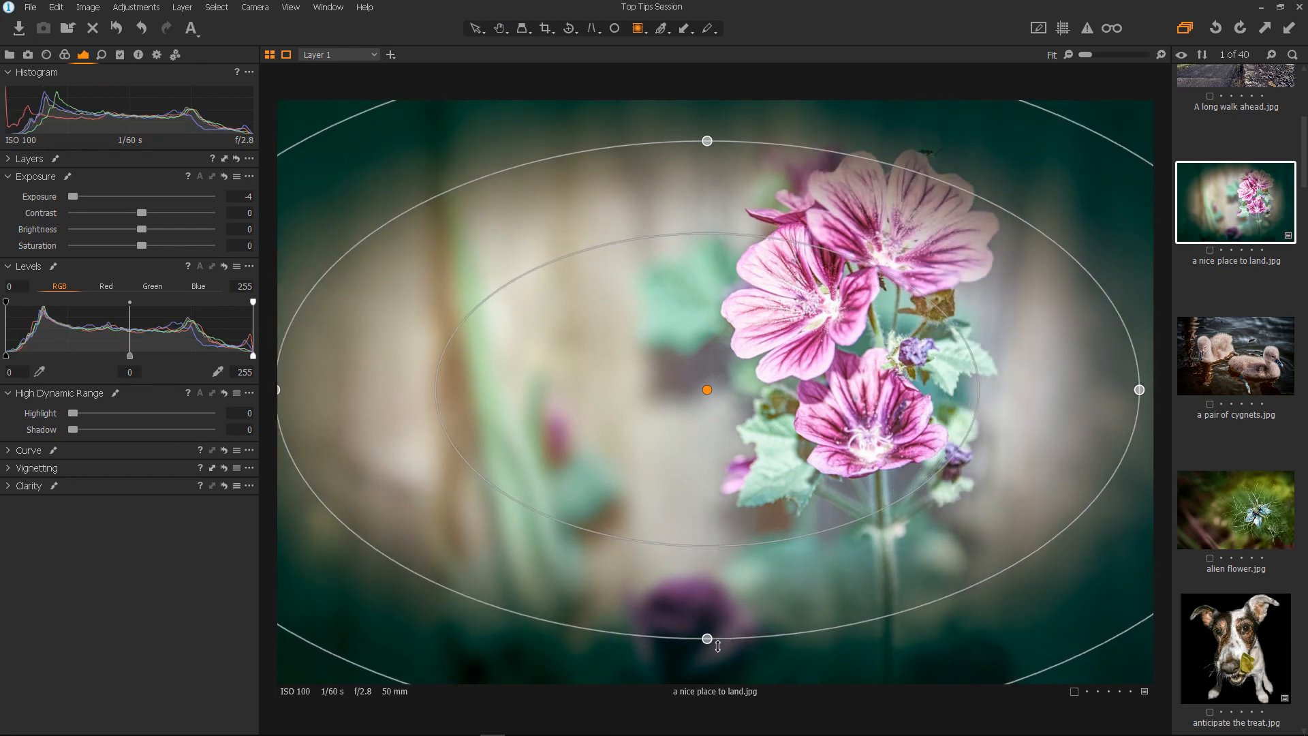
left_click_drag(706, 639, 706, 676)
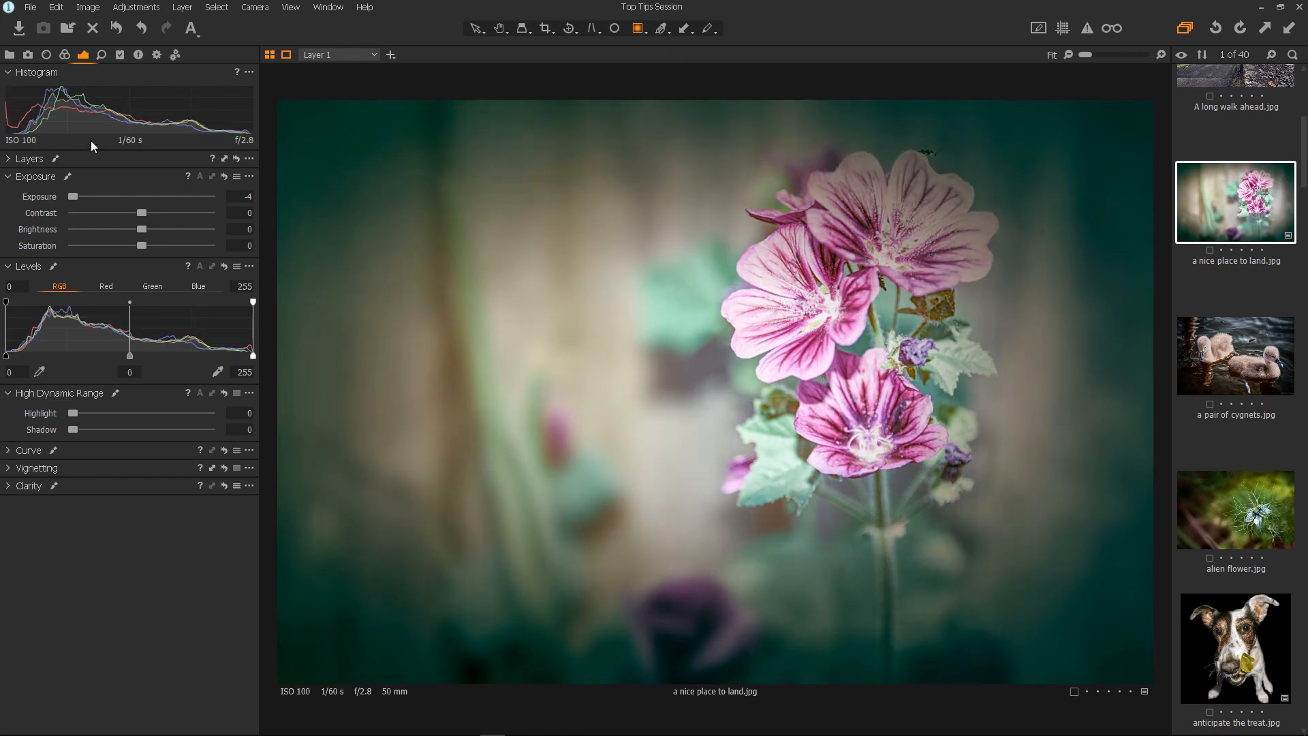
Preview lighter vignette exposure, then return it to -4.
left_click_drag(71, 196, 92, 196)
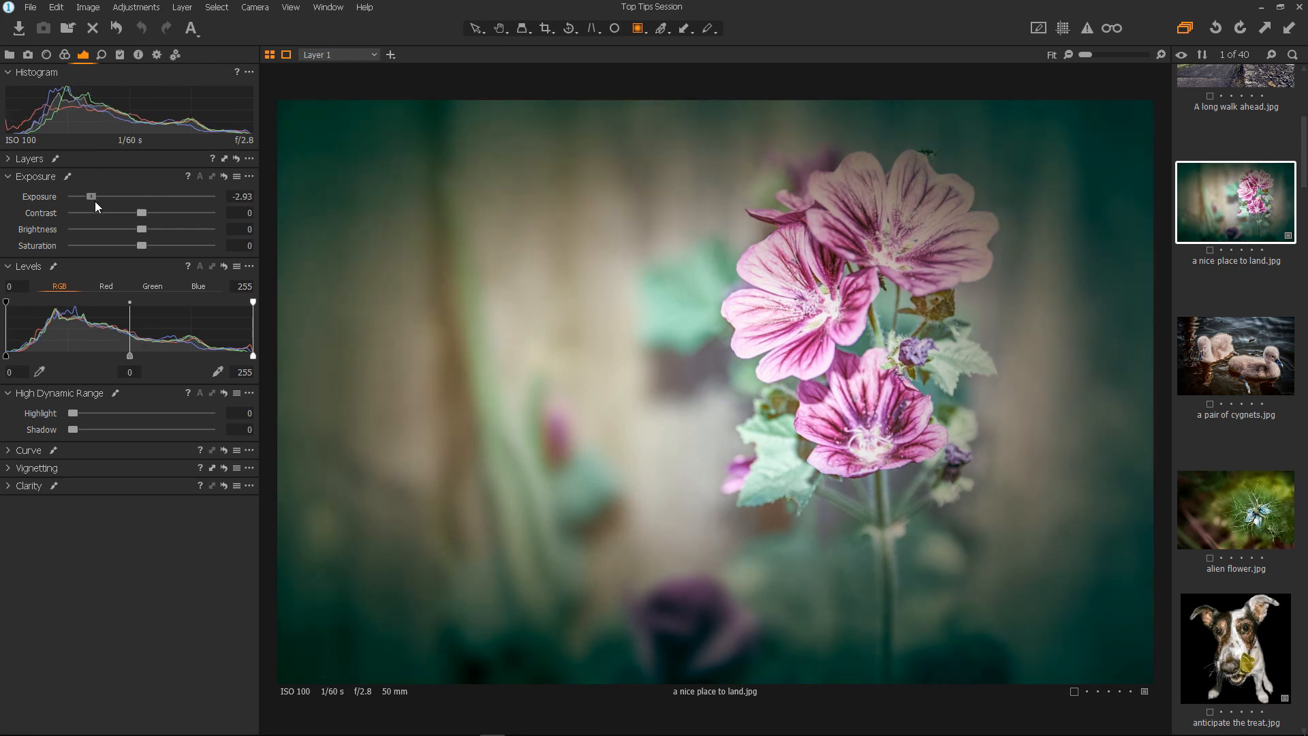
left_click_drag(90, 197, 107, 196)
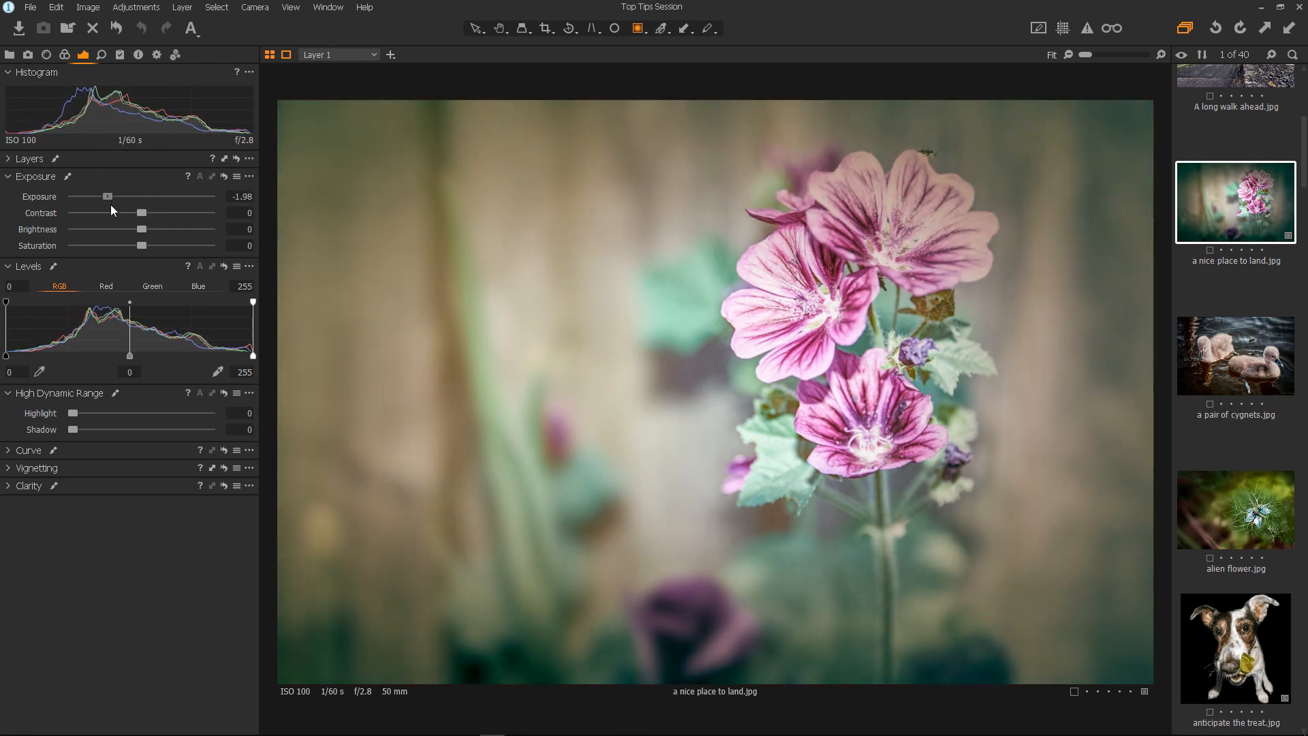
left_click_drag(107, 196, 73, 196)
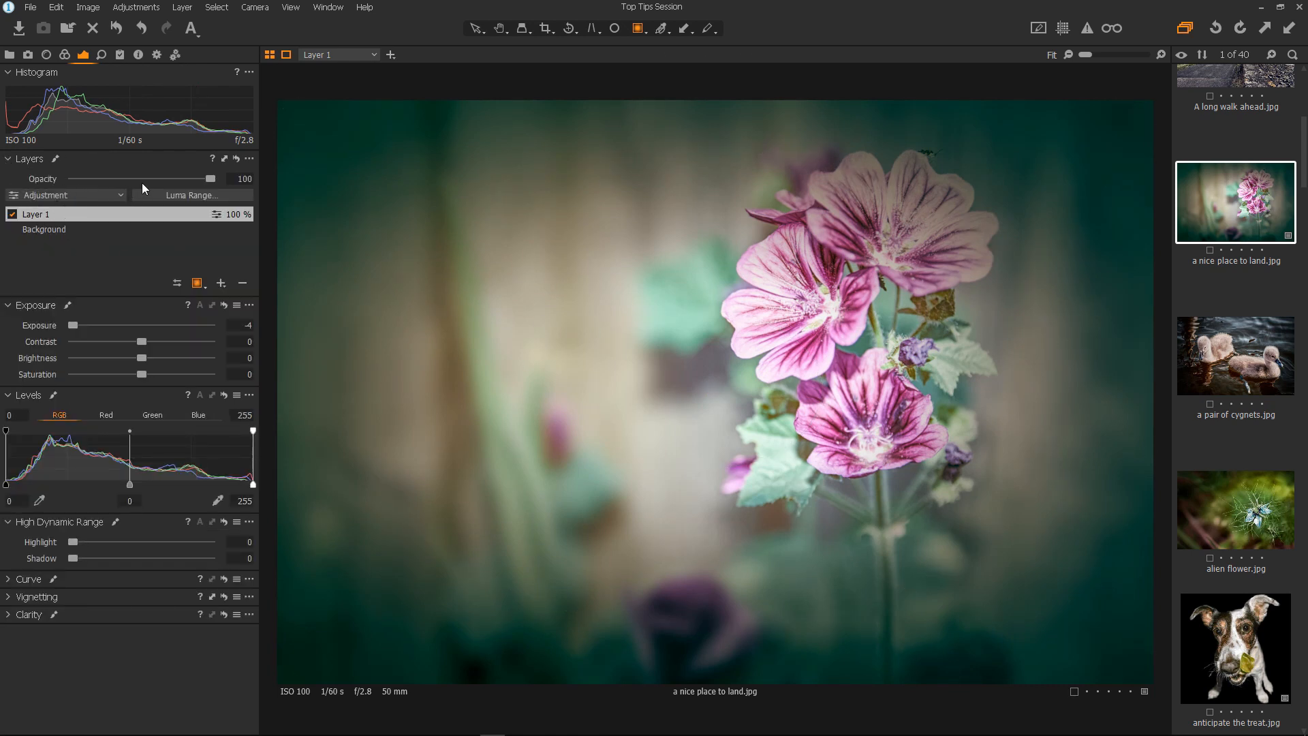
Lower the vignette layer's opacity from 100 to 60 percent.
left_click_drag(210, 179, 173, 178)
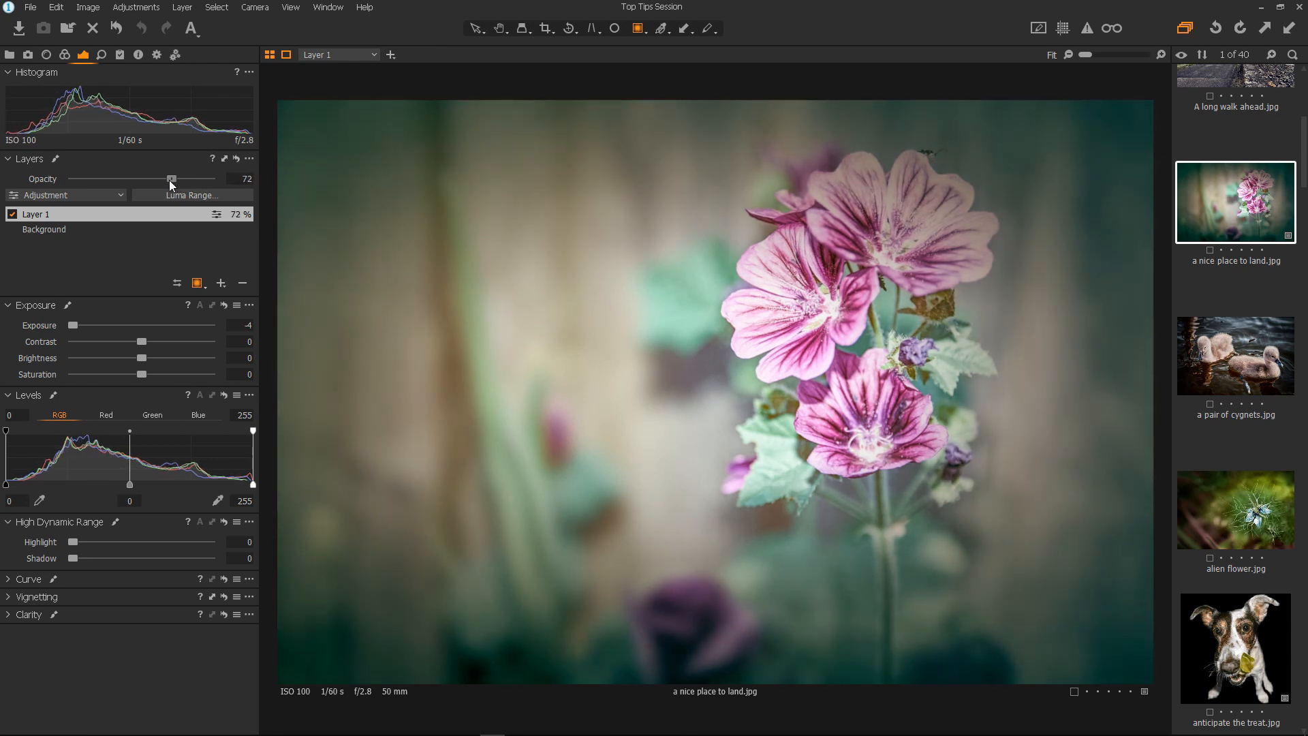
left_click_drag(171, 178, 155, 179)
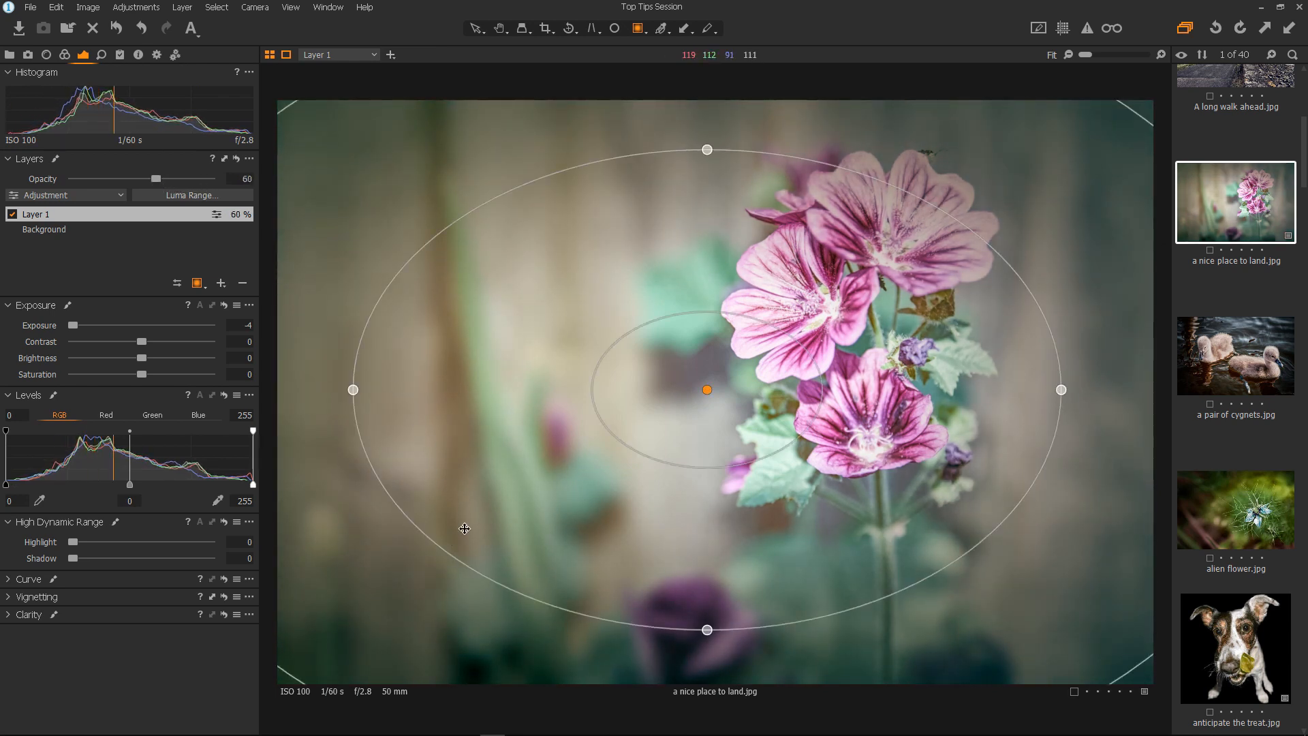
left_click(498, 28)
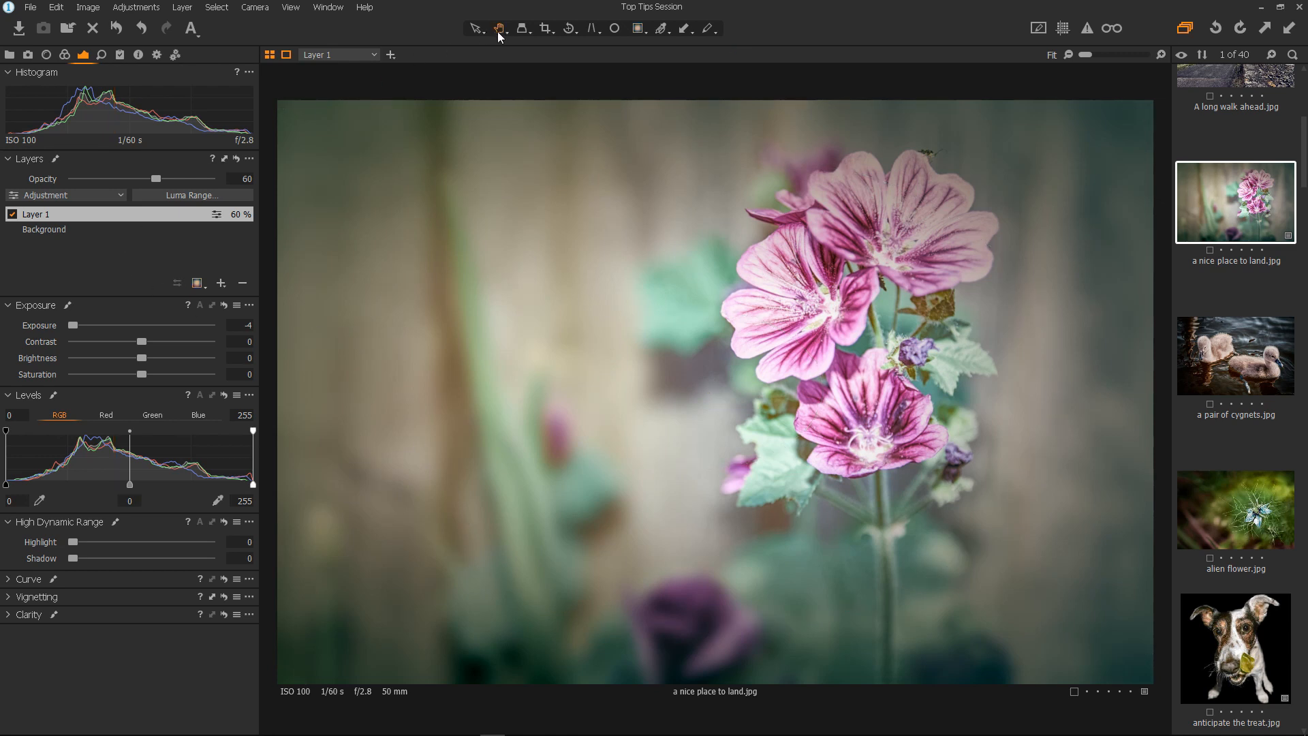
mouse_move(1001, 386)
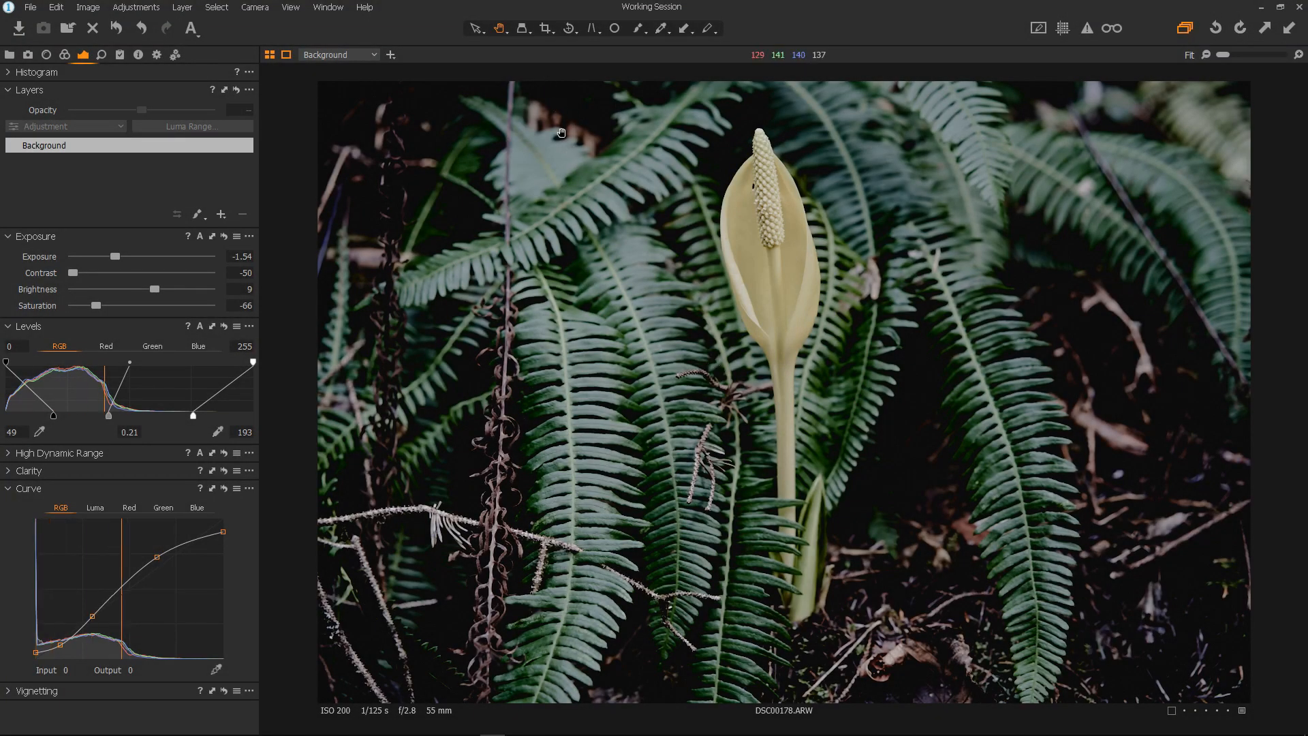
mouse_move(545, 27)
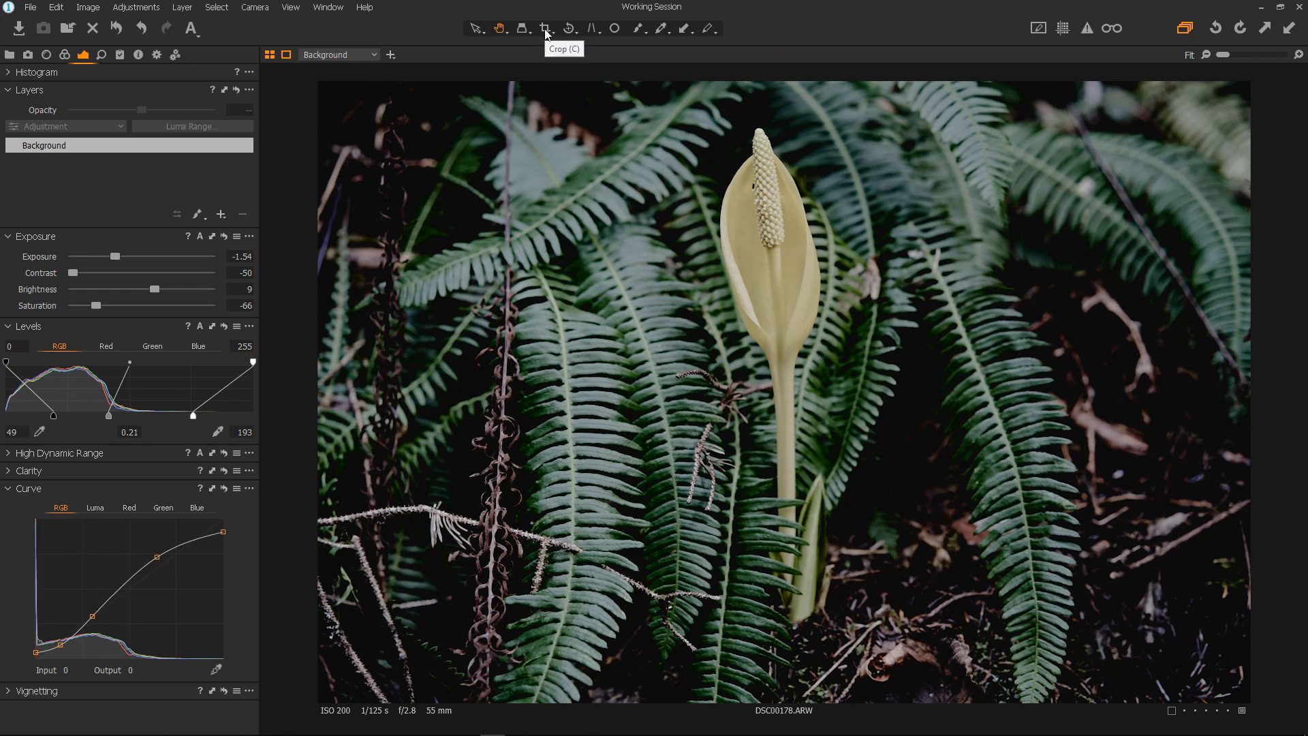
Select the Crop tool on DSC00178.ARW to bring up the dimmed crop mask.
left_click(545, 28)
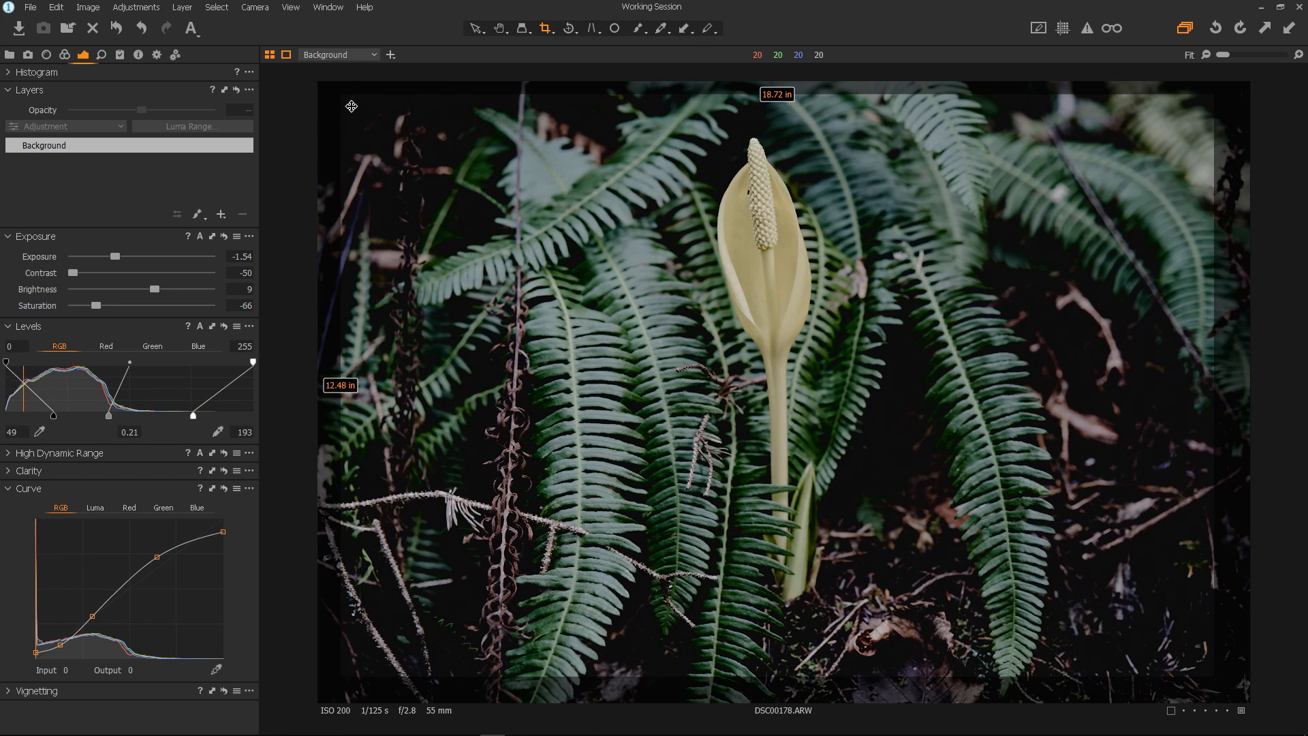
mouse_move(347, 96)
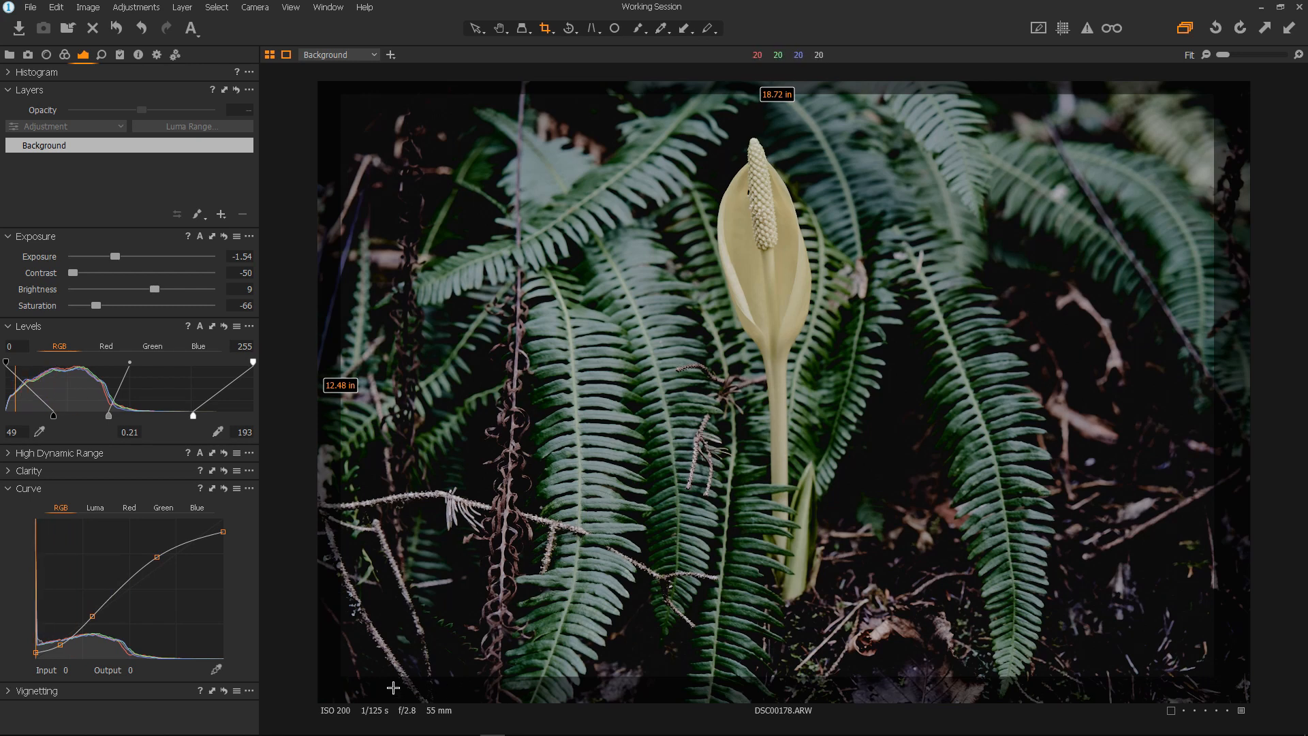
mouse_move(346, 95)
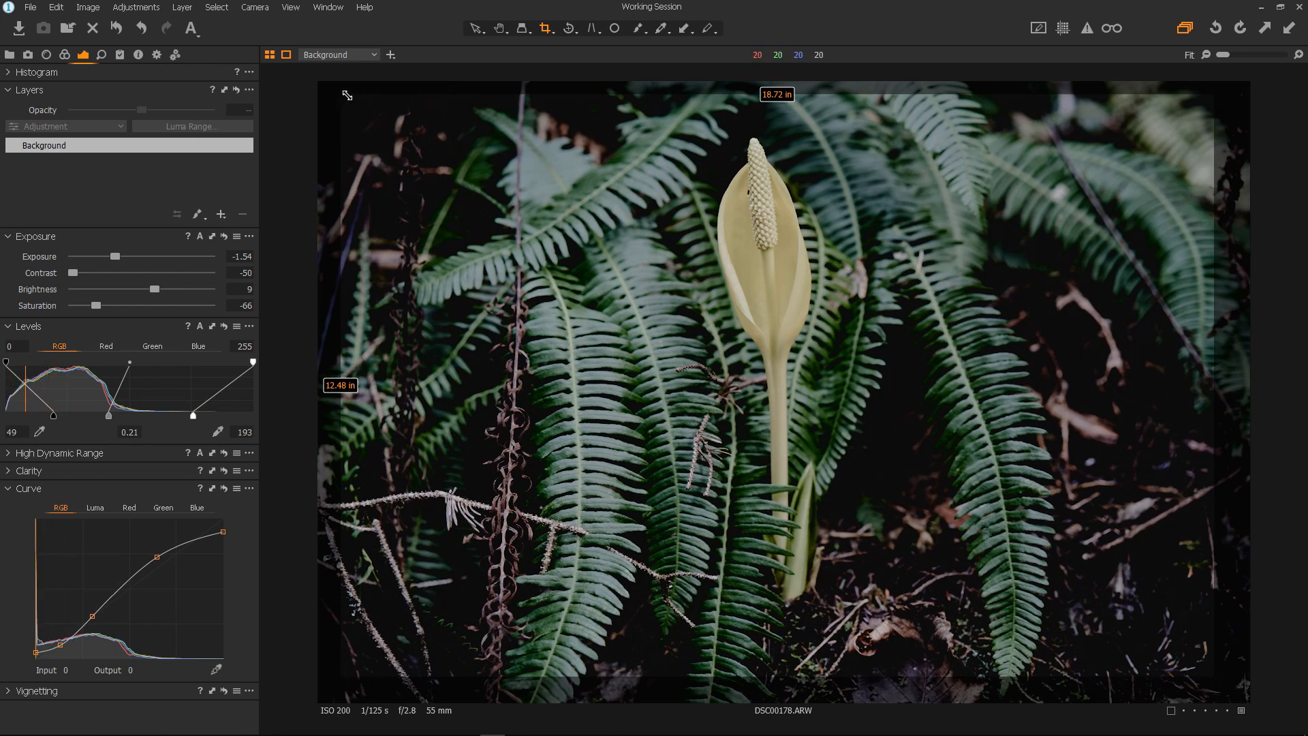
mouse_move(520, 233)
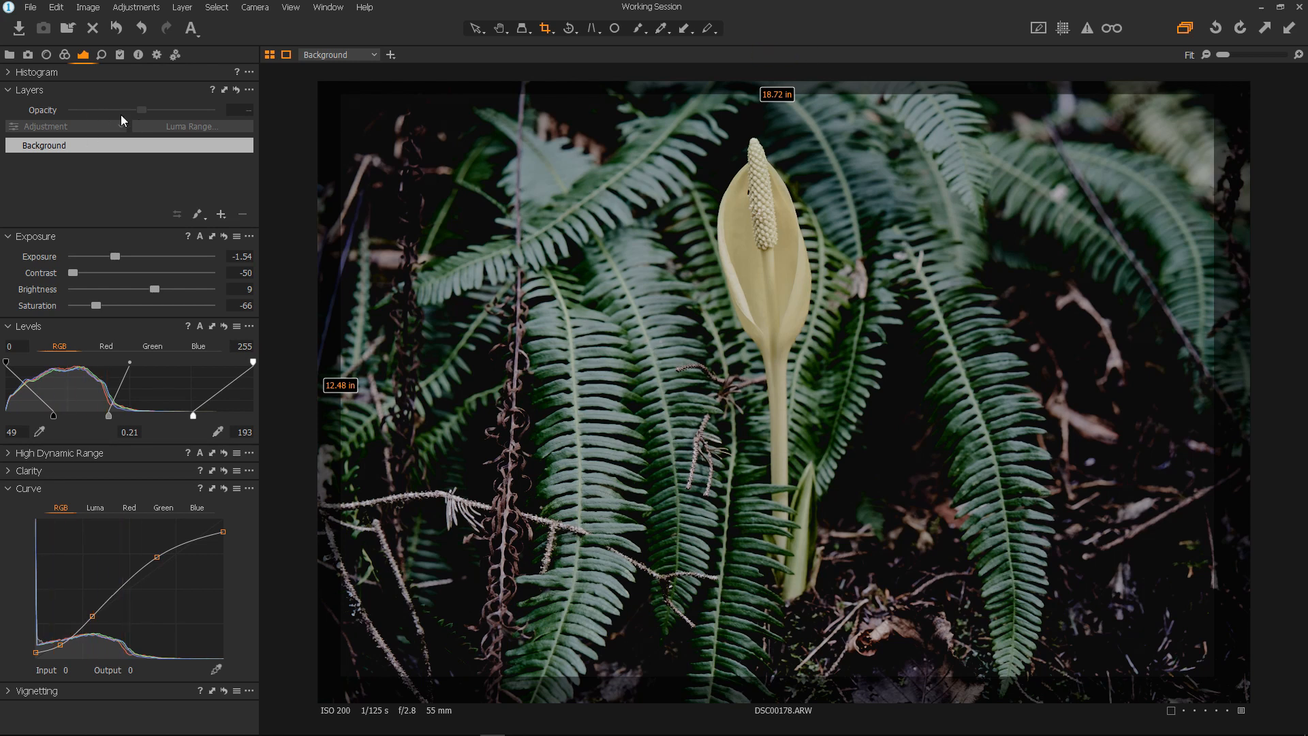
Set Show Frame to Always on the Crop tab of Edit > Preferences.
left_click(46, 7)
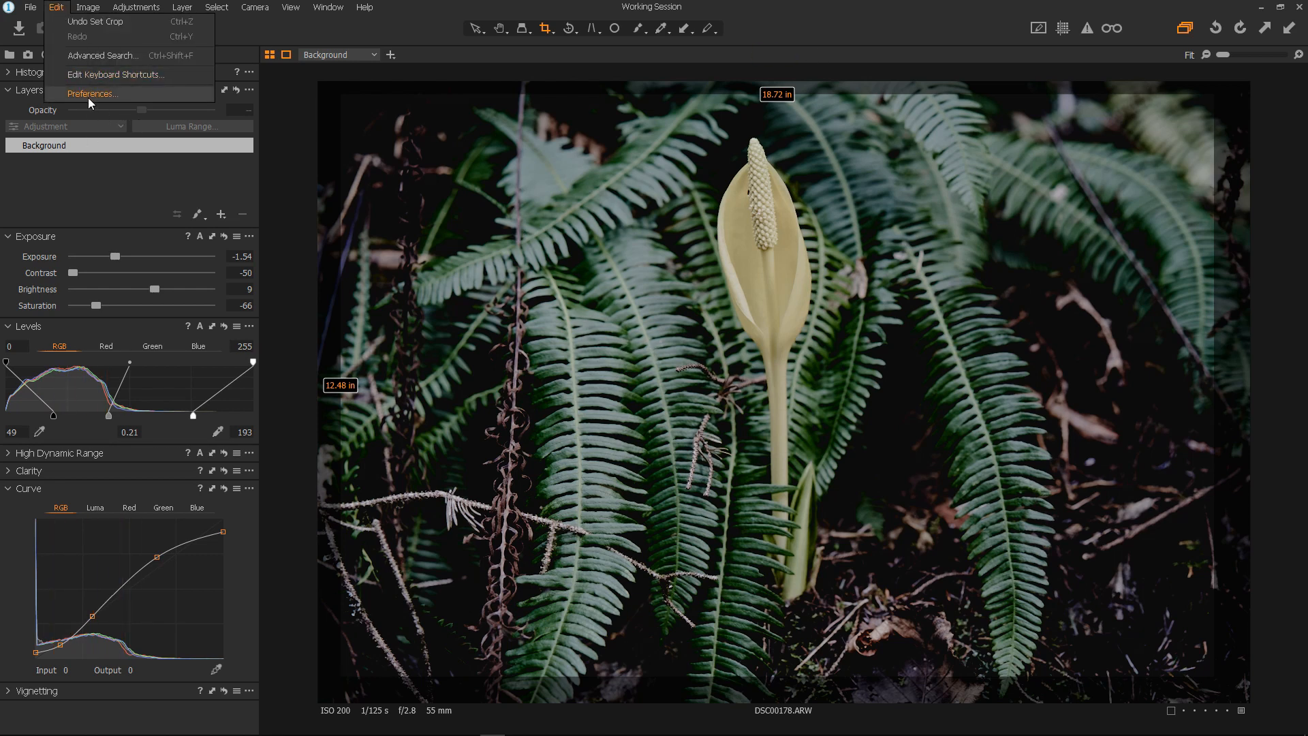
left_click(93, 94)
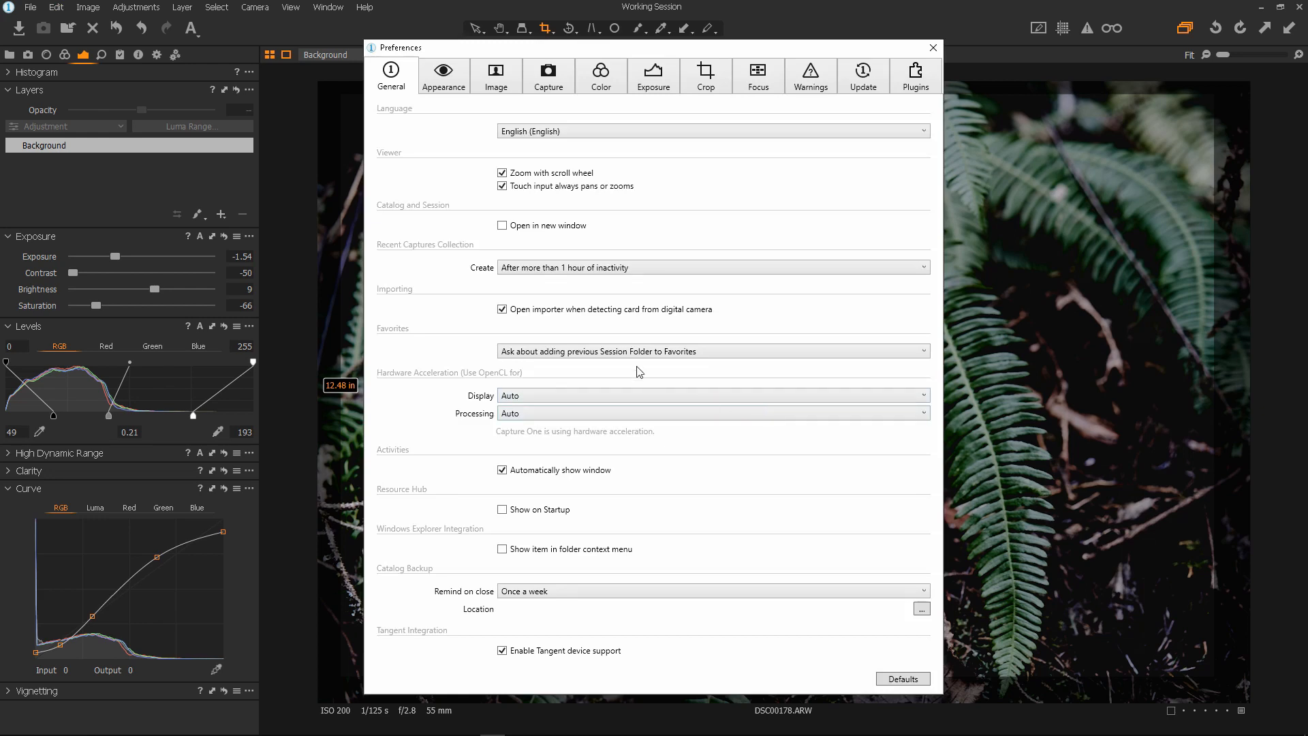
left_click(705, 75)
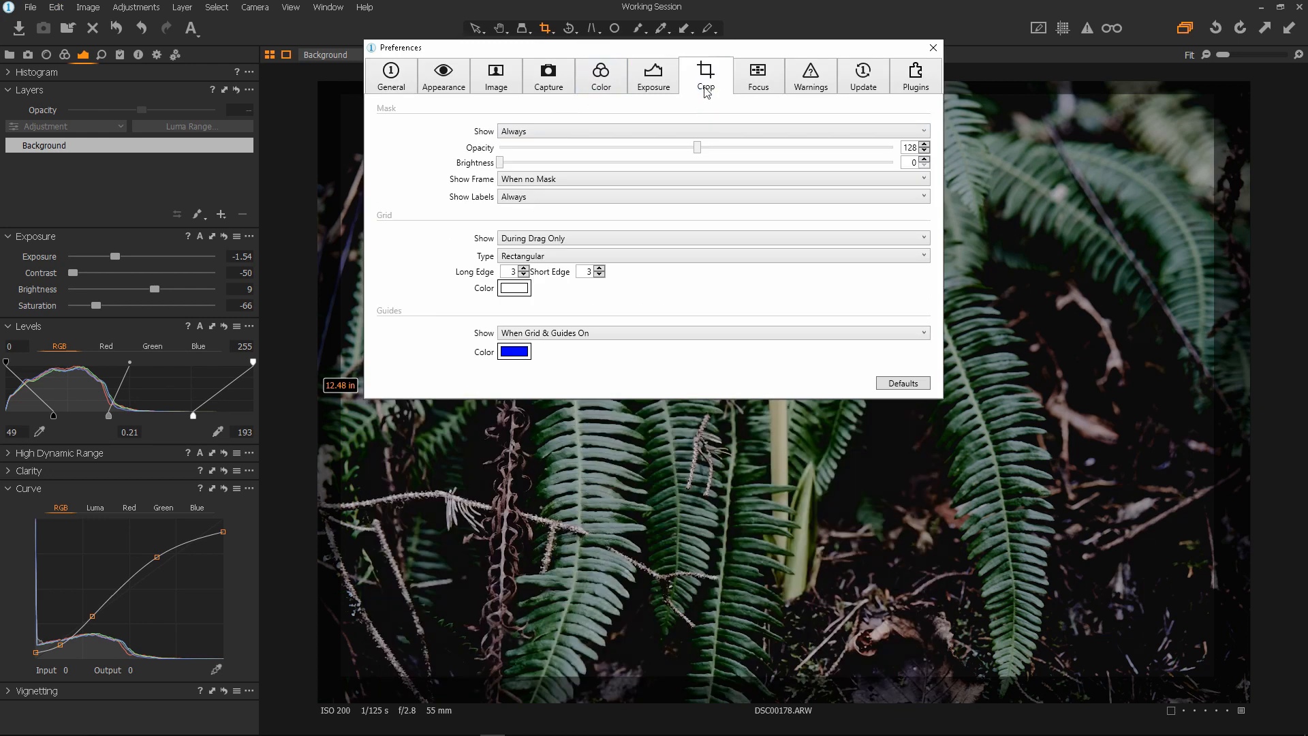
mouse_move(533, 208)
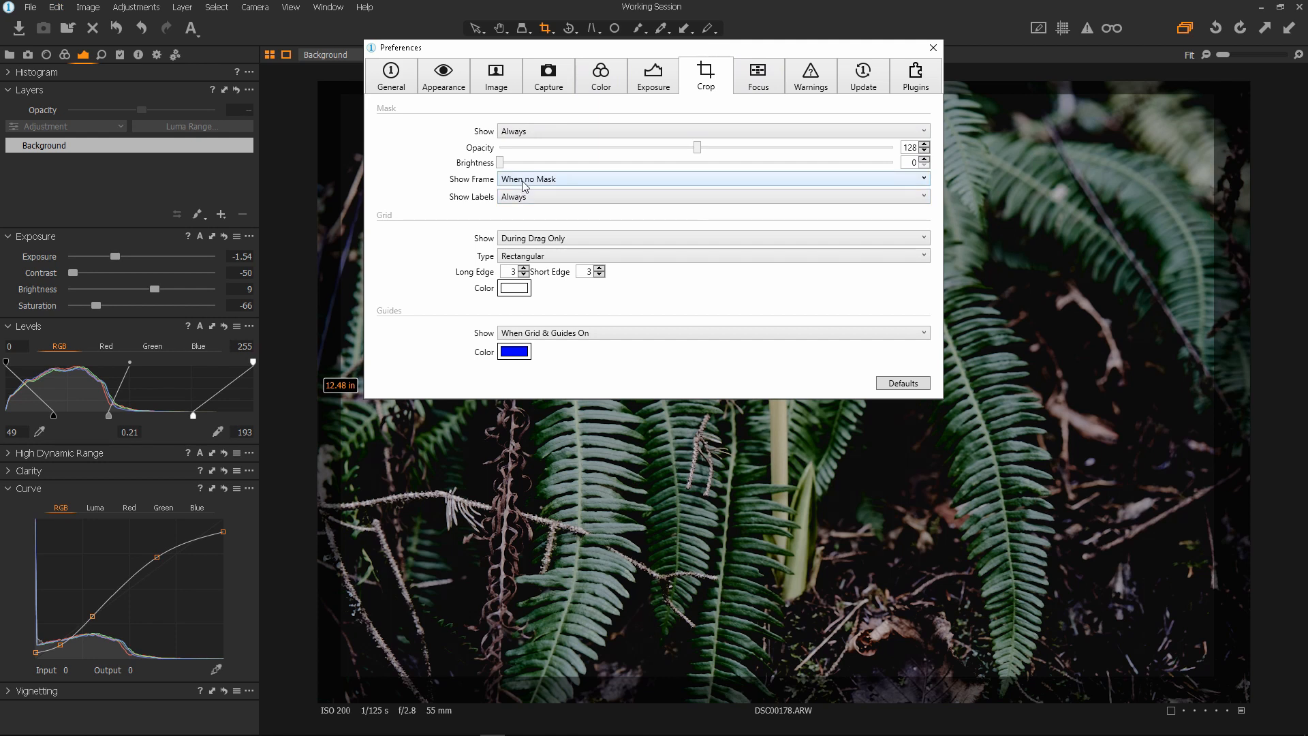
left_click(713, 179)
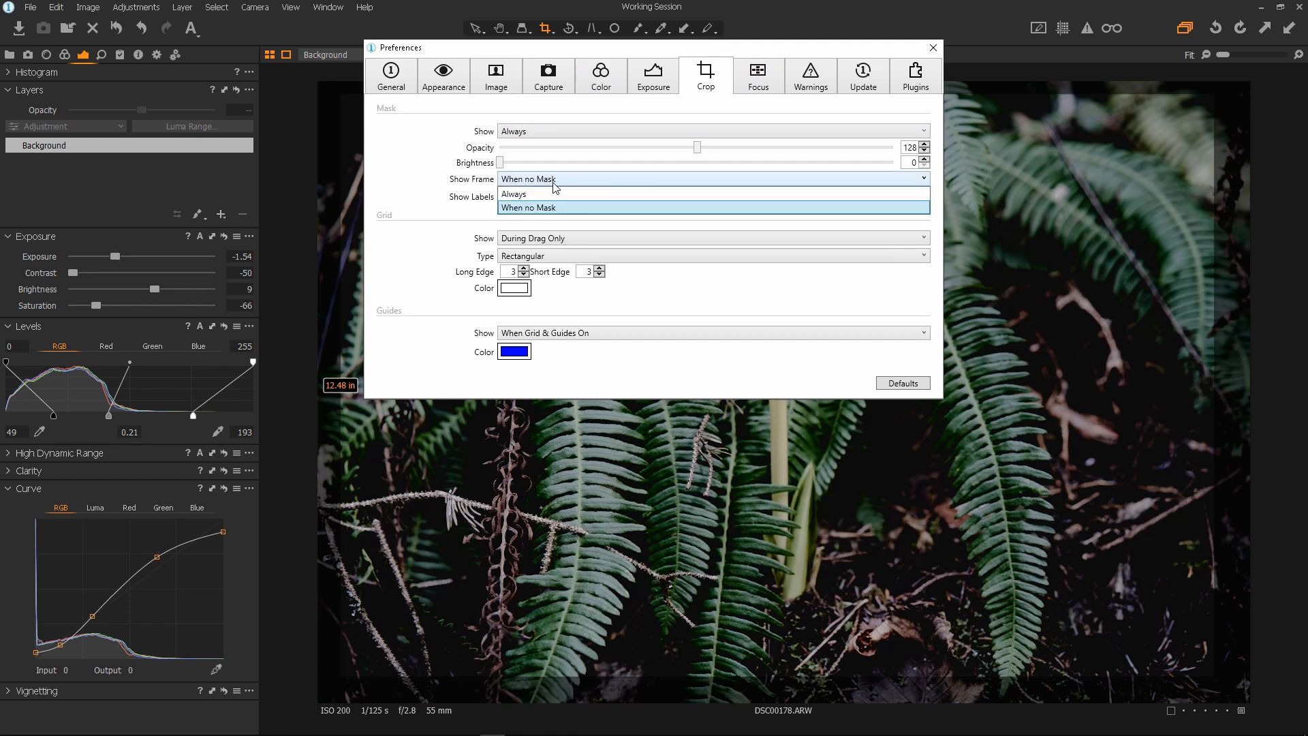
left_click(514, 194)
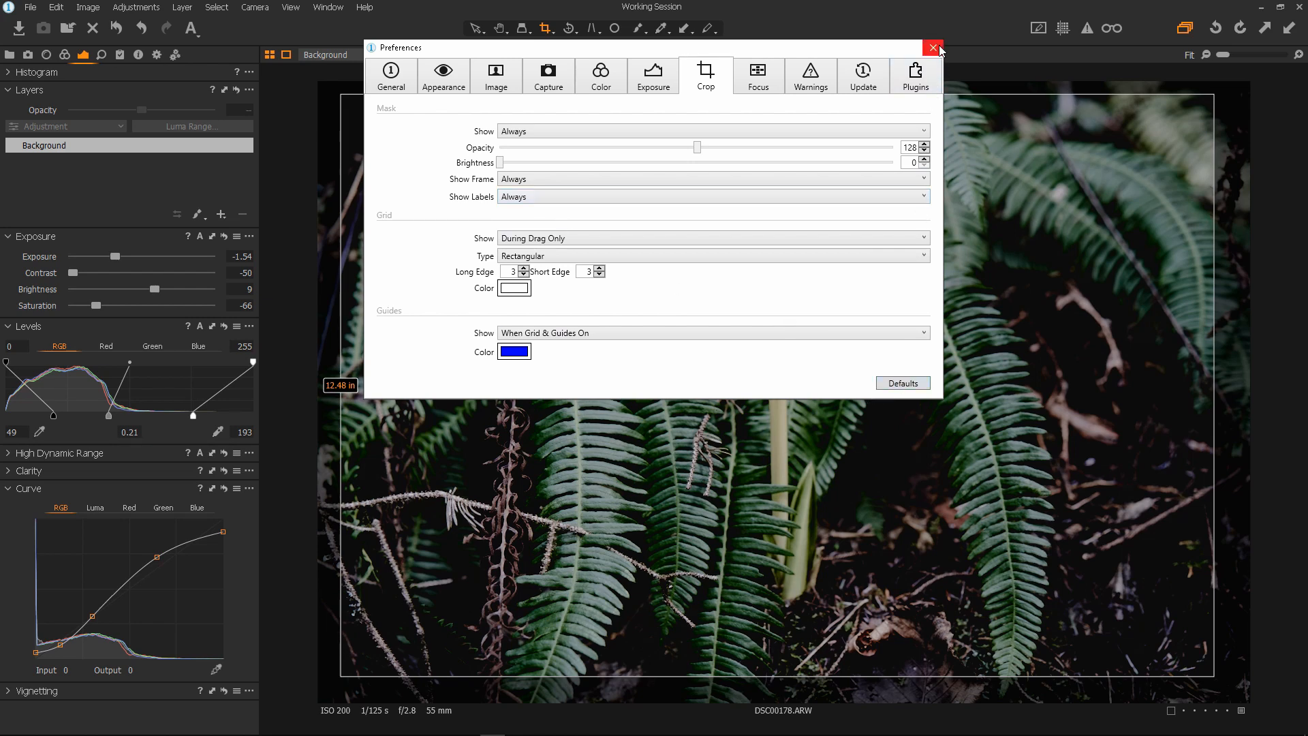
Close Preferences and drag a crop frame corner to resize the fern crop.
left_click(934, 46)
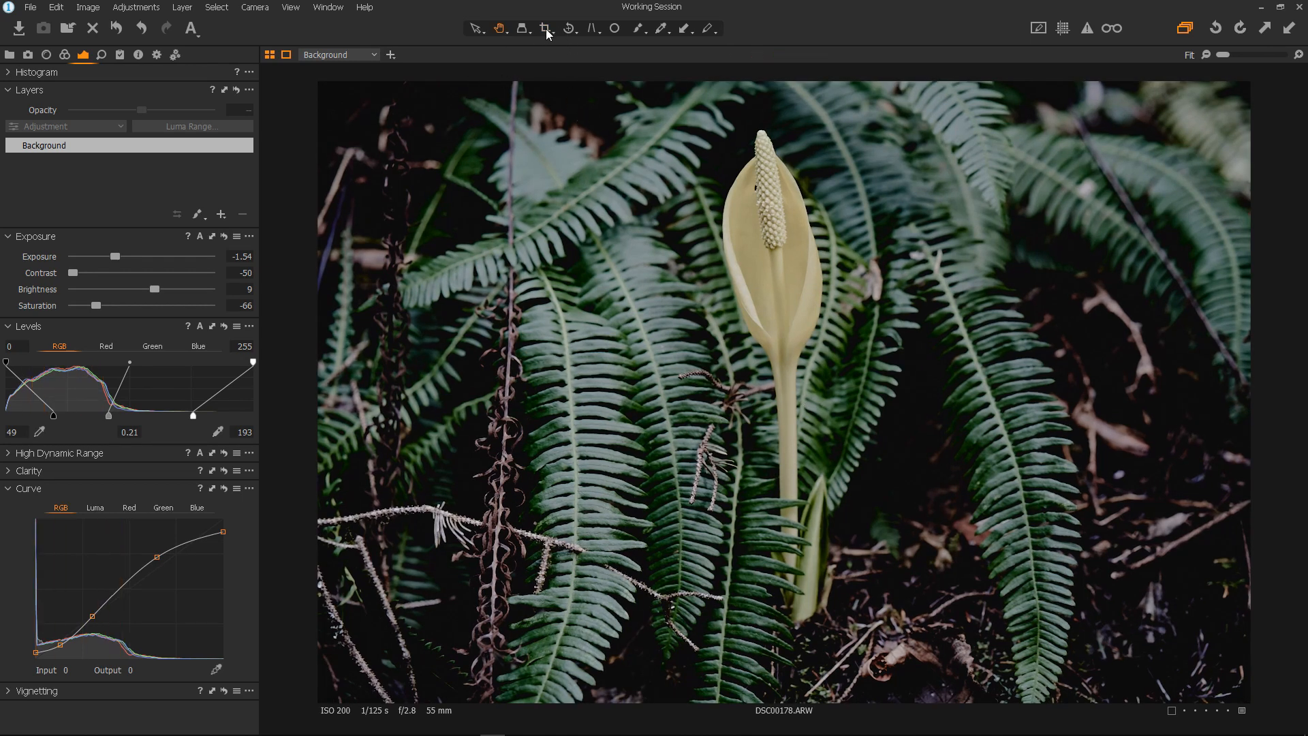
left_click(544, 29)
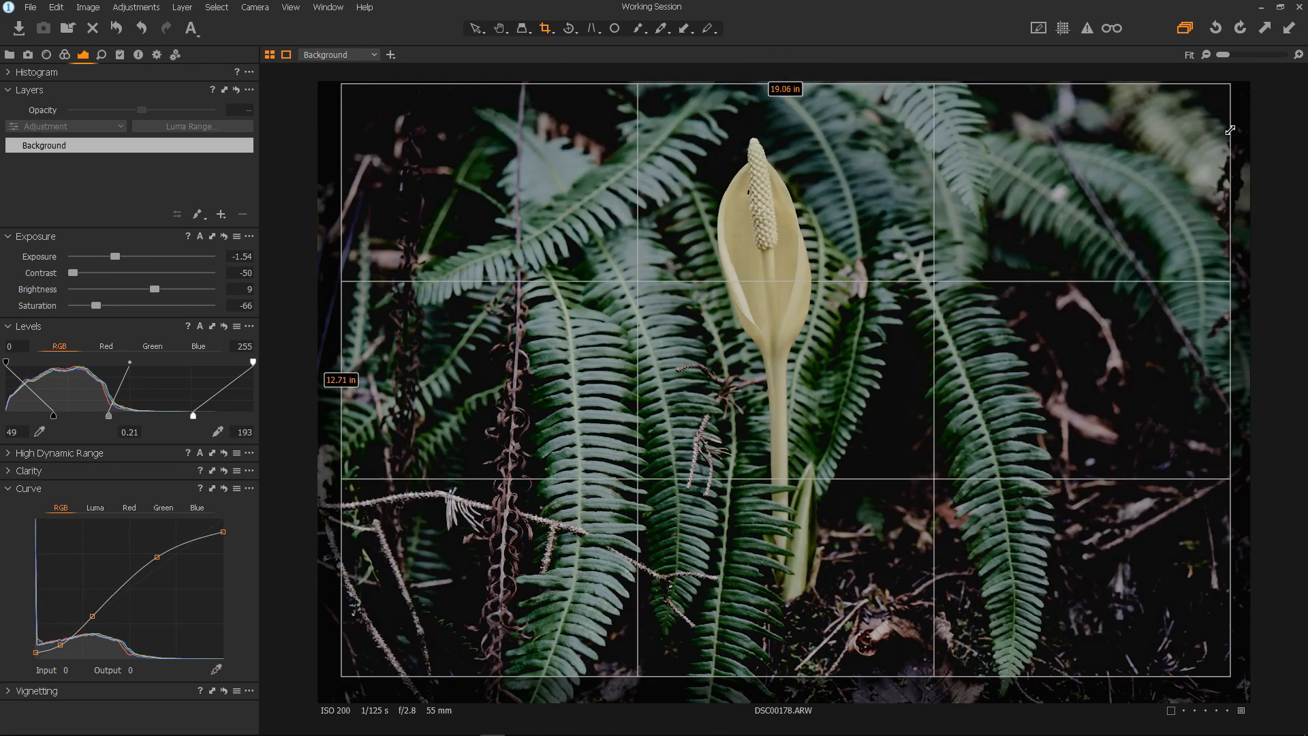
left_click_drag(1230, 683, 1206, 677)
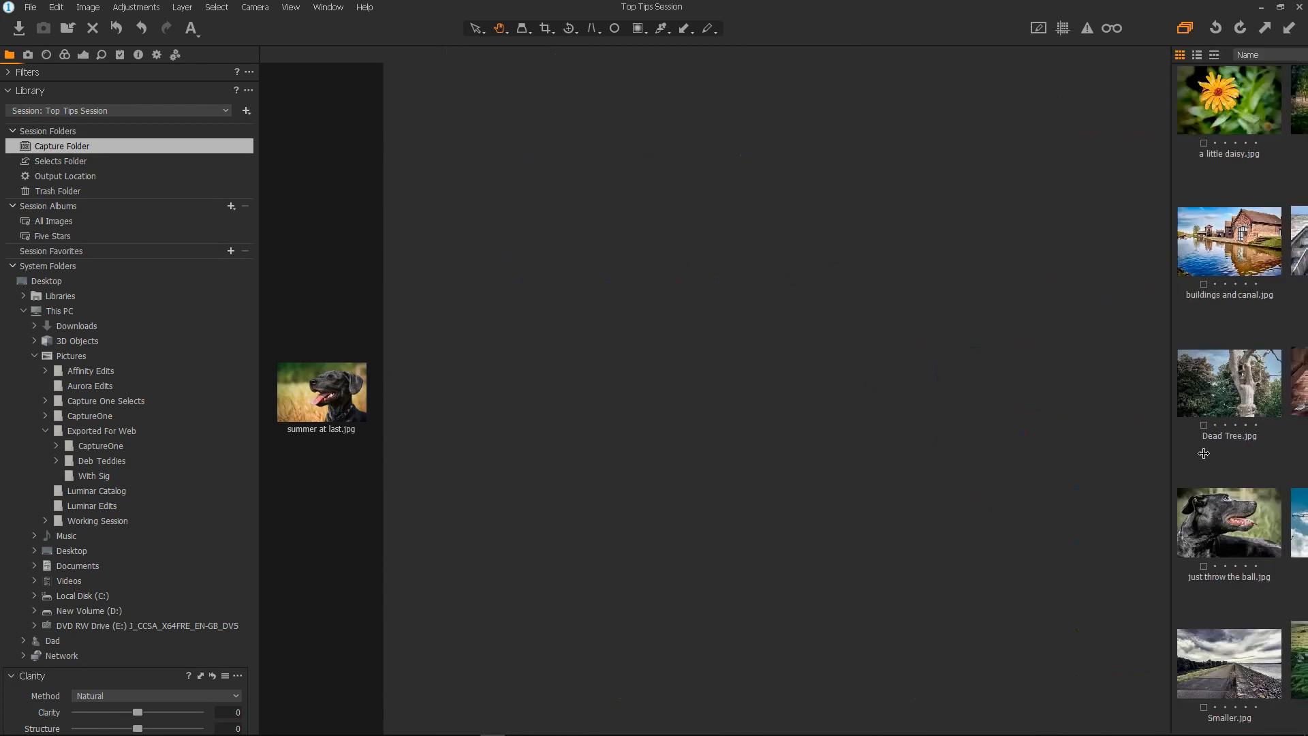
Open summer at last.jpg in the Viewer after a brief return to the thumbnail grid.
double_click(320, 391)
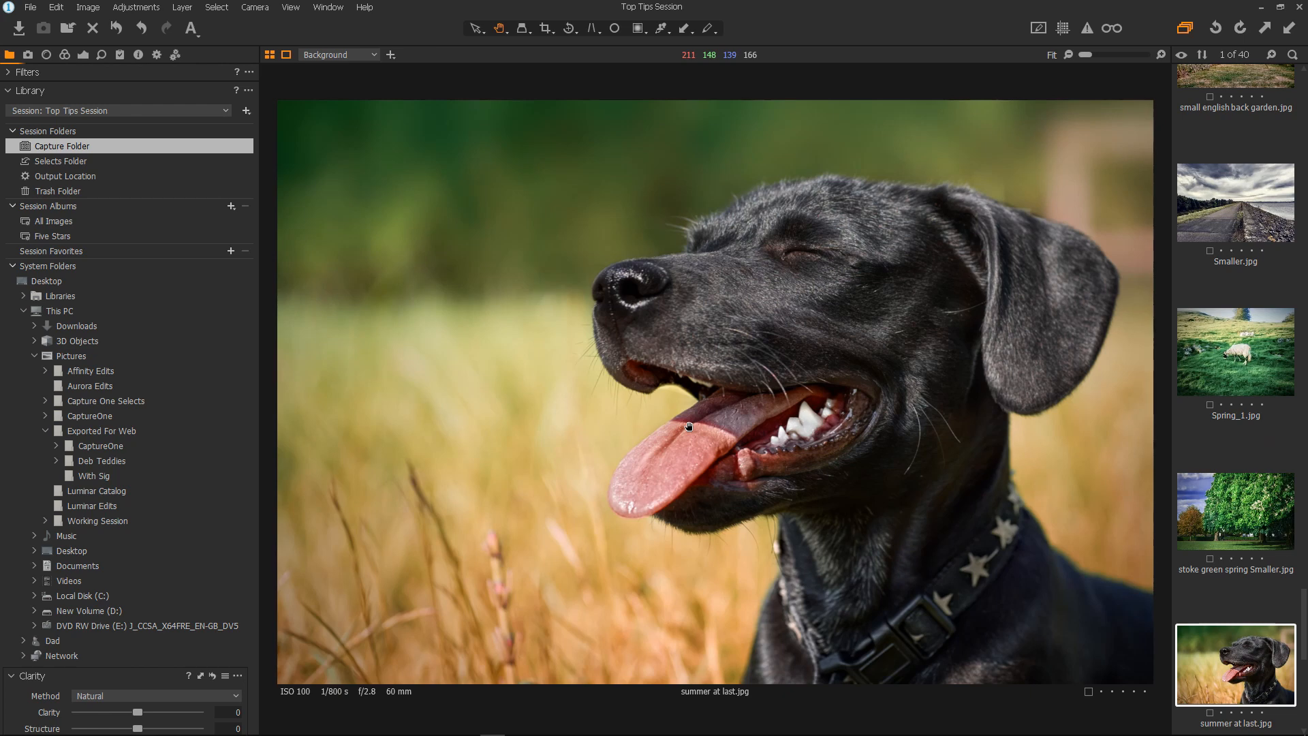
left_click(269, 55)
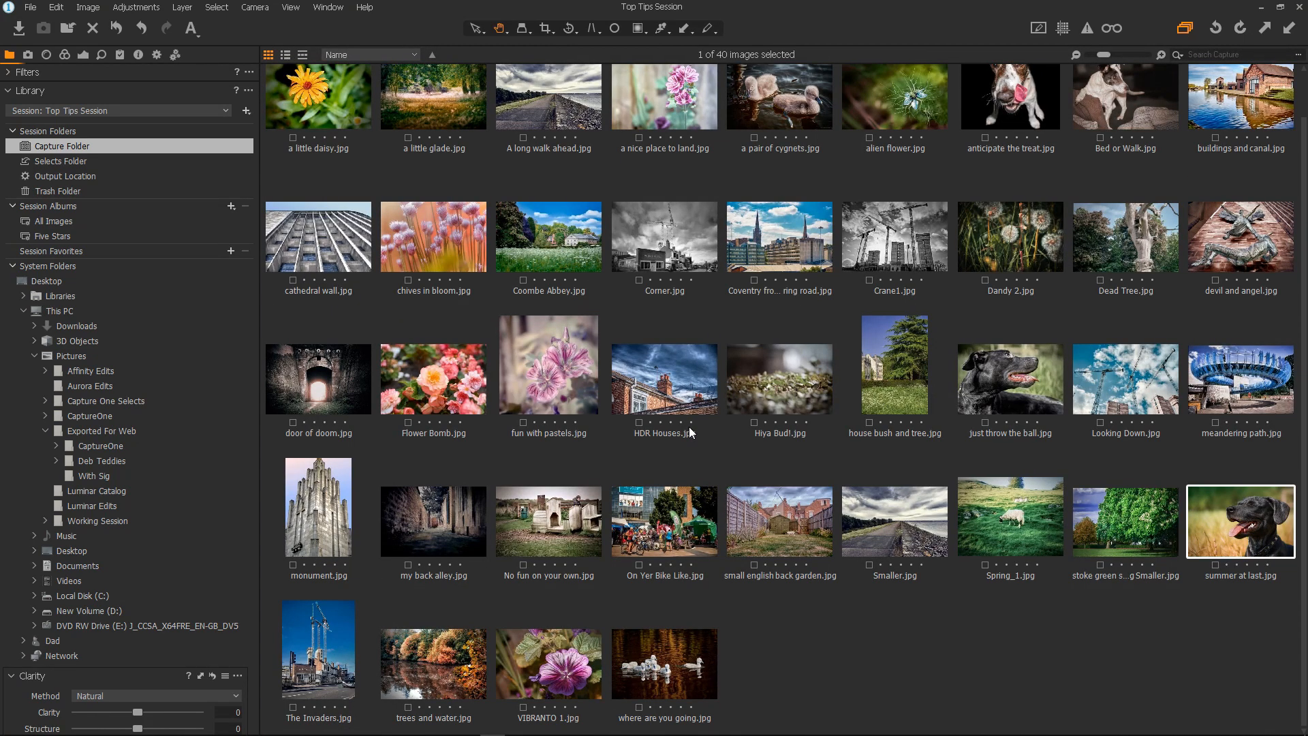
double_click(1241, 522)
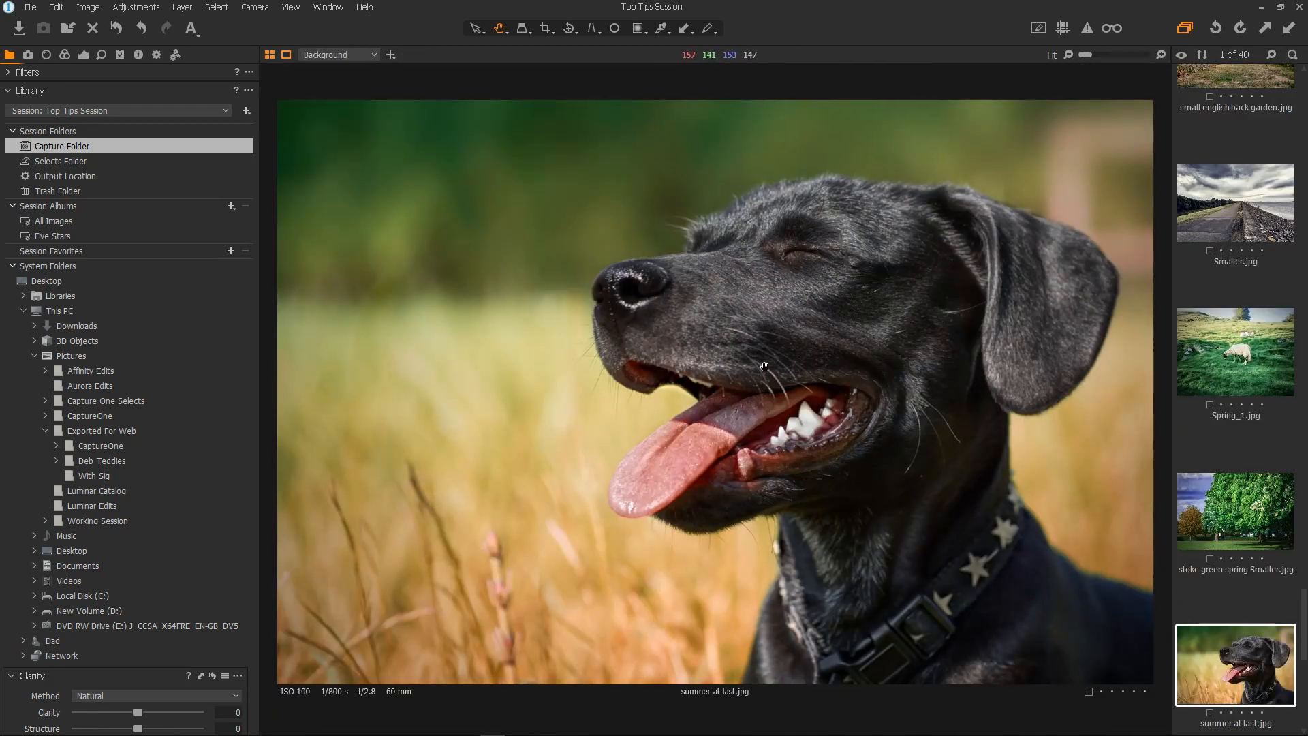
mouse_move(545, 330)
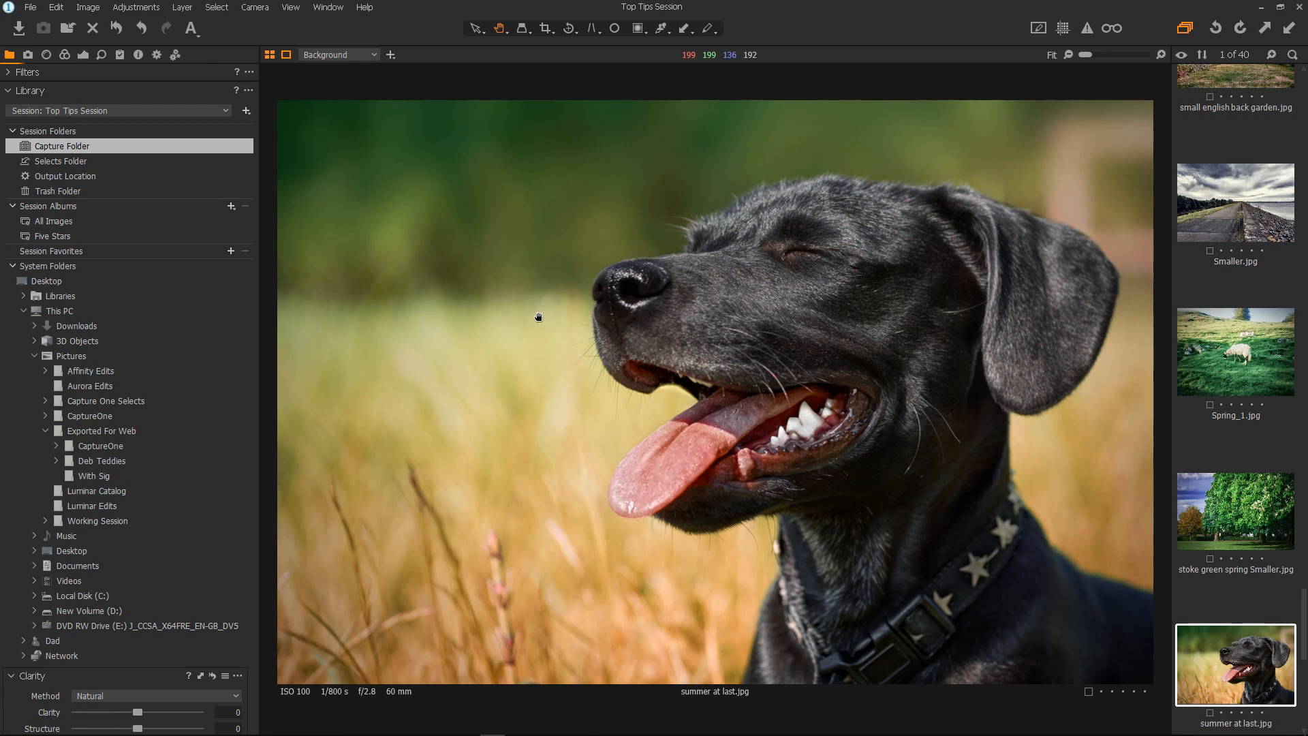
mouse_move(10, 51)
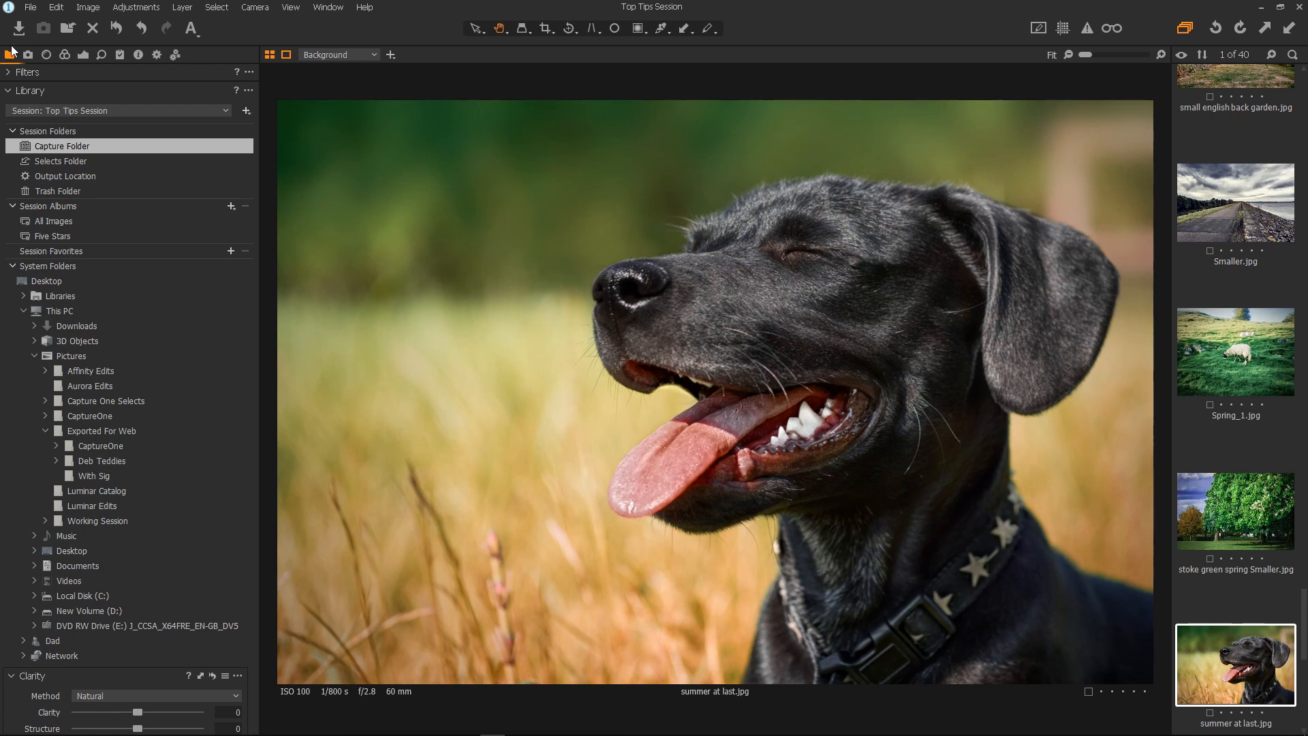
Search Keyboard Shortcuts for 'view' and select View > Viewer's Ctrl+Alt+V entry.
left_click(57, 7)
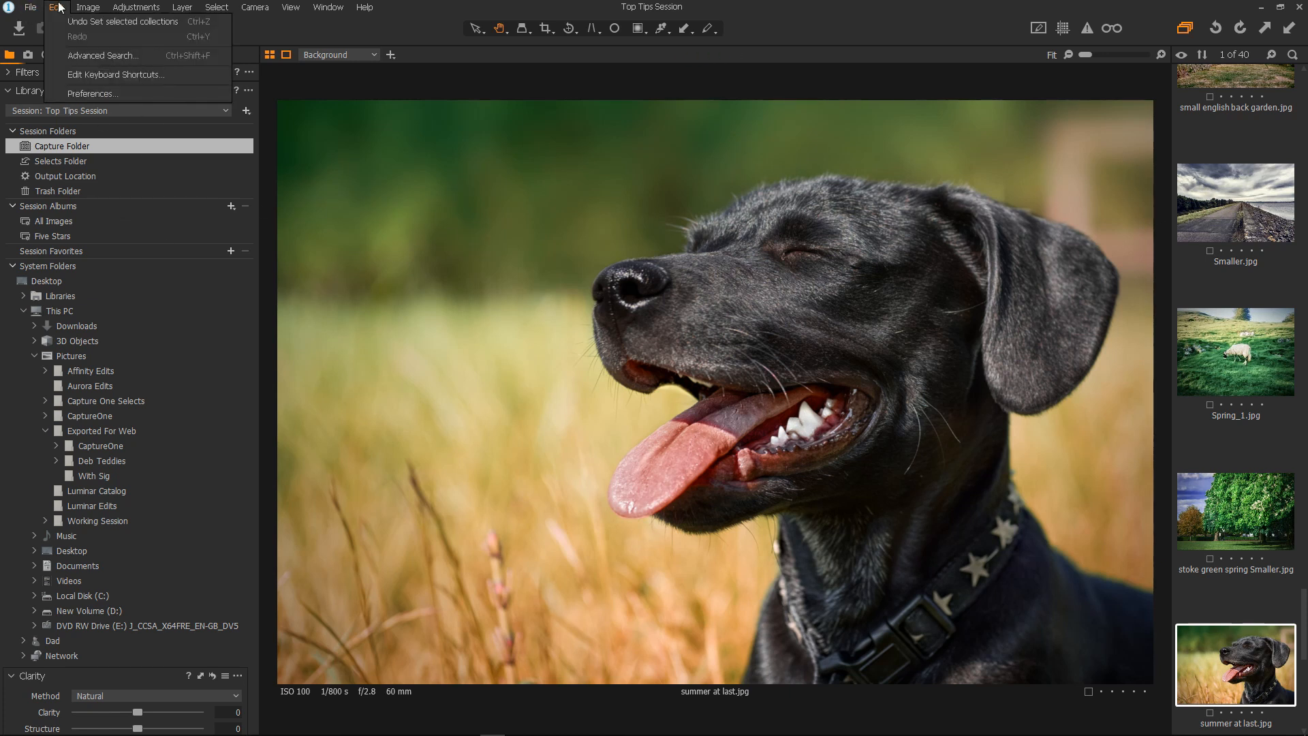
left_click(80, 80)
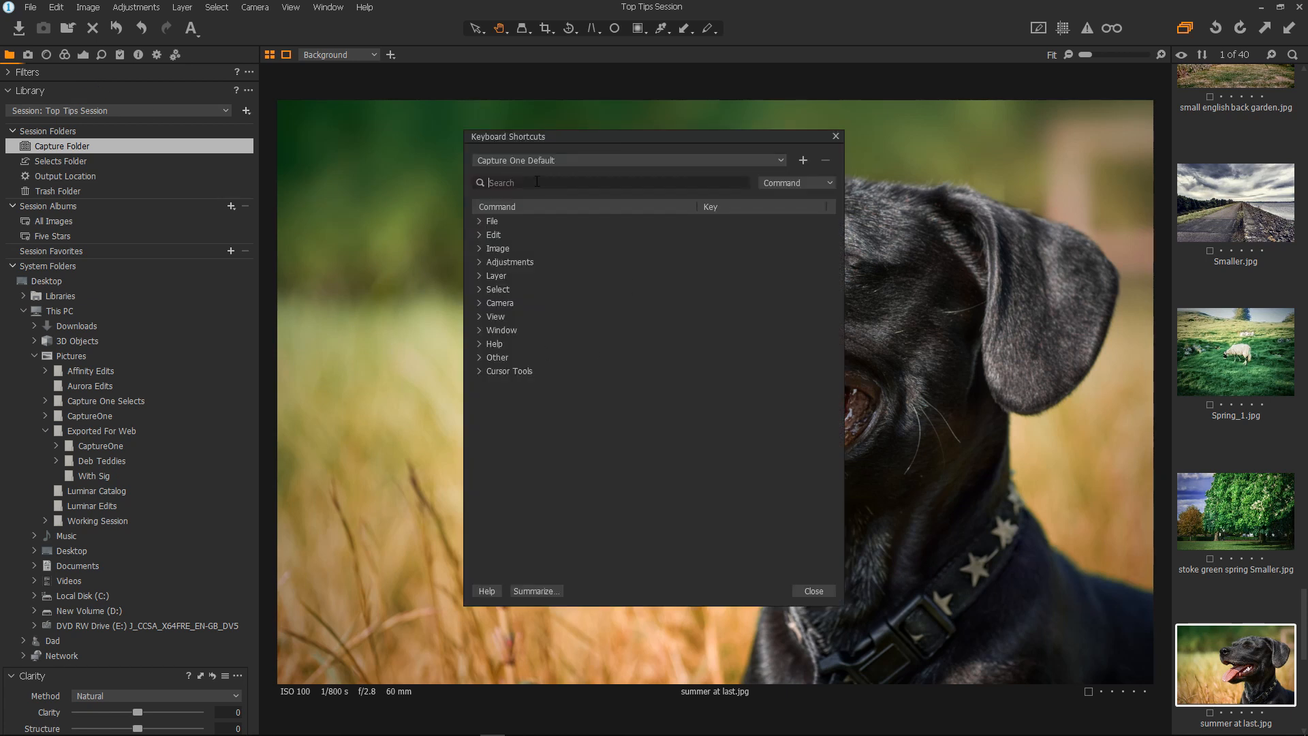
type("viewer")
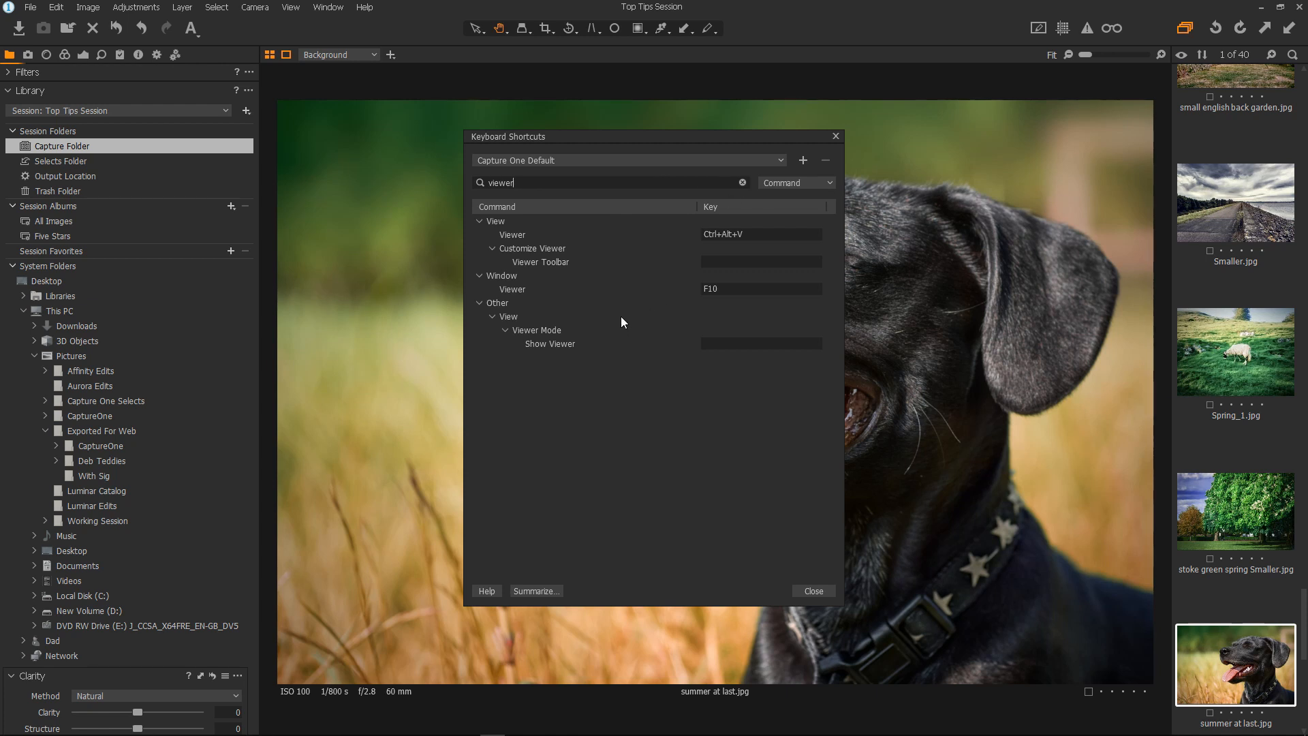
mouse_move(516, 237)
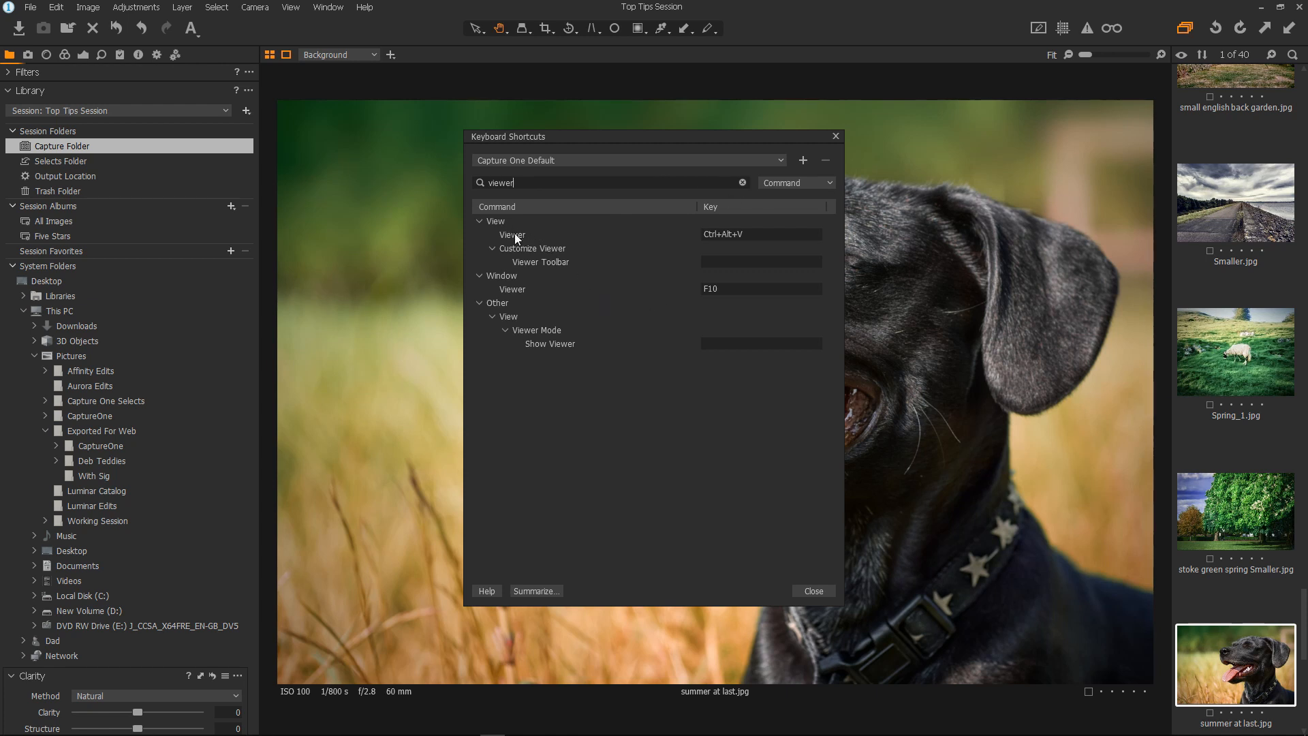
left_click(513, 235)
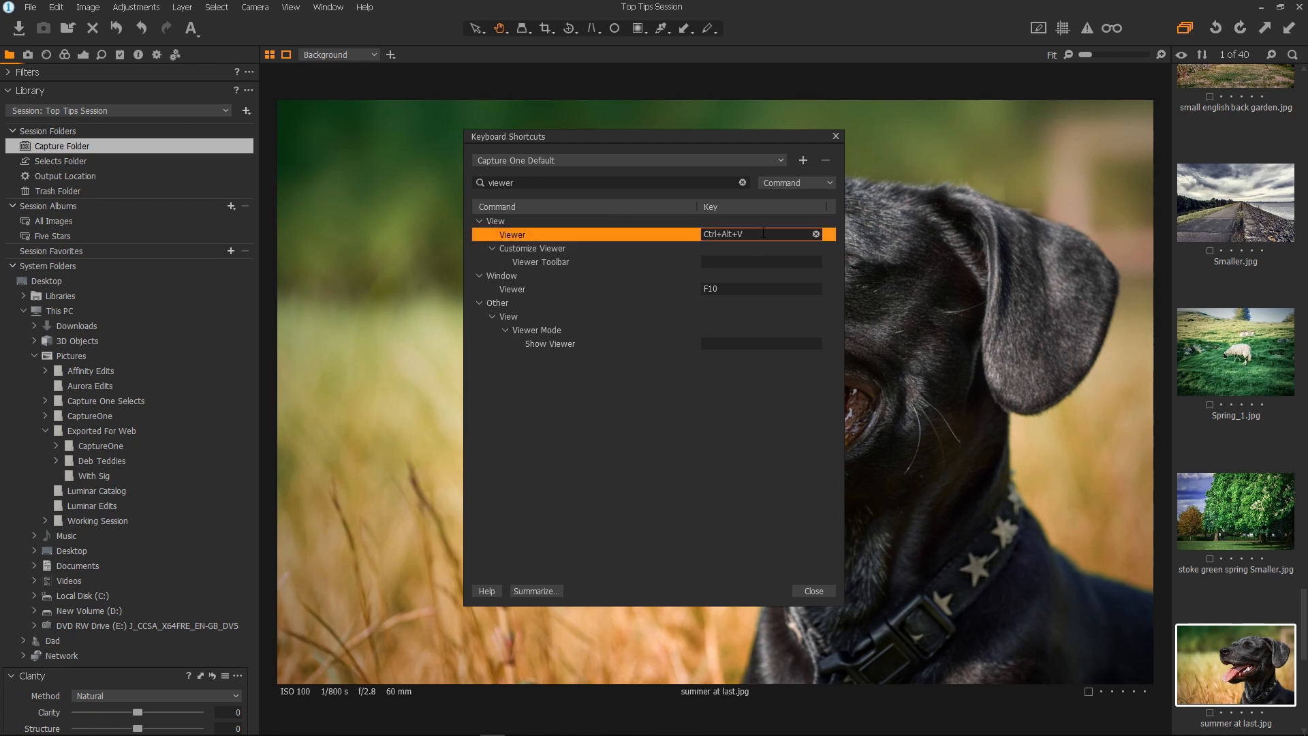
left_click(495, 221)
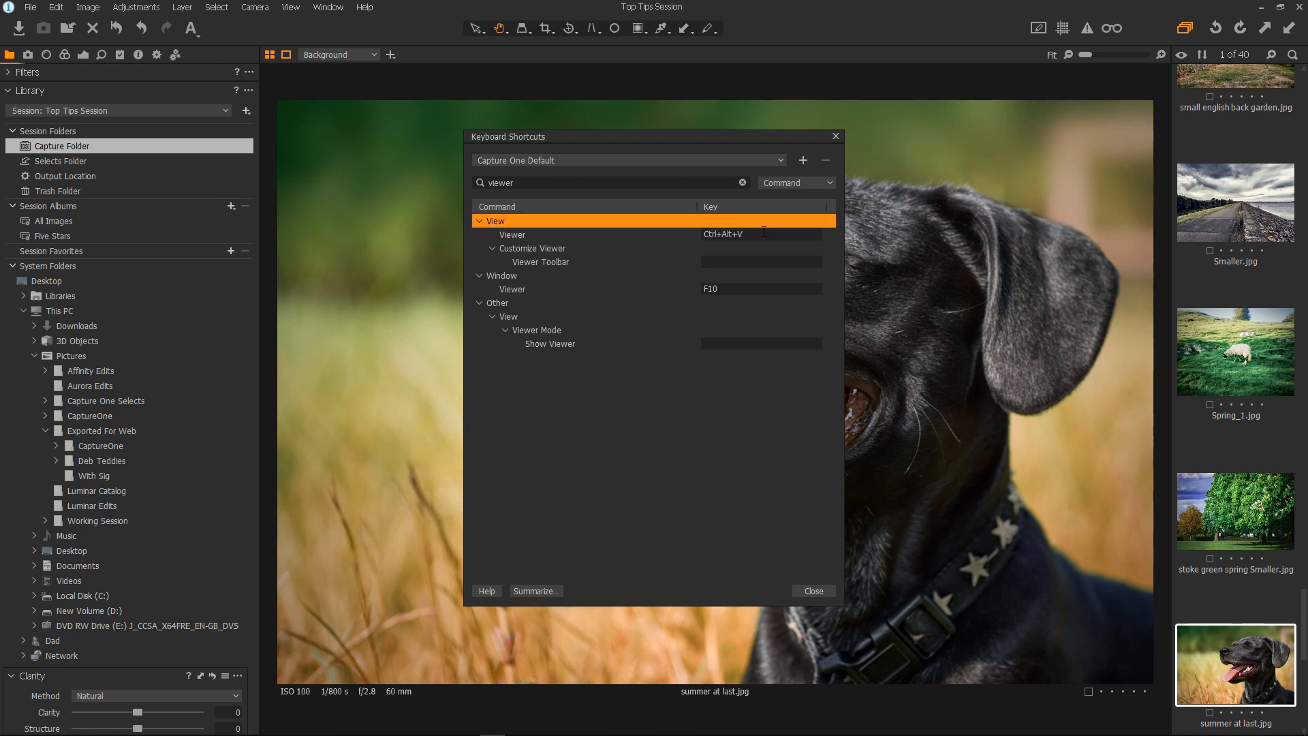
left_click(512, 234)
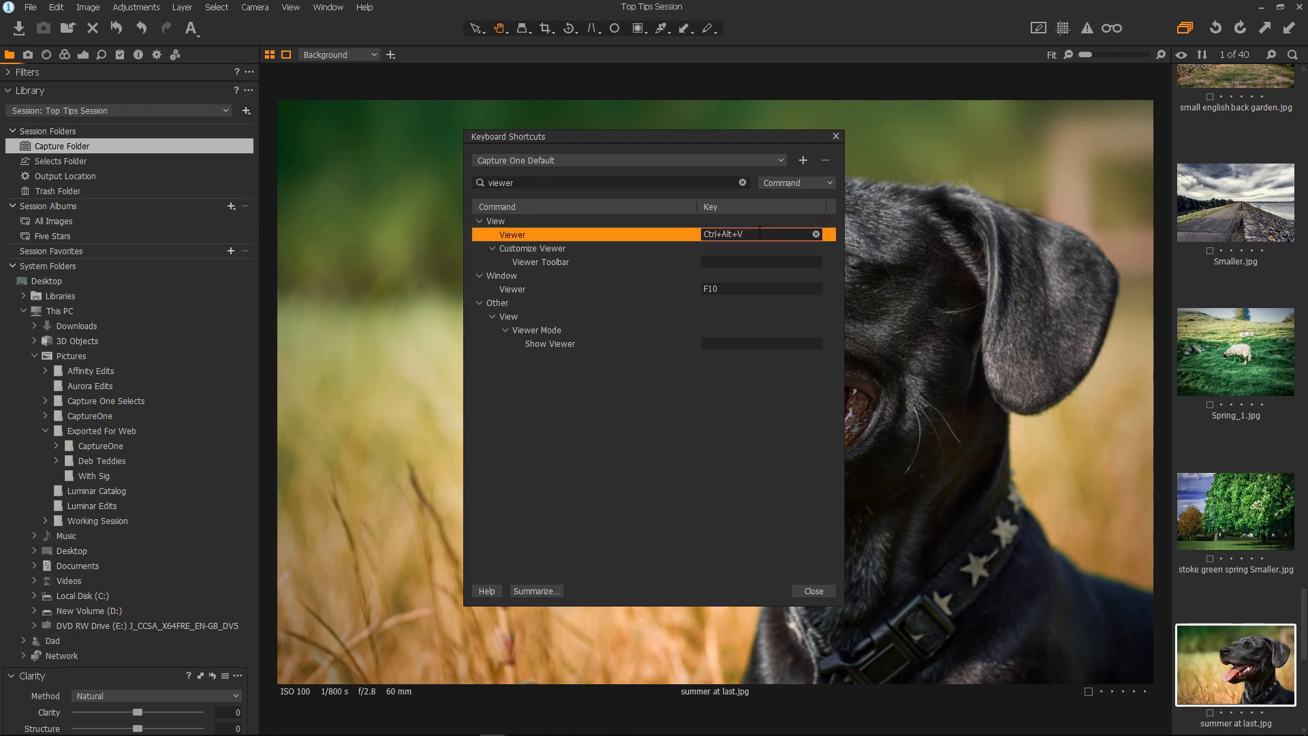
Duplicate the default shortcut set into a custom set named 'new set'.
left_click(760, 233)
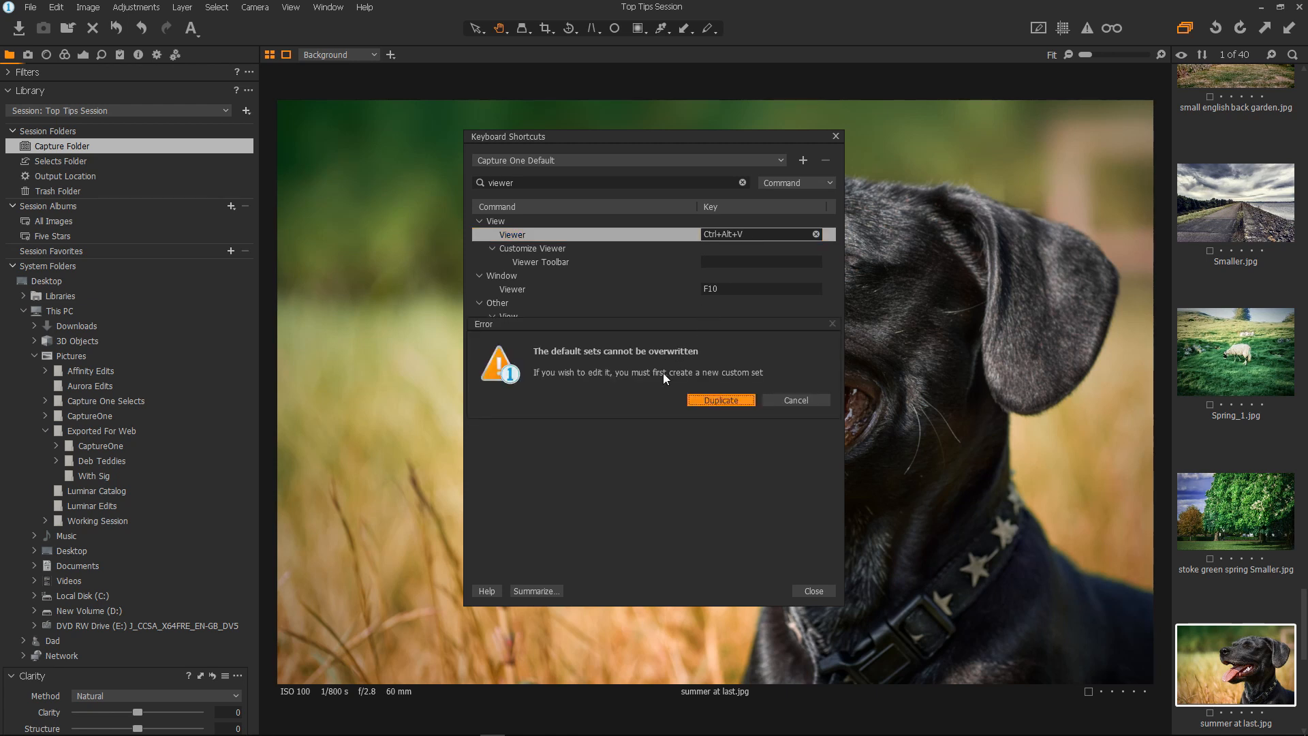
mouse_move(585, 390)
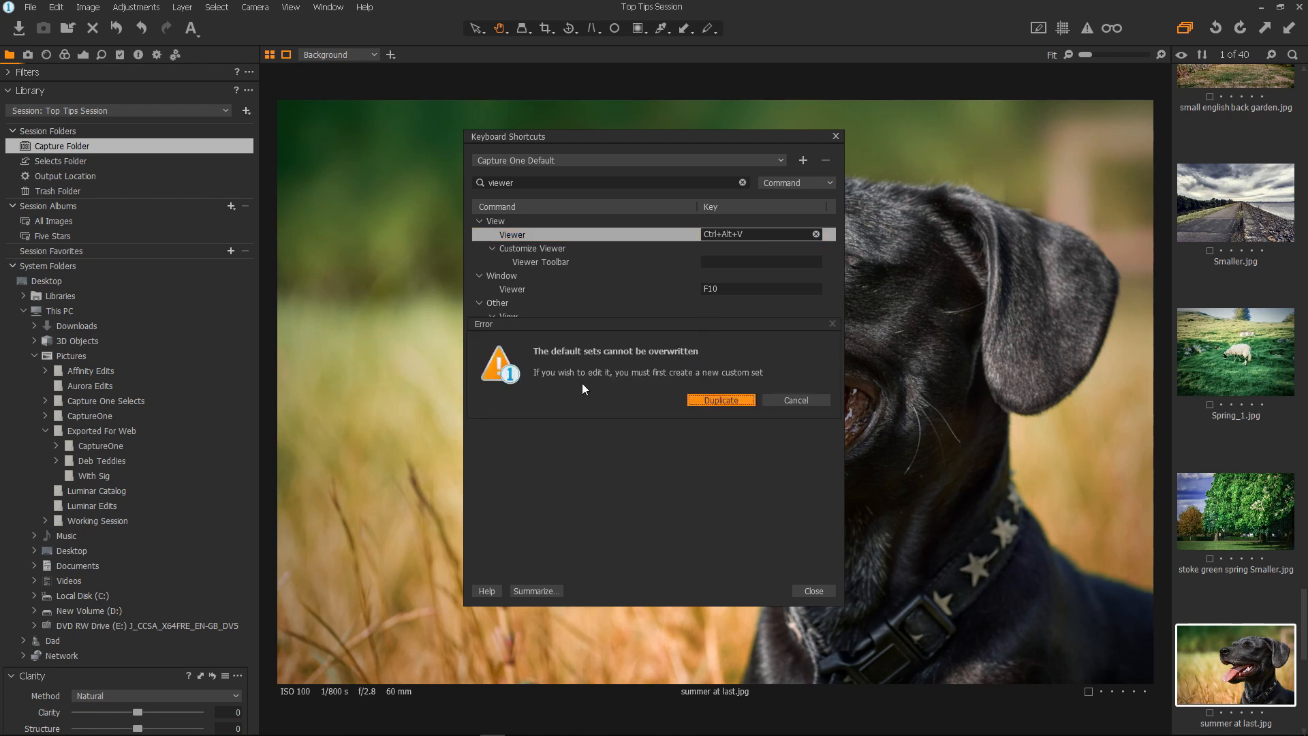
mouse_move(758, 384)
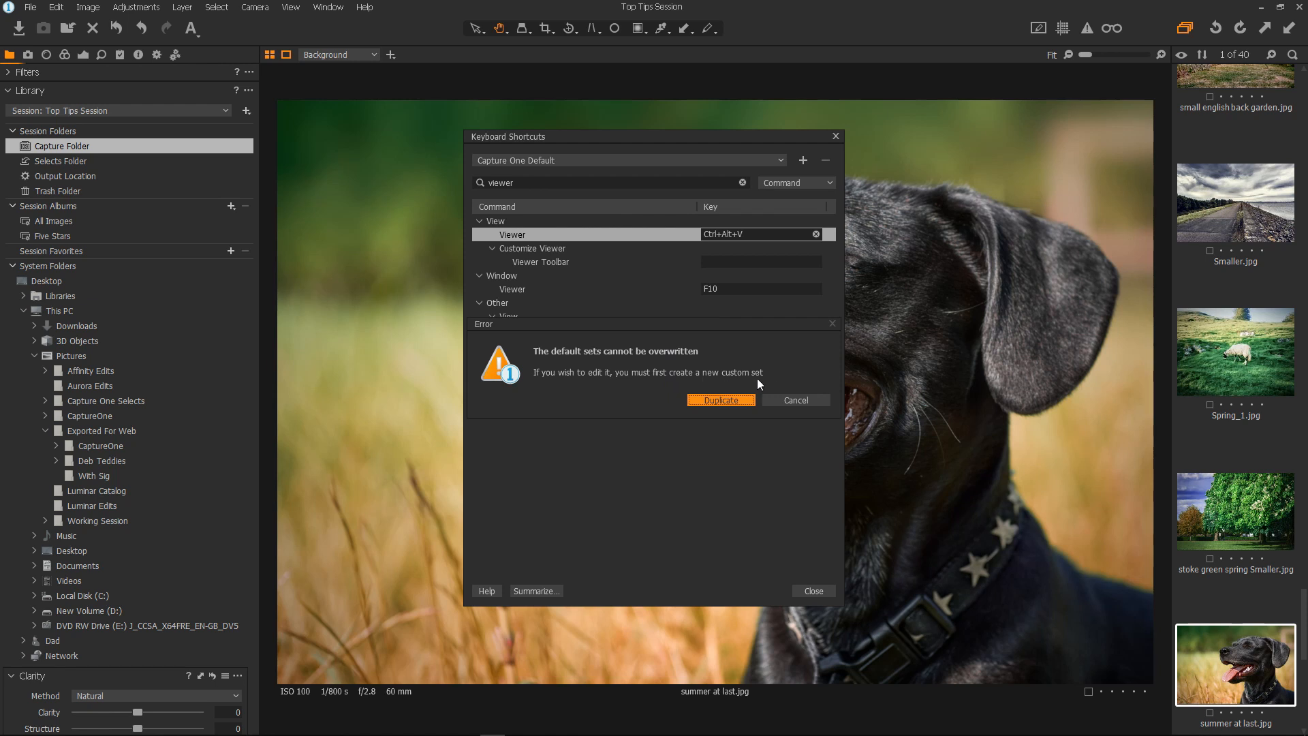
left_click(796, 400)
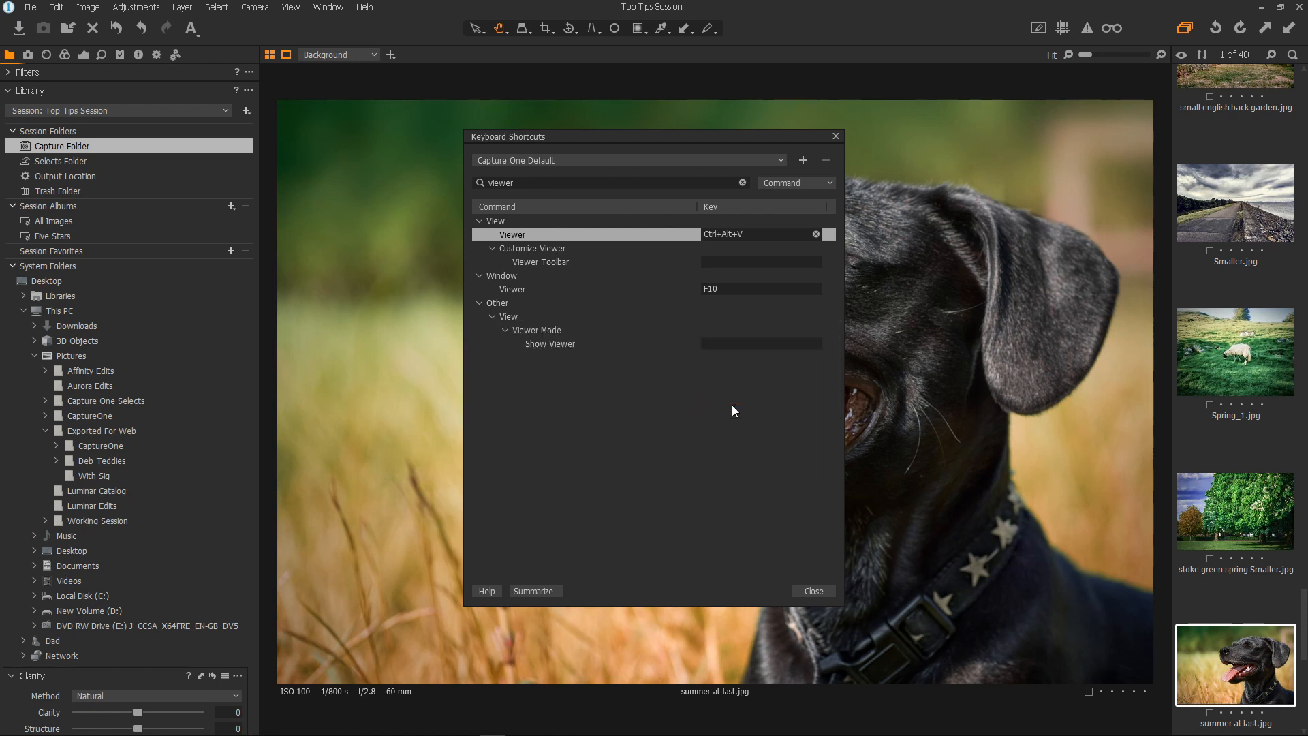
left_click(803, 160)
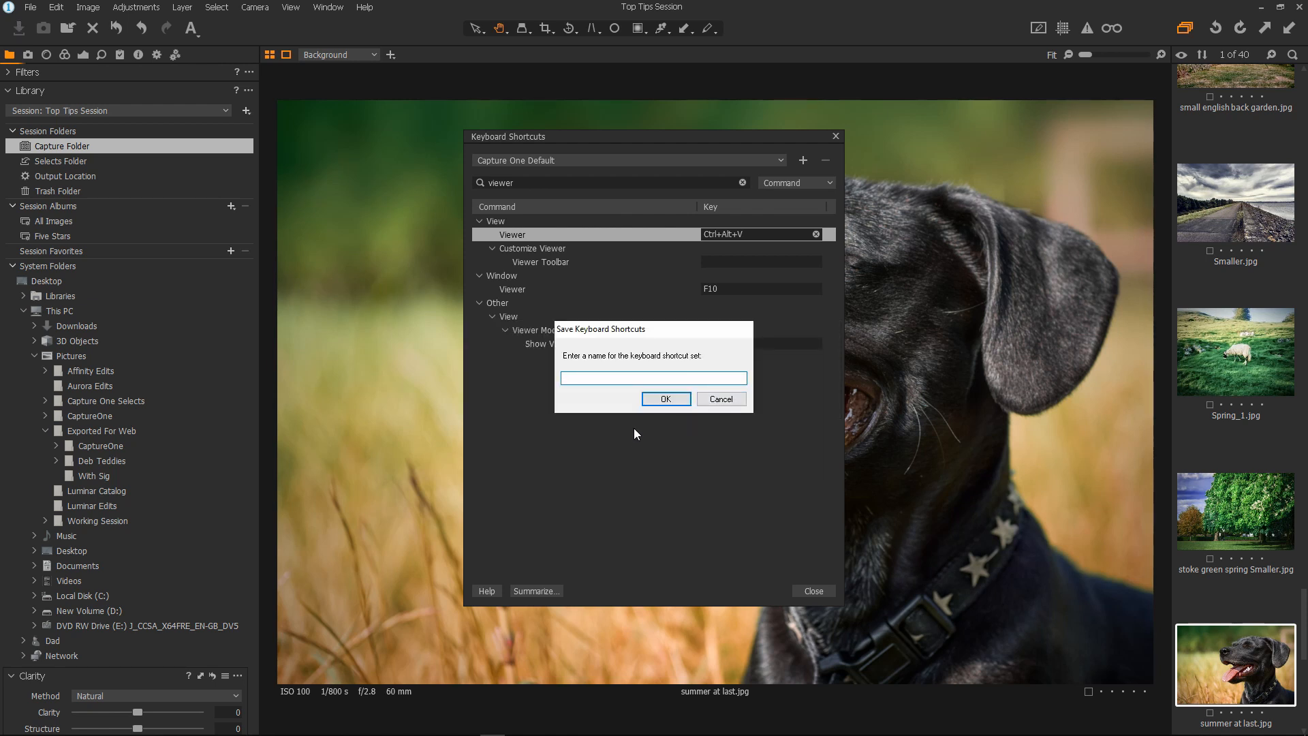
type("new set")
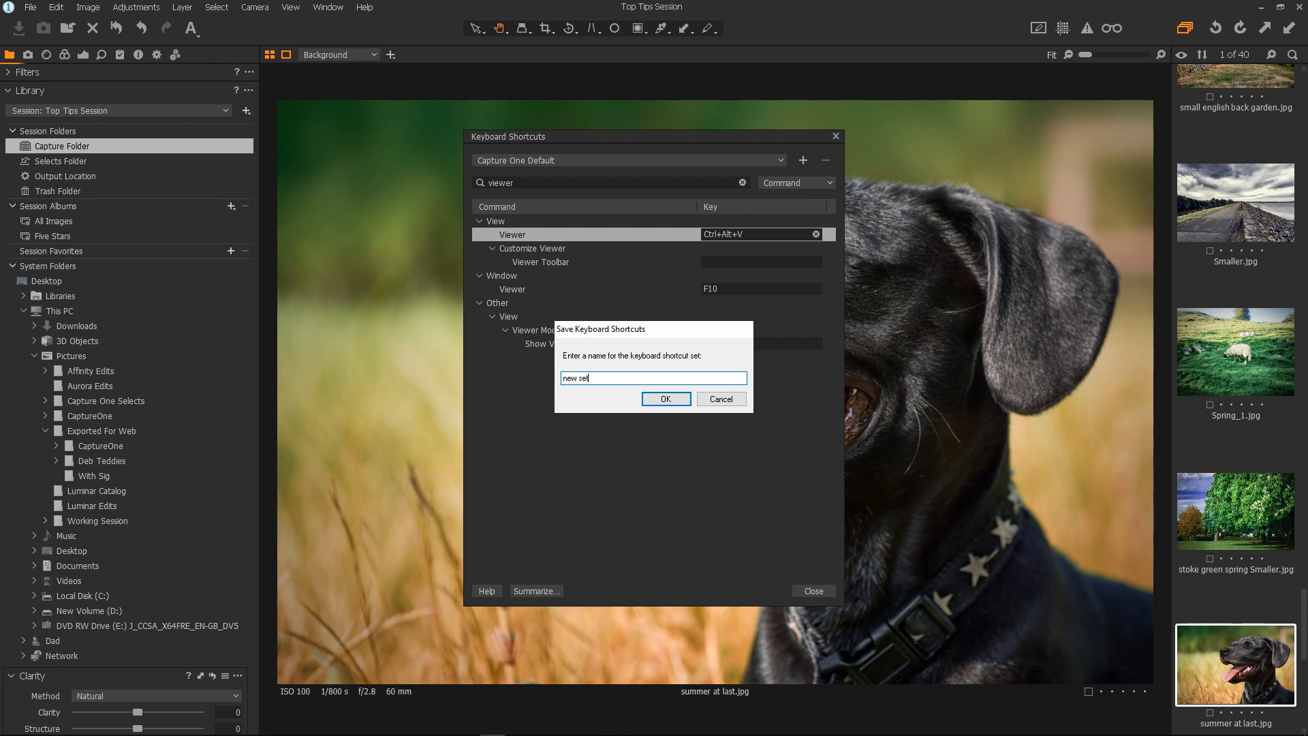
left_click(666, 399)
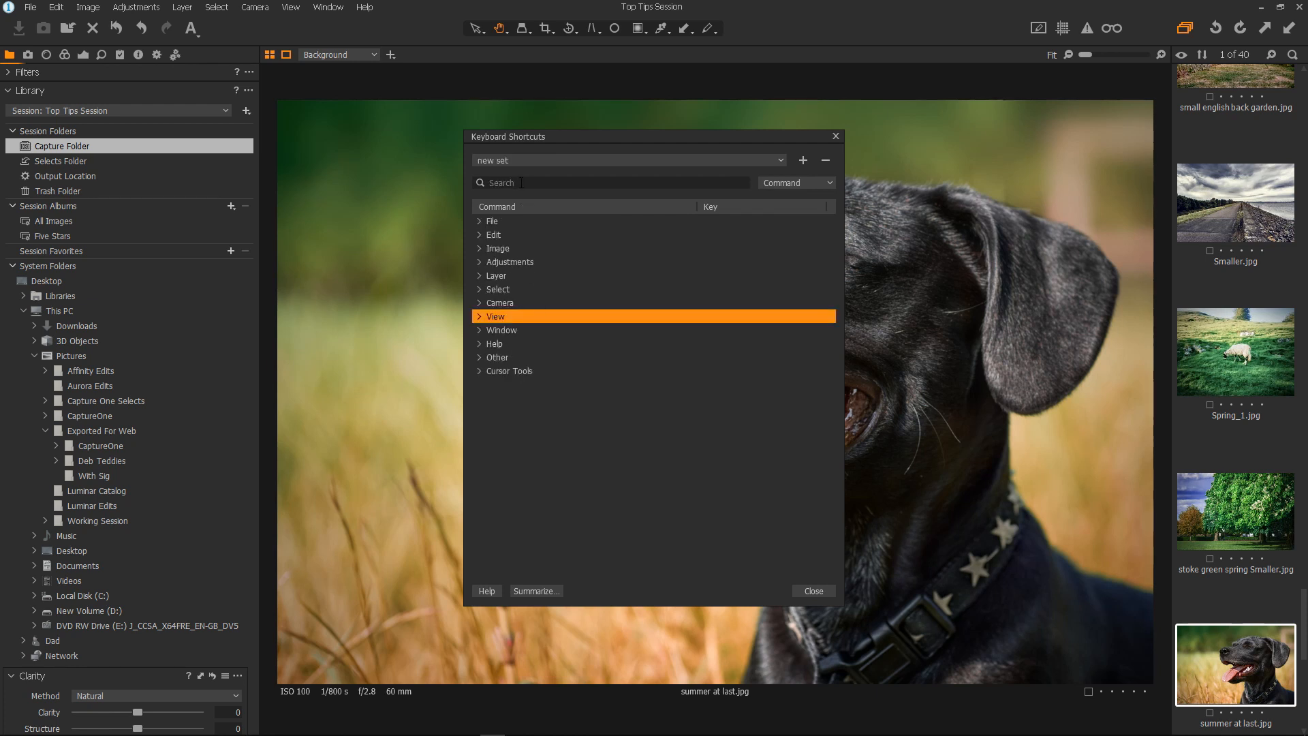
Assign the single key Oem8 to Viewer in 'new set' and close Keyboard Shortcuts.
type("viewer")
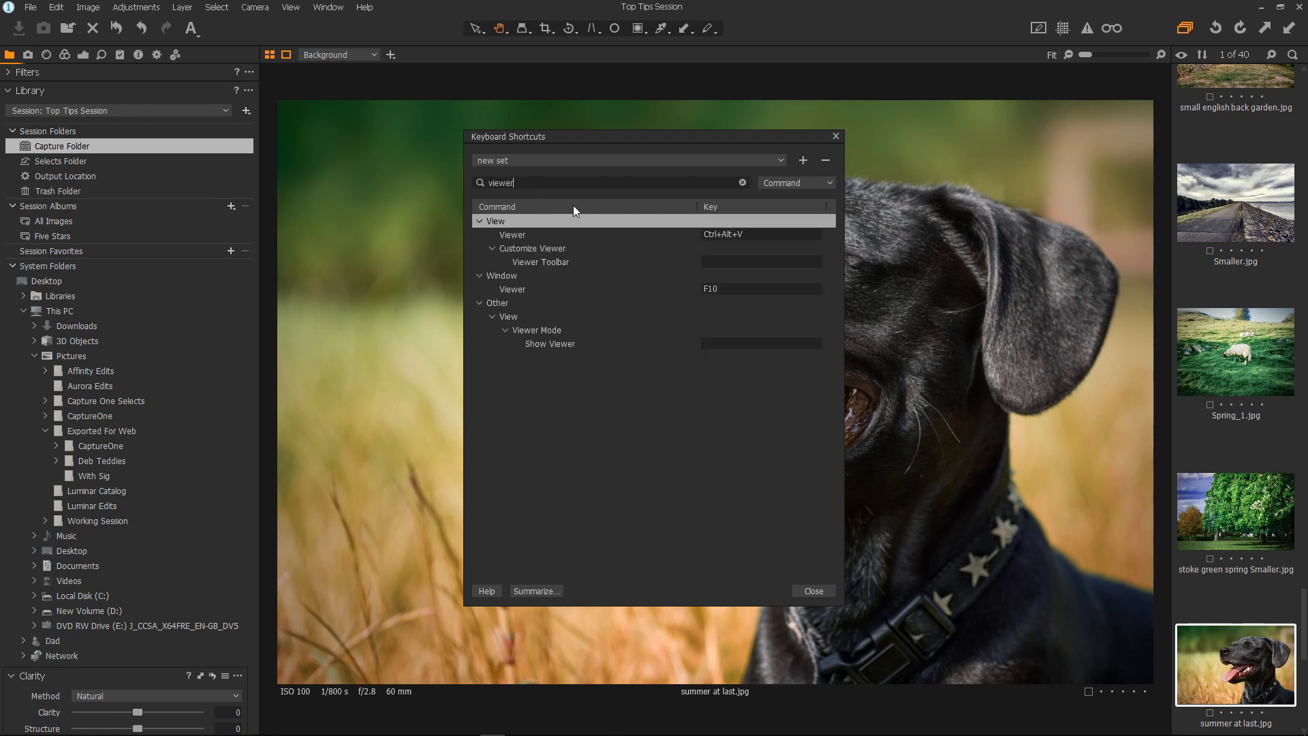
left_click(512, 235)
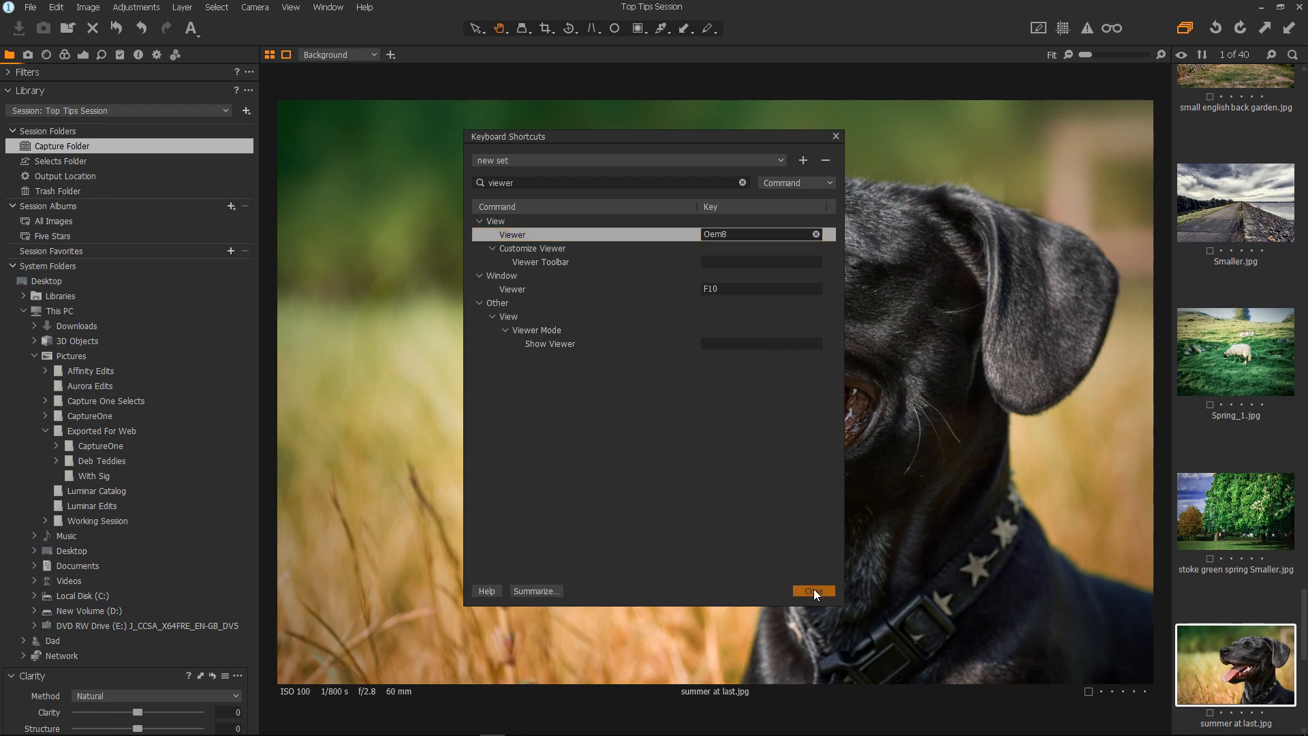
left_click(813, 591)
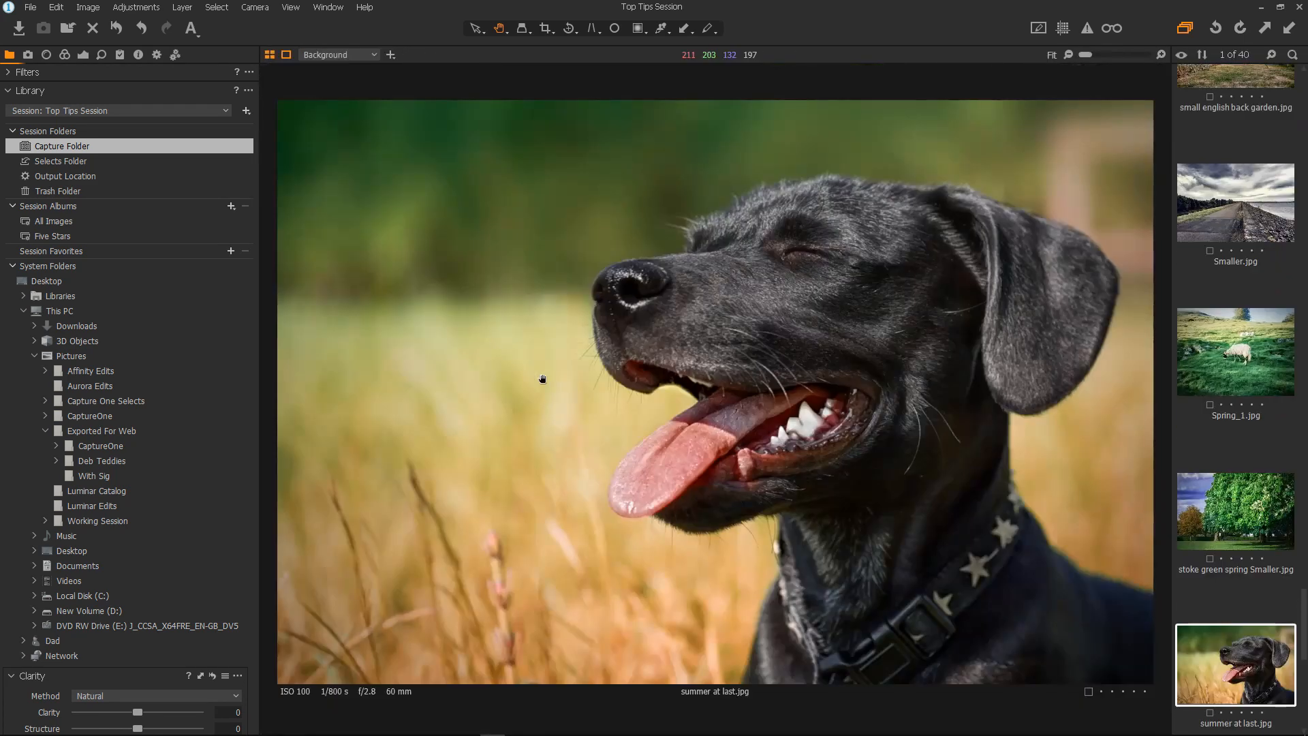
mouse_move(548, 380)
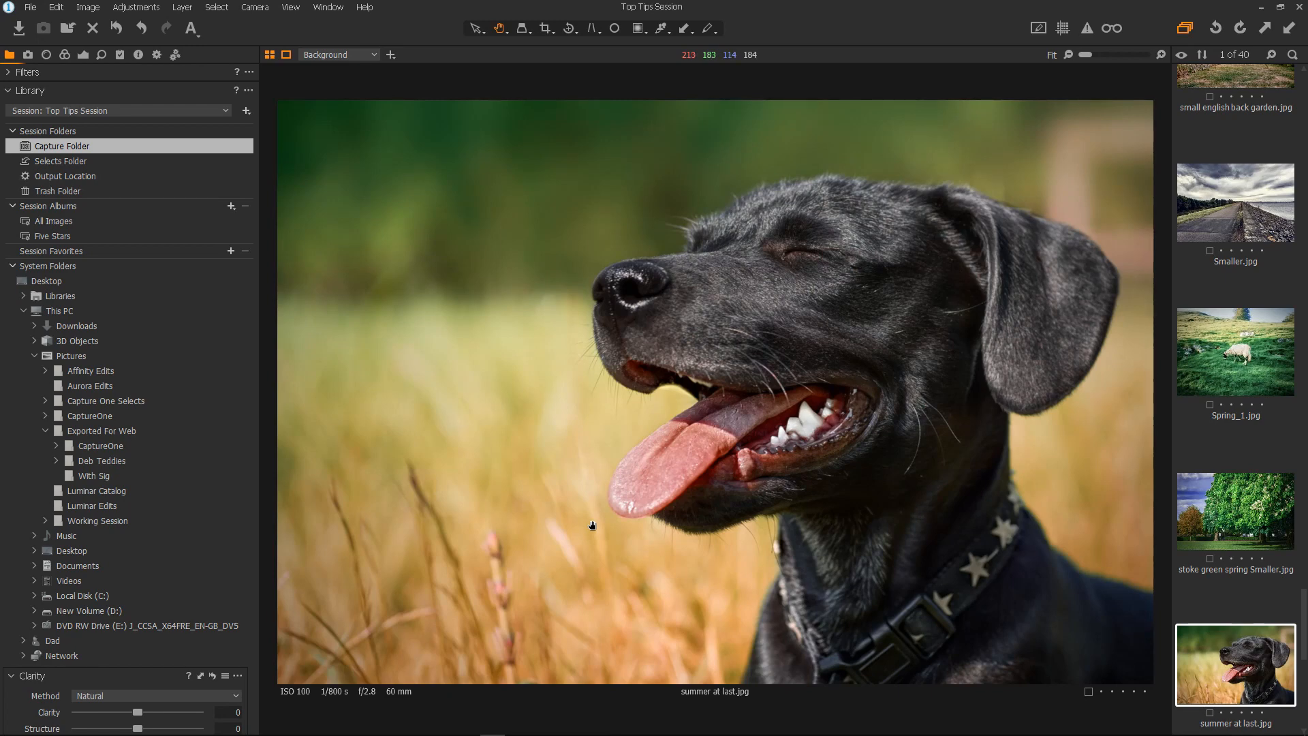
Hide the viewer to see all thumbnails, then open anticipate the treat.jpg.
left_click(269, 55)
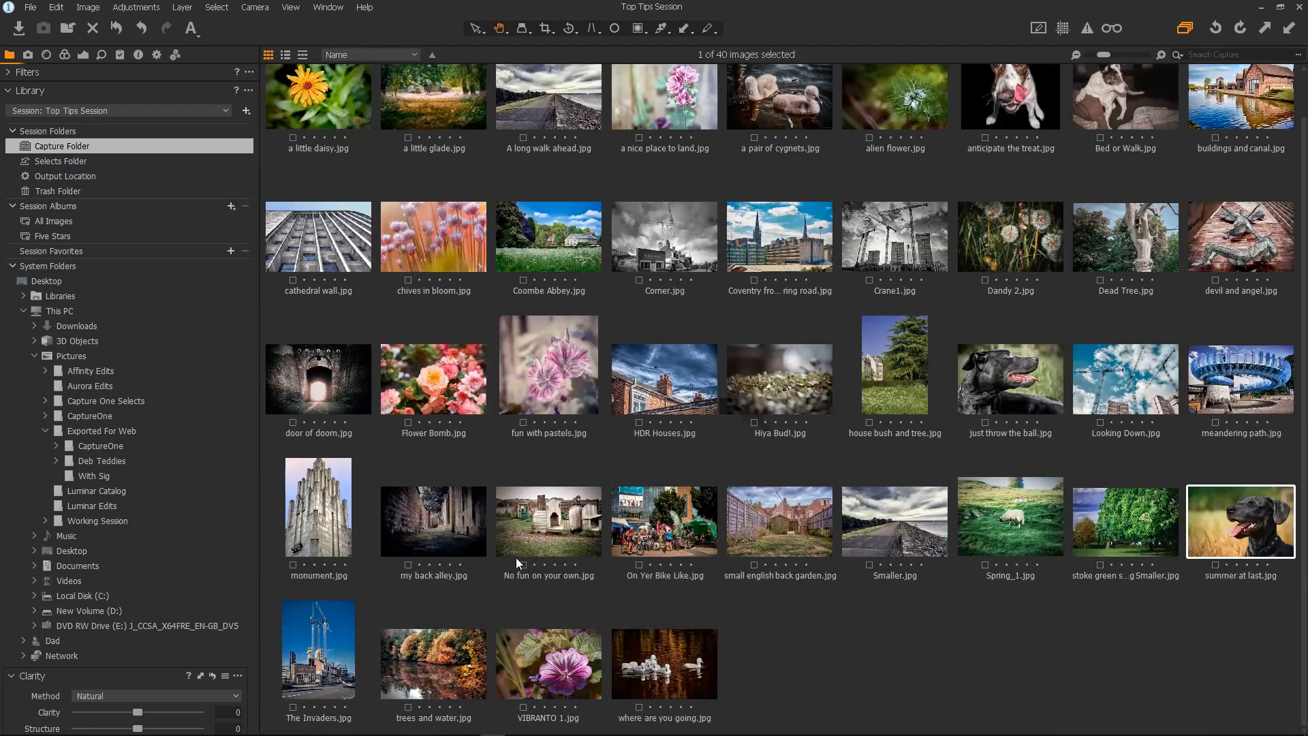
double_click(1241, 521)
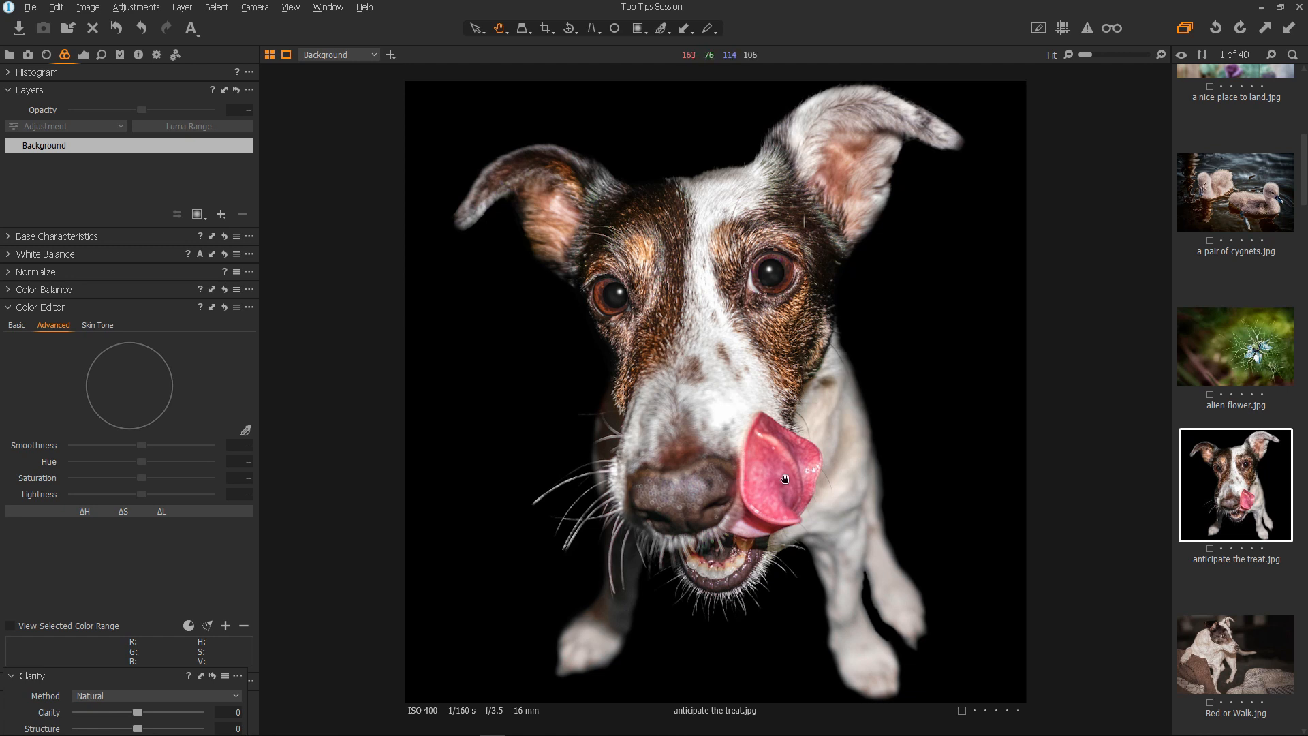
mouse_move(248, 436)
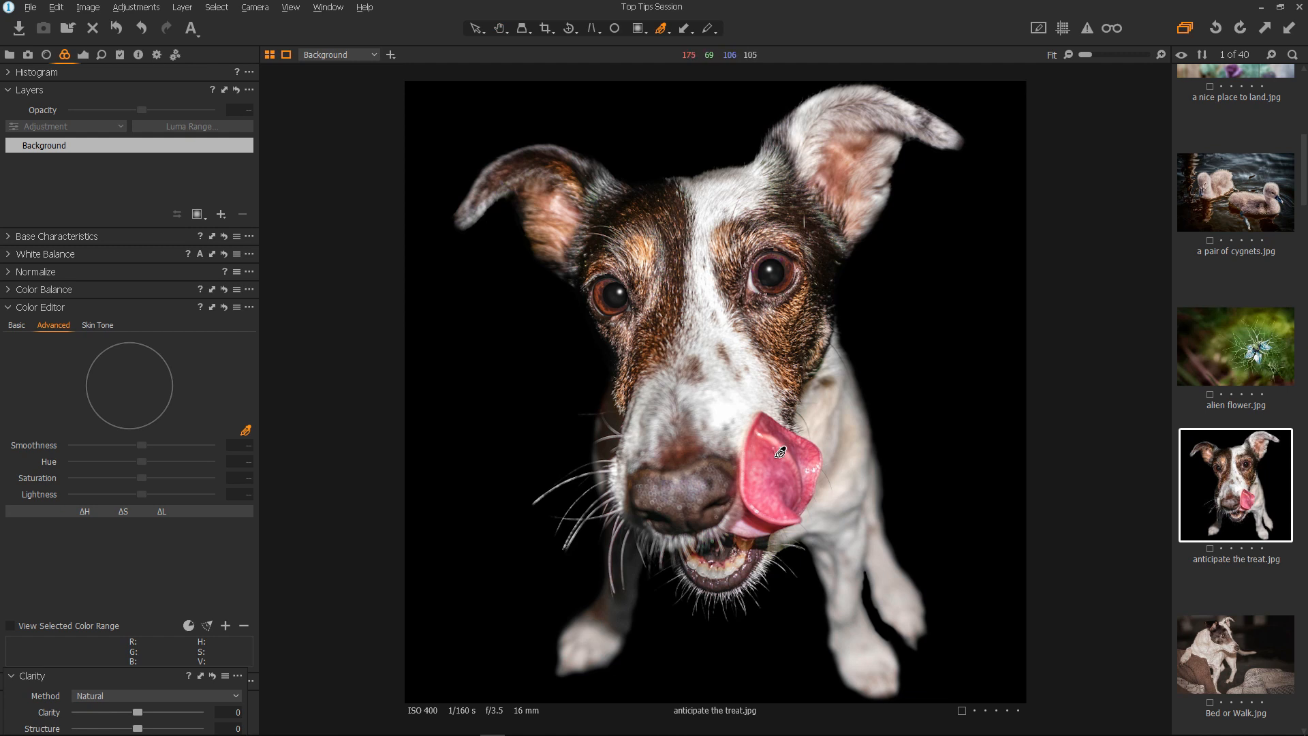
Sample the dog's pink tongue in Color Editor and drag its hue toward +30.
left_click(775, 453)
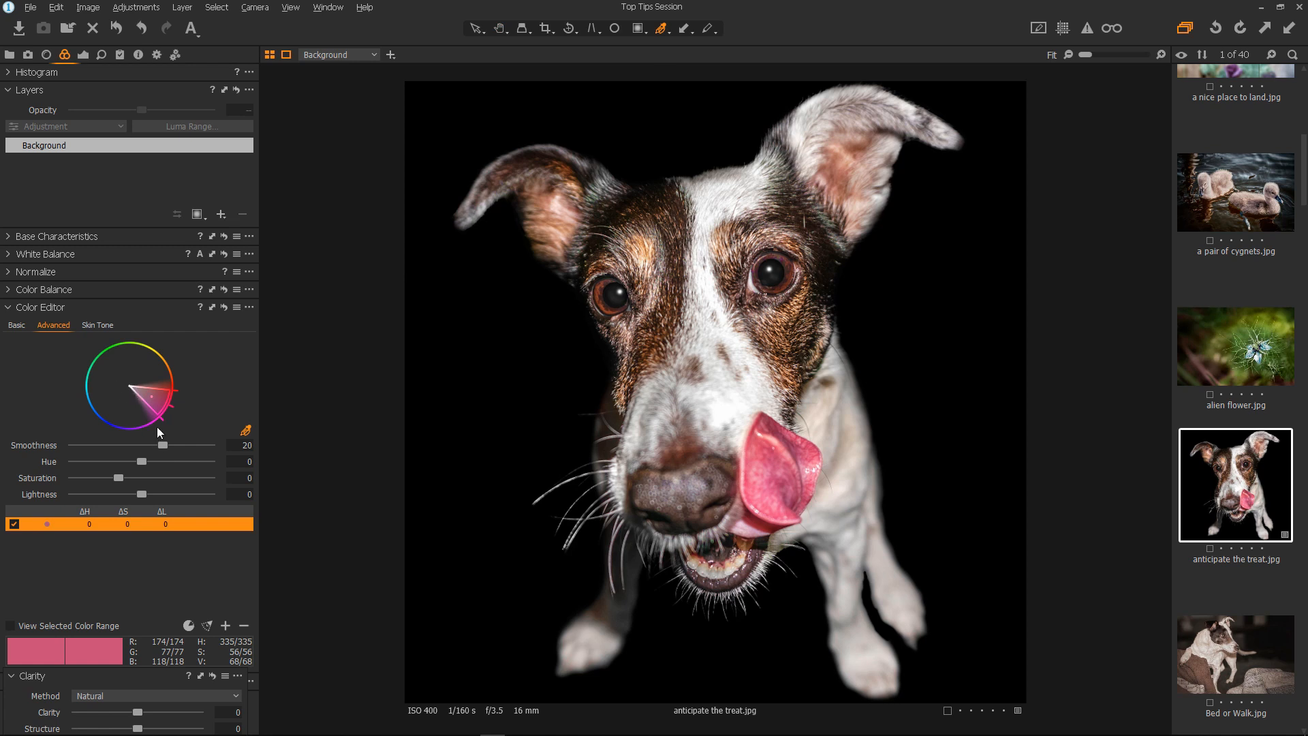
mouse_move(142, 512)
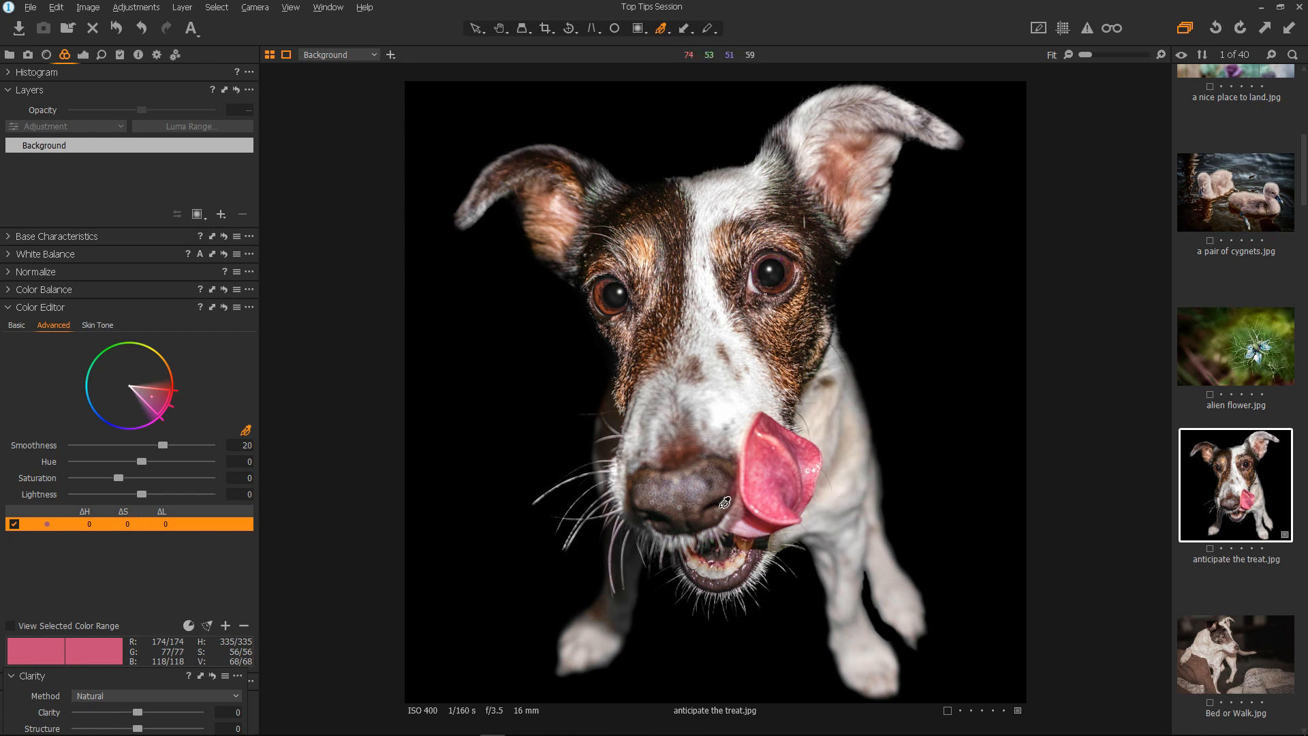
left_click_drag(145, 461, 186, 462)
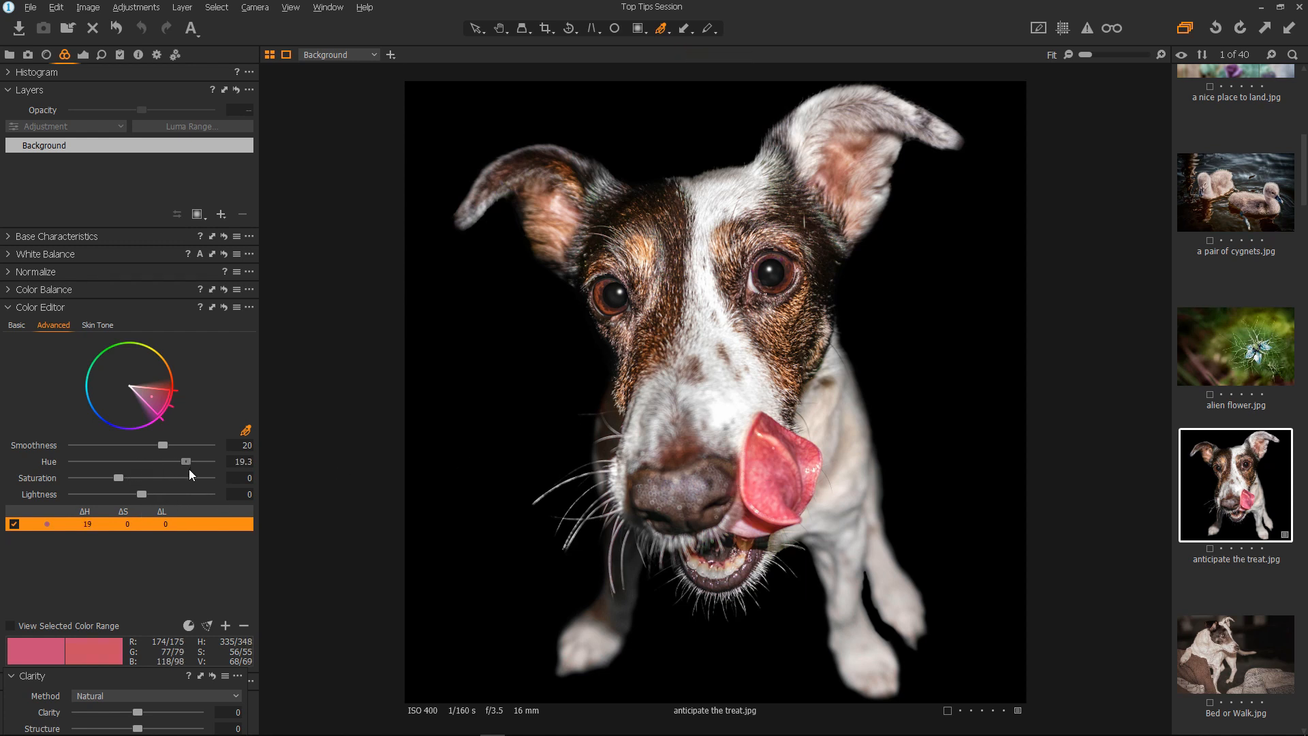
left_click_drag(188, 461, 211, 462)
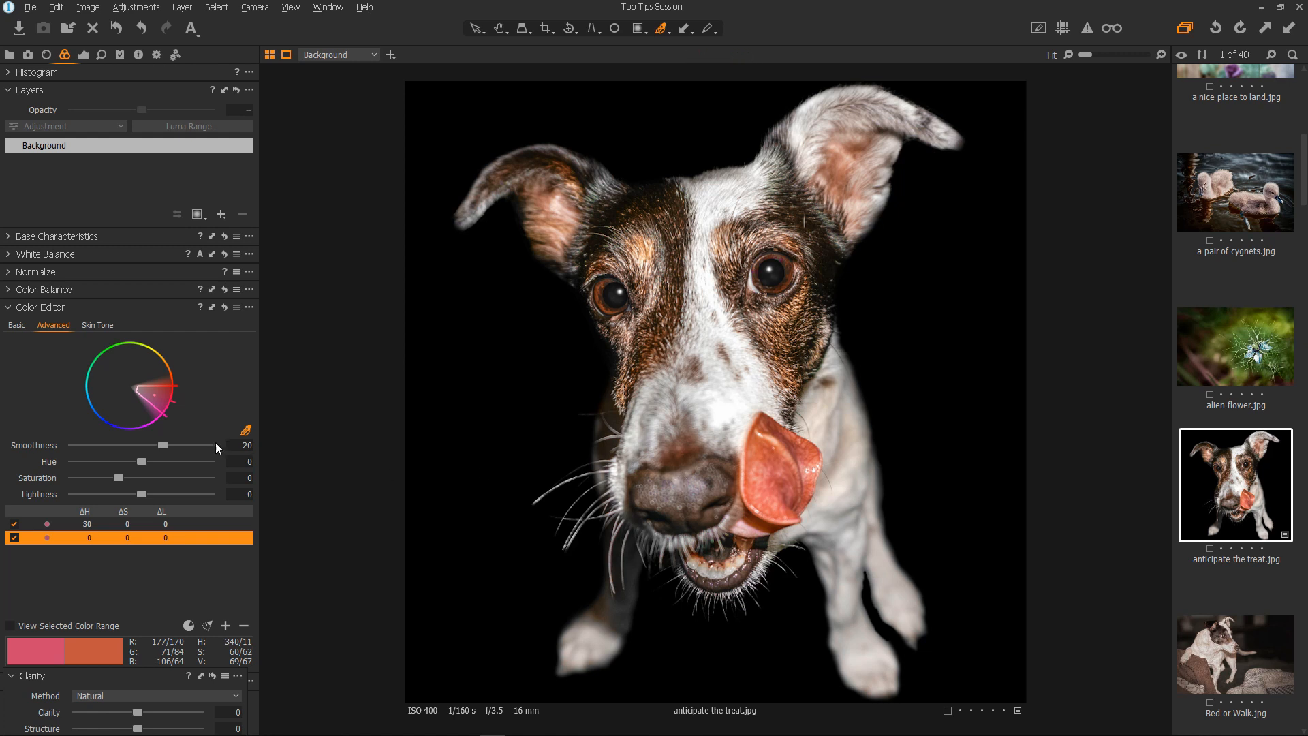
mouse_move(134, 447)
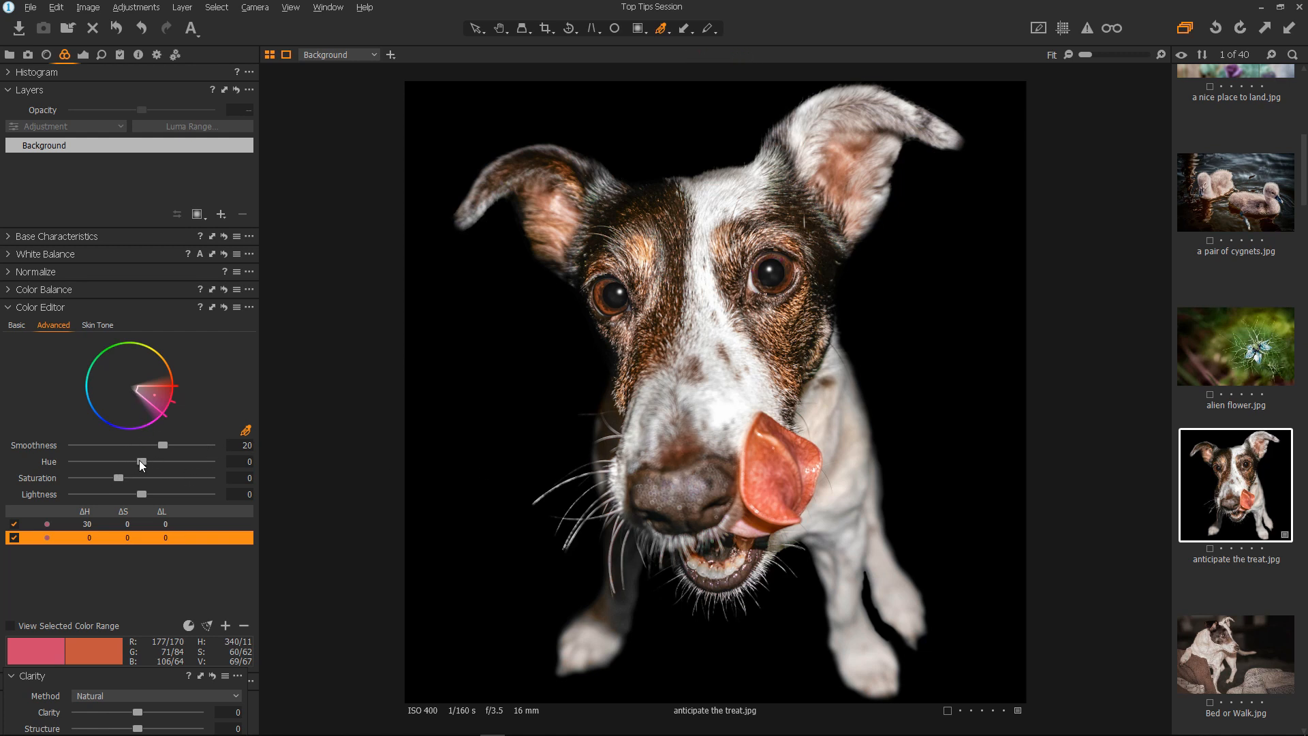
Set the second range's hue to +30, re-sample the tongue, and shift that third range +30.
left_click_drag(141, 463, 211, 462)
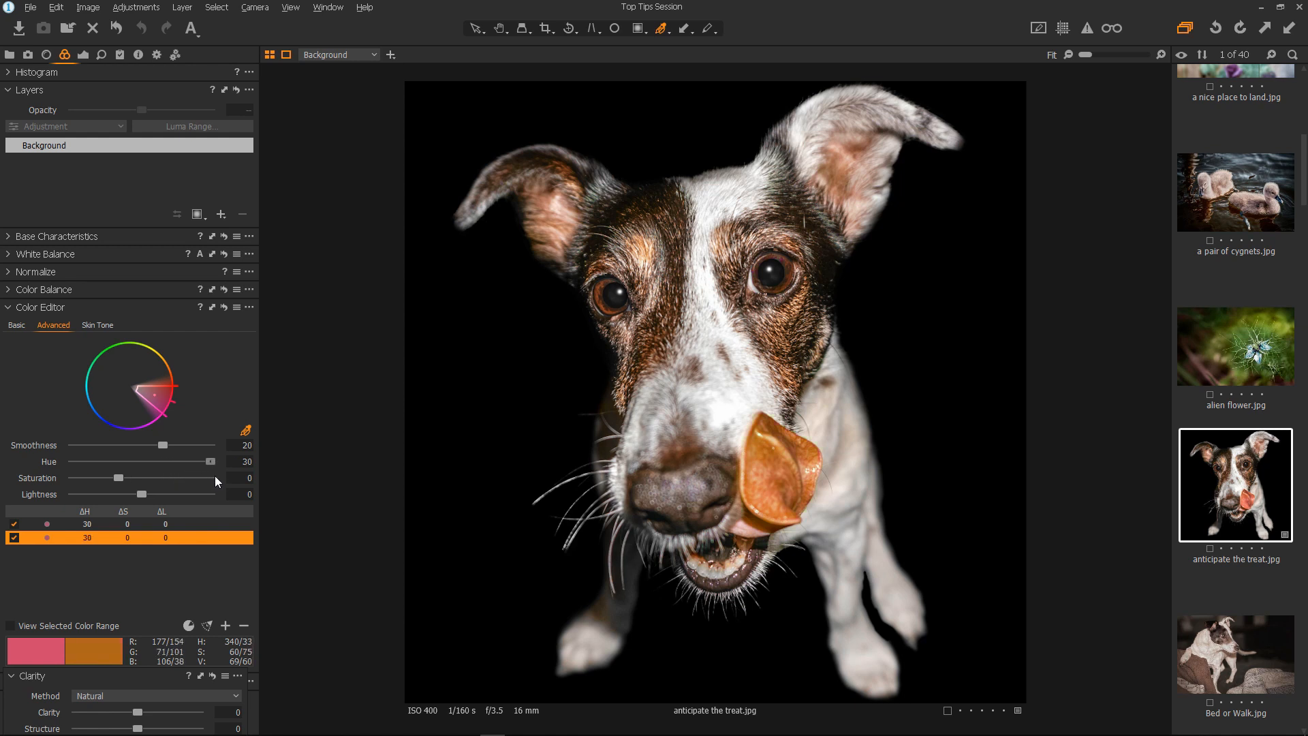
left_click(789, 472)
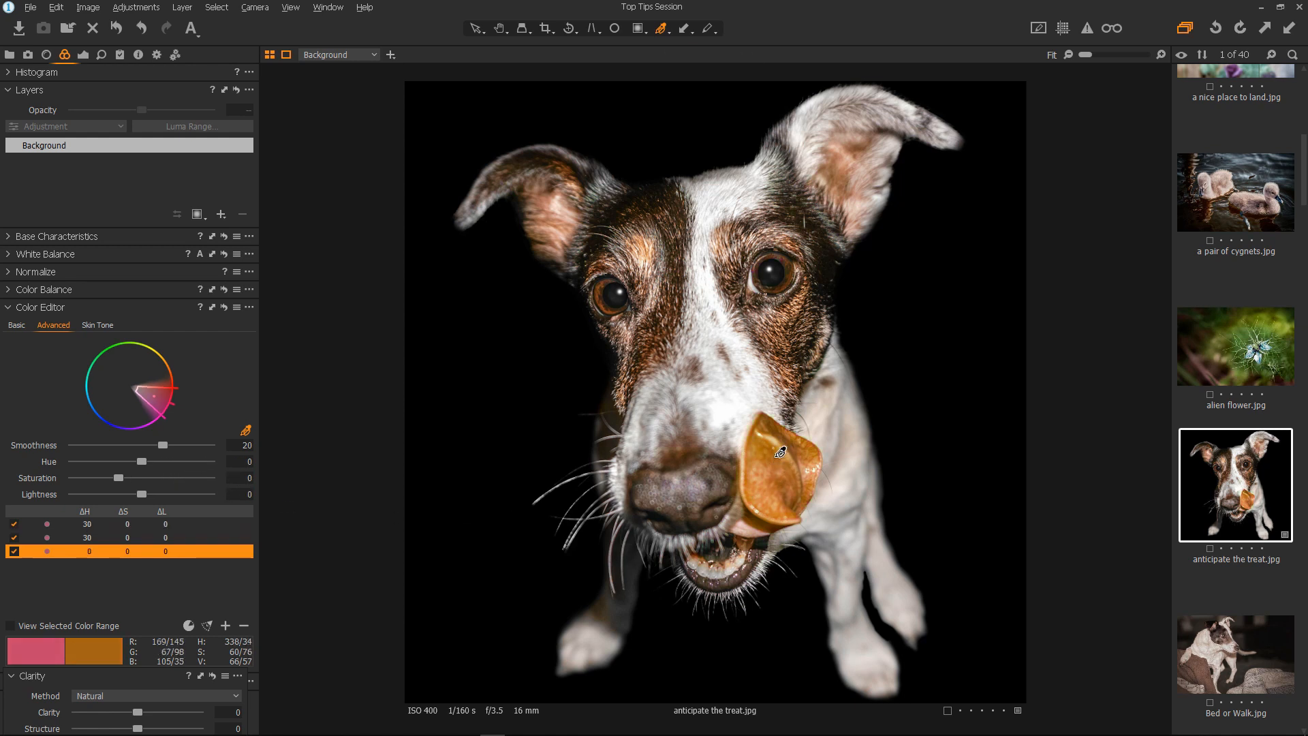
left_click_drag(141, 462, 145, 462)
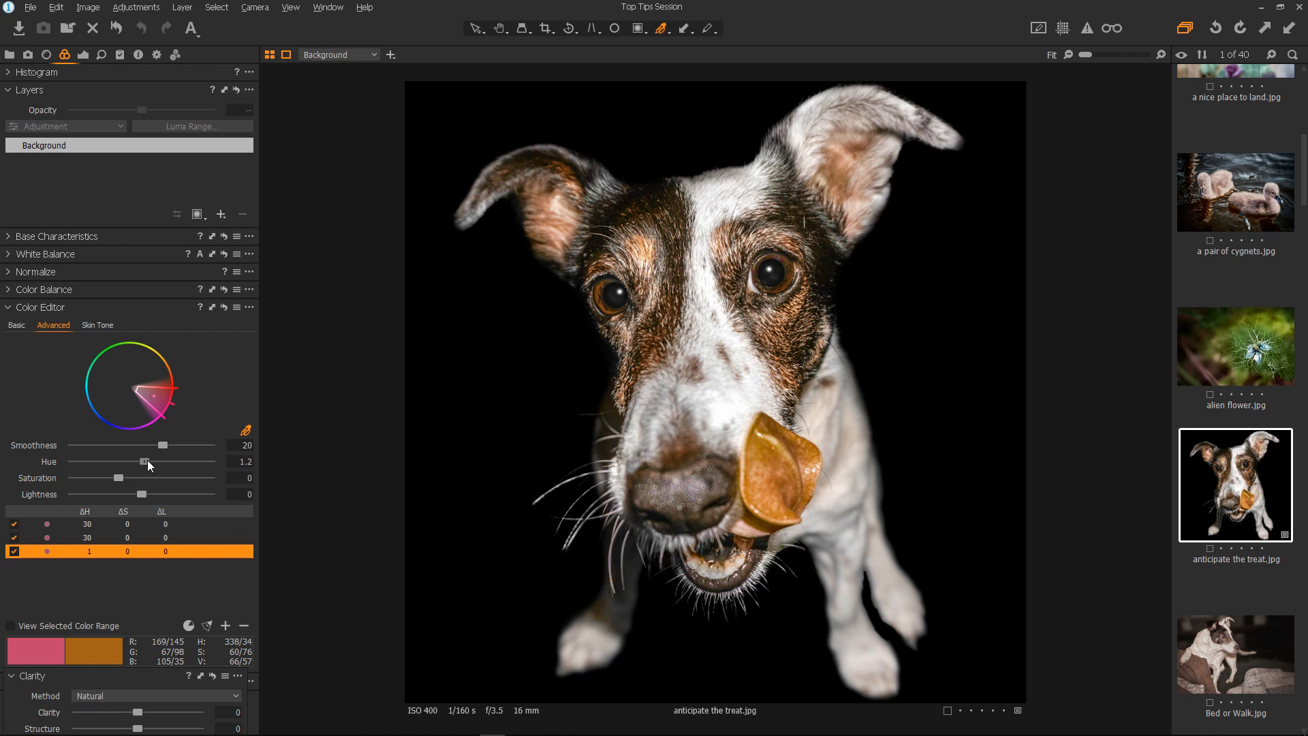
left_click_drag(130, 462, 211, 462)
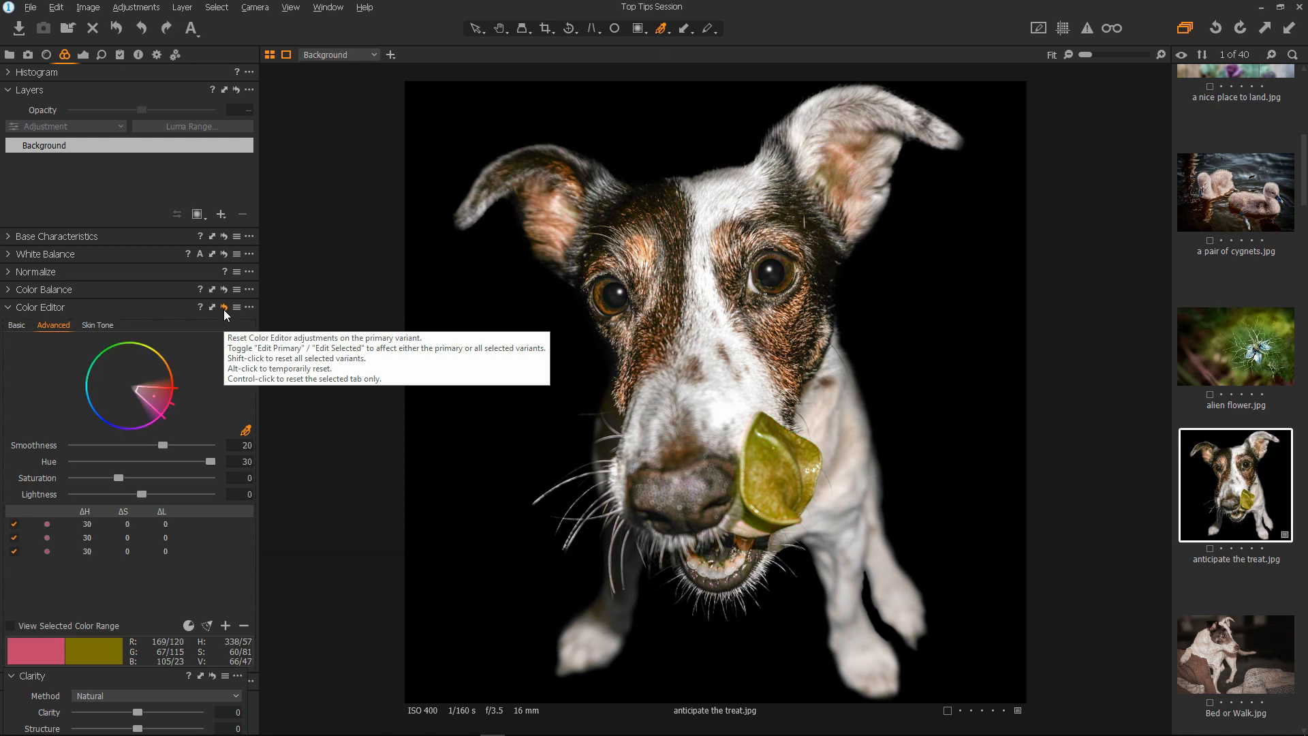
mouse_move(21, 578)
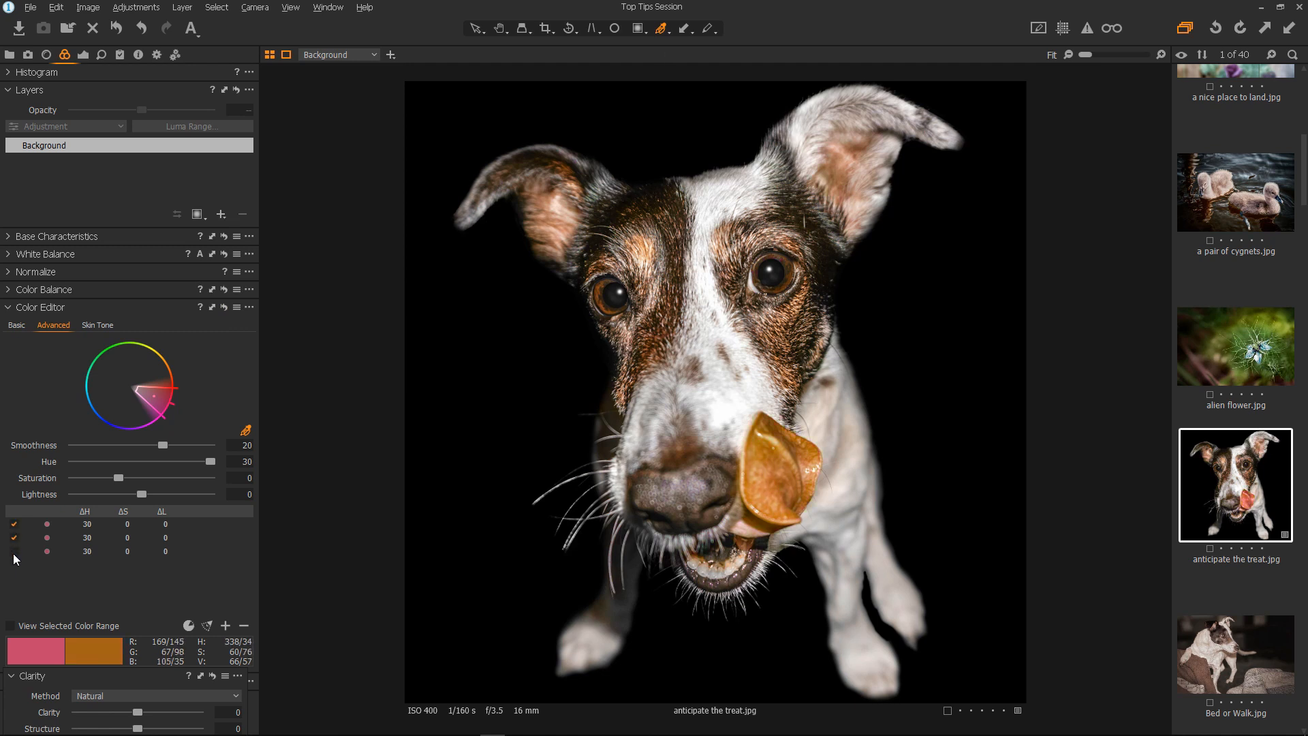
left_click(769, 468)
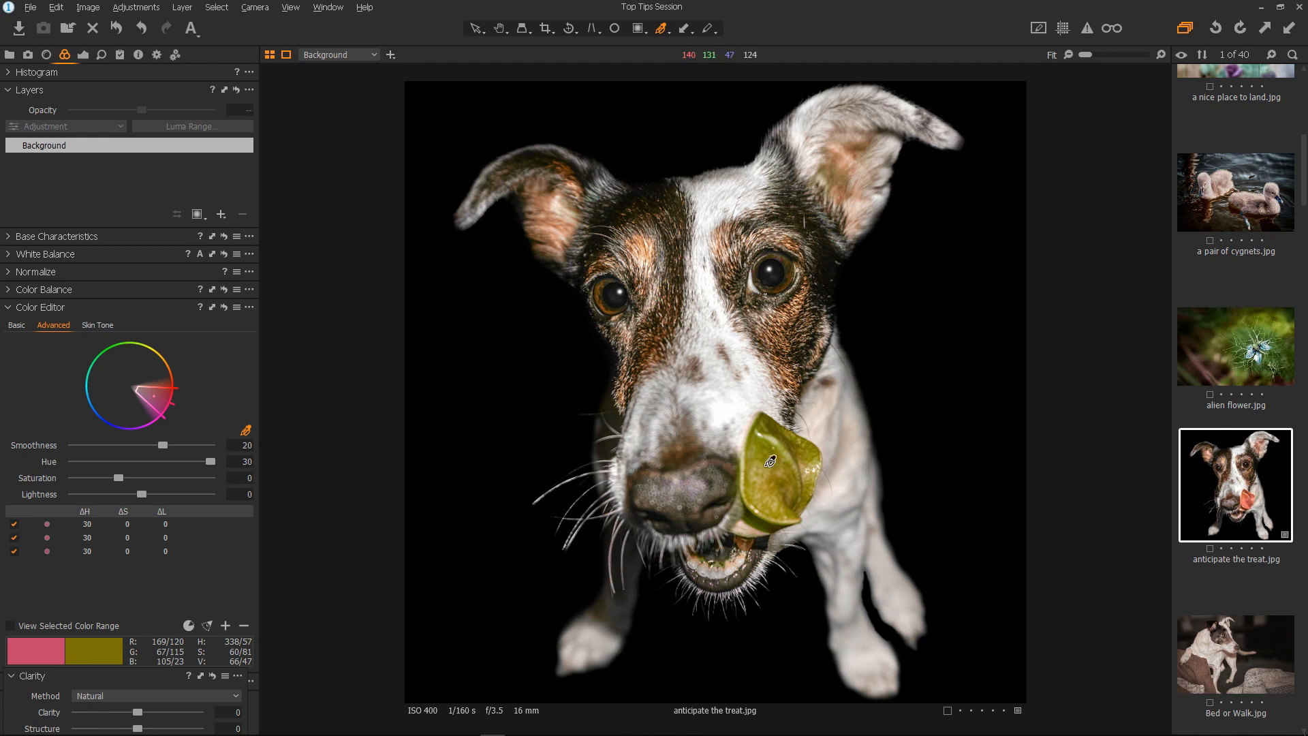